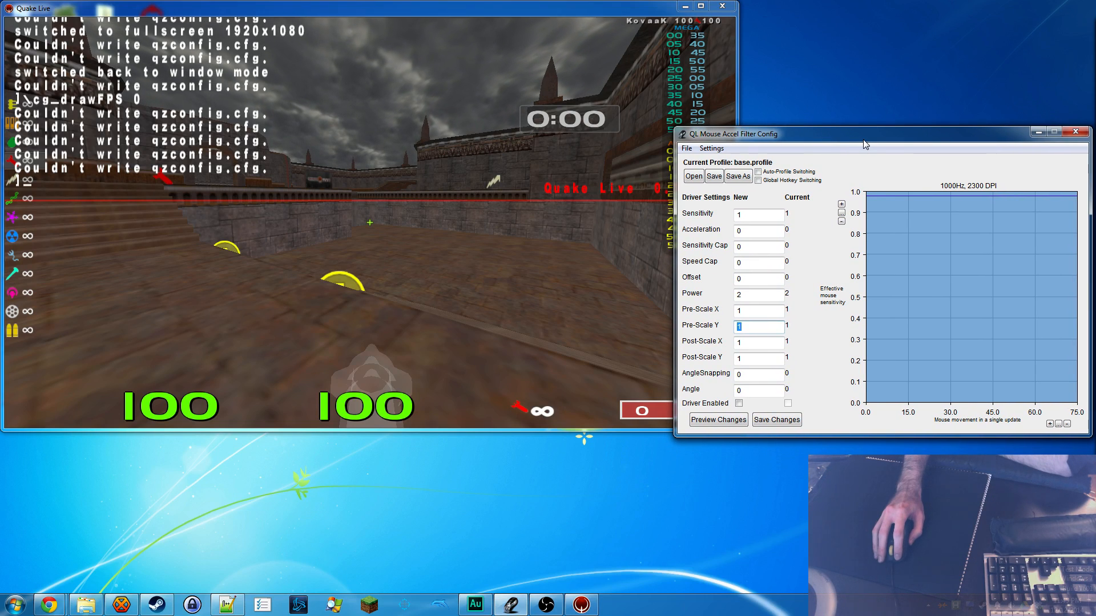
{"action": "mouse_move", "coordinate": [713, 165]}
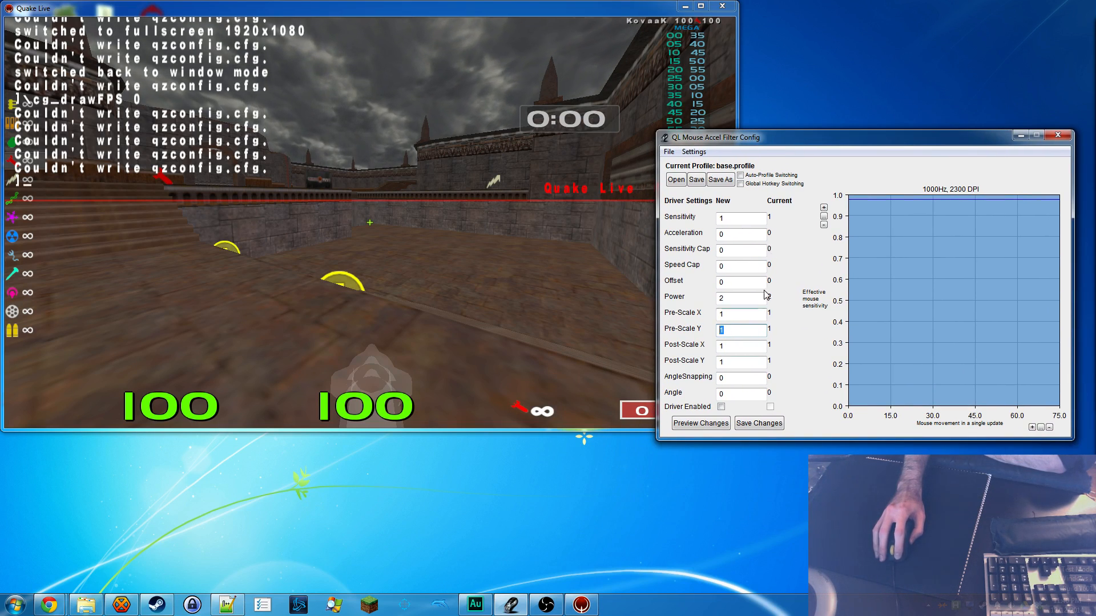
Step: Enable the acceleration driver and save it at flat sensitivity 1, confirming the success message
{"action": "left_click", "coordinate": [721, 407]}
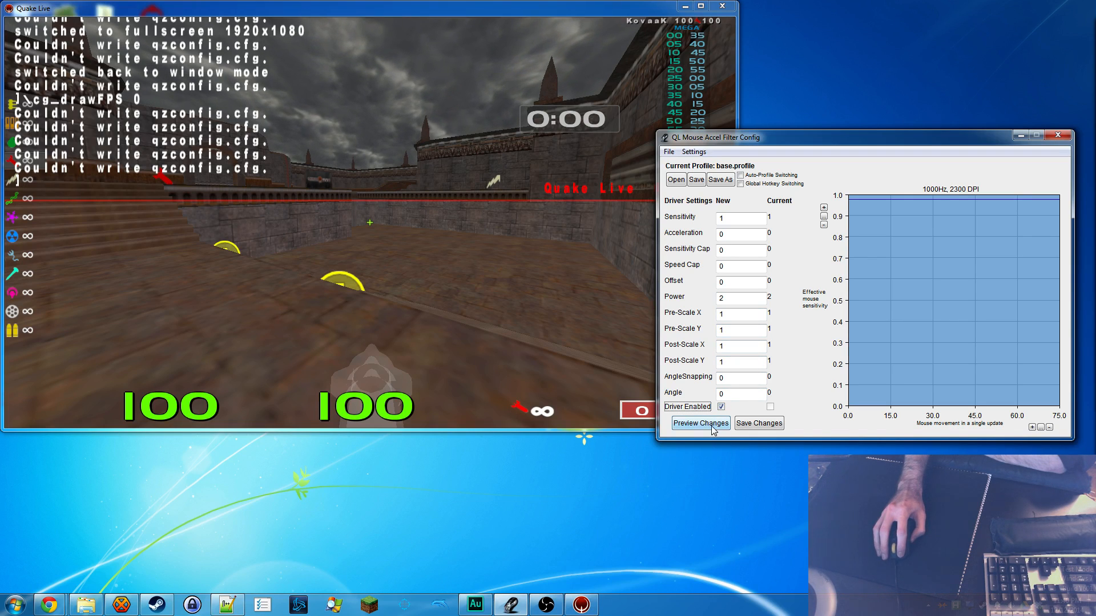
{"action": "left_click", "coordinate": [758, 423]}
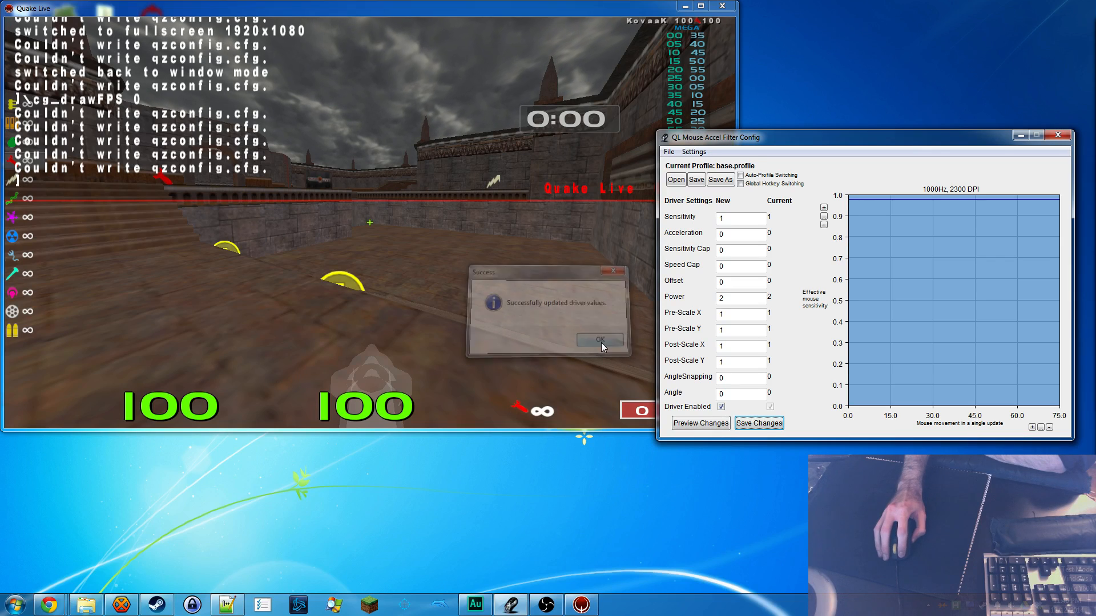
{"action": "left_click", "coordinate": [597, 340]}
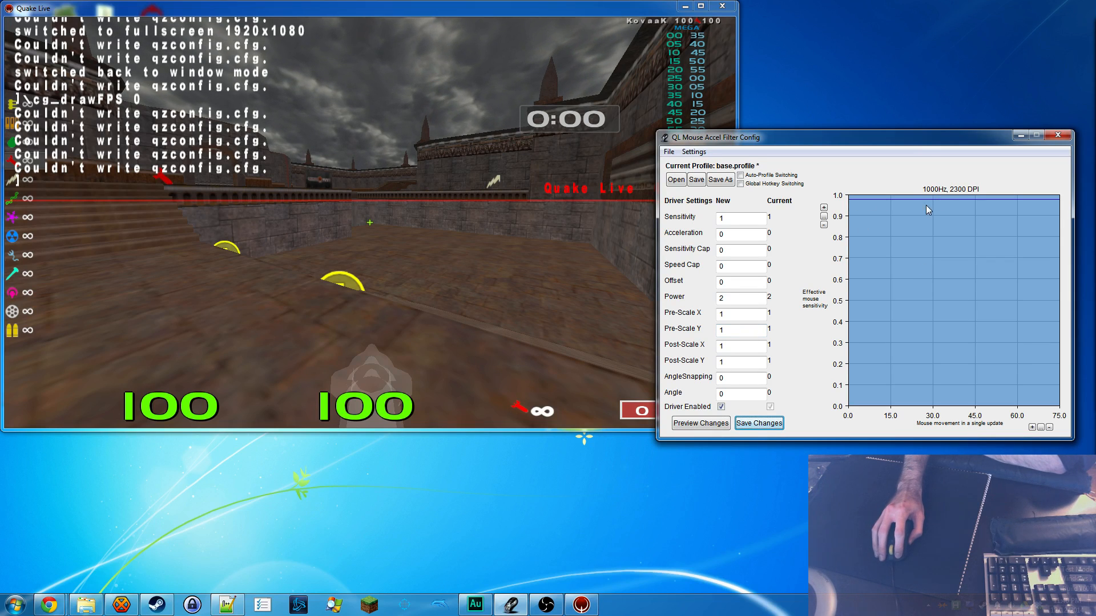
{"action": "mouse_move", "coordinate": [953, 223]}
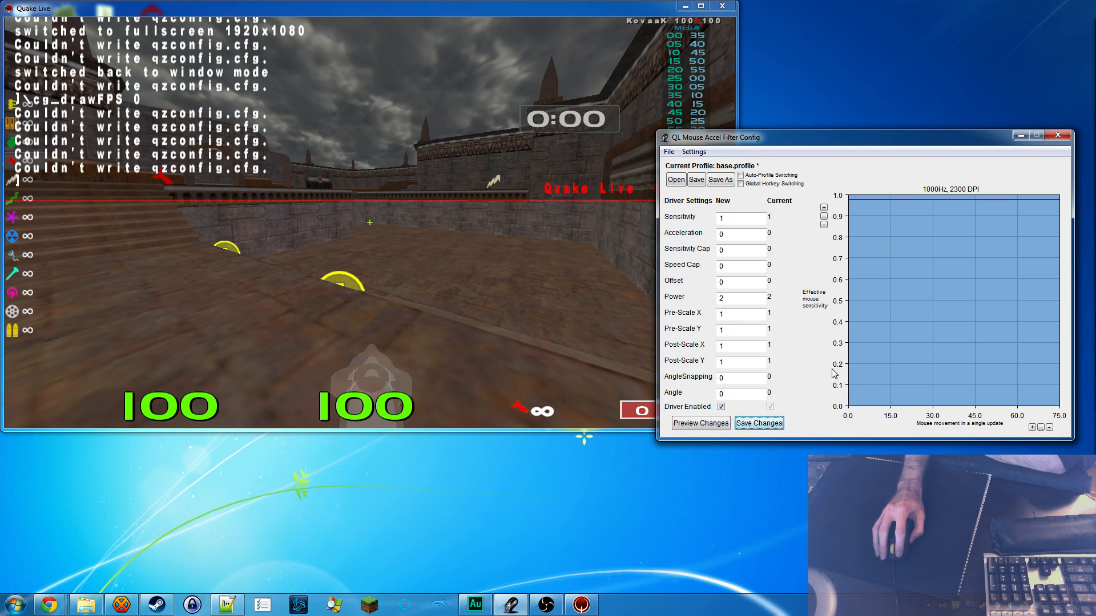
{"action": "mouse_move", "coordinate": [853, 340]}
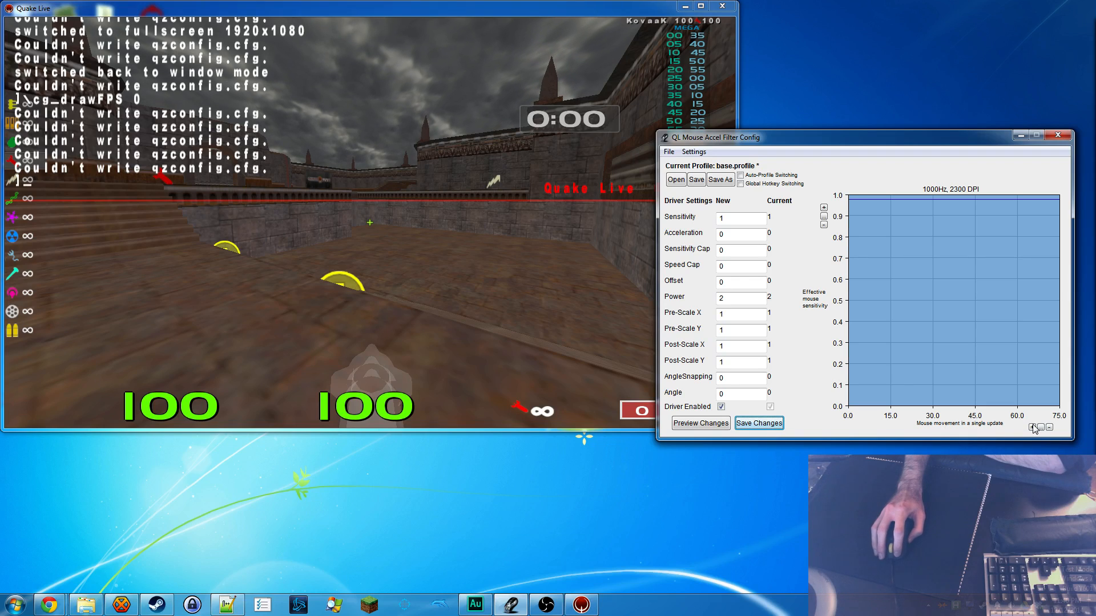
{"action": "mouse_move", "coordinate": [853, 201]}
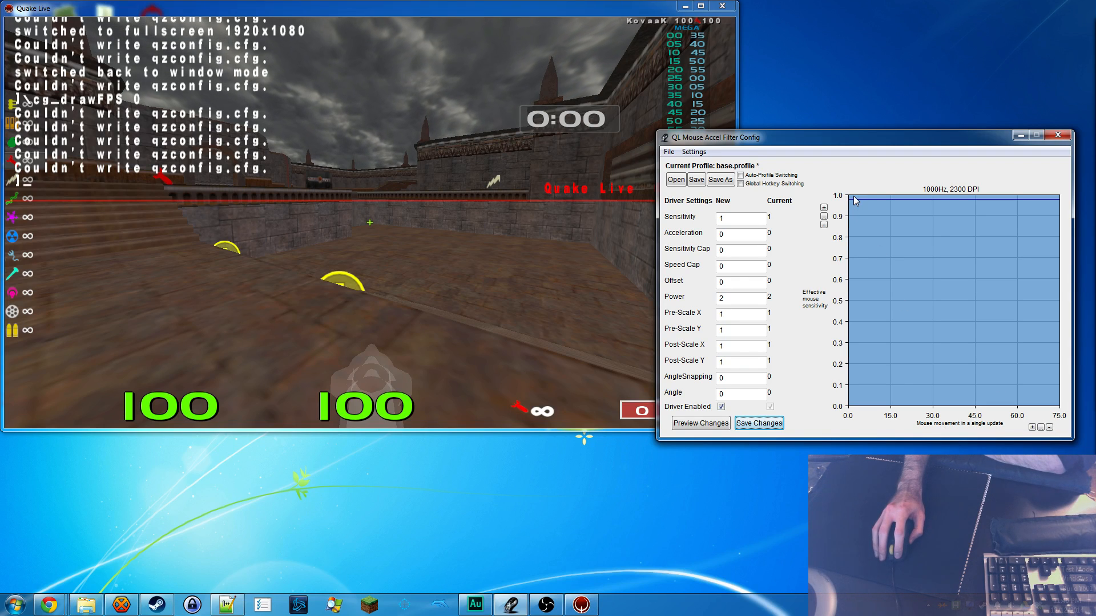
{"action": "mouse_move", "coordinate": [918, 208]}
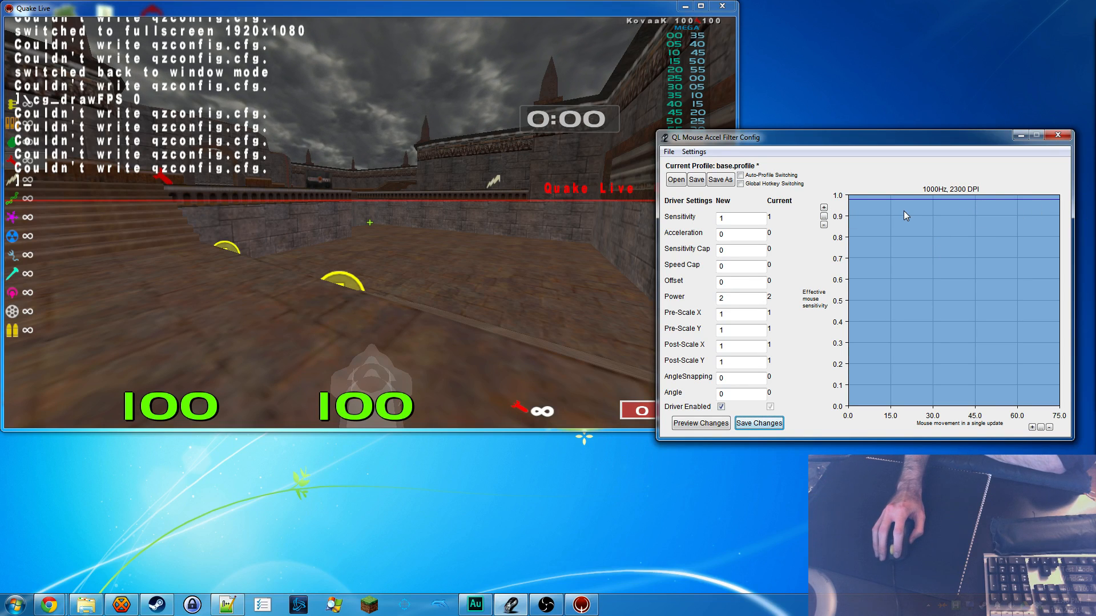
{"action": "mouse_move", "coordinate": [645, 343]}
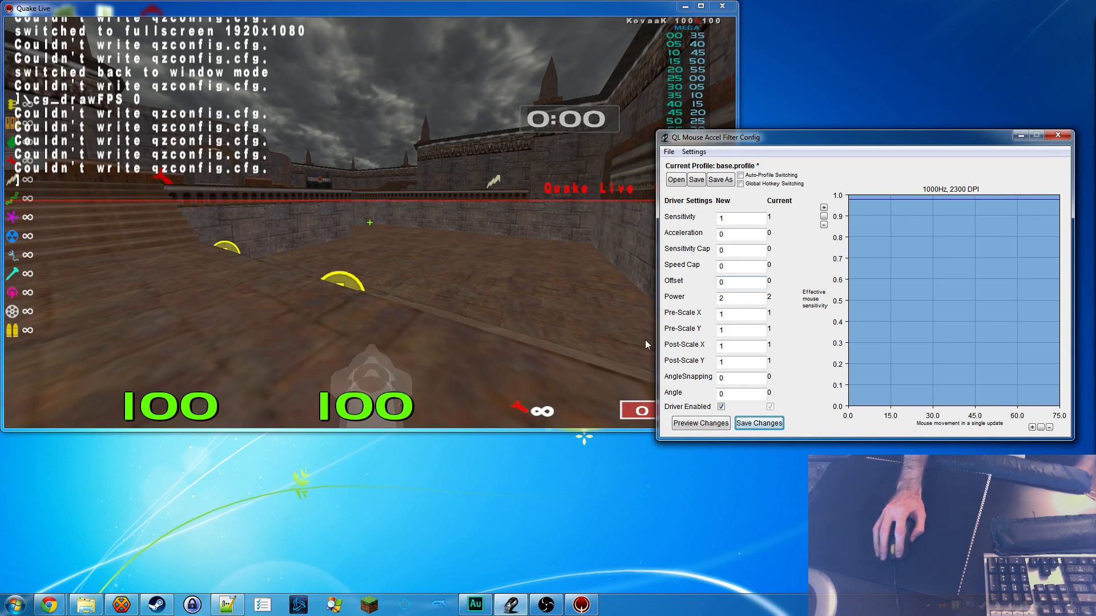
{"action": "mouse_move", "coordinate": [863, 178]}
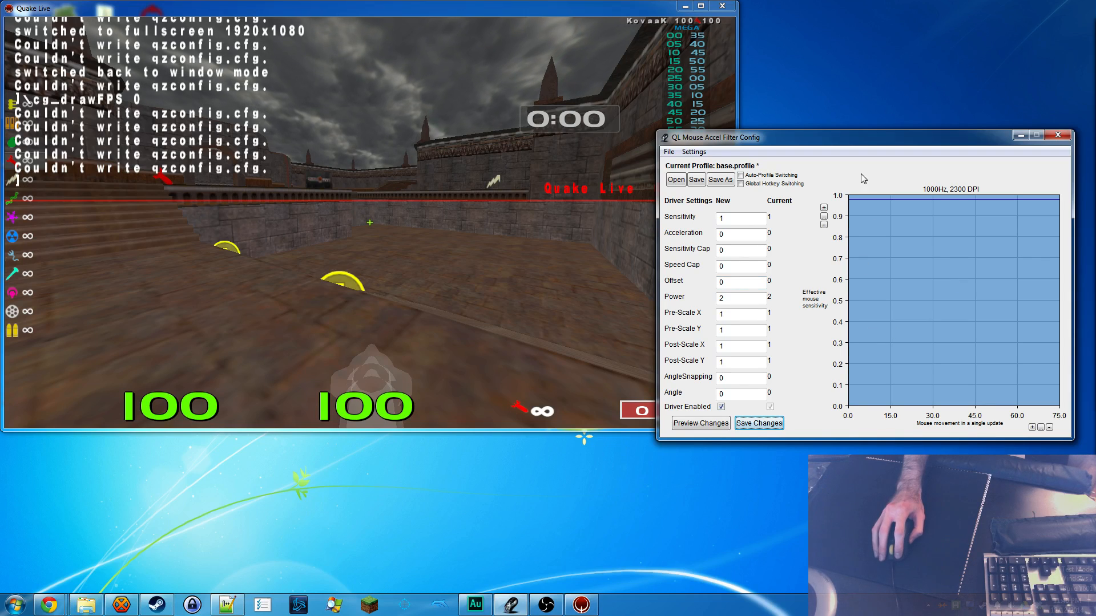
{"action": "mouse_move", "coordinate": [872, 210]}
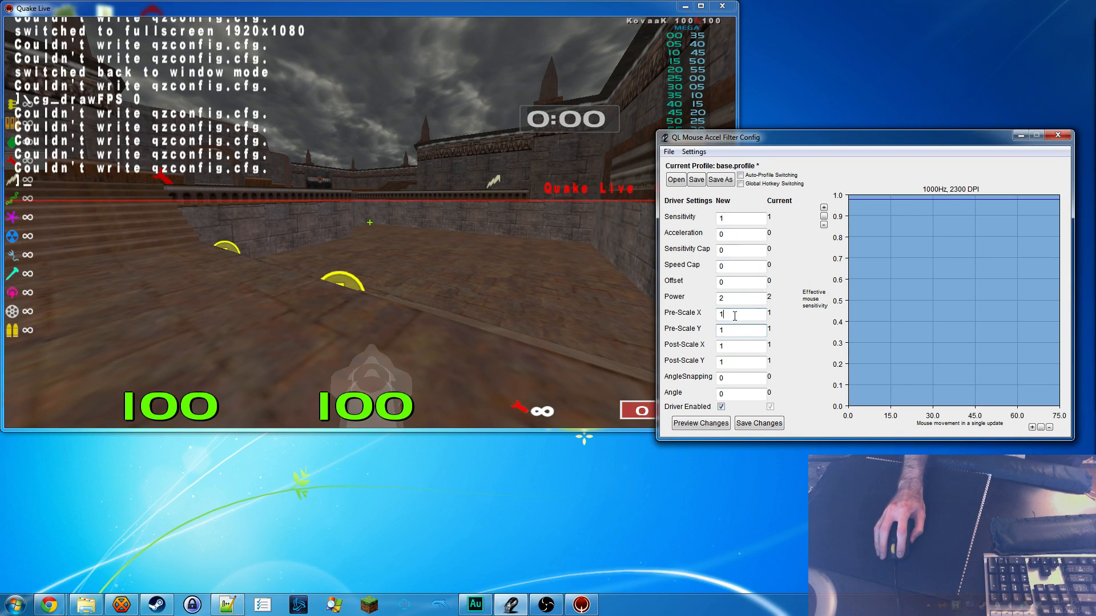
{"action": "triple_click", "coordinate": [741, 217]}
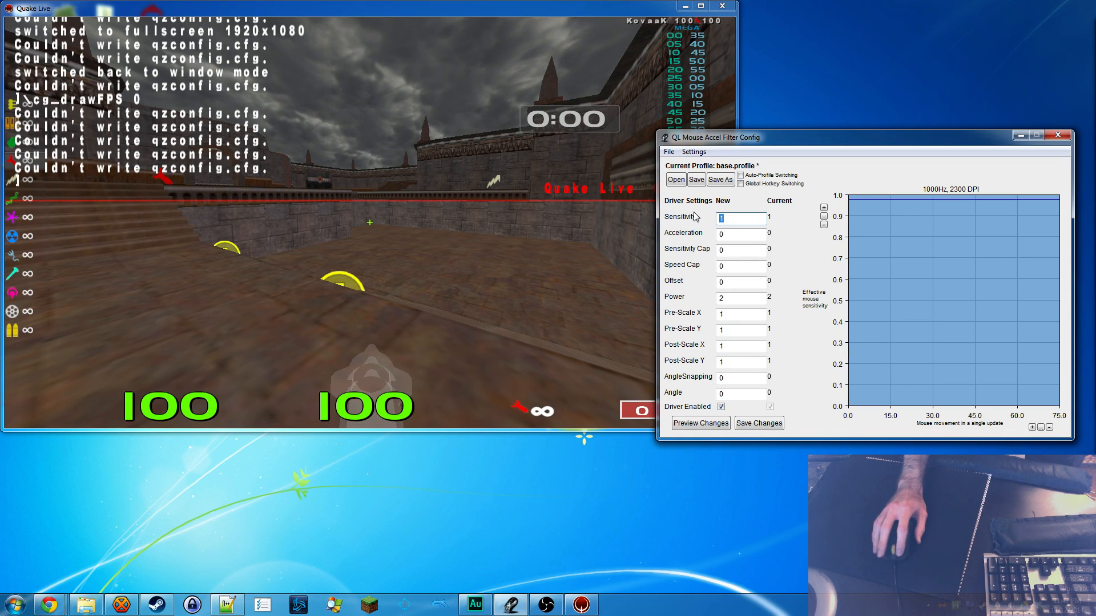
{"action": "left_click", "coordinate": [740, 312]}
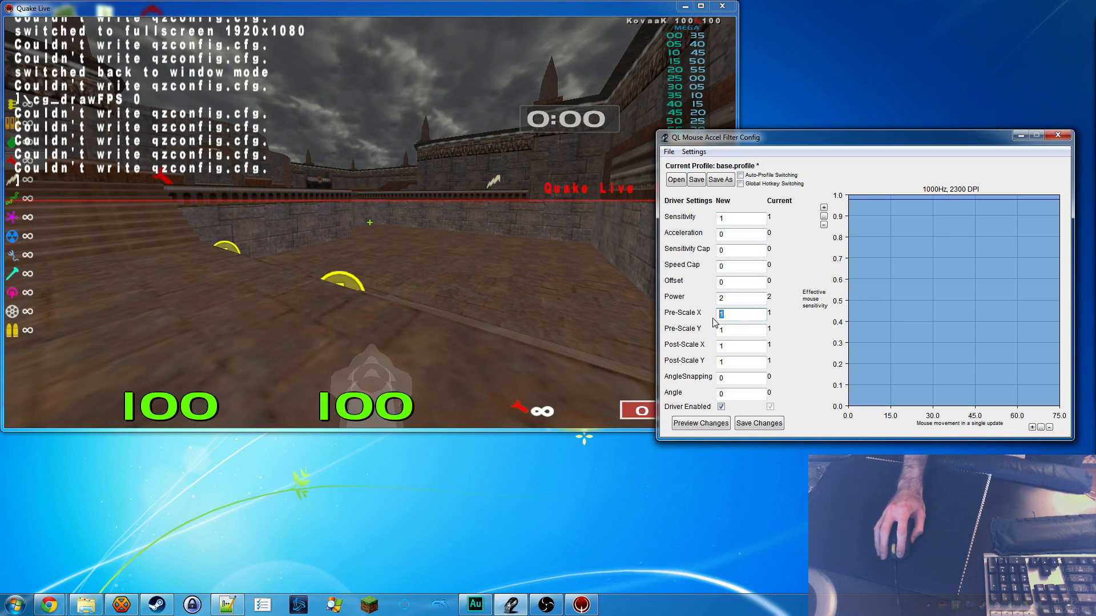
{"action": "left_click", "coordinate": [740, 329]}
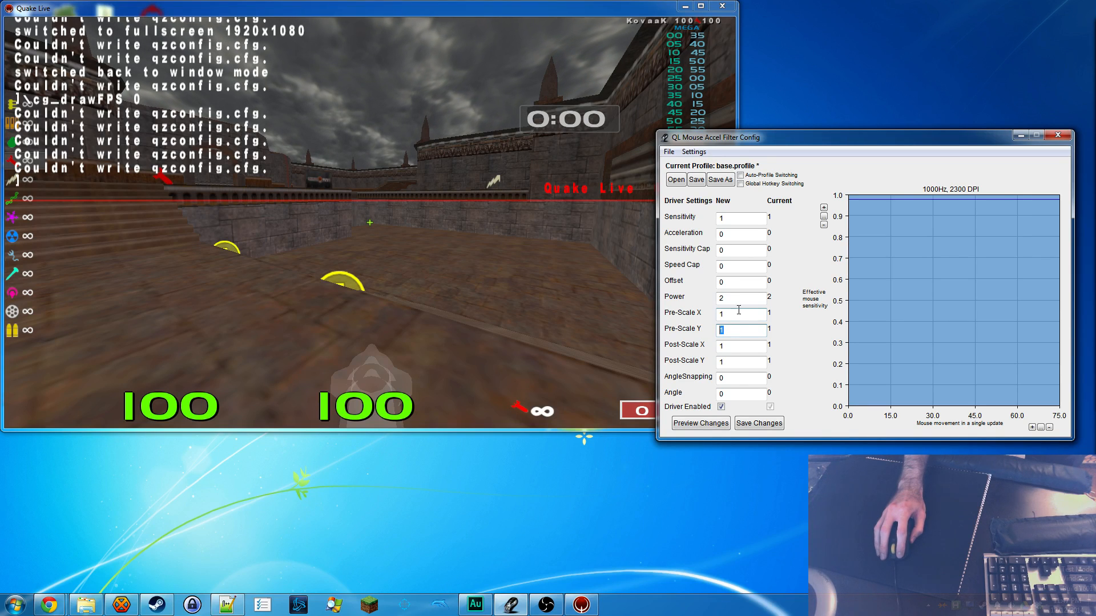
{"action": "left_click", "coordinate": [741, 312]}
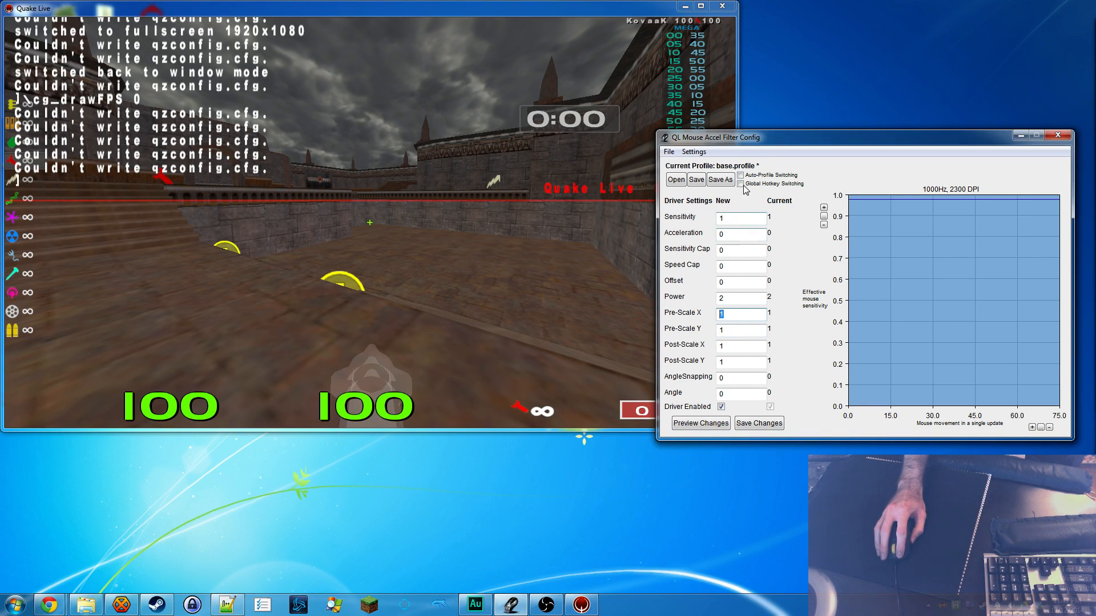
{"action": "left_click", "coordinate": [740, 218]}
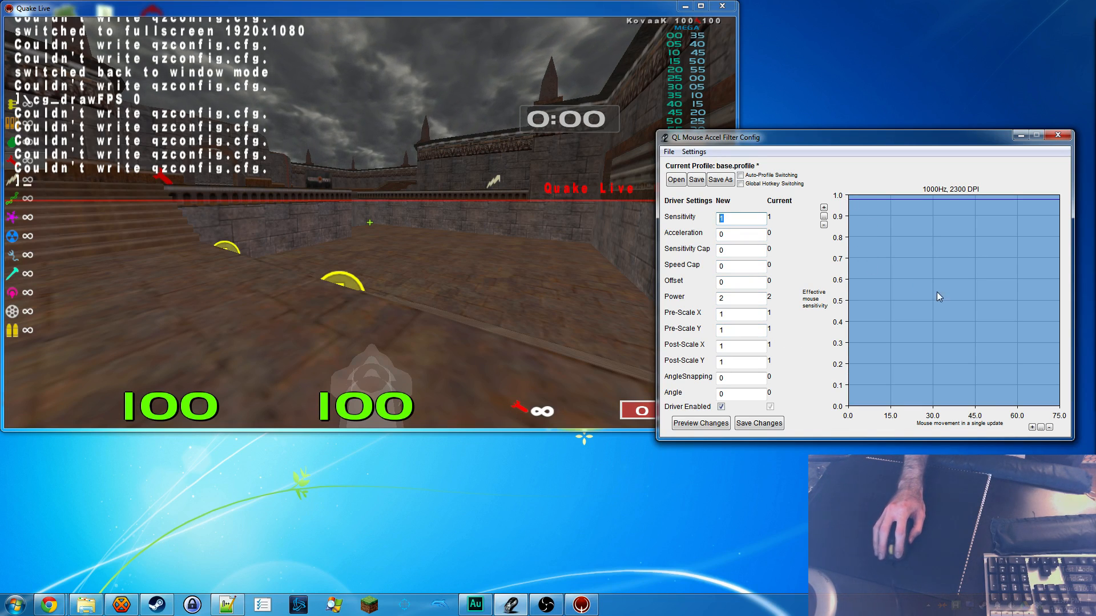
{"action": "mouse_move", "coordinate": [829, 256]}
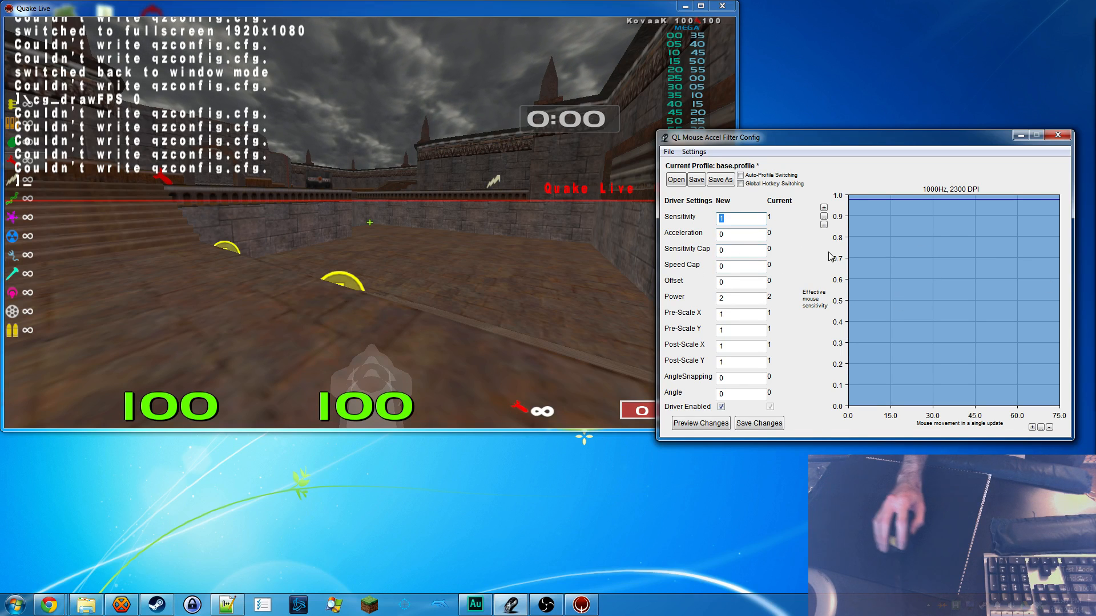
{"action": "mouse_move", "coordinate": [917, 261]}
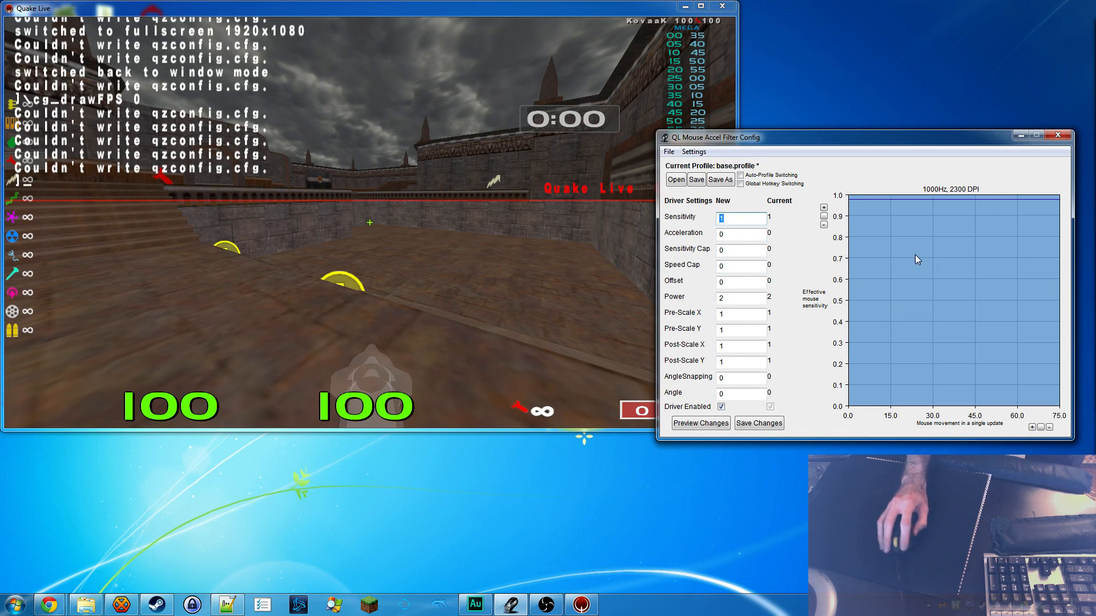
Step: Set Post-Scale X and Y to 0.6 and save them to the driver
{"action": "left_click", "coordinate": [740, 345]}
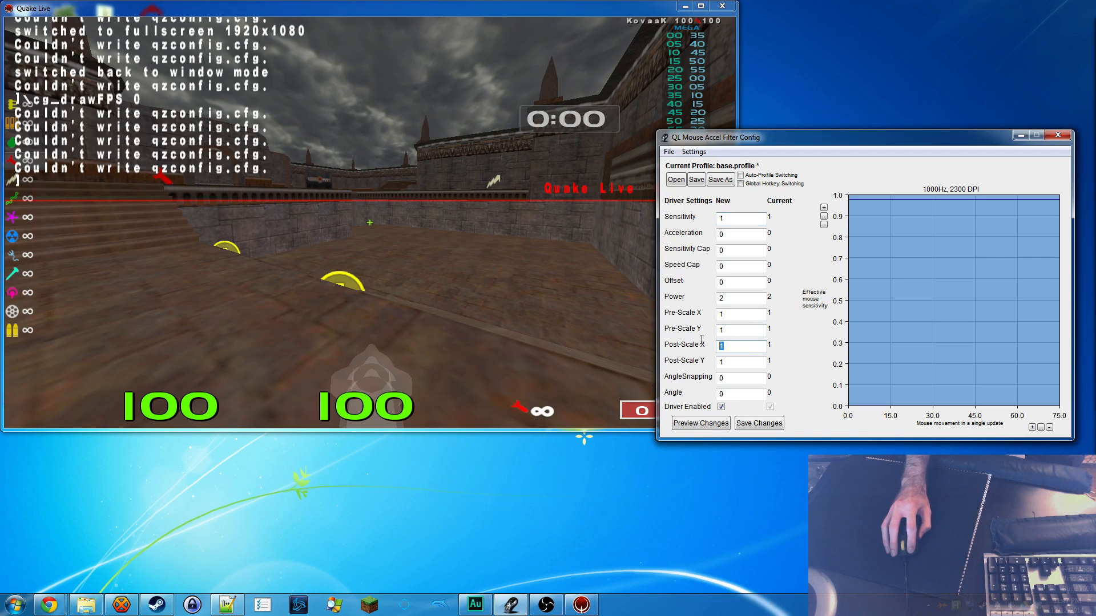
{"action": "type", "text": "0.6"}
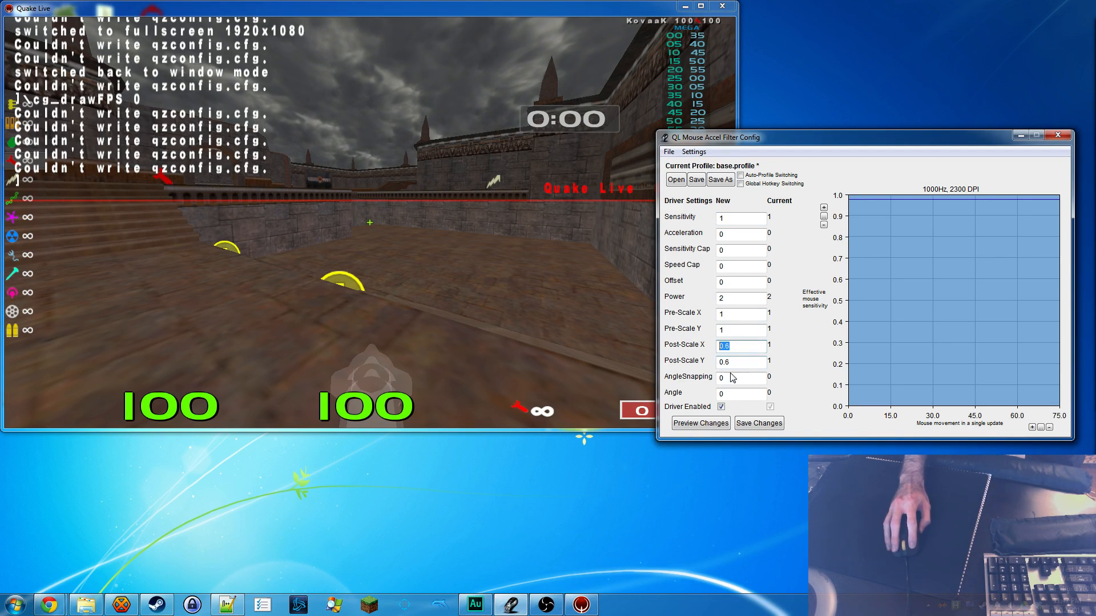
{"action": "left_click", "coordinate": [759, 423]}
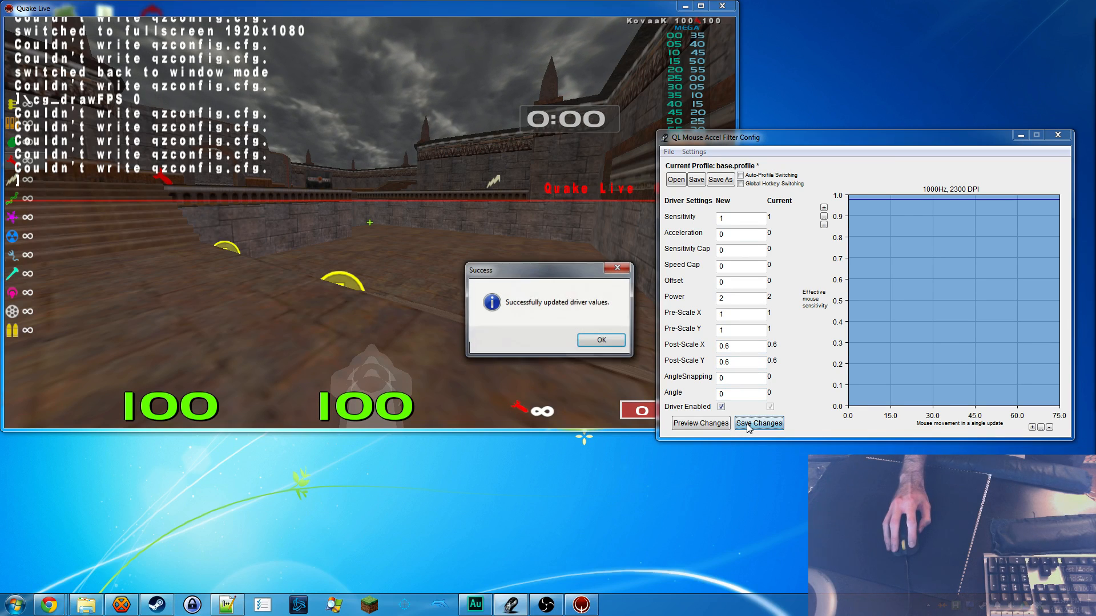
{"action": "left_click", "coordinate": [600, 340]}
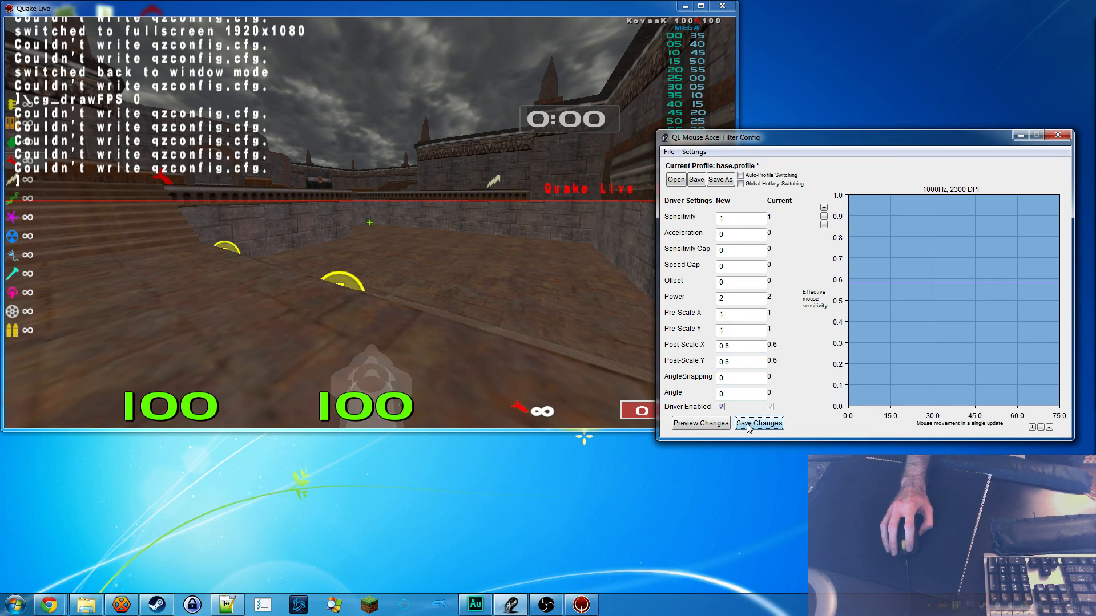
{"action": "left_click", "coordinate": [758, 423]}
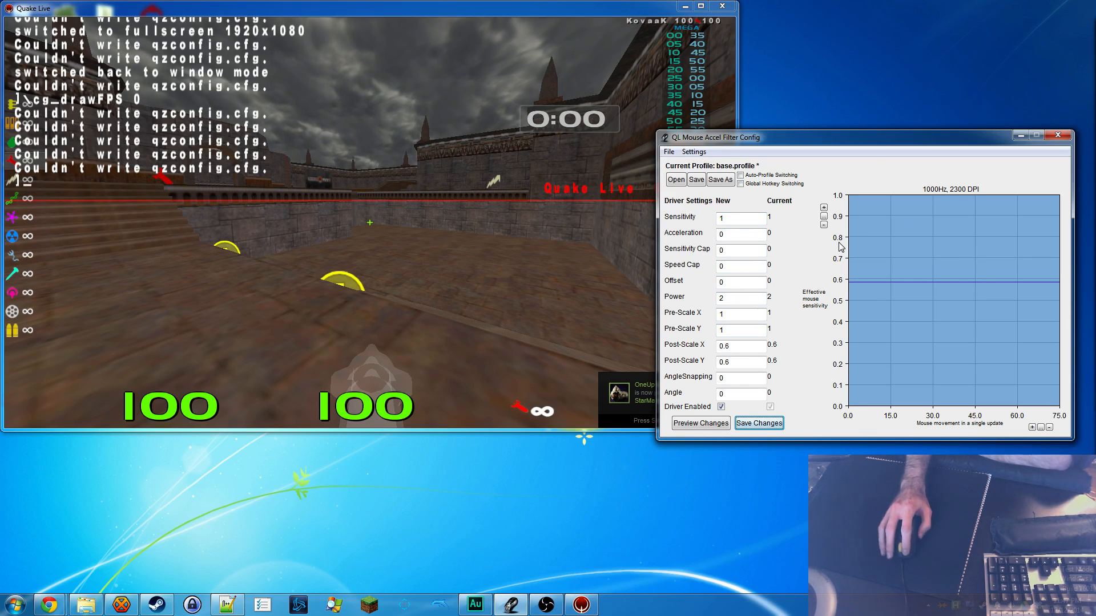
Step: Apply Acceleration 0.02 so the curve rises from 0.6 toward 1
{"action": "left_click", "coordinate": [740, 233]}
{"action": "type", "text": ".02"}
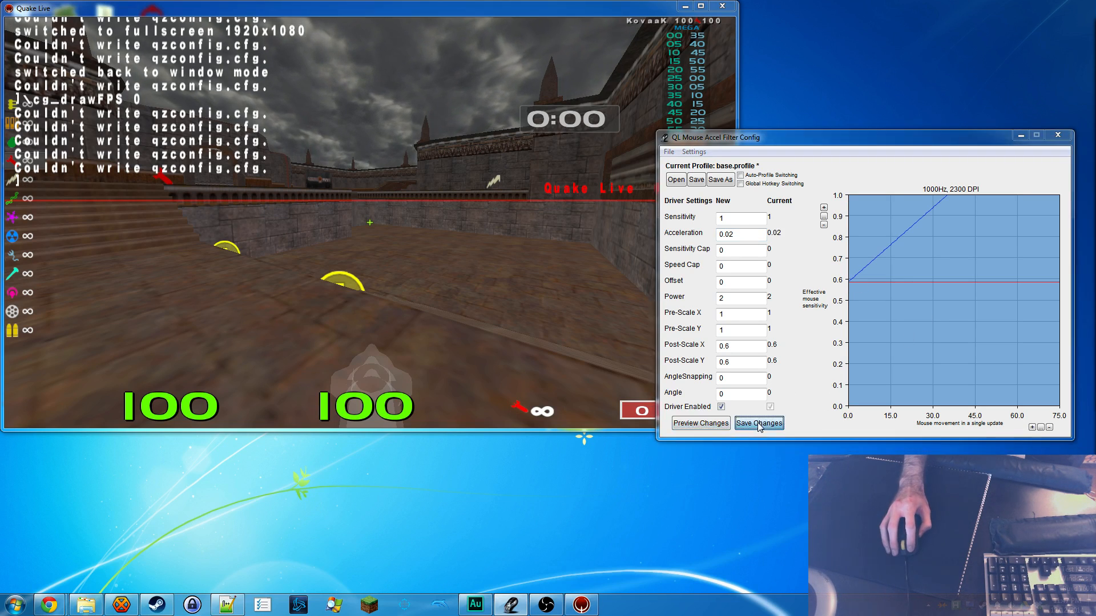
{"action": "left_click", "coordinate": [759, 423]}
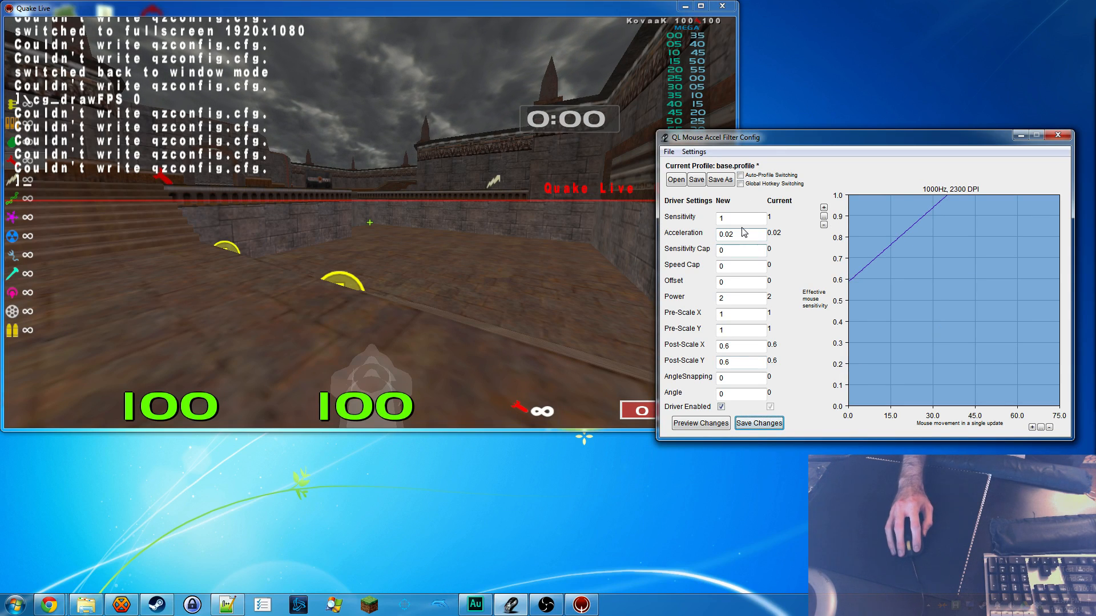
{"action": "triple_click", "coordinate": [738, 234]}
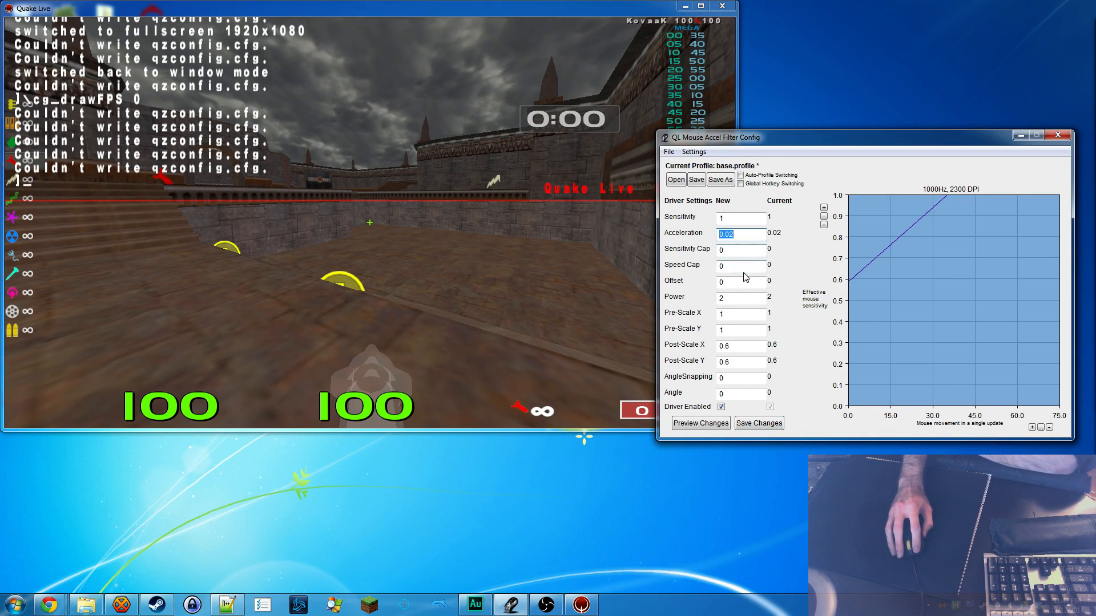
{"action": "left_click", "coordinate": [740, 249]}
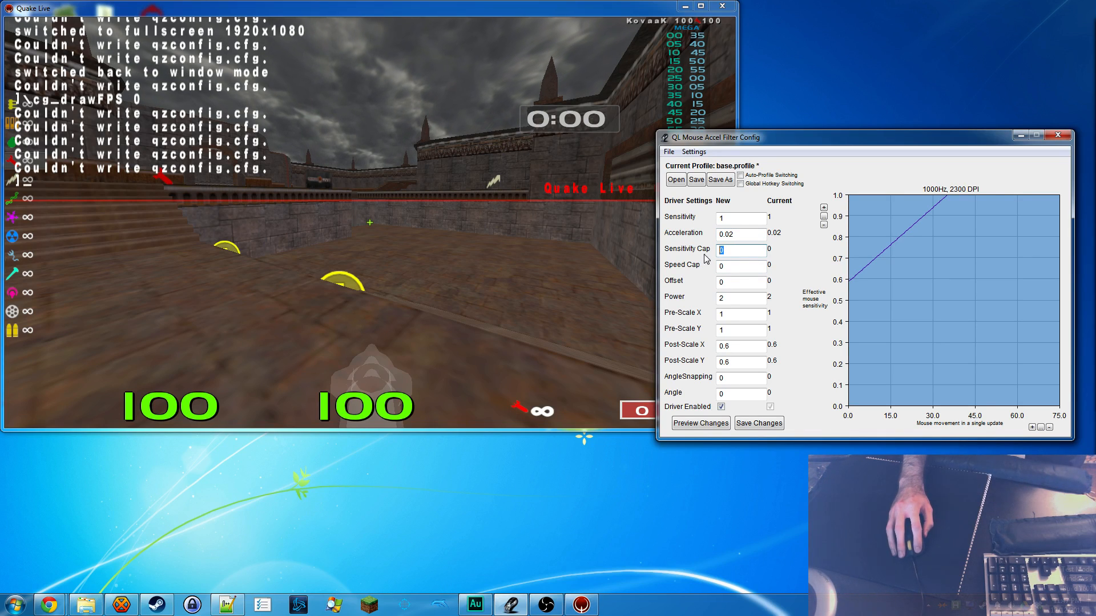
Step: Enter post-scale 0.4 and sensitivity cap 1.5, preview the curve, and save
{"action": "left_click", "coordinate": [740, 346]}
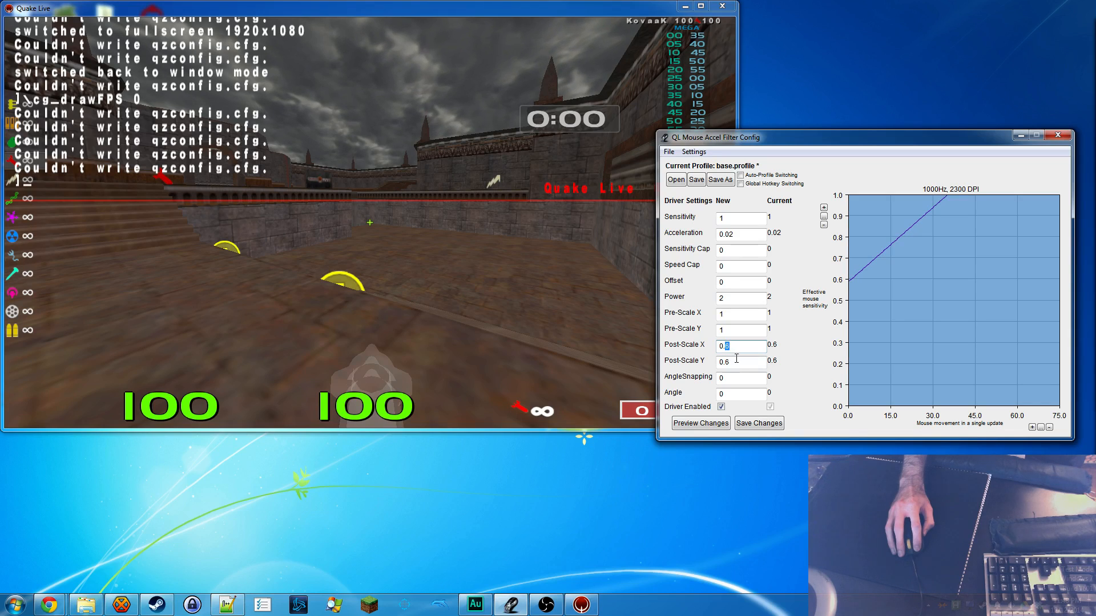
{"action": "type", "text": "0.4"}
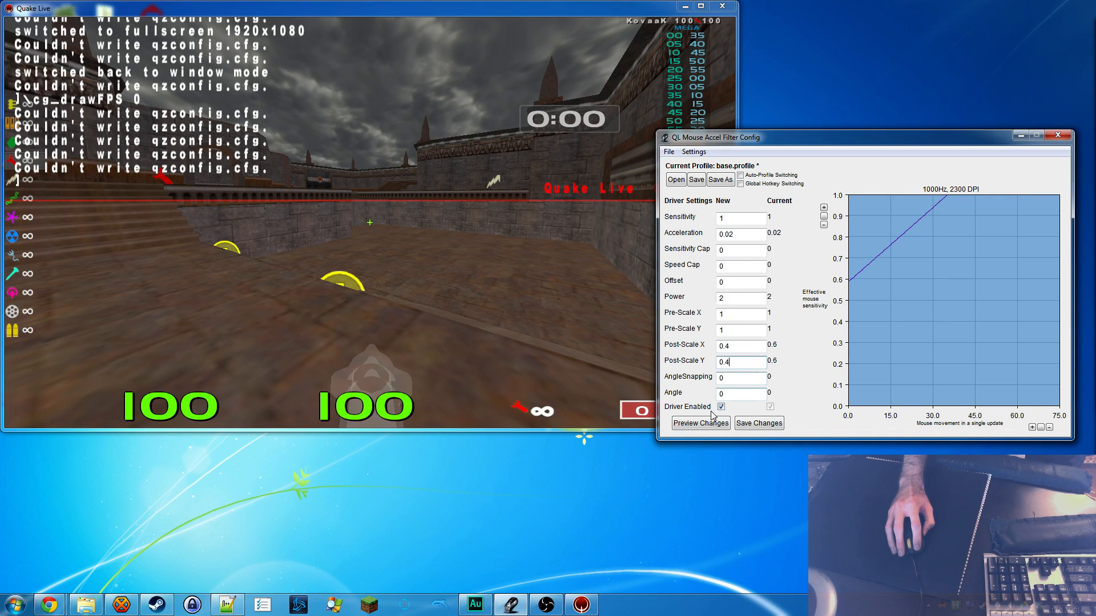
{"action": "left_click", "coordinate": [740, 250]}
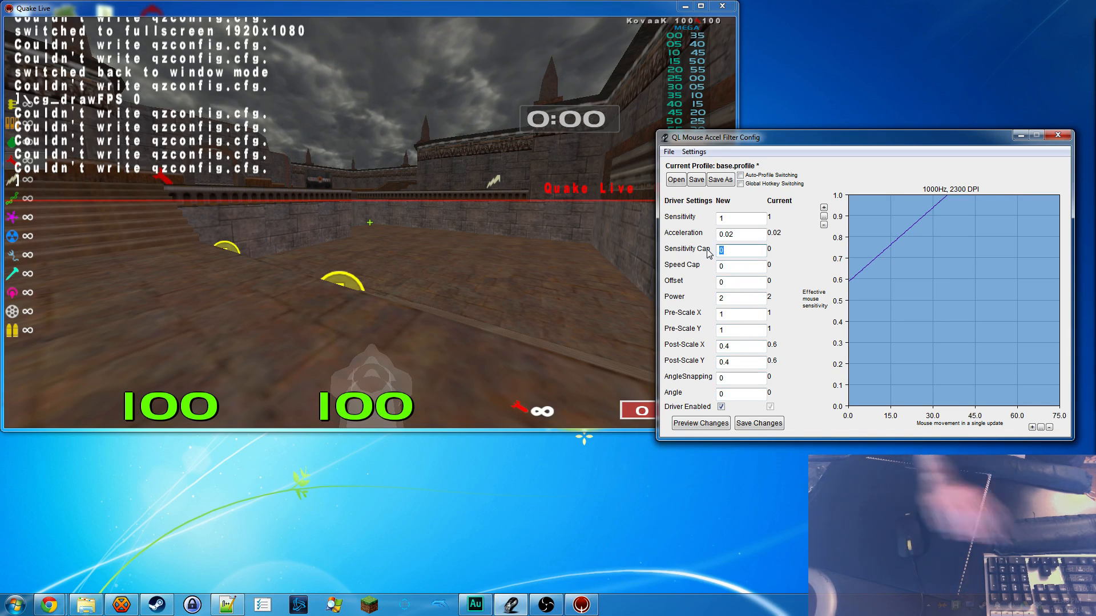
{"action": "type", "text": "1.5"}
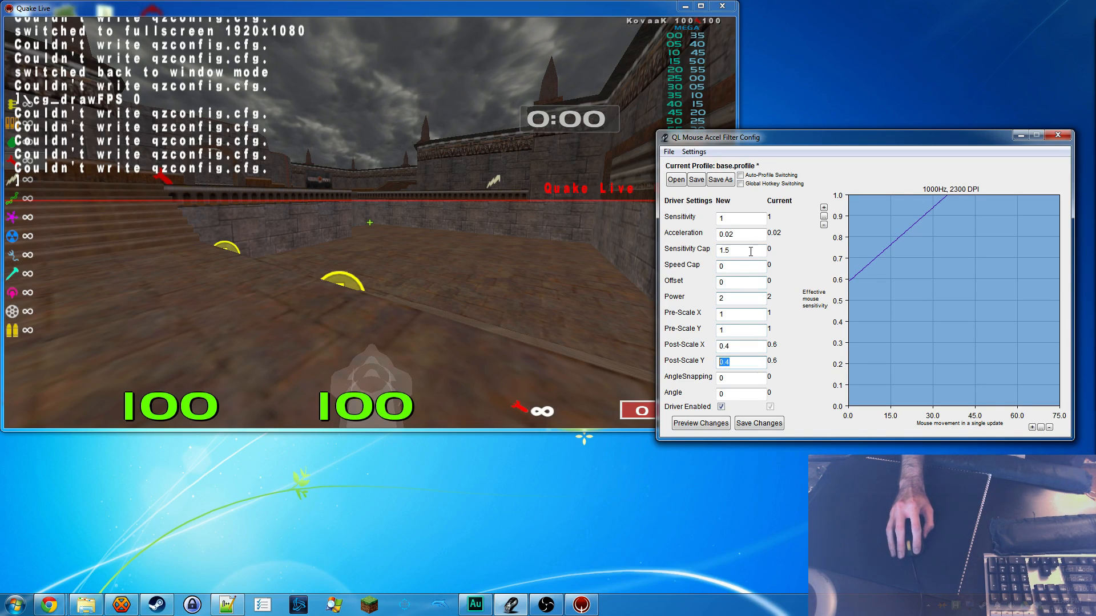
{"action": "left_click", "coordinate": [700, 423]}
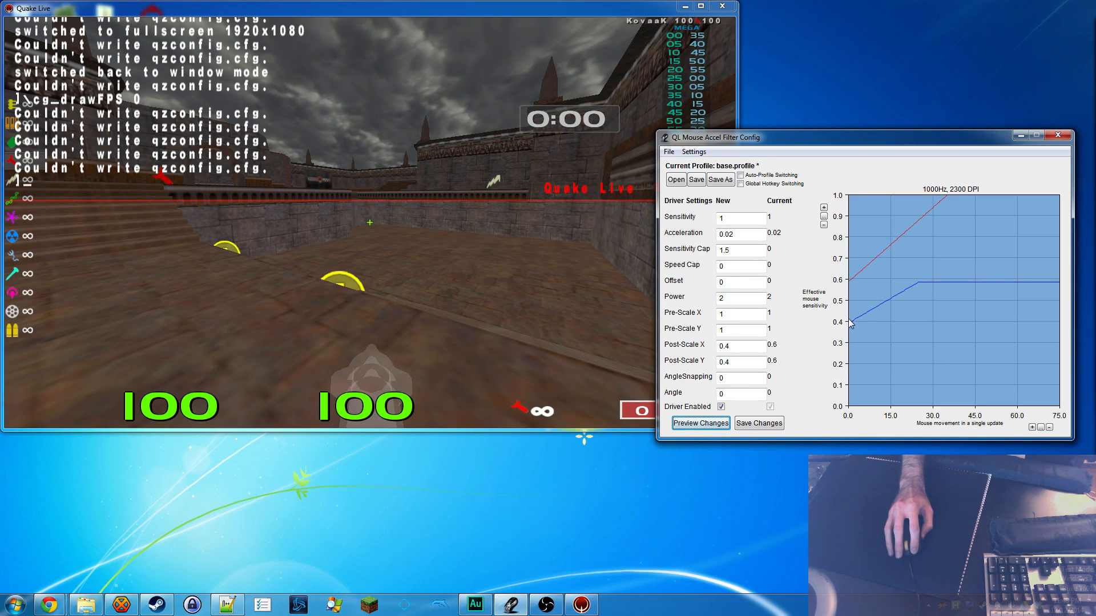
{"action": "mouse_move", "coordinate": [919, 292]}
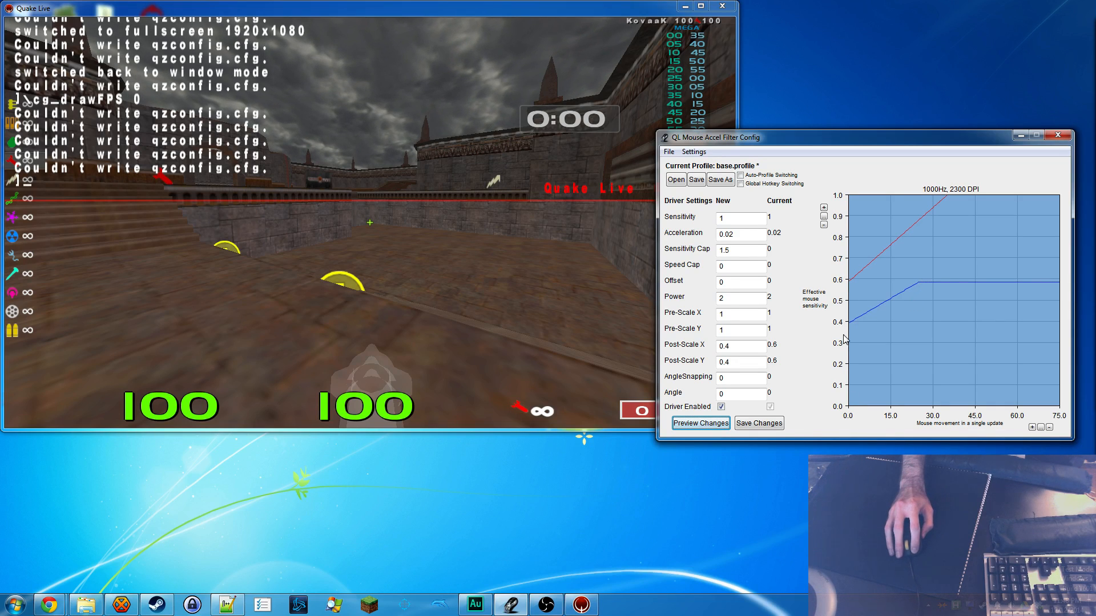
{"action": "mouse_move", "coordinate": [847, 240]}
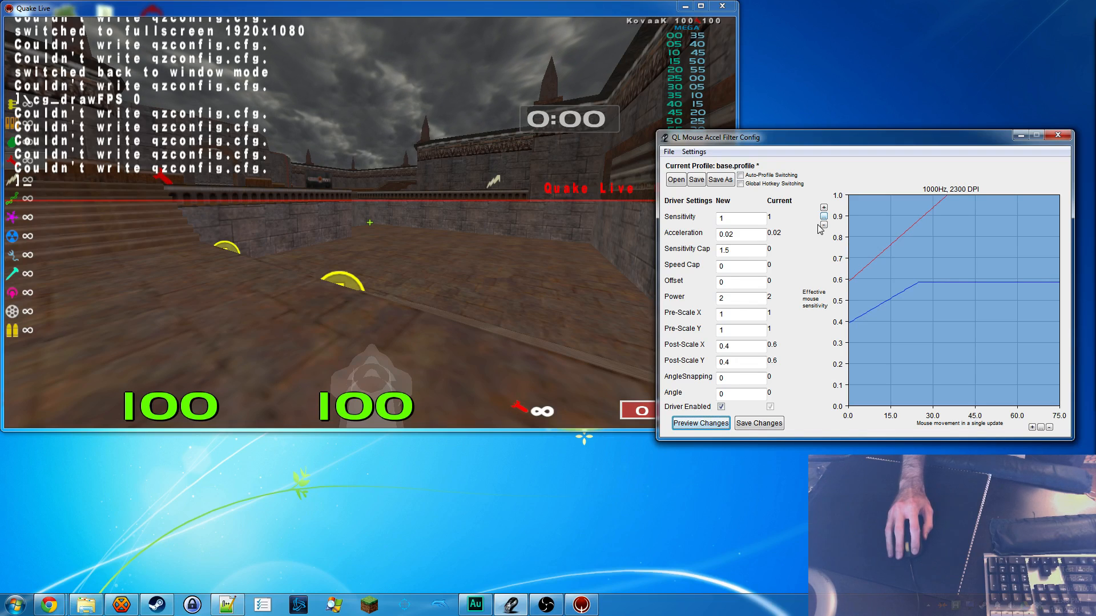
{"action": "mouse_move", "coordinate": [851, 327]}
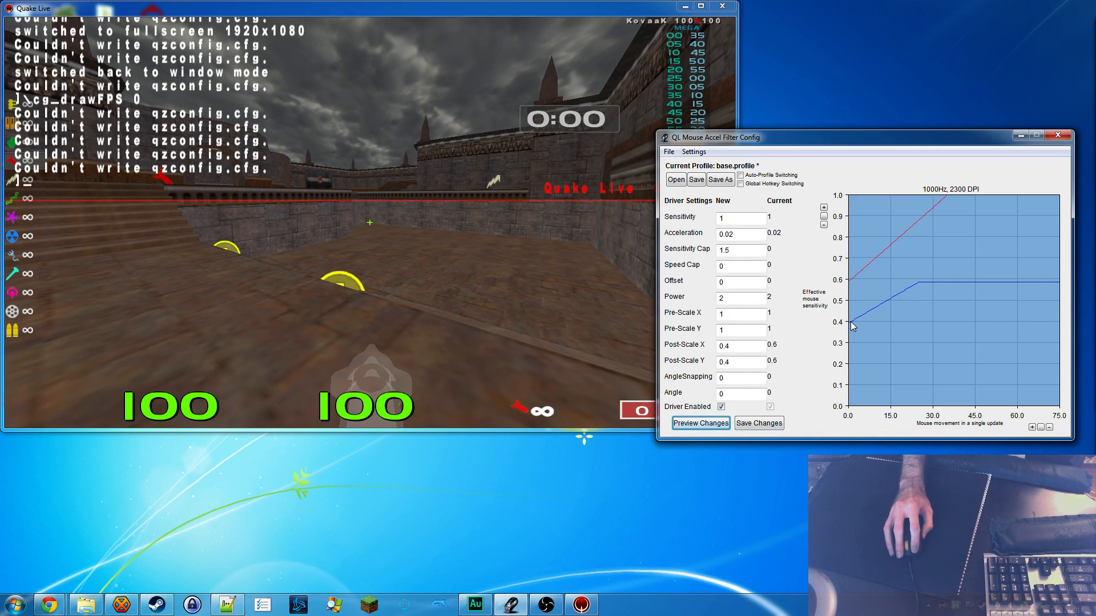
{"action": "left_click", "coordinate": [759, 423]}
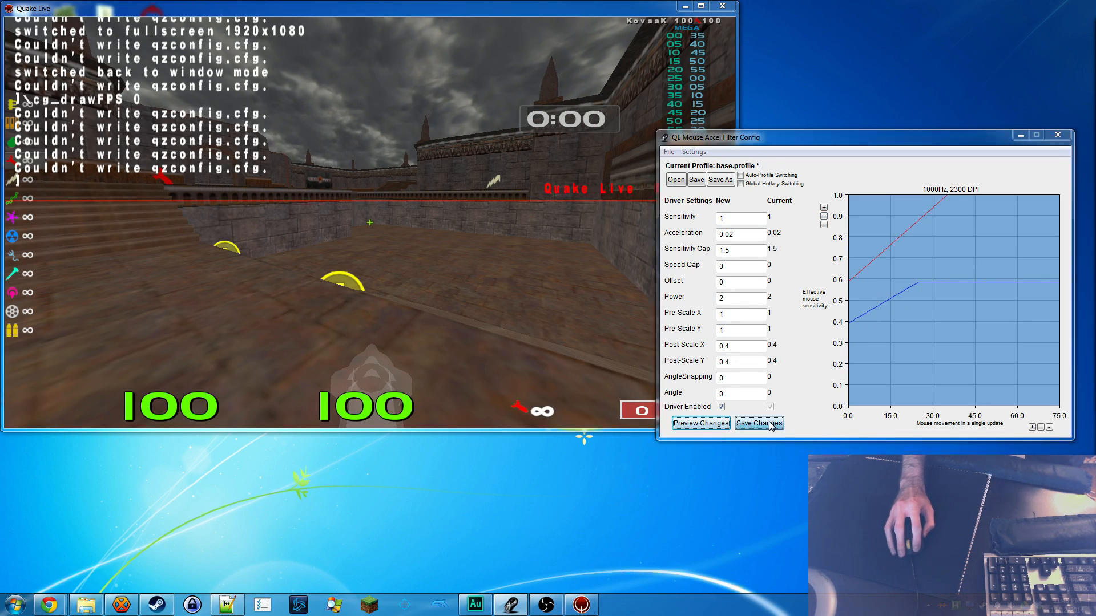
{"action": "left_click", "coordinate": [758, 423]}
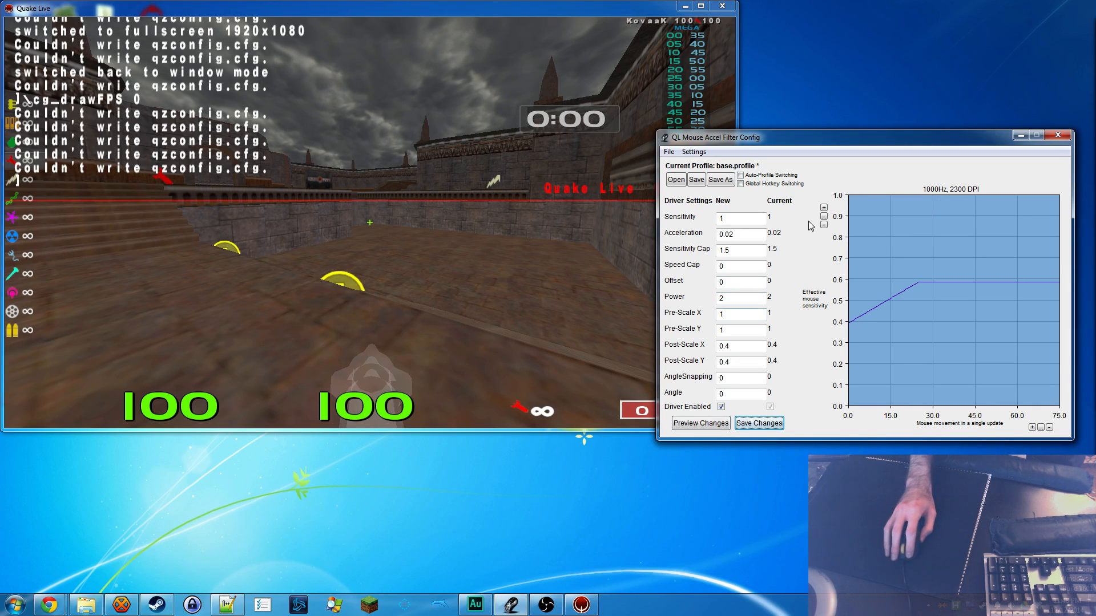
{"action": "mouse_move", "coordinate": [944, 147]}
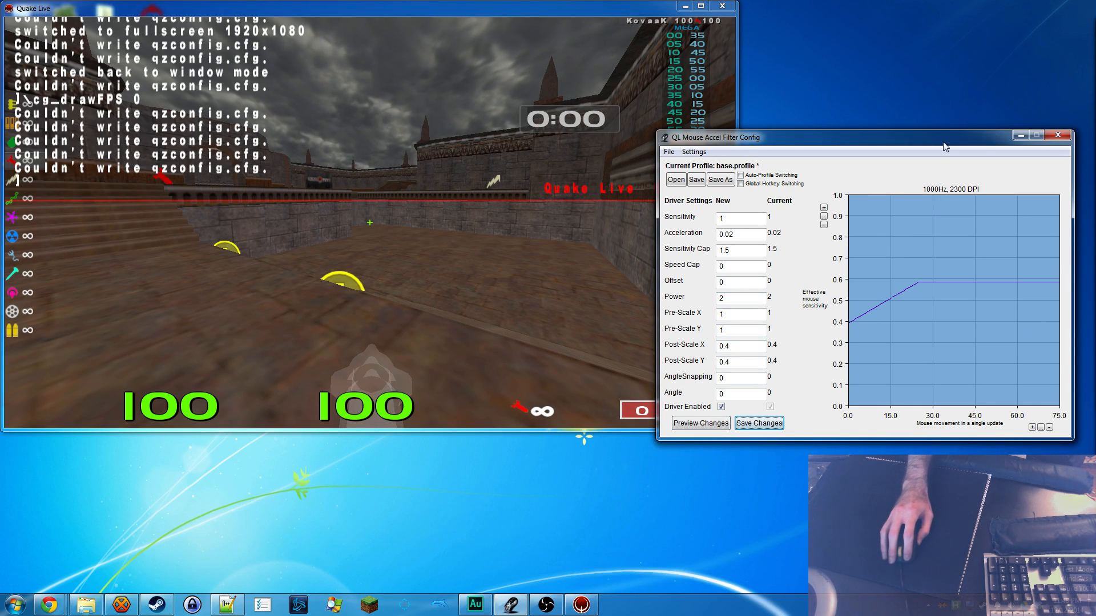
{"action": "mouse_move", "coordinate": [930, 286]}
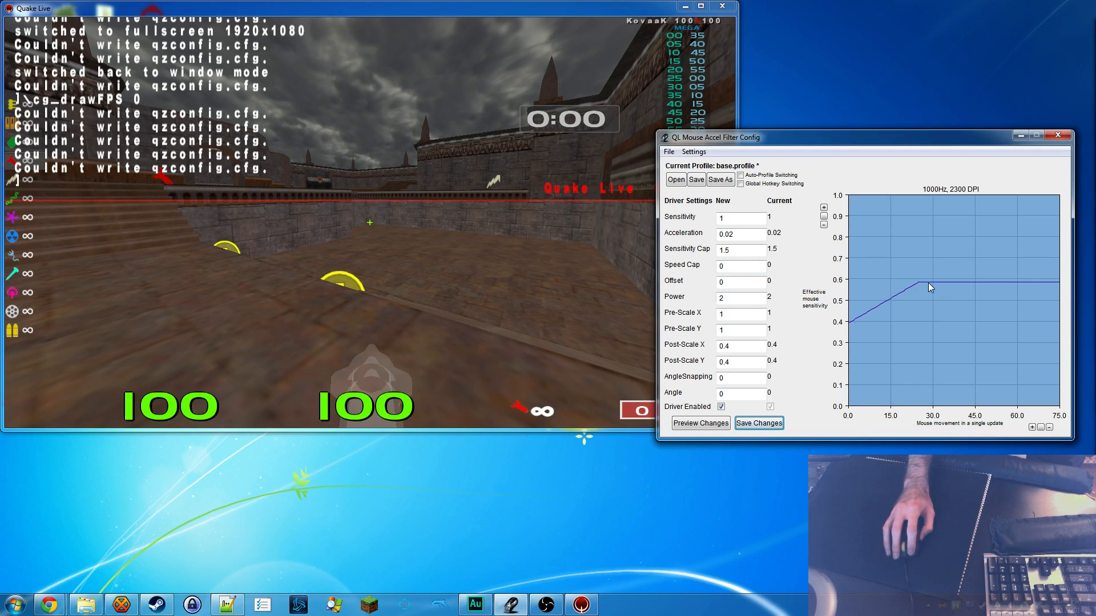
{"action": "mouse_move", "coordinate": [1059, 292]}
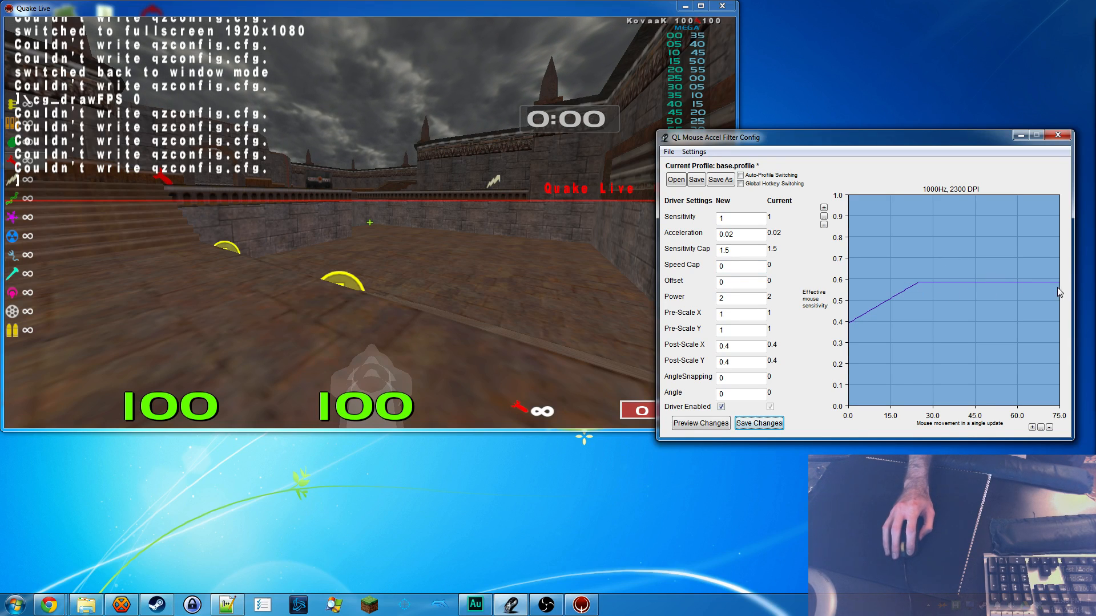
{"action": "mouse_move", "coordinate": [520, 260]}
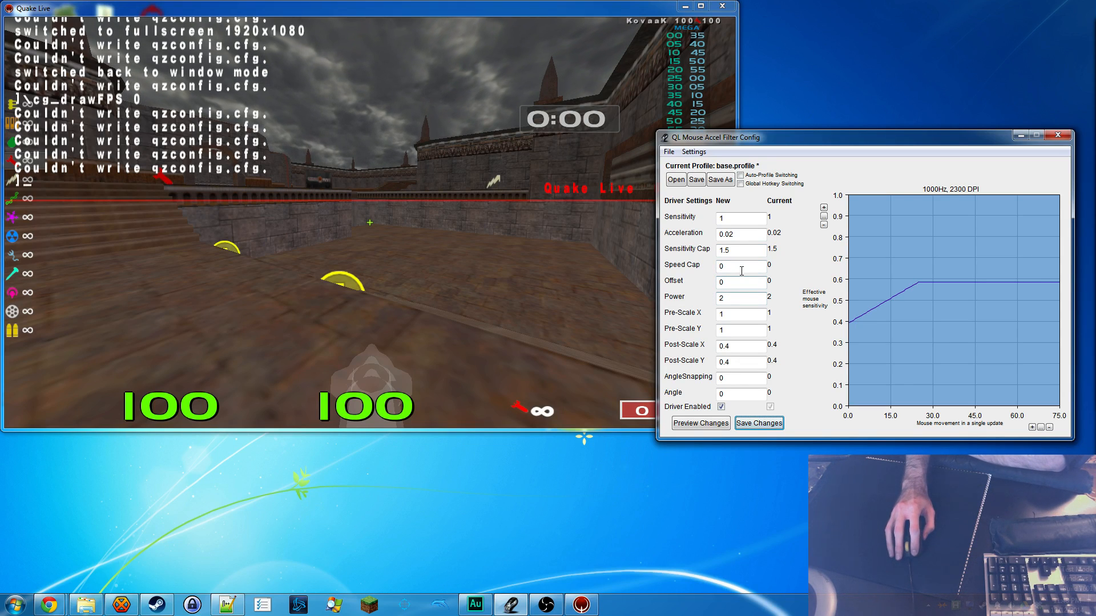
{"action": "left_click", "coordinate": [741, 265]}
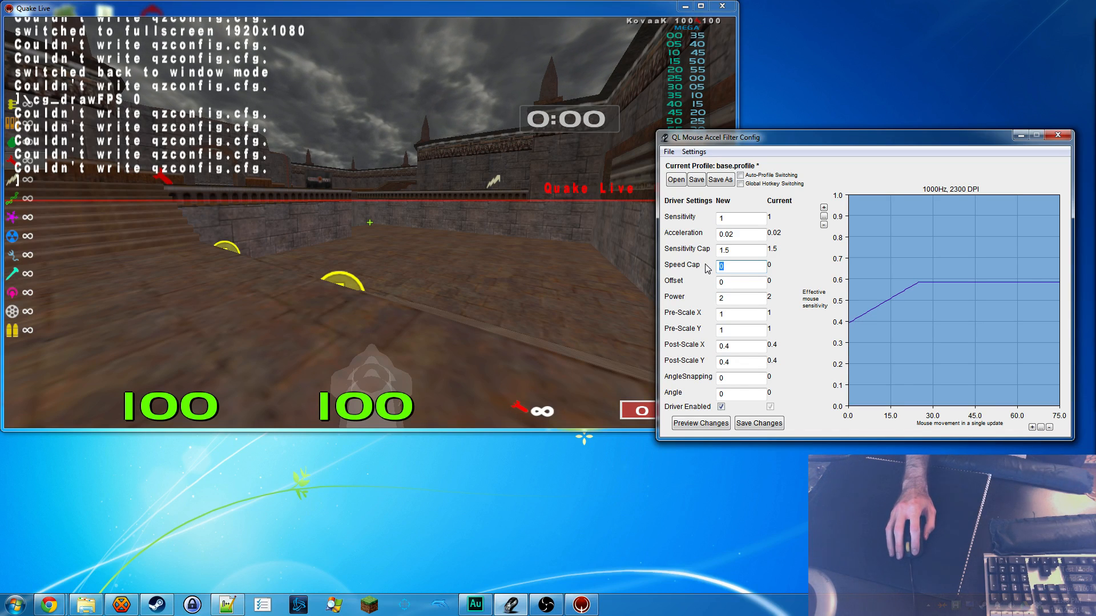
{"action": "type", "text": "5"}
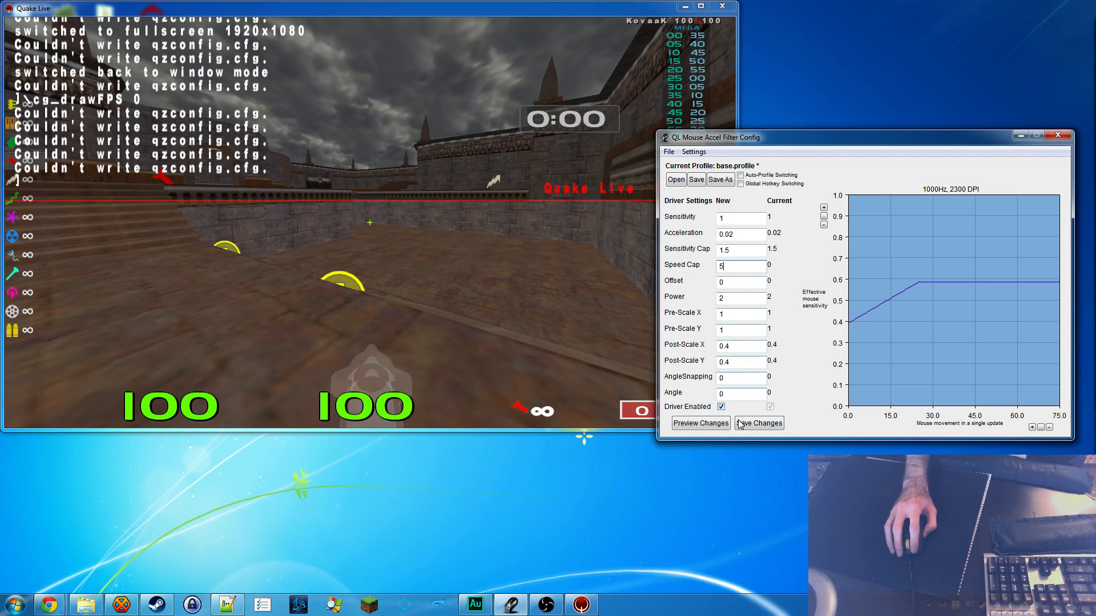
{"action": "left_click", "coordinate": [758, 423]}
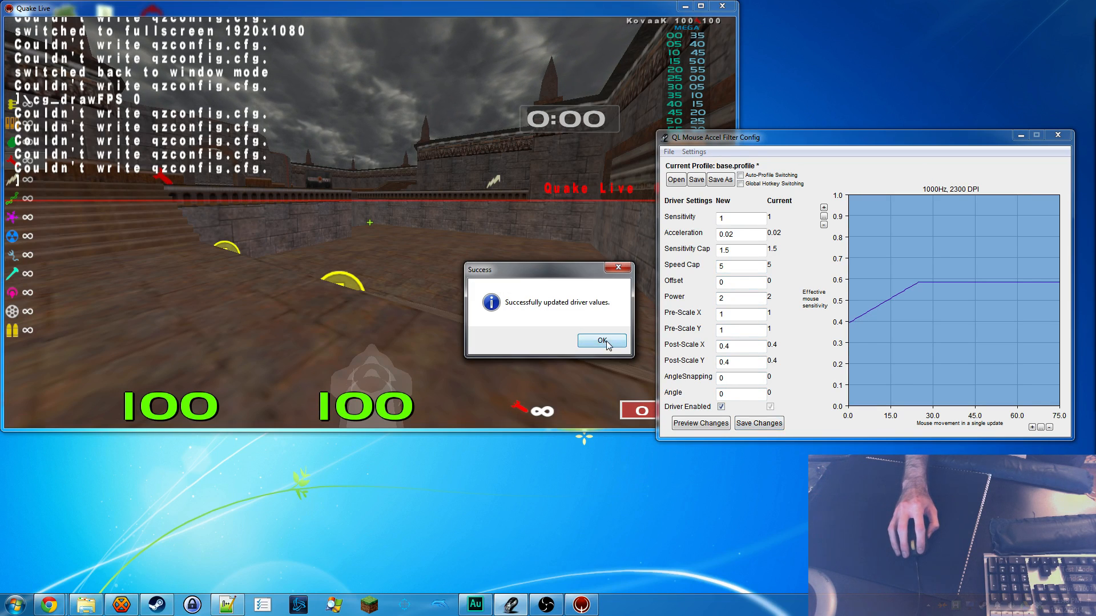
{"action": "left_click", "coordinate": [600, 340]}
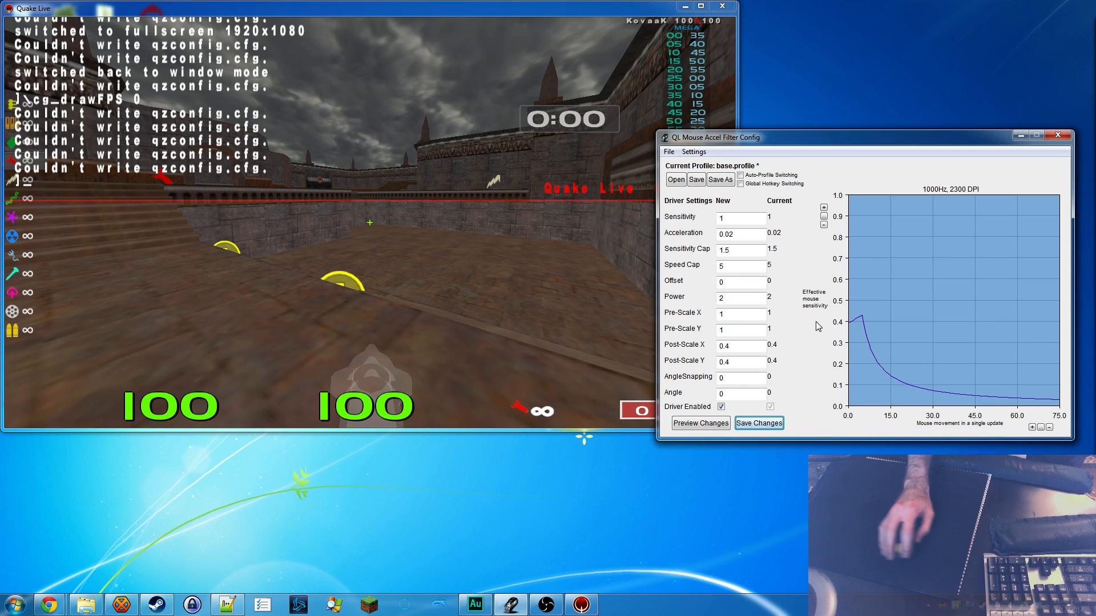
{"action": "mouse_move", "coordinate": [691, 406]}
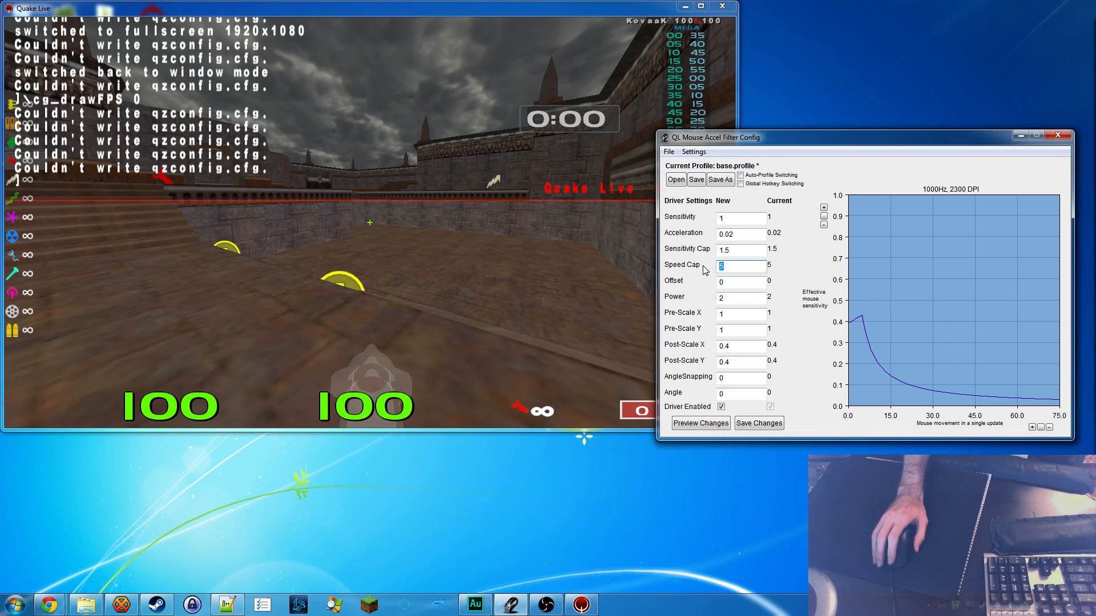
{"action": "type", "text": "25"}
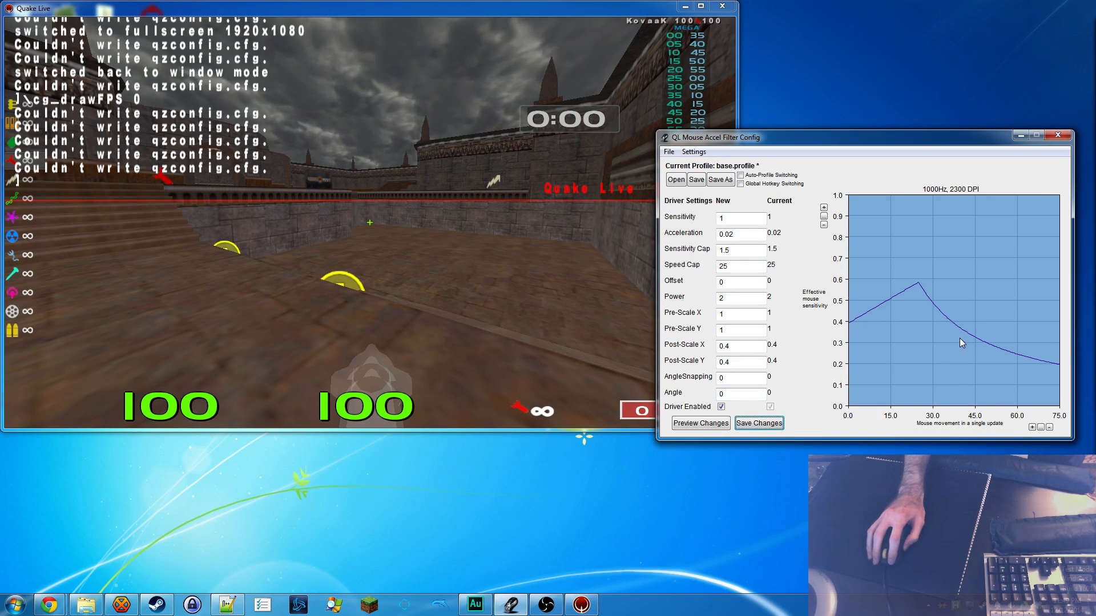
{"action": "left_click", "coordinate": [402, 280]}
{"action": "type", "text": "0"}
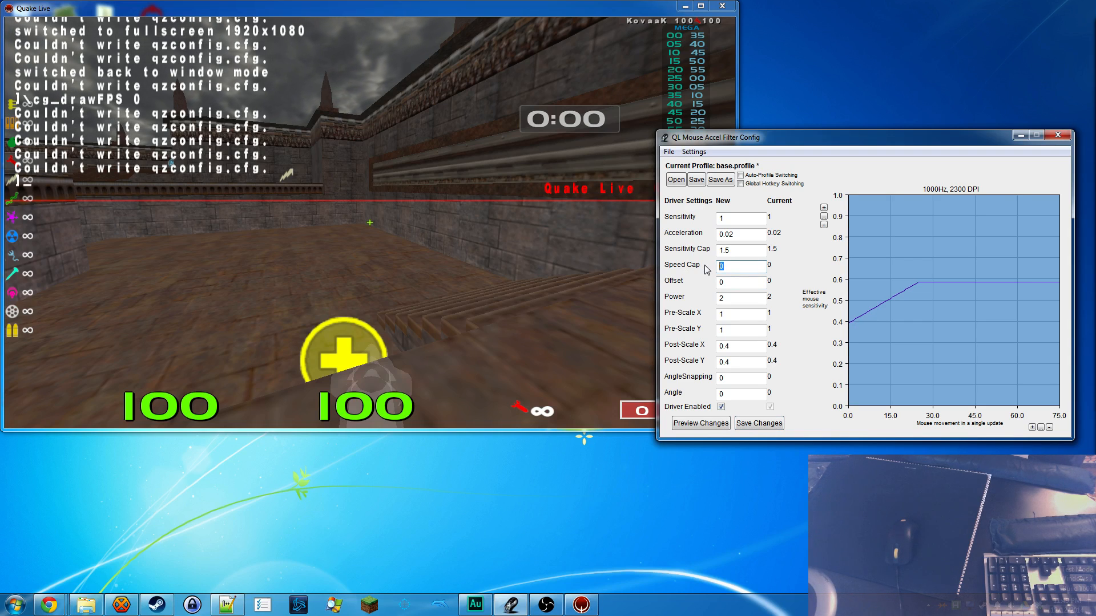
{"action": "left_click", "coordinate": [740, 280]}
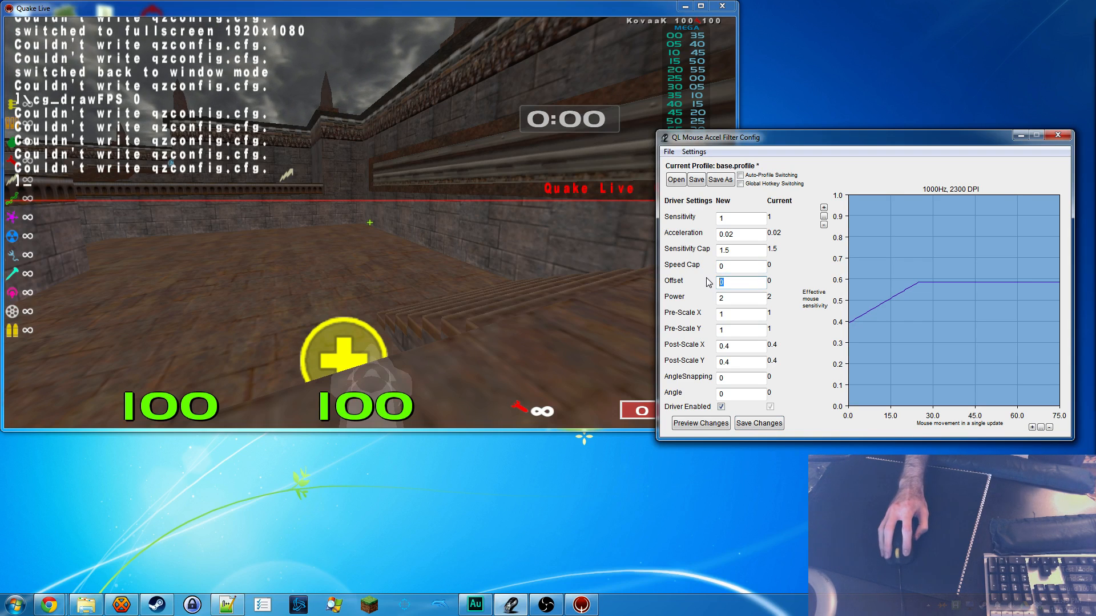
{"action": "mouse_move", "coordinate": [851, 330]}
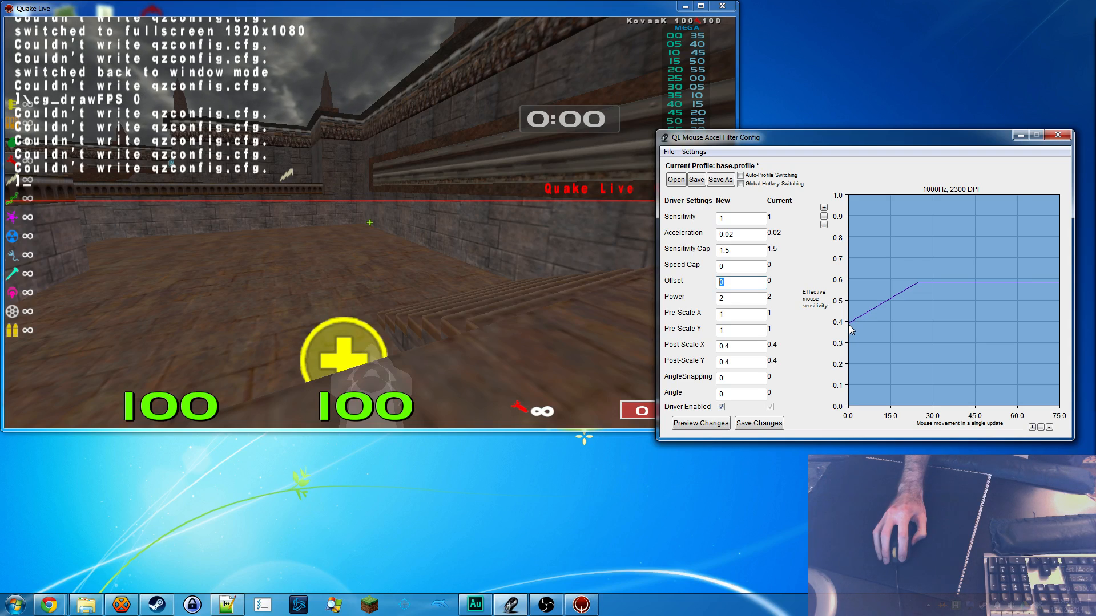
{"action": "mouse_move", "coordinate": [969, 421]}
{"action": "type", "text": "5"}
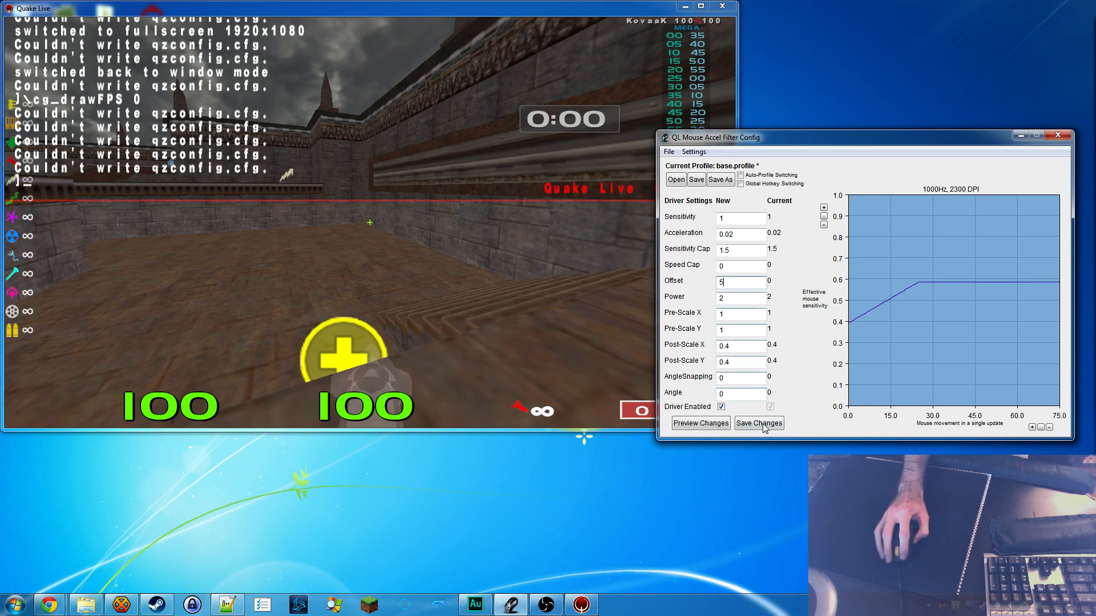
{"action": "left_click", "coordinate": [759, 423]}
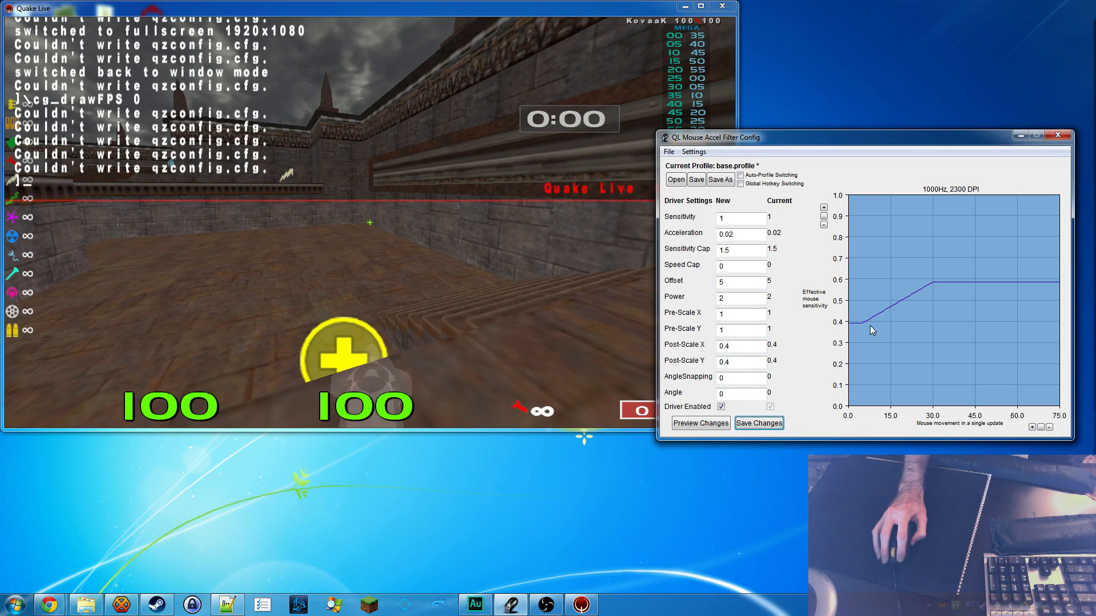
{"action": "mouse_move", "coordinate": [913, 314]}
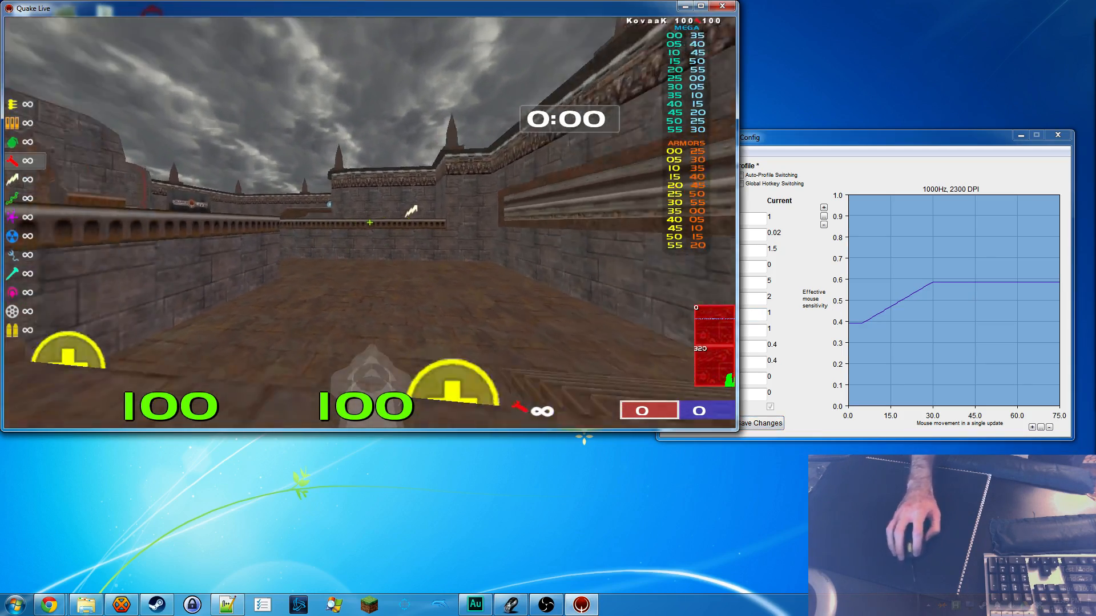
{"action": "mouse_move", "coordinate": [369, 223]}
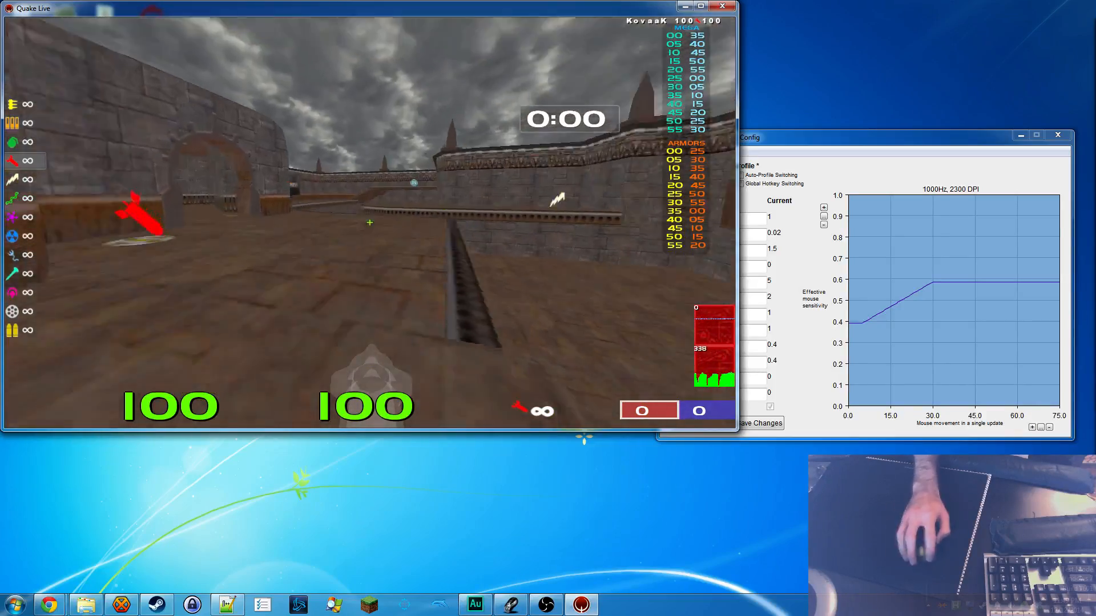
{"action": "mouse_move", "coordinate": [369, 222]}
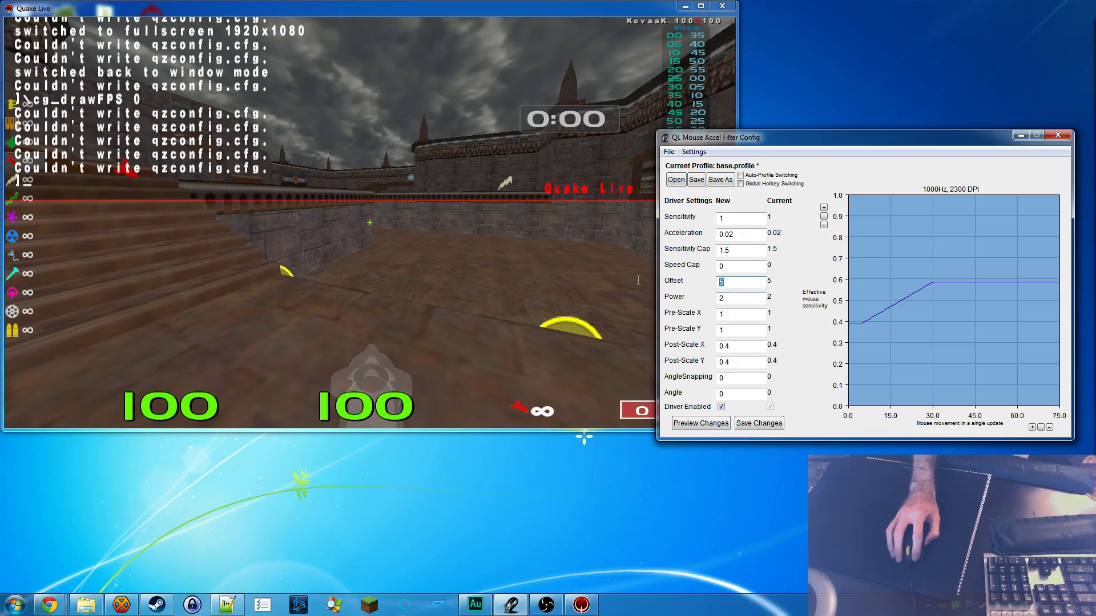
{"action": "left_click", "coordinate": [759, 423]}
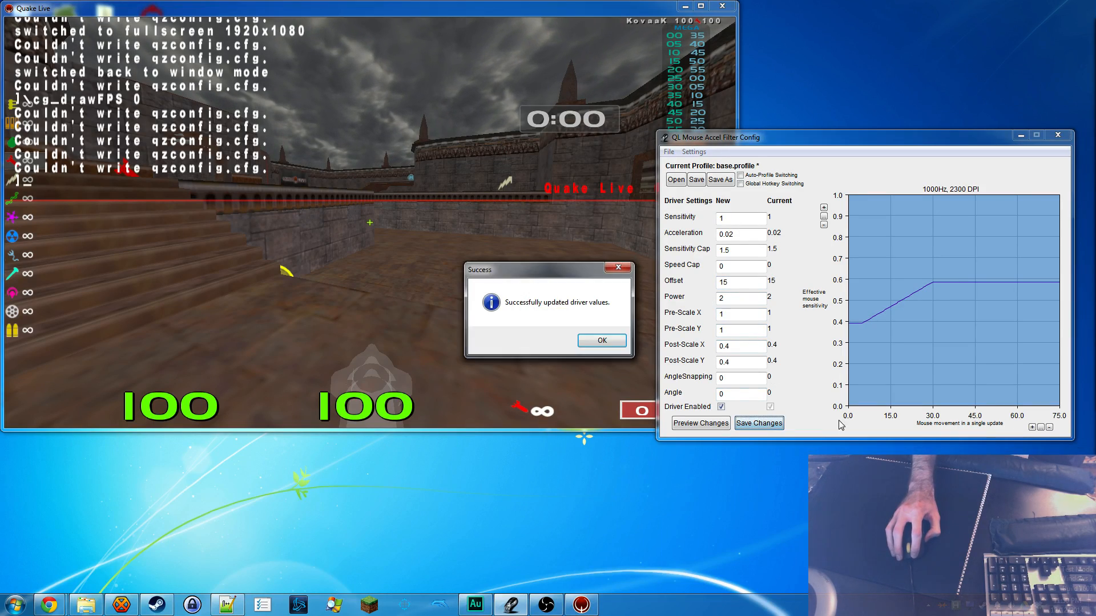
{"action": "left_click", "coordinate": [600, 340]}
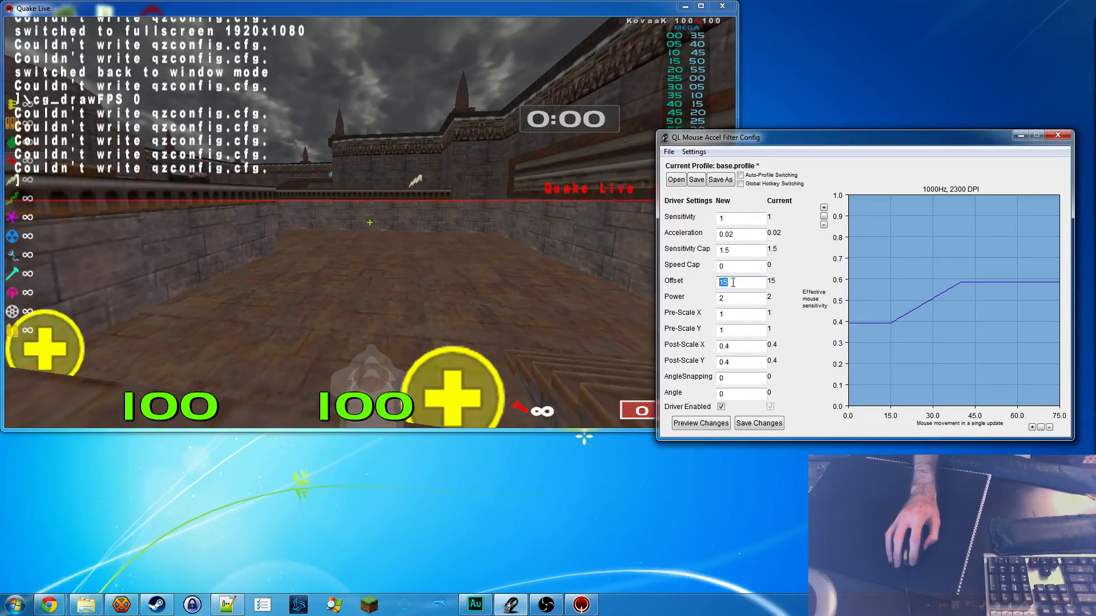
{"action": "left_click", "coordinate": [759, 423]}
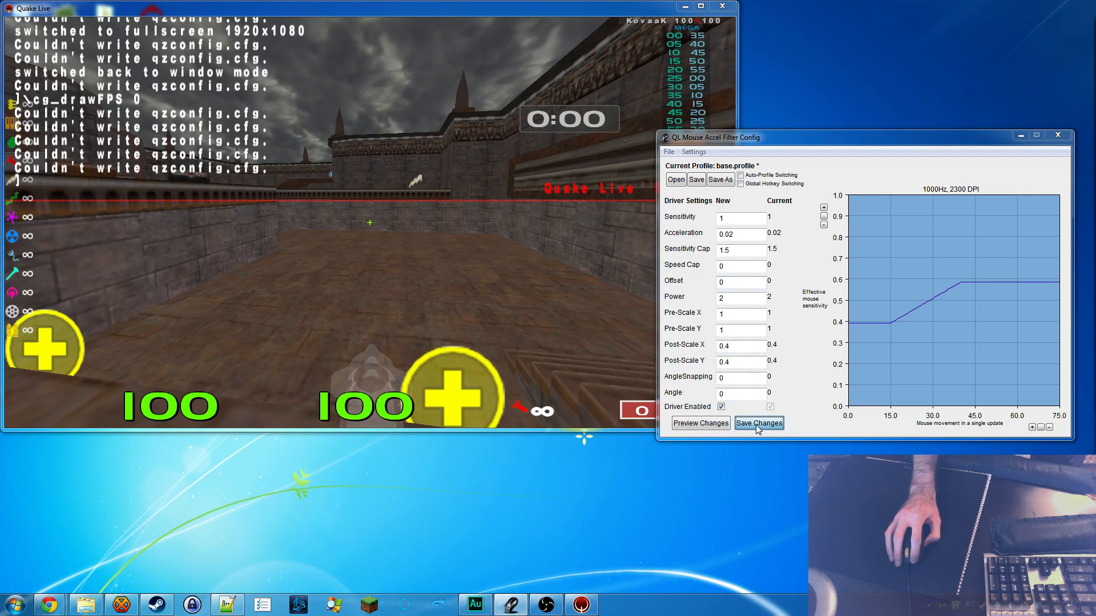
{"action": "left_click", "coordinate": [758, 423]}
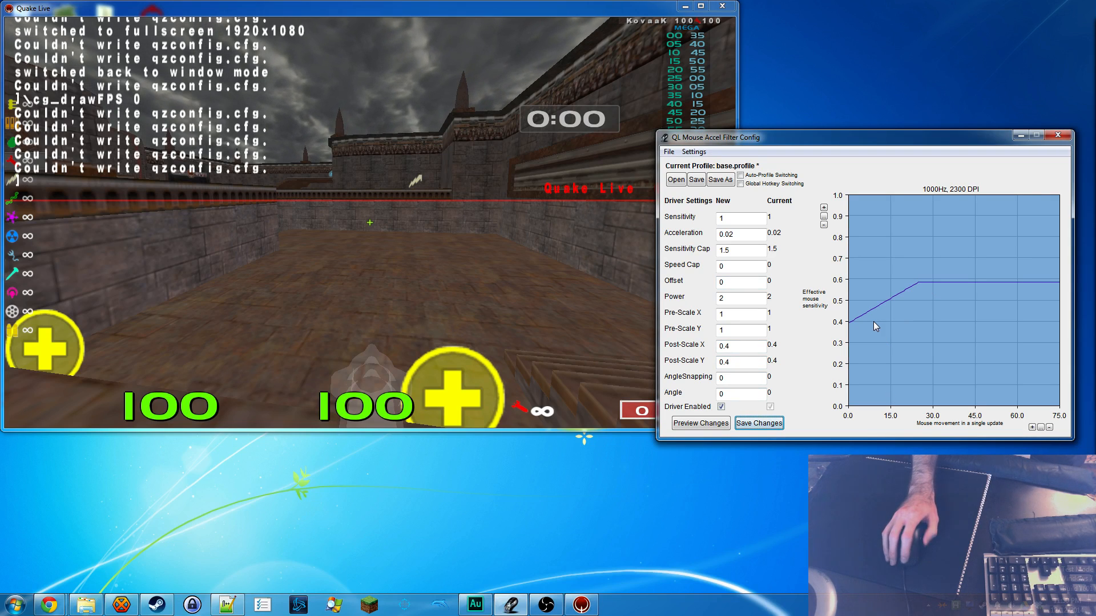
Step: Try different Power values and settle on Power 2 for a straight rising curve
{"action": "triple_click", "coordinate": [740, 298]}
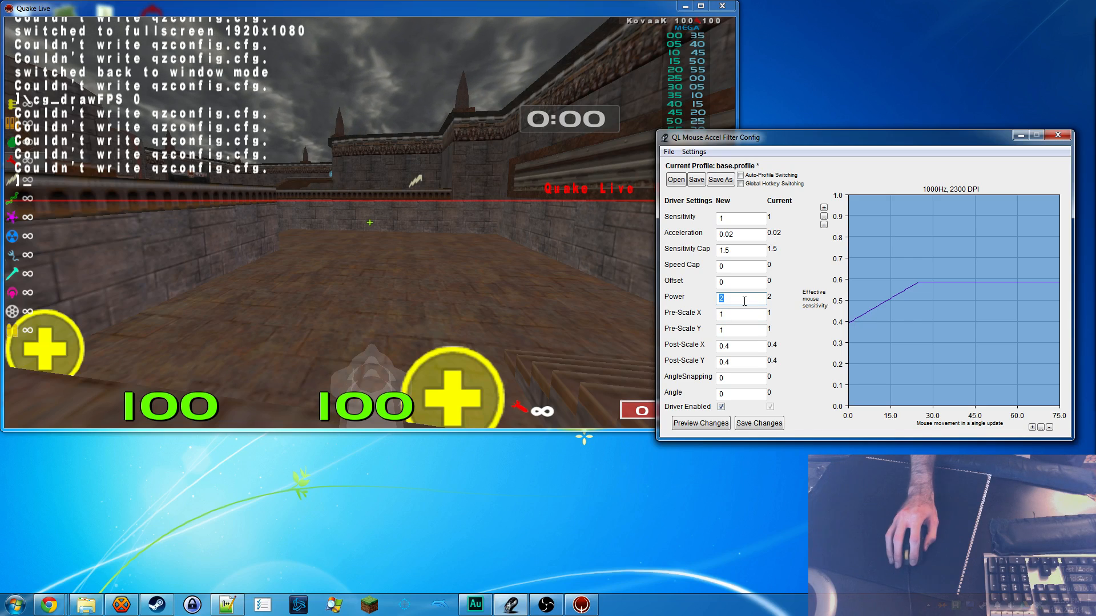
{"action": "mouse_move", "coordinate": [890, 303]}
{"action": "type", "text": "3"}
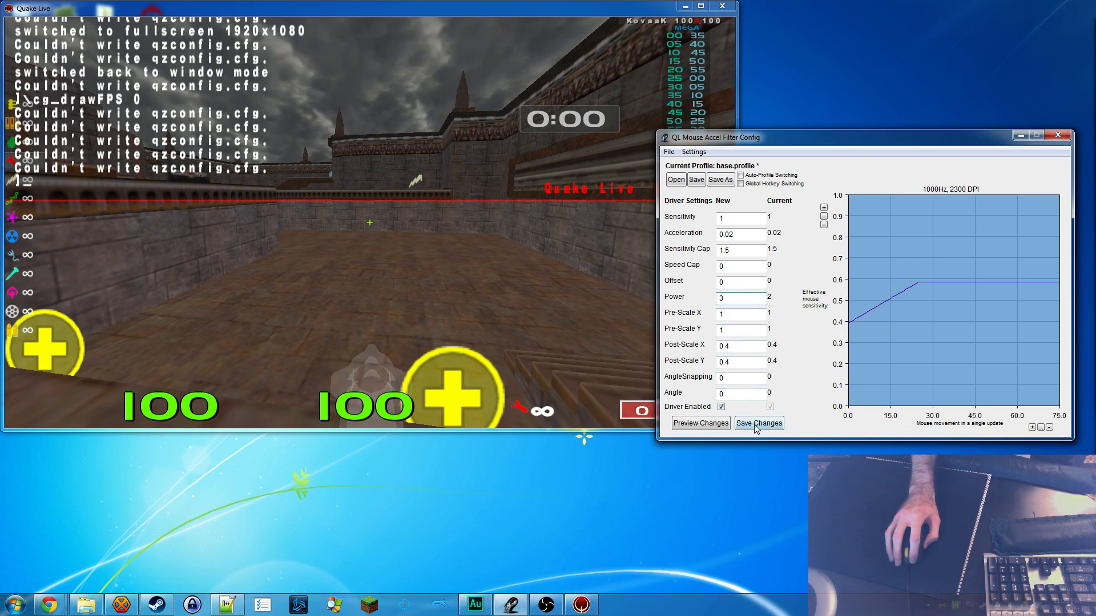
{"action": "left_click", "coordinate": [759, 423]}
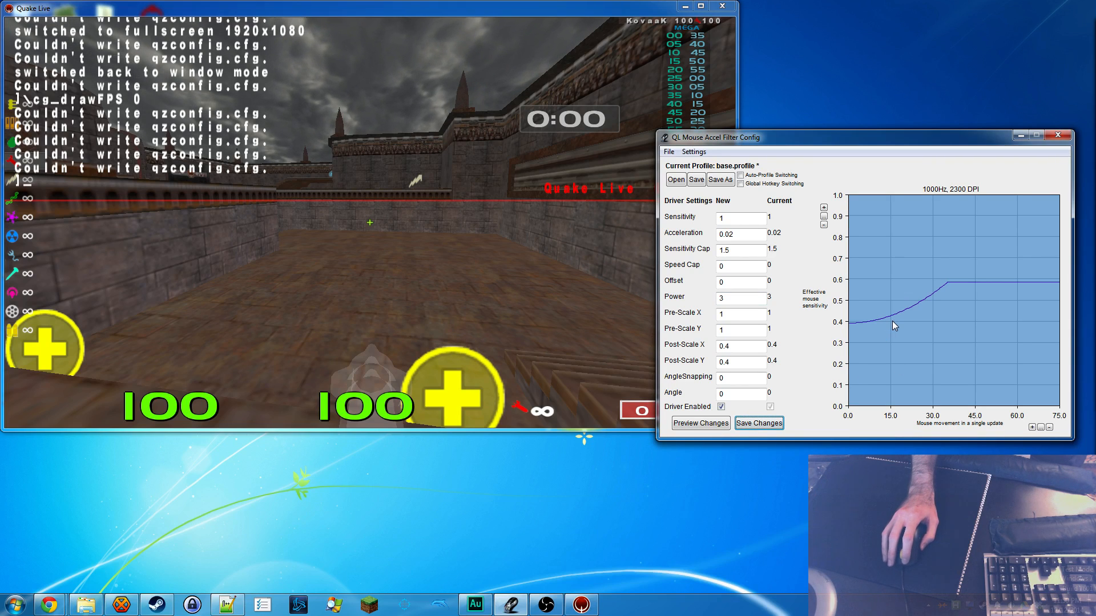
{"action": "left_click", "coordinate": [758, 423]}
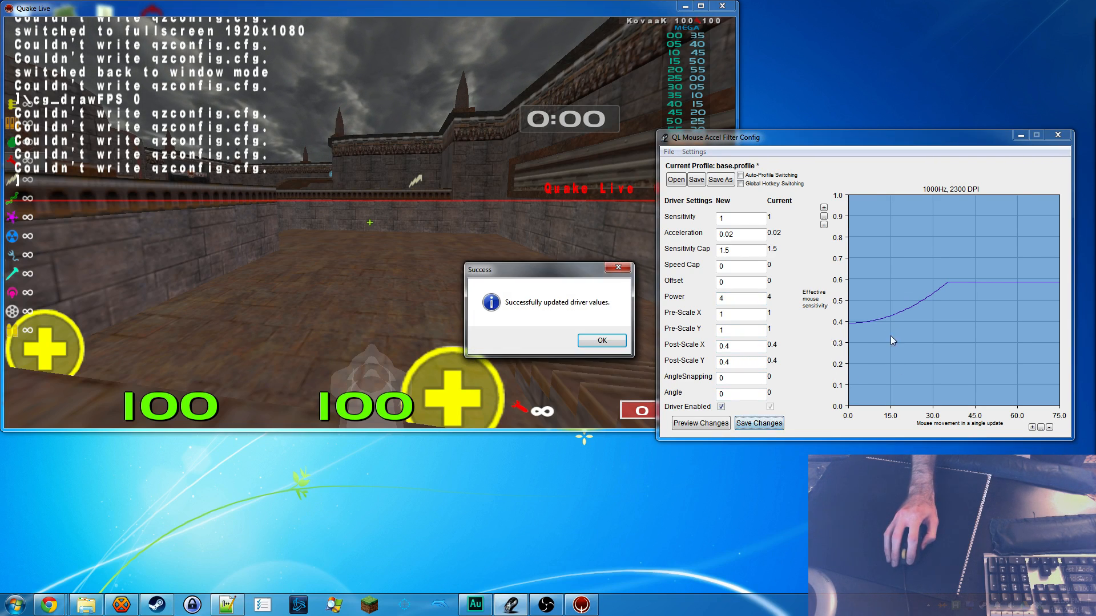
{"action": "left_click", "coordinate": [600, 340]}
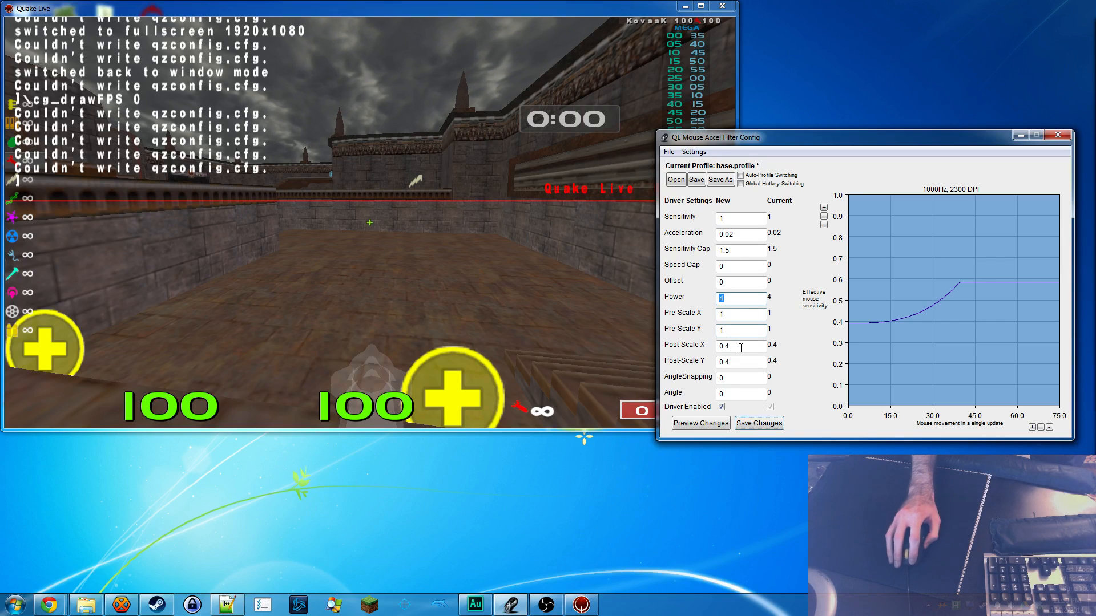
{"action": "type", "text": "1.5"}
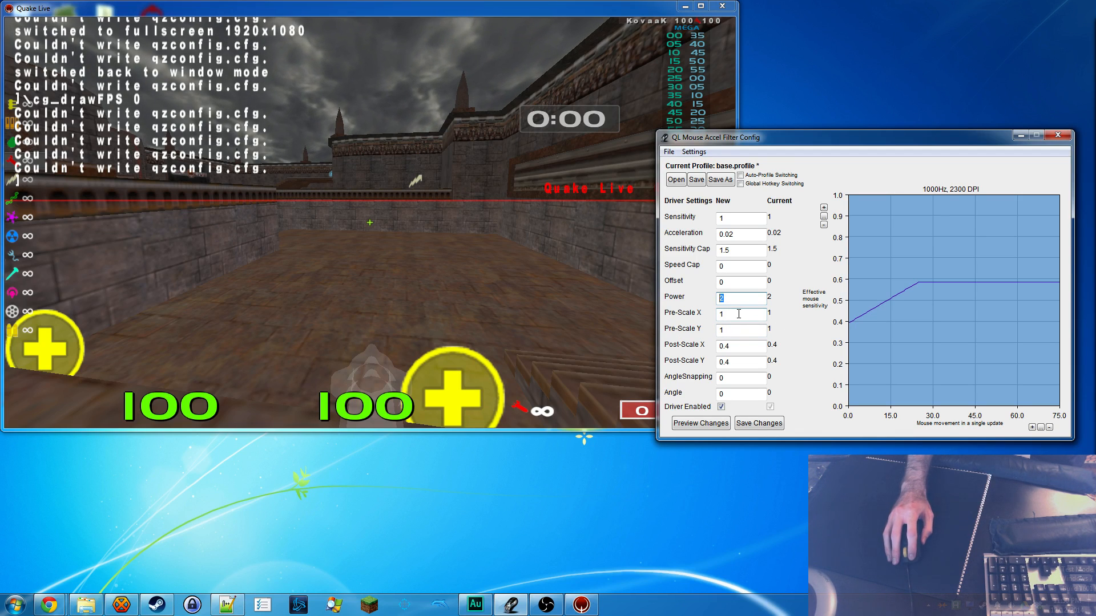
{"action": "left_click", "coordinate": [739, 329]}
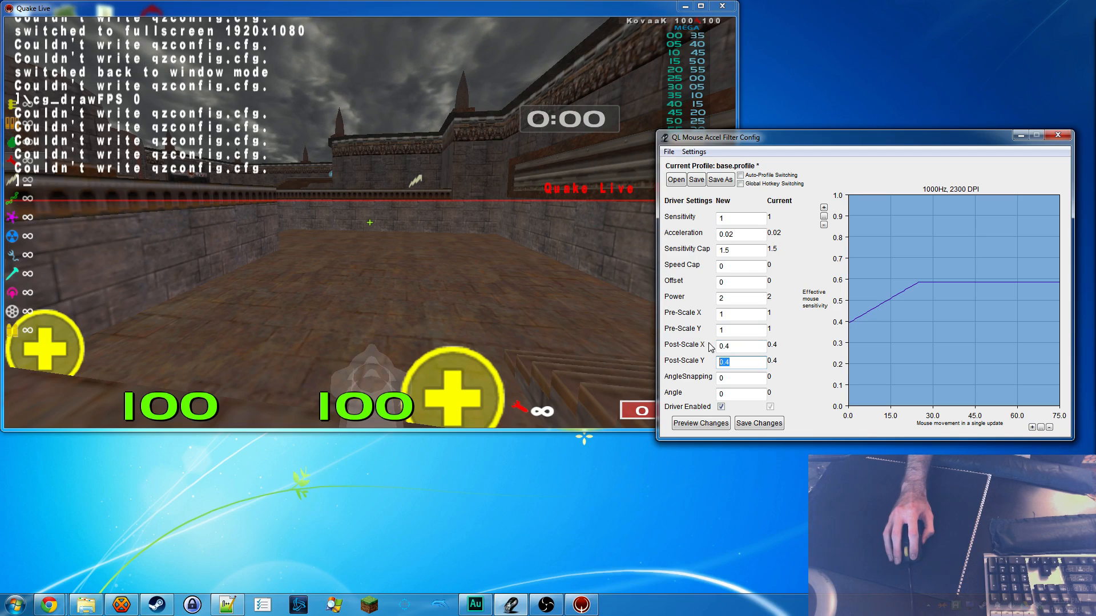
{"action": "mouse_move", "coordinate": [949, 337]}
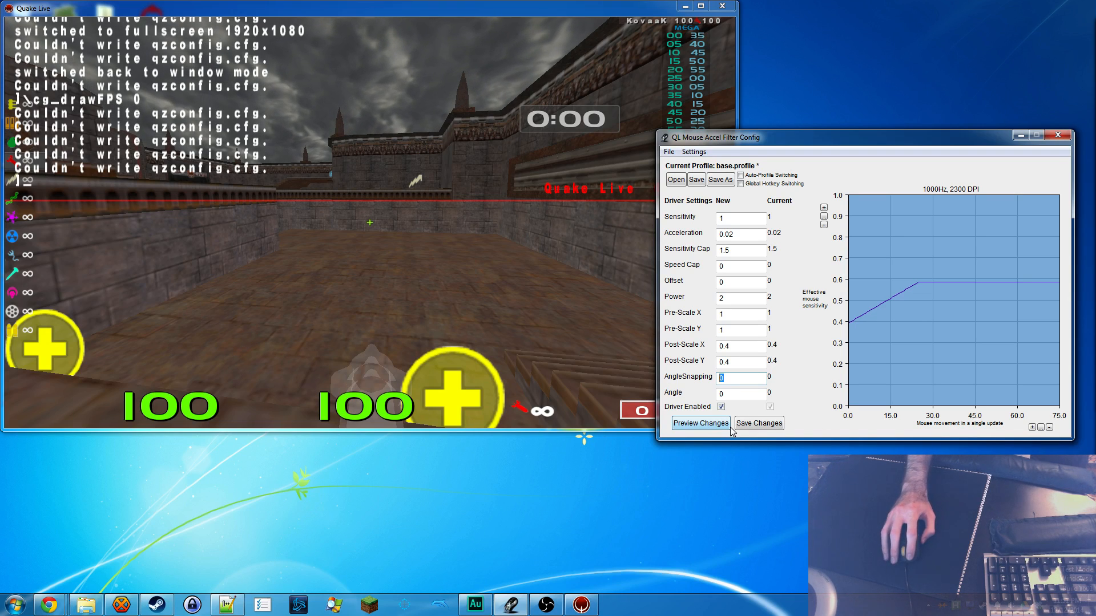
{"action": "mouse_move", "coordinate": [559, 319]}
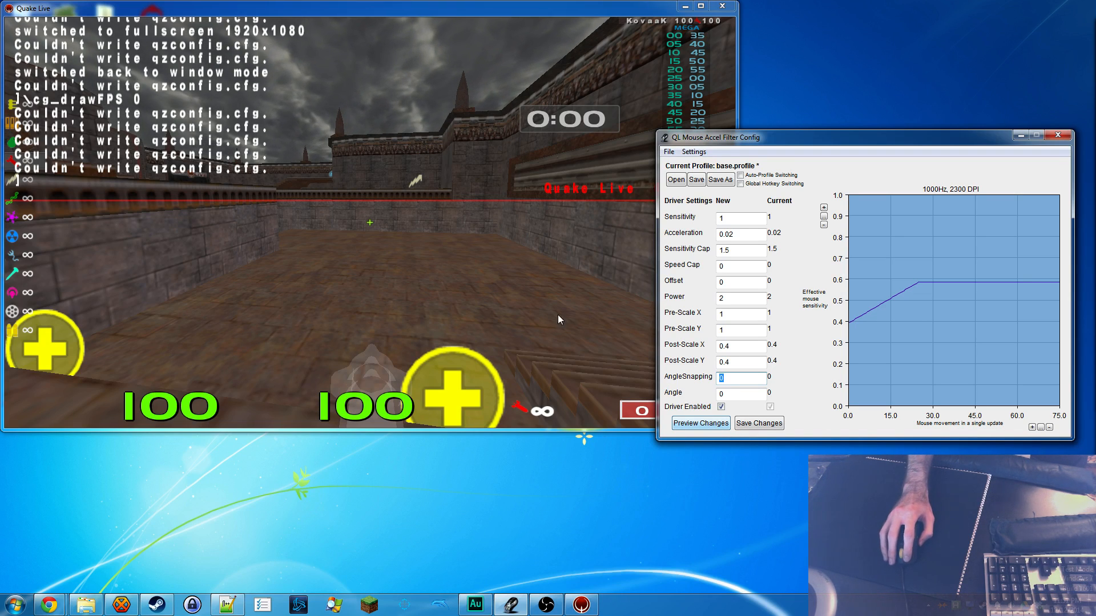
{"action": "mouse_move", "coordinate": [827, 299]}
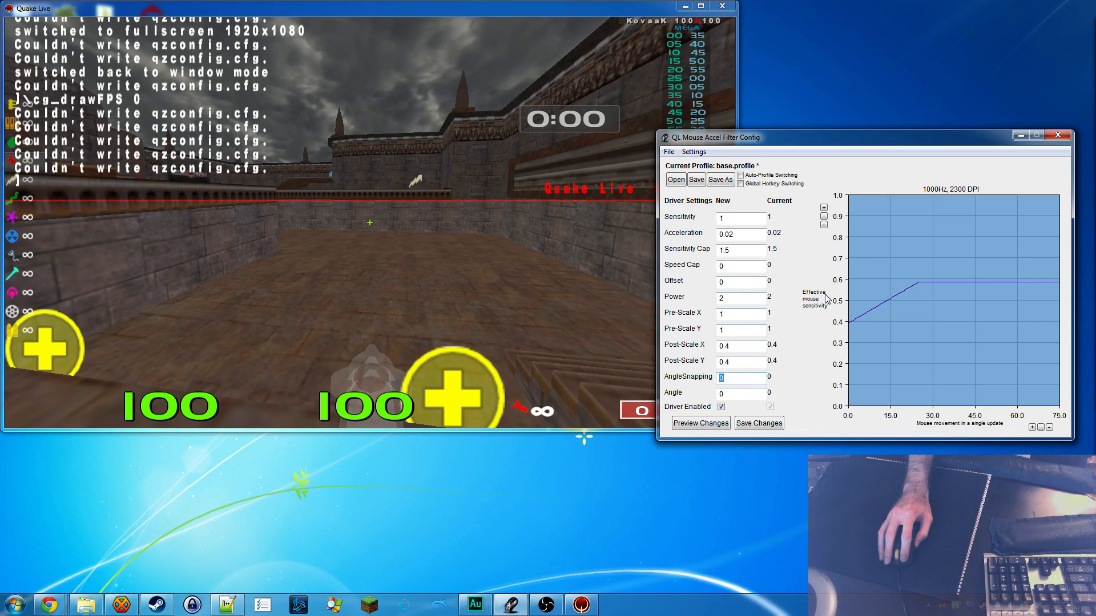
{"action": "left_click", "coordinate": [15, 603]}
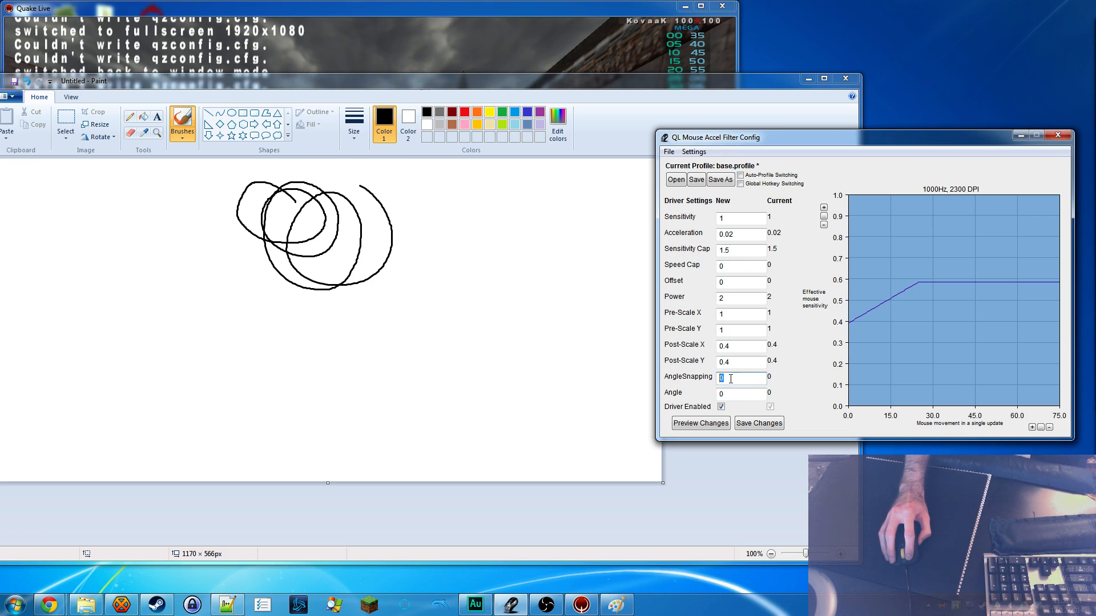
Step: Test AngleSnapping at 25 while scribbling in Paint, then apply it back at 0
{"action": "type", "text": "15"}
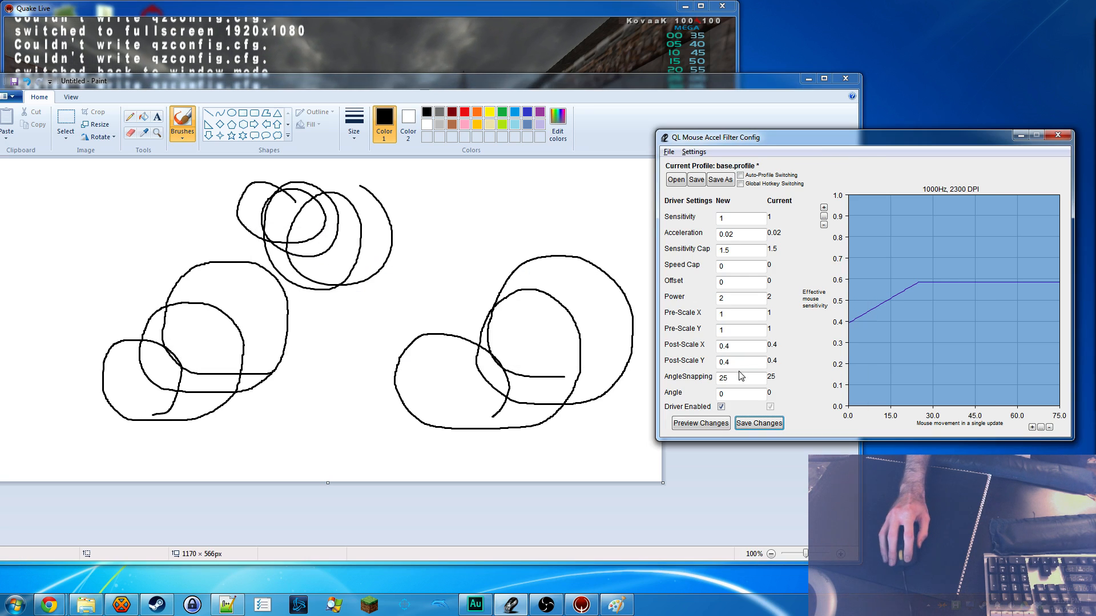
{"action": "mouse_move", "coordinate": [374, 275]}
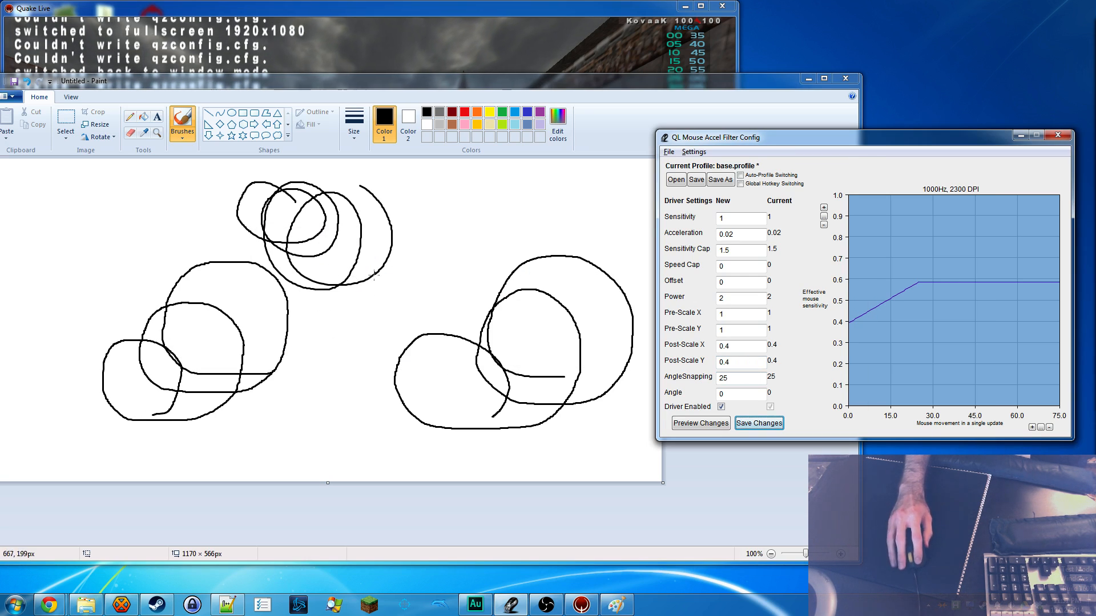
{"action": "mouse_move", "coordinate": [807, 332]}
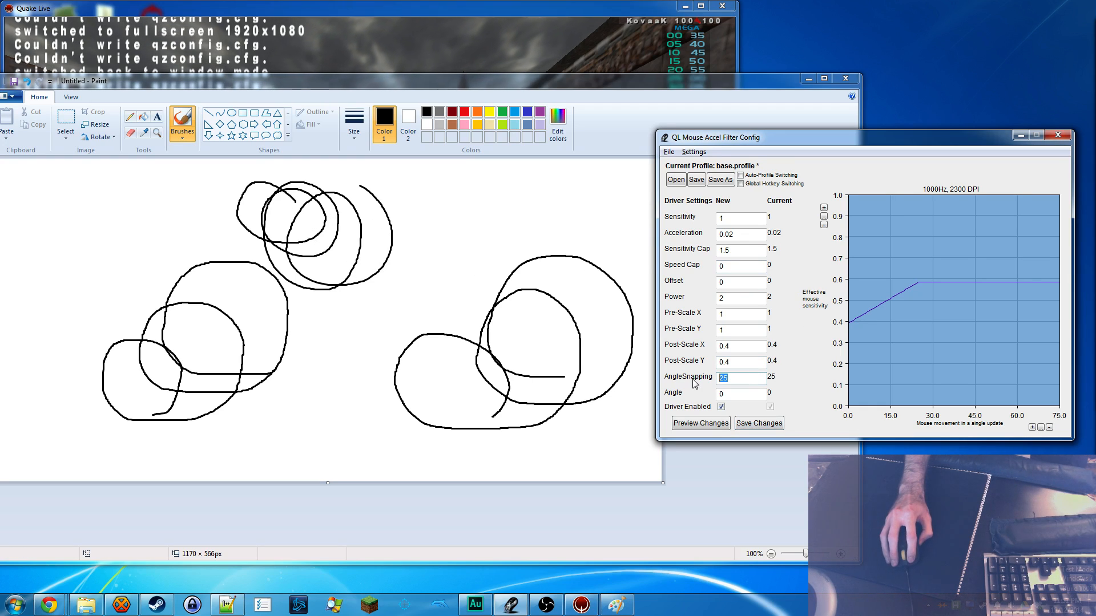
{"action": "mouse_move", "coordinate": [438, 327]}
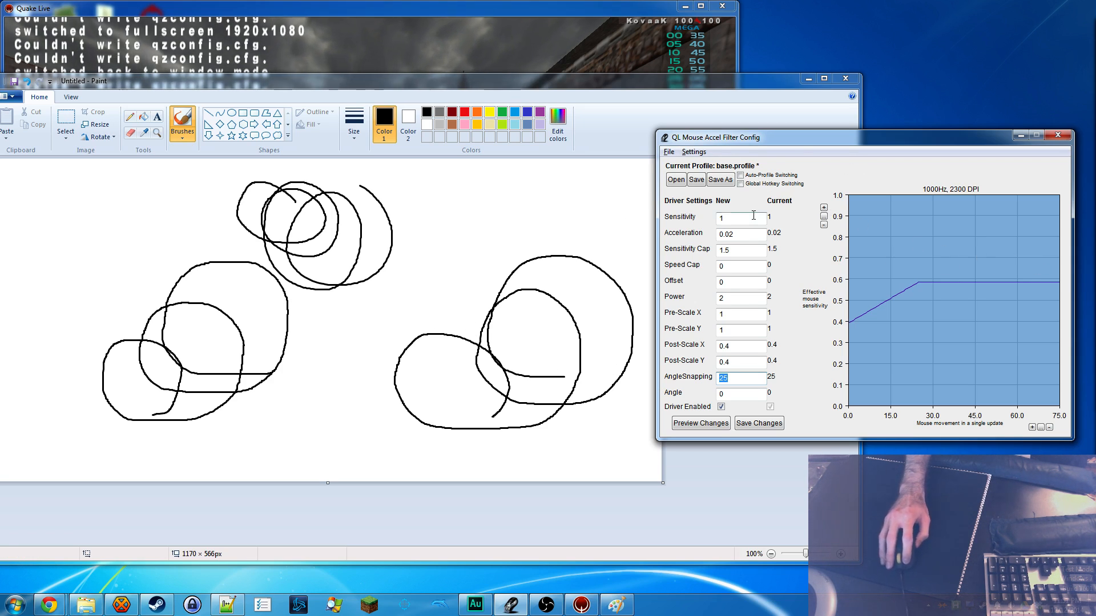
{"action": "mouse_move", "coordinate": [966, 239]}
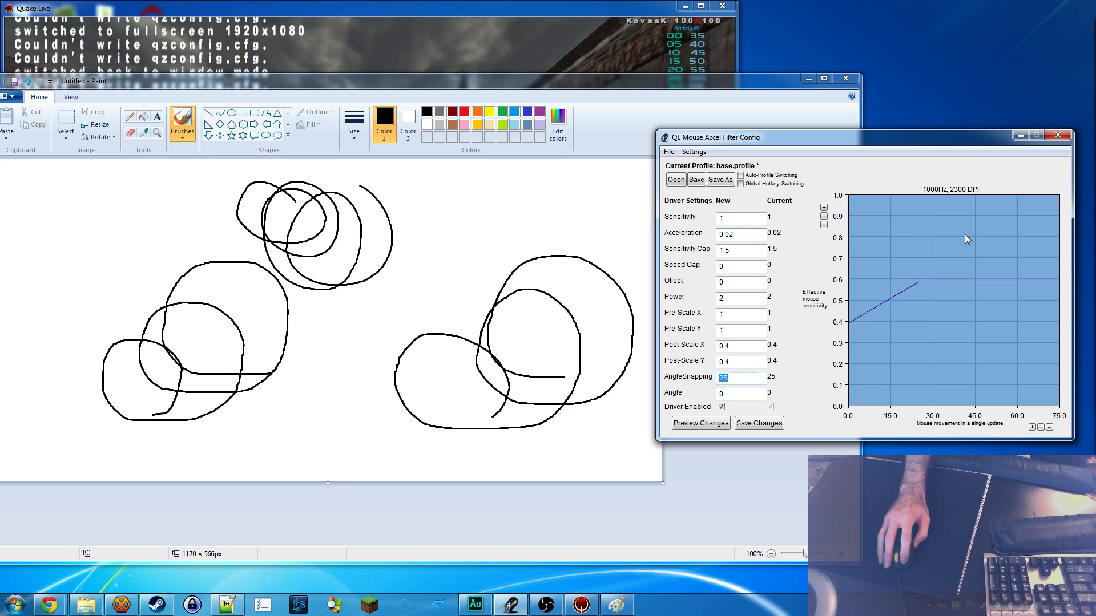
{"action": "mouse_move", "coordinate": [792, 402]}
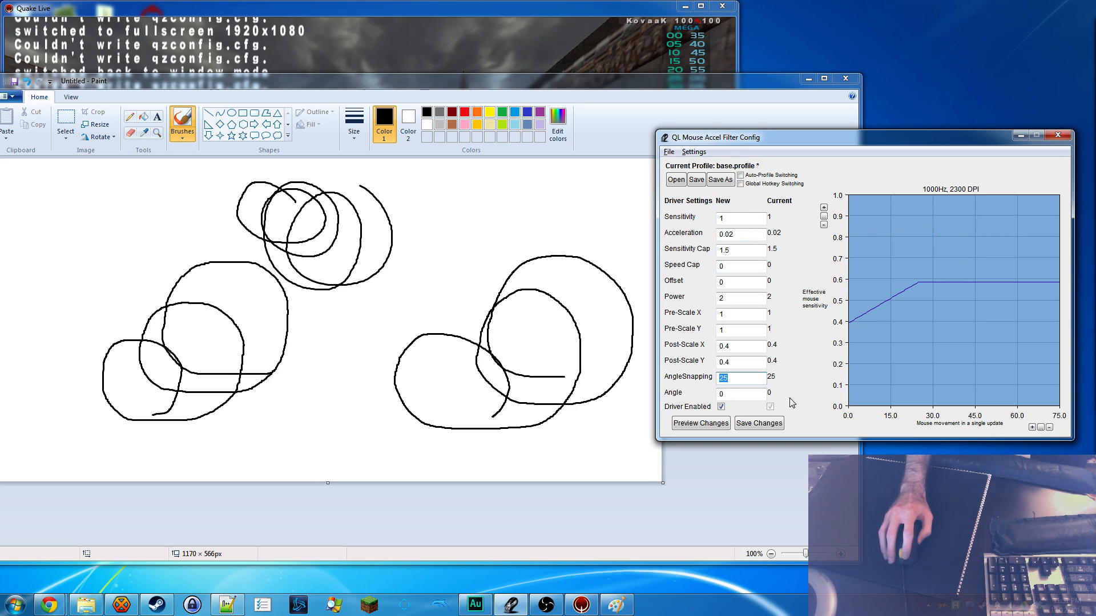
{"action": "left_click", "coordinate": [741, 393]}
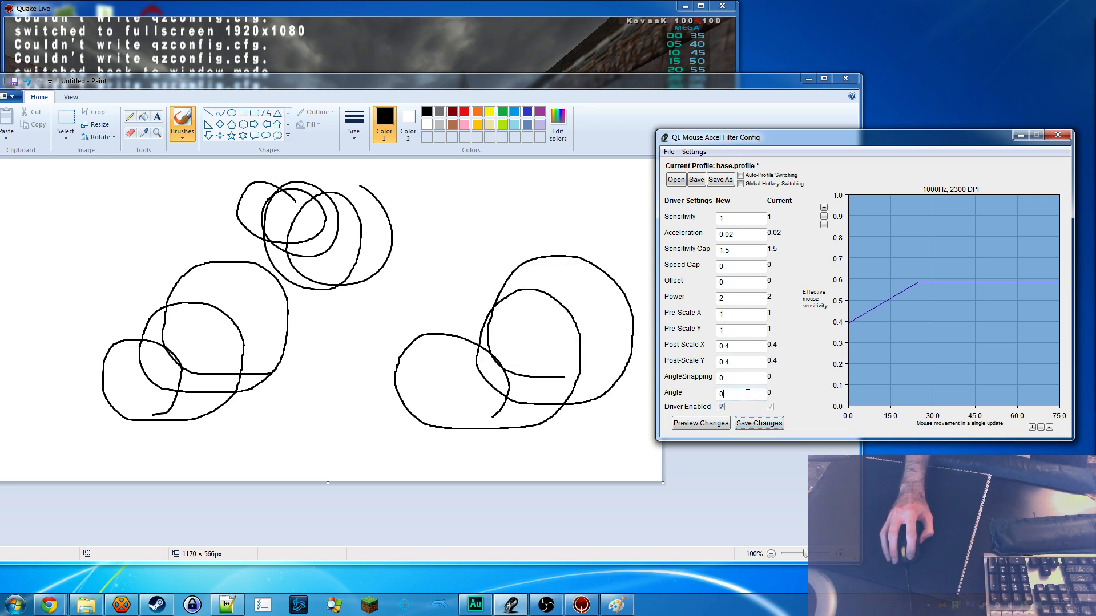
{"action": "triple_click", "coordinate": [741, 393]}
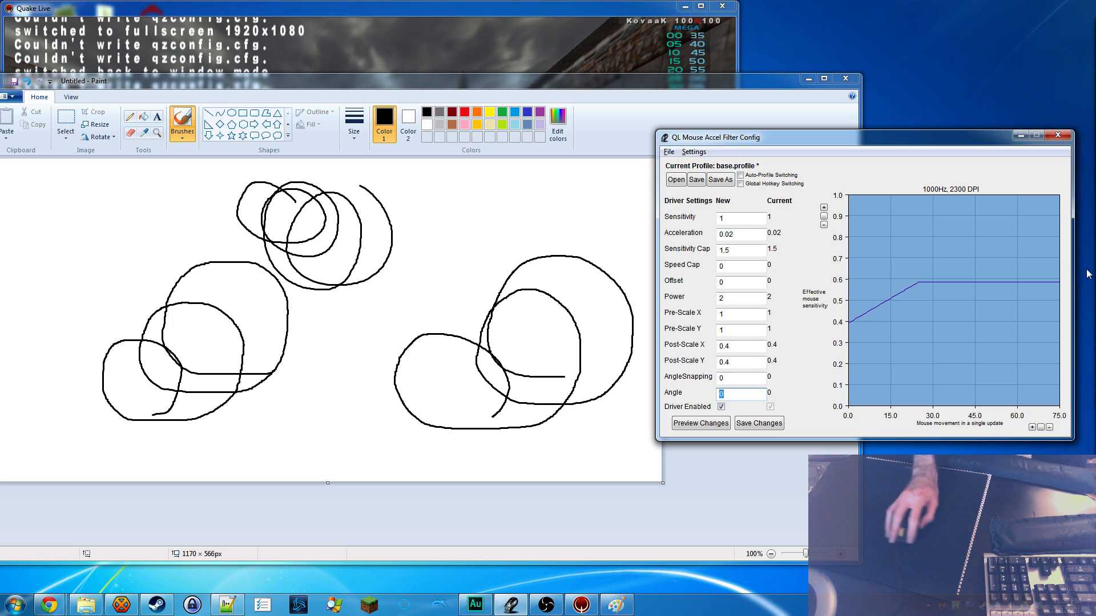
{"action": "left_click", "coordinate": [740, 394]}
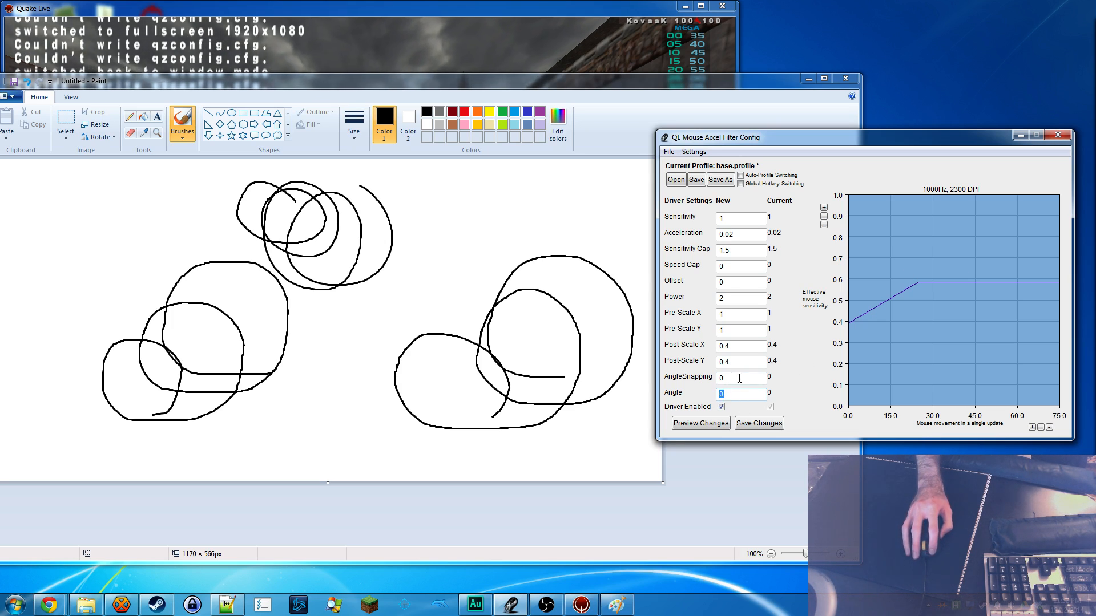
{"action": "left_click", "coordinate": [741, 378]}
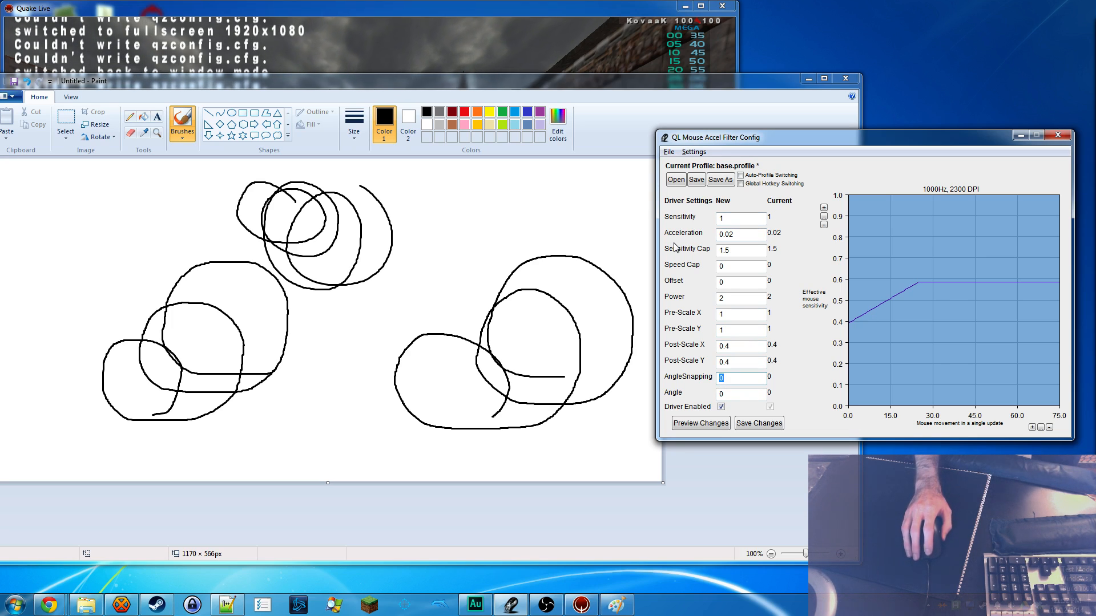
{"action": "mouse_move", "coordinate": [728, 100]}
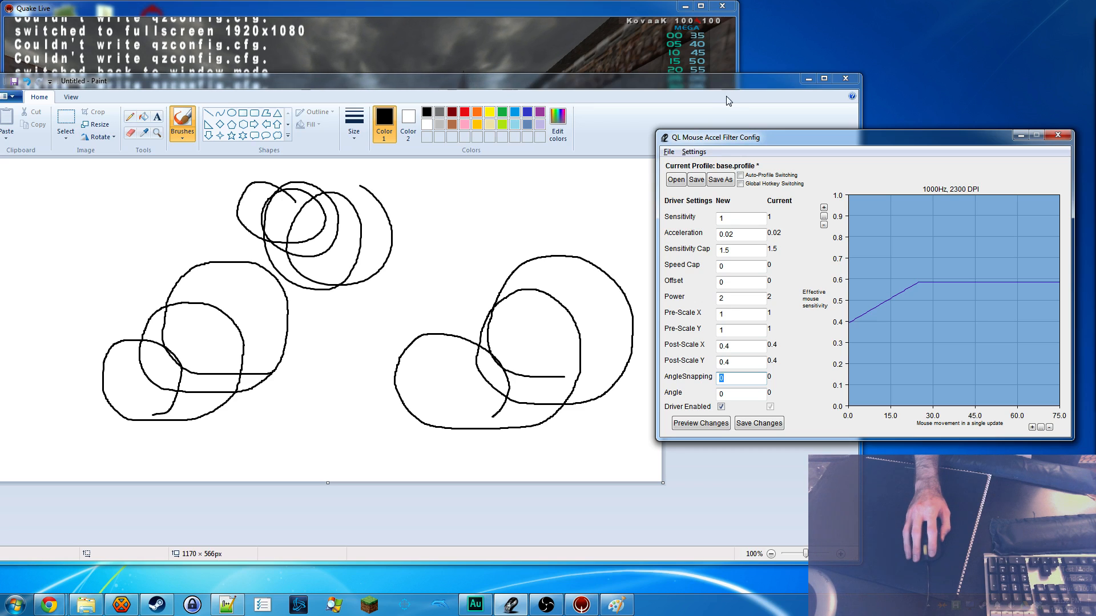
Step: Close Paint and discard the scribbled drawing without saving
{"action": "left_click", "coordinate": [845, 78]}
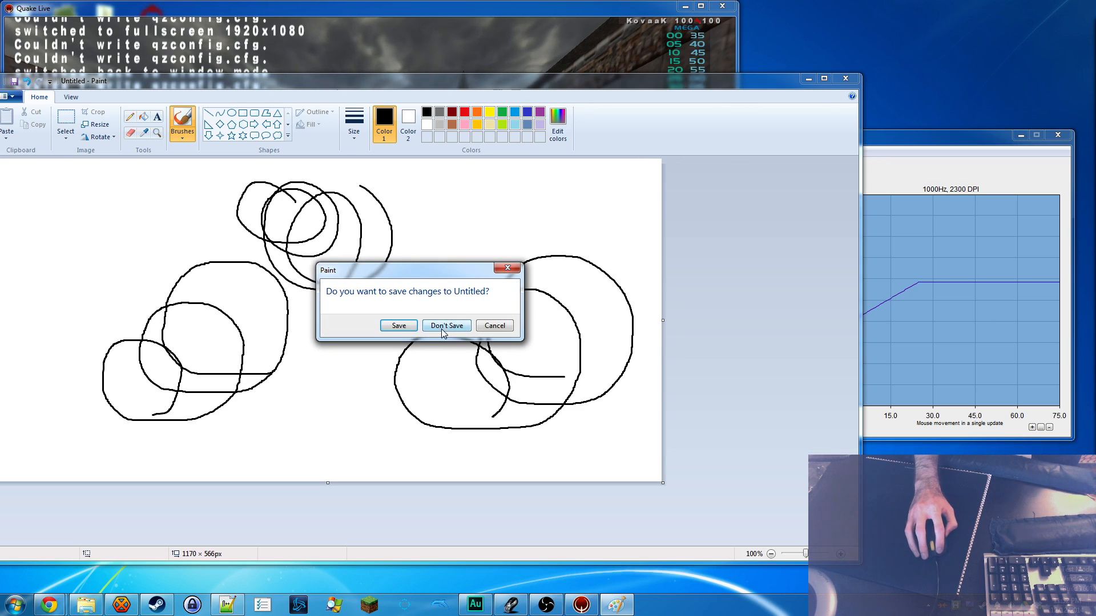
{"action": "left_click", "coordinate": [445, 326]}
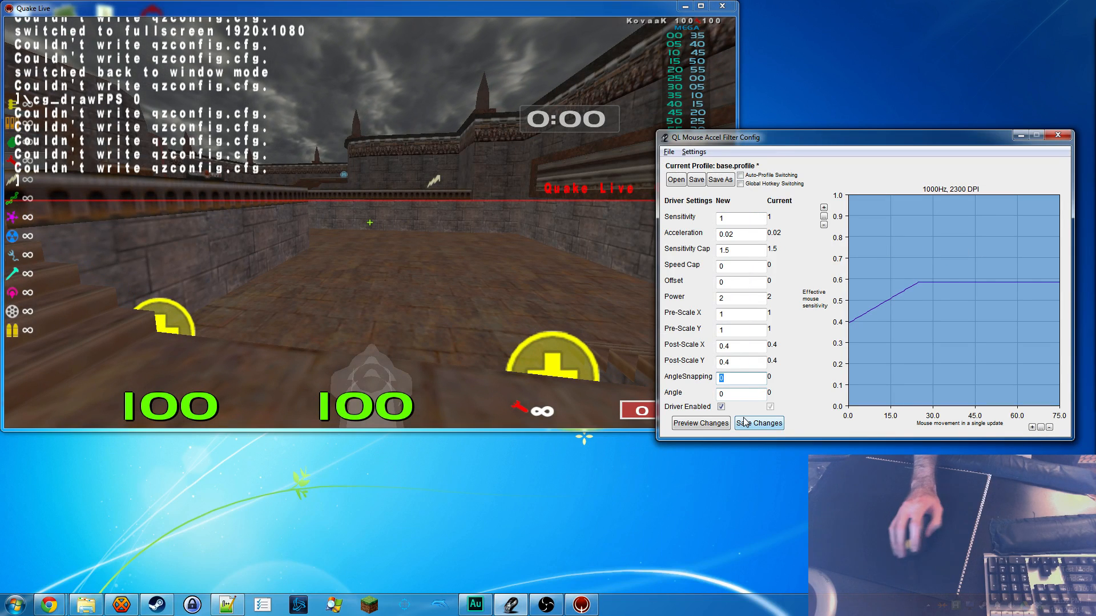
{"action": "mouse_move", "coordinate": [799, 217]}
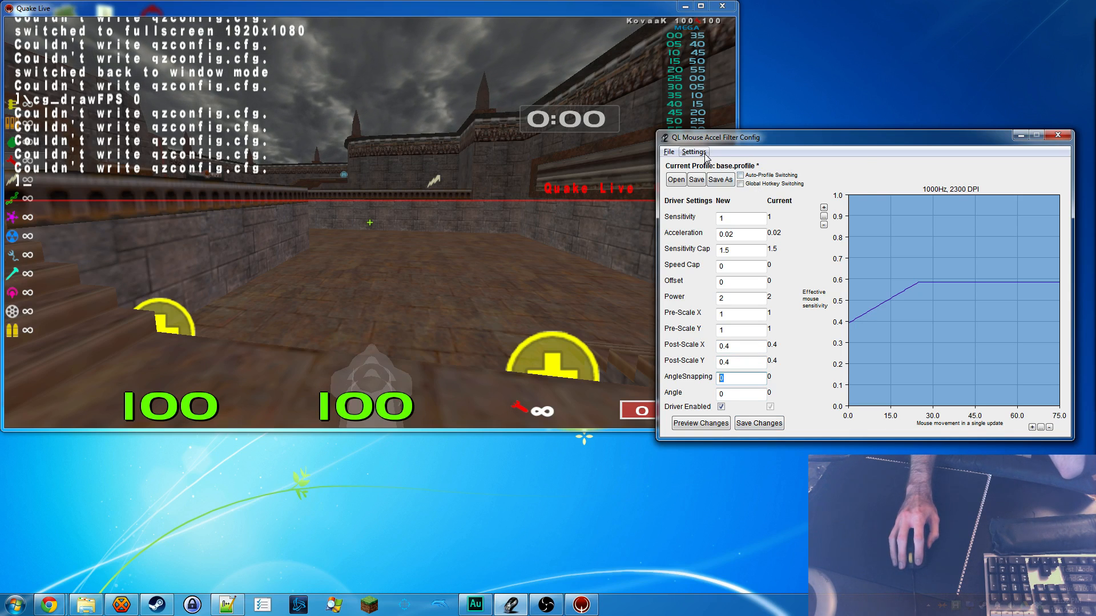
Step: Show the Settings menu with graph, refresh-rate, DPI and scale-locking options
{"action": "left_click", "coordinate": [694, 152]}
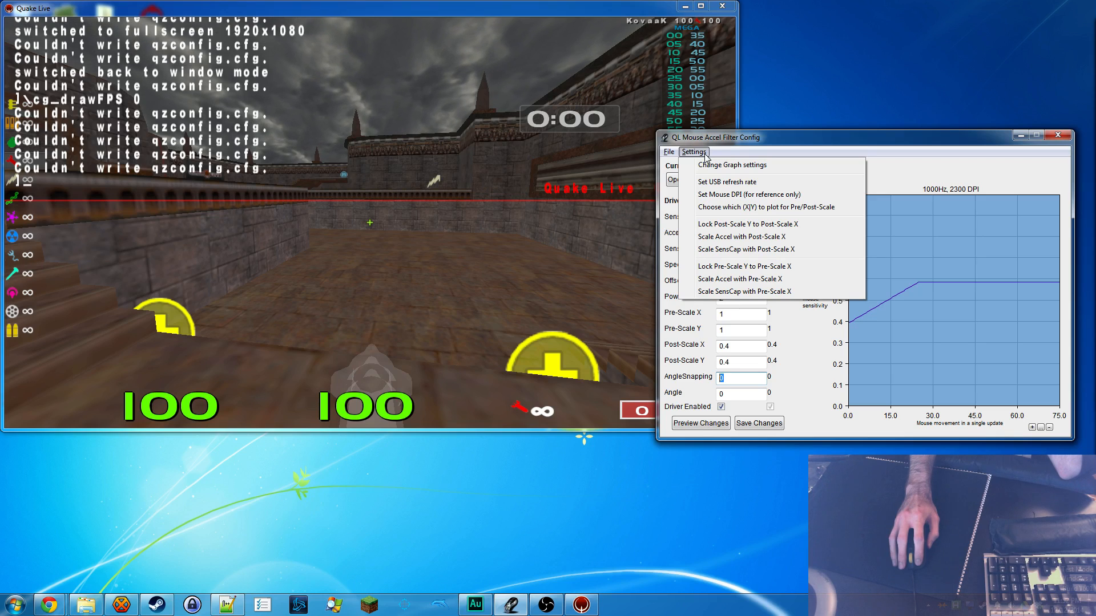
{"action": "mouse_move", "coordinate": [769, 169]}
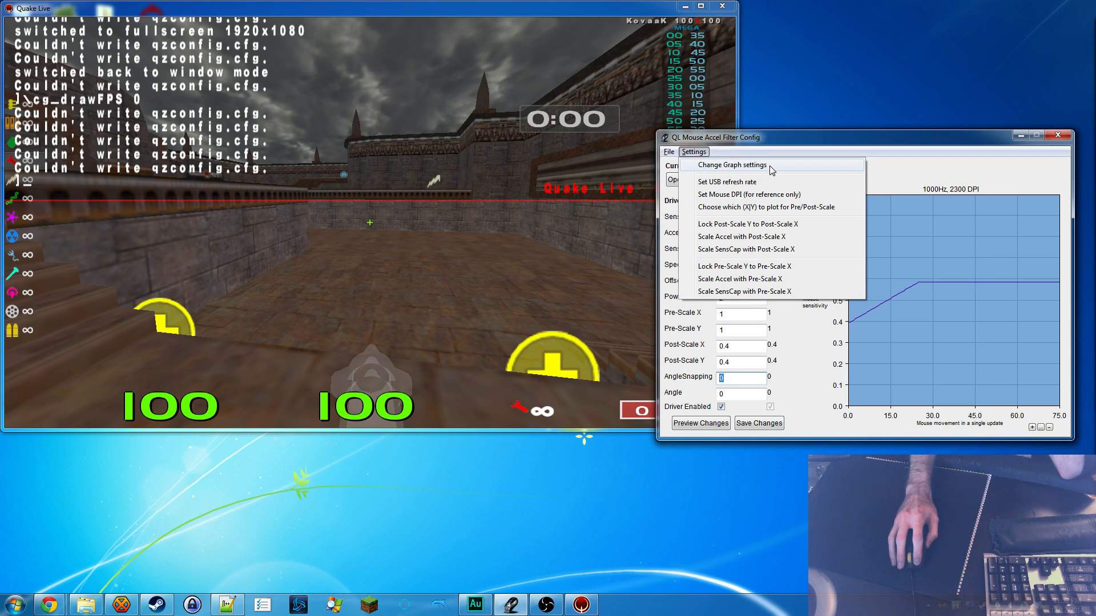
Step: Tick ql2.profile under Show Profile in Graph Settings, then close the window
{"action": "left_click", "coordinate": [732, 165]}
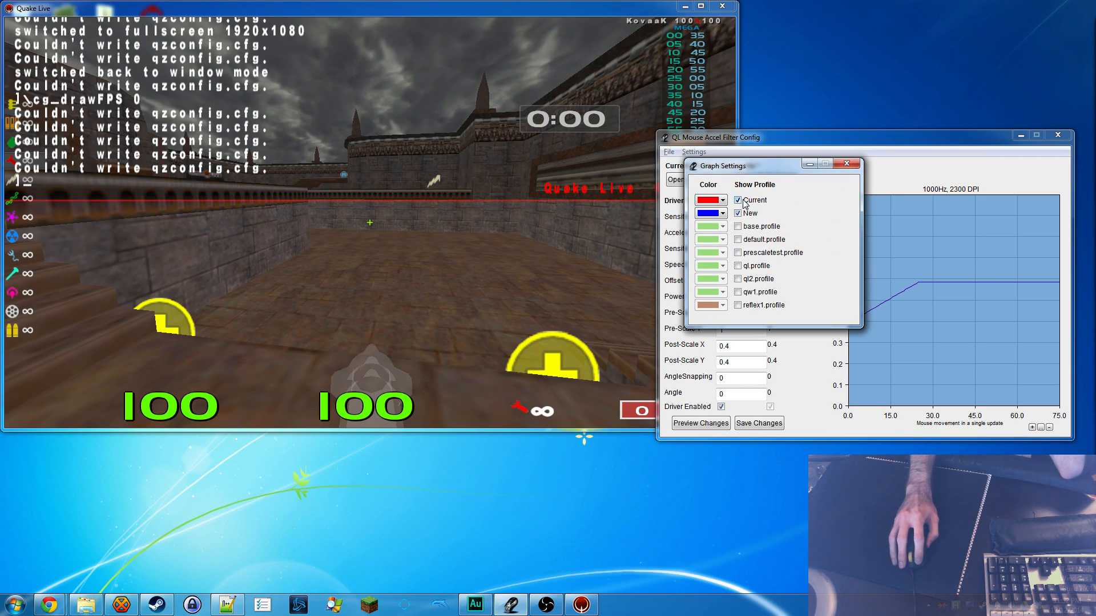
{"action": "left_click", "coordinate": [726, 200]}
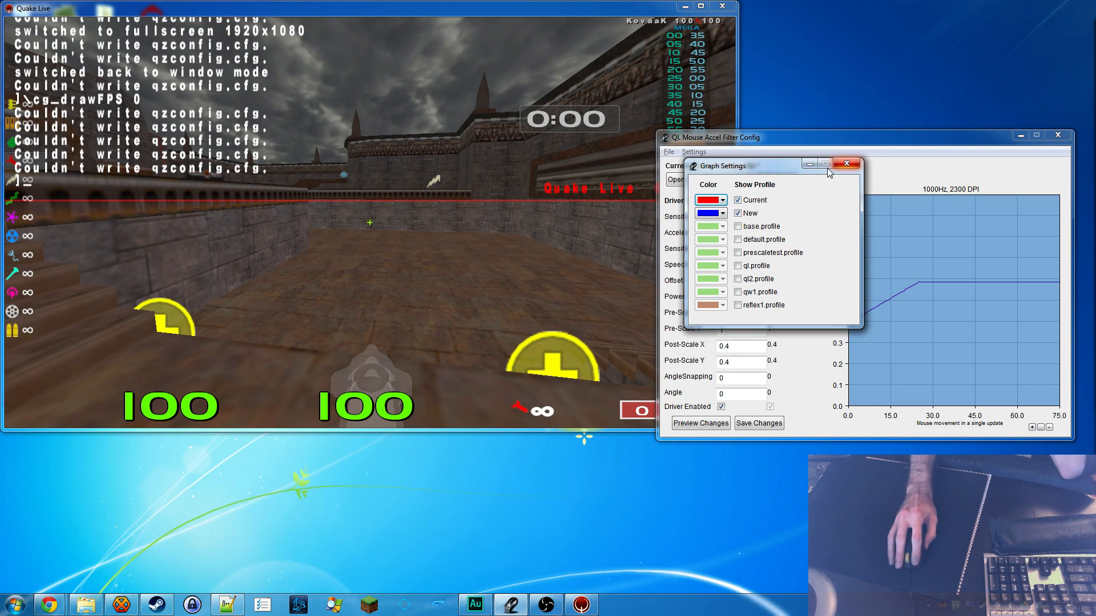
{"action": "left_click", "coordinate": [722, 213]}
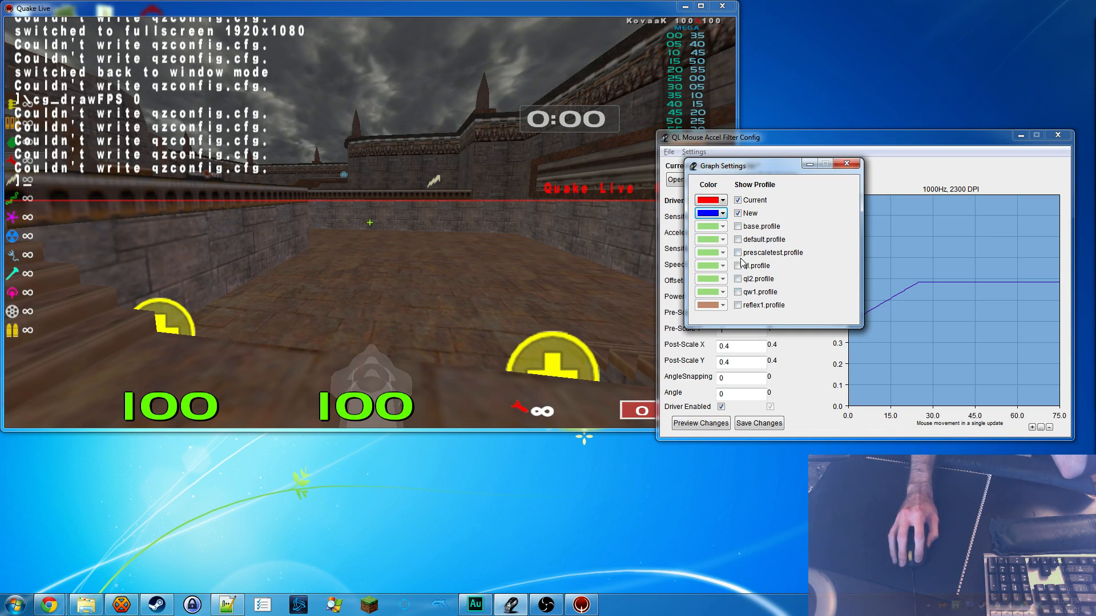
{"action": "left_click", "coordinate": [738, 279]}
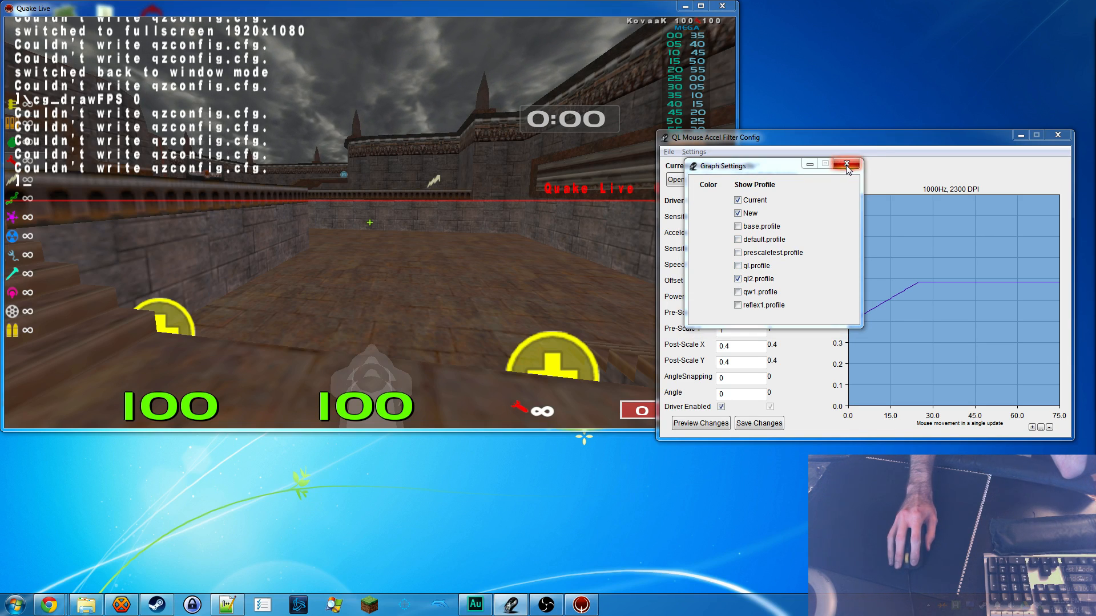
{"action": "left_click", "coordinate": [846, 165]}
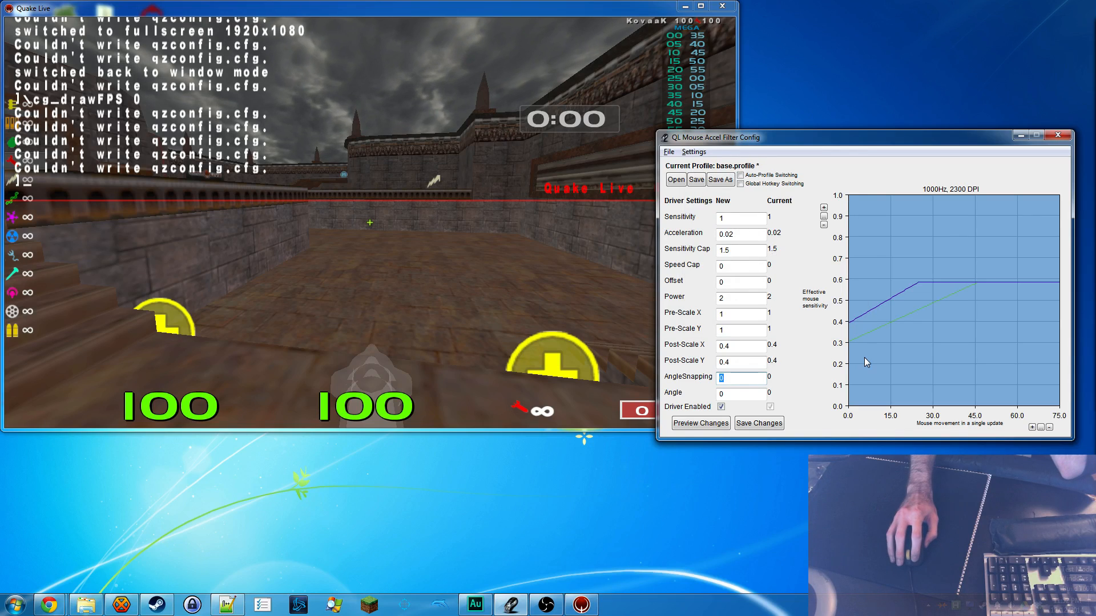
{"action": "mouse_move", "coordinate": [893, 321]}
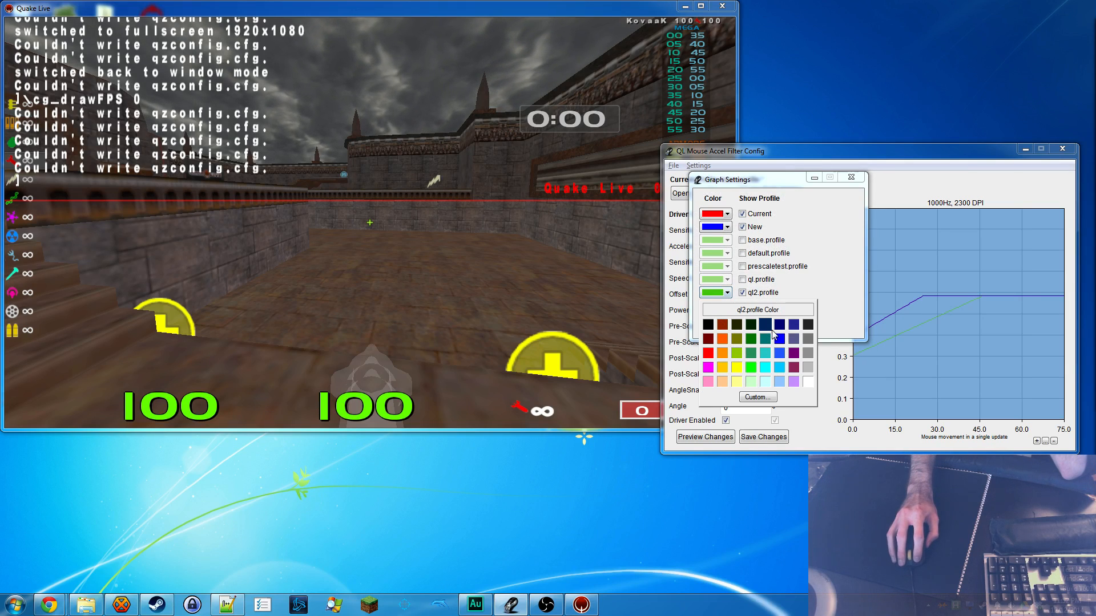
{"action": "left_click", "coordinate": [769, 339]}
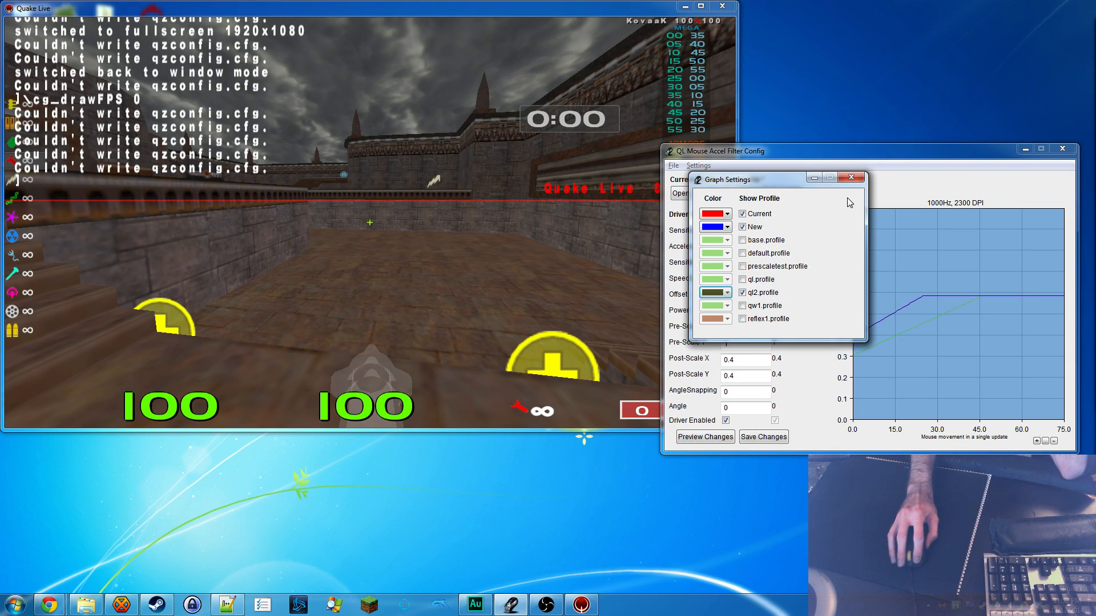
{"action": "left_click", "coordinate": [850, 177]}
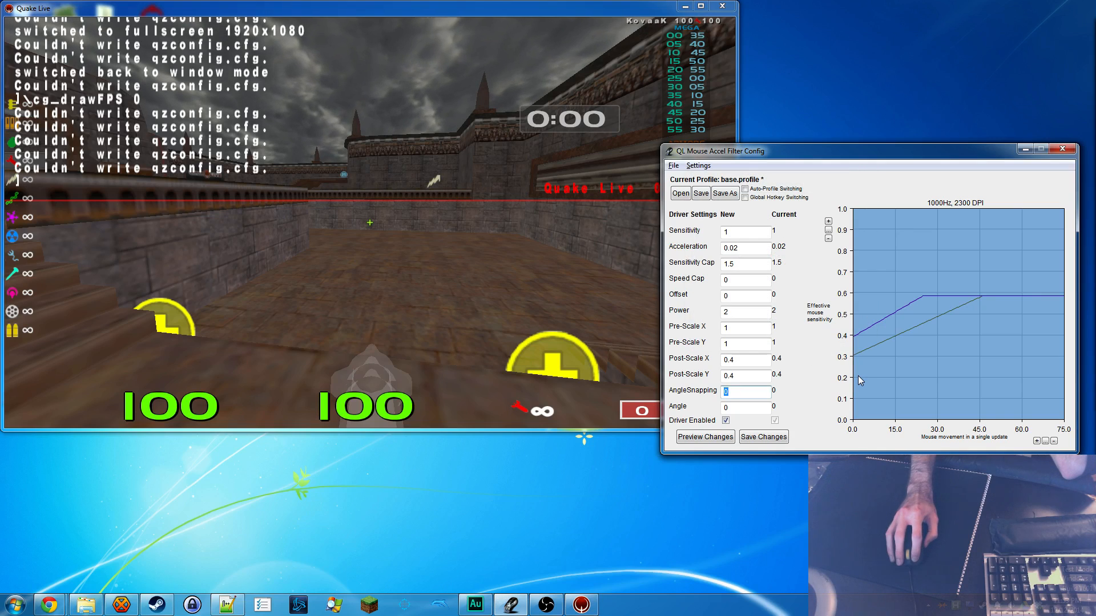
{"action": "mouse_move", "coordinate": [854, 362]}
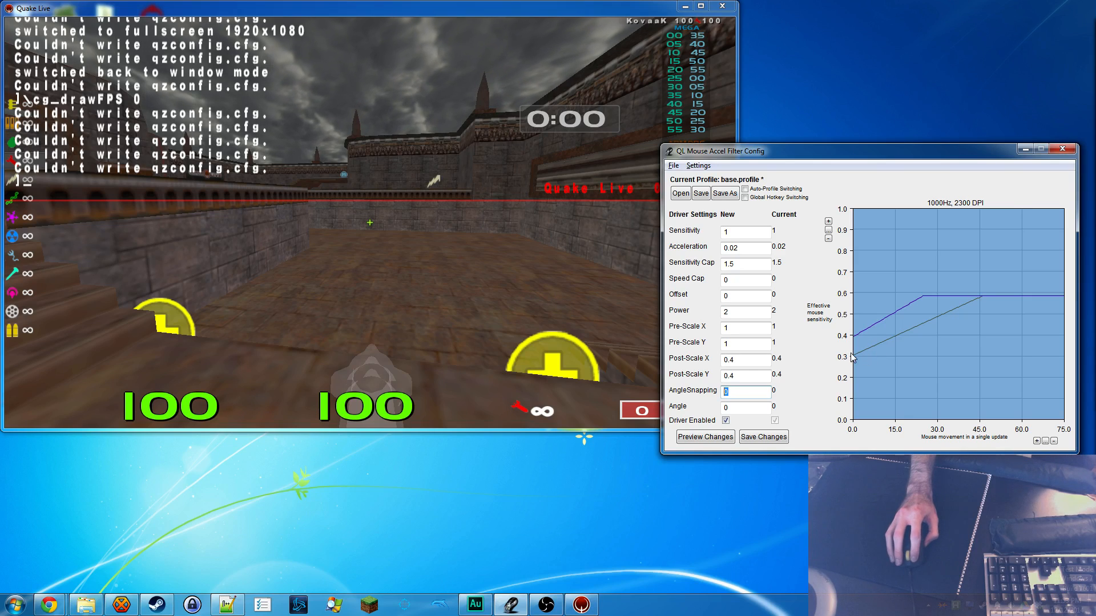
{"action": "mouse_move", "coordinate": [753, 243]}
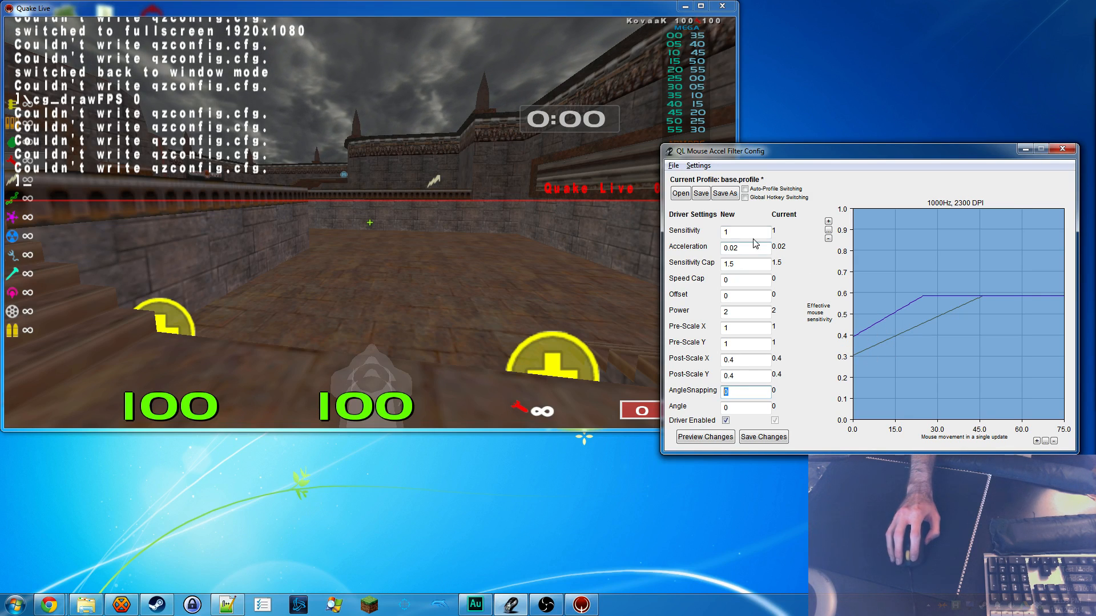
Step: Refresh the graph so only base.profile's new curve is drawn
{"action": "left_click", "coordinate": [697, 166]}
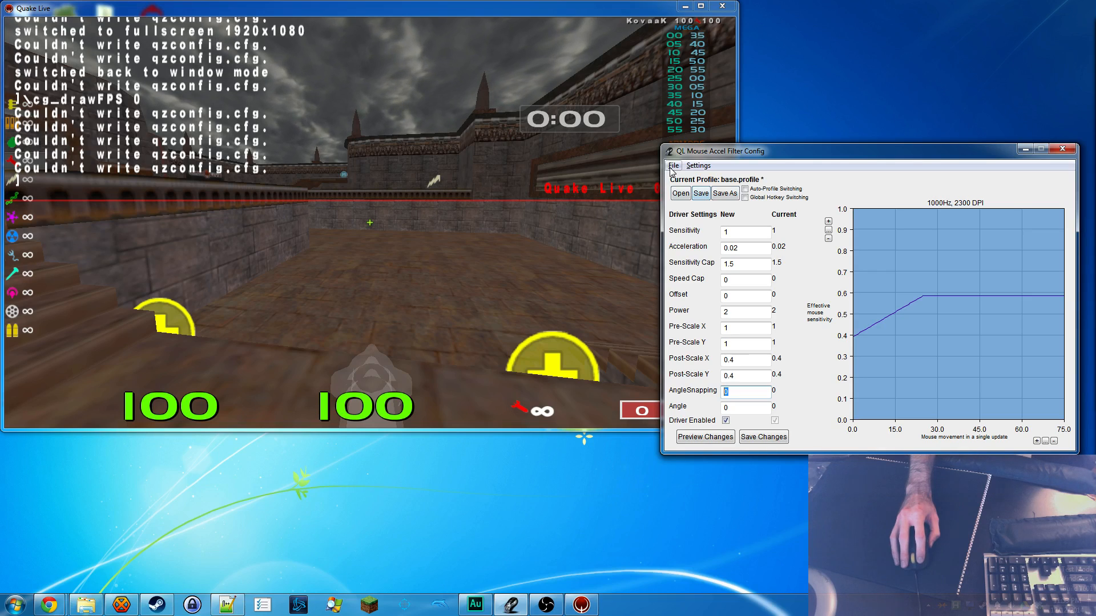
Step: Glance over the File menu options, then bring up the Settings menu list
{"action": "left_click", "coordinate": [672, 165]}
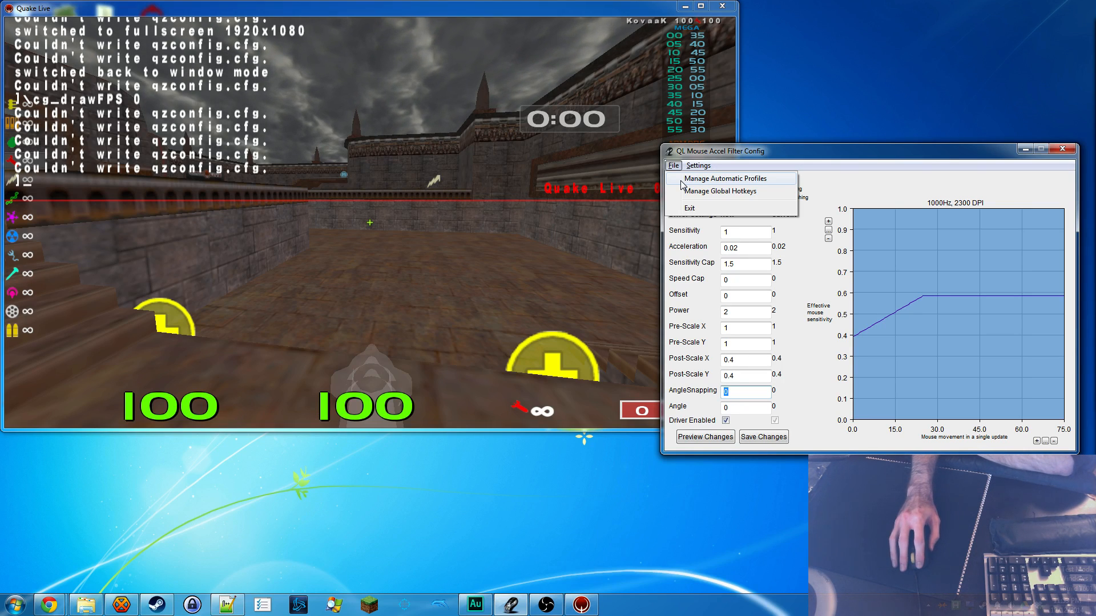
{"action": "mouse_move", "coordinate": [682, 196]}
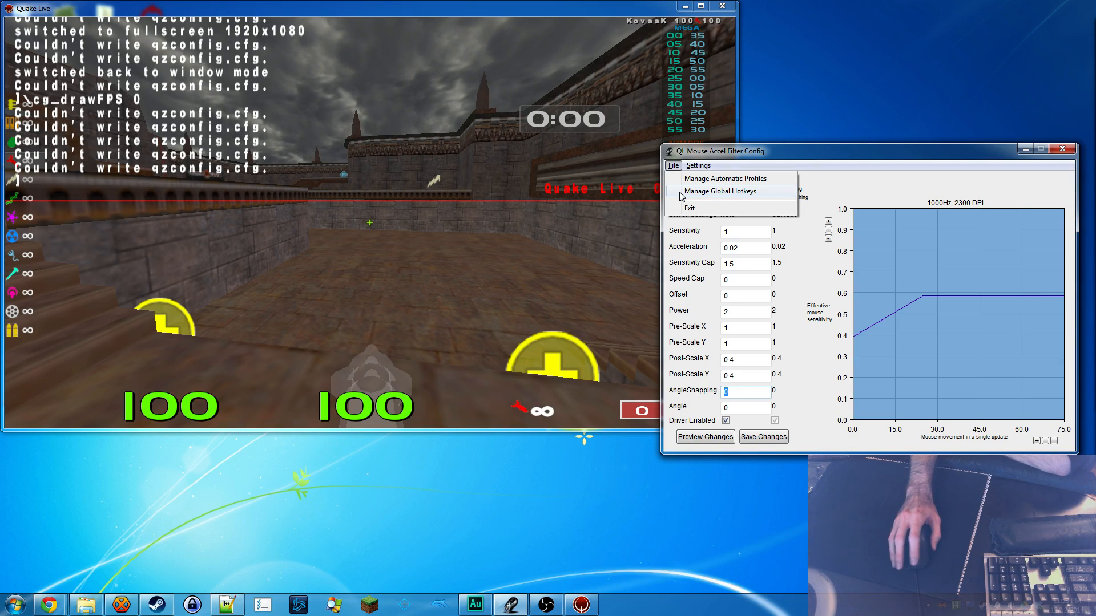
{"action": "left_click", "coordinate": [697, 166]}
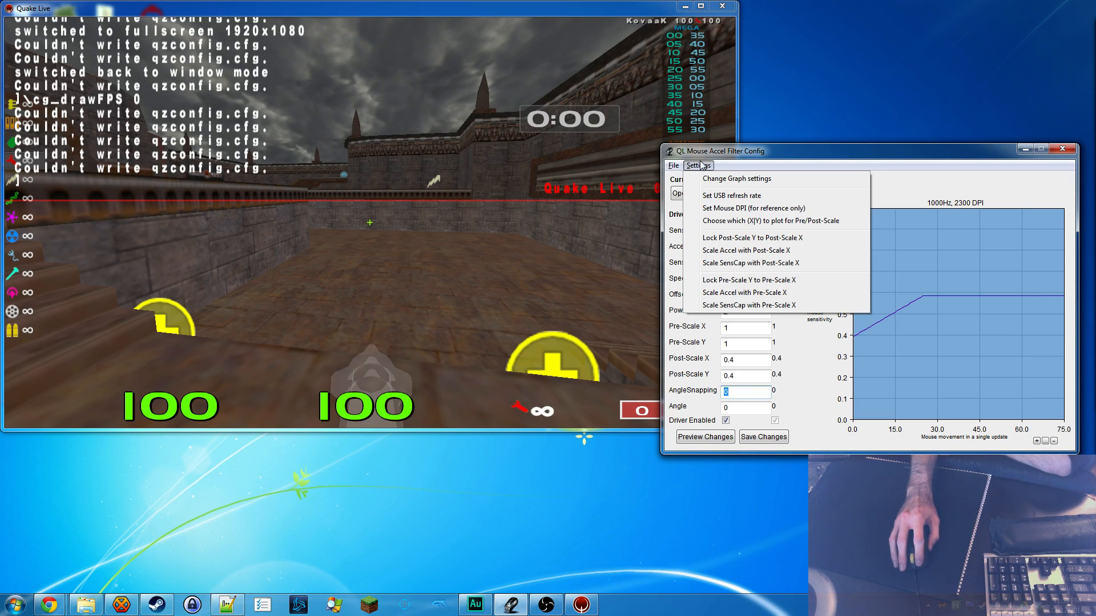
{"action": "mouse_move", "coordinate": [731, 195]}
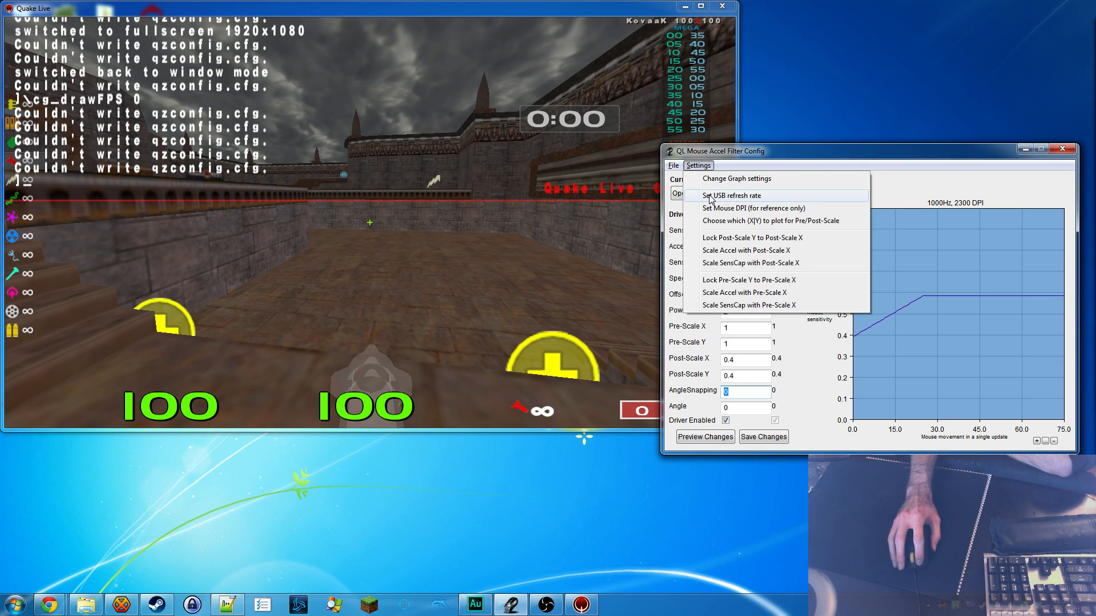
Step: Set the USB refresh rate to 125 Hz to preview its sensitivity curve
{"action": "left_click", "coordinate": [732, 196]}
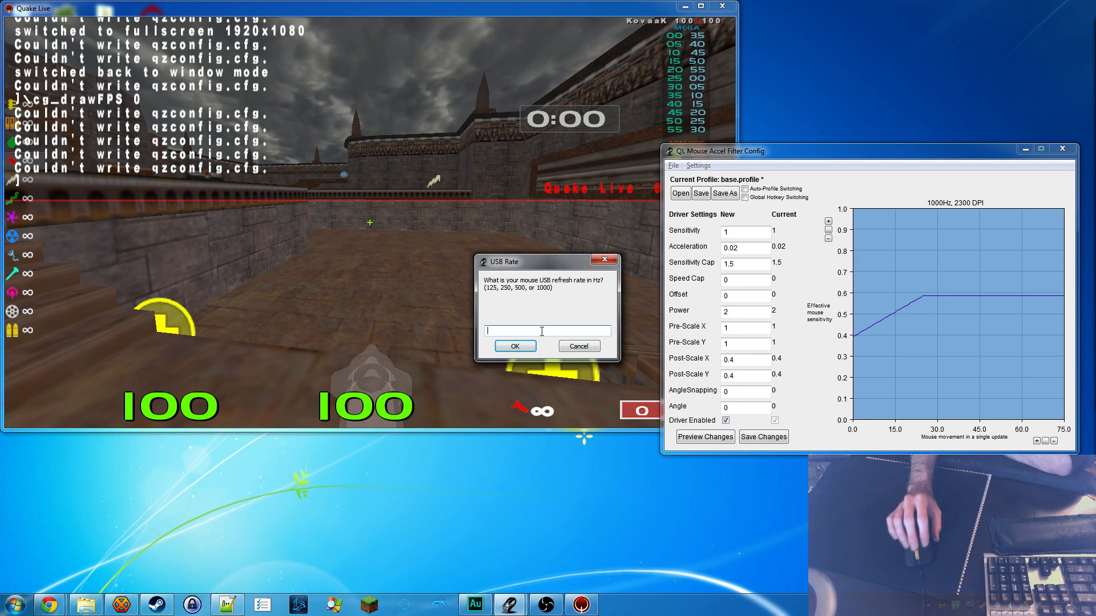
{"action": "mouse_move", "coordinate": [892, 318]}
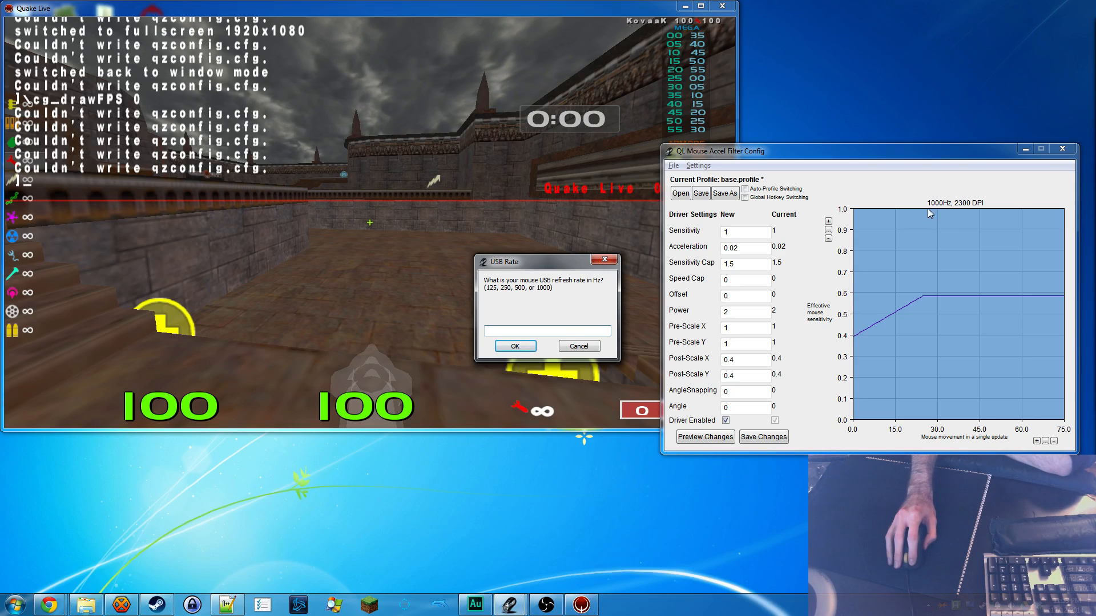
{"action": "mouse_move", "coordinate": [865, 324]}
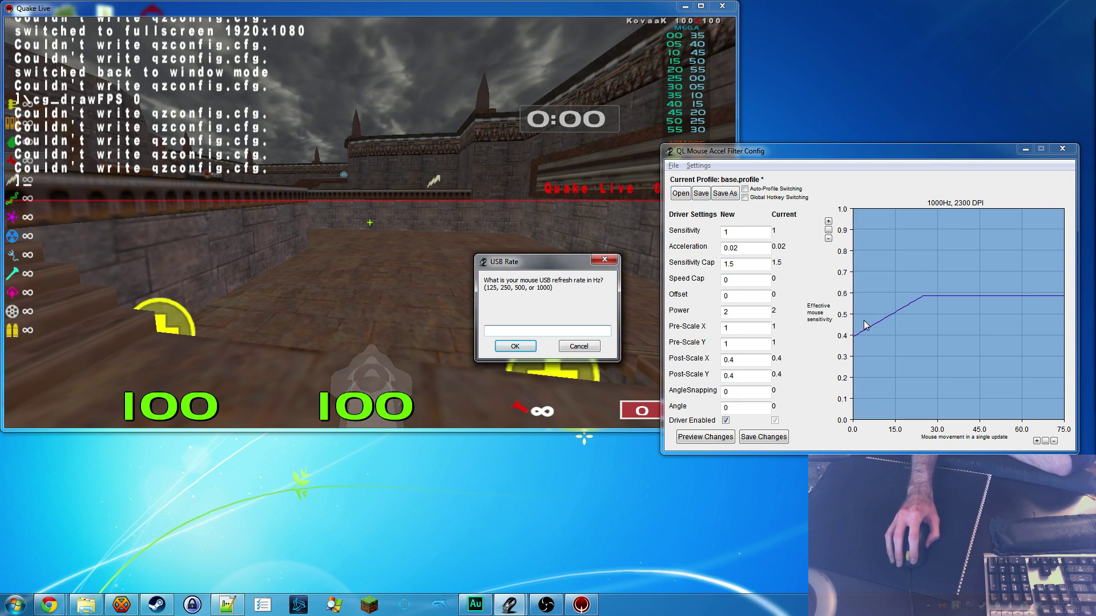
{"action": "mouse_move", "coordinate": [720, 333]}
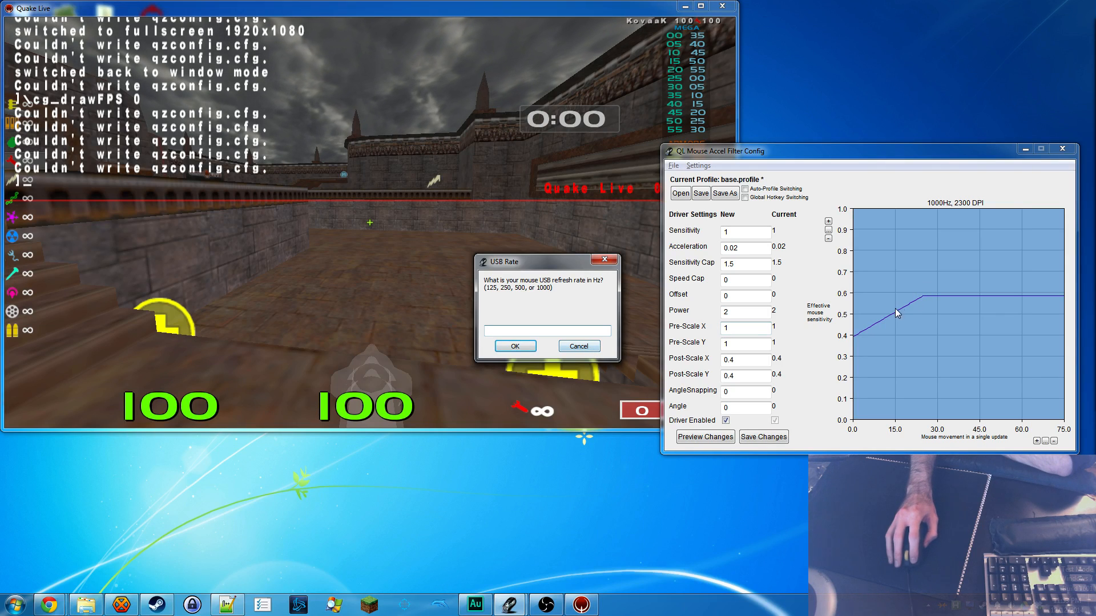
{"action": "type", "text": "12"}
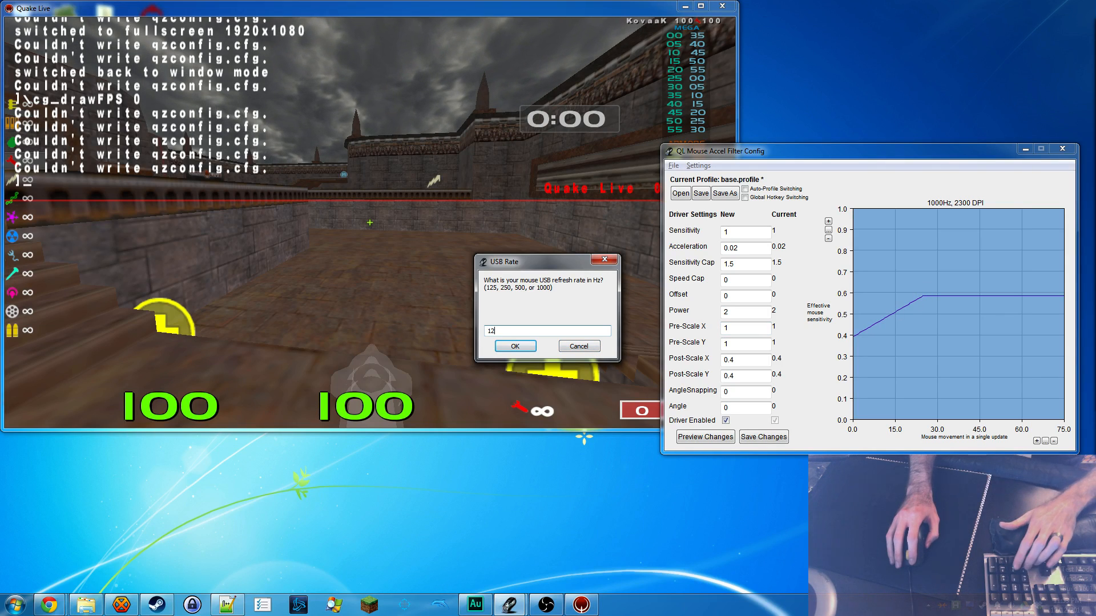
{"action": "left_click", "coordinate": [514, 346]}
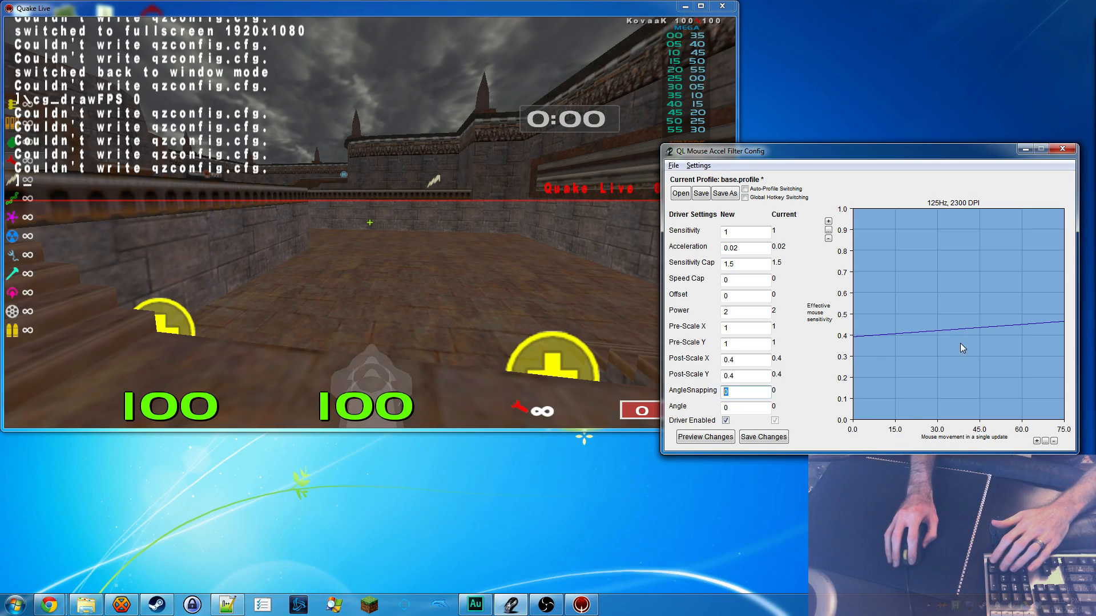
Step: Return the USB refresh rate to 1000 Hz
{"action": "left_click", "coordinate": [698, 166]}
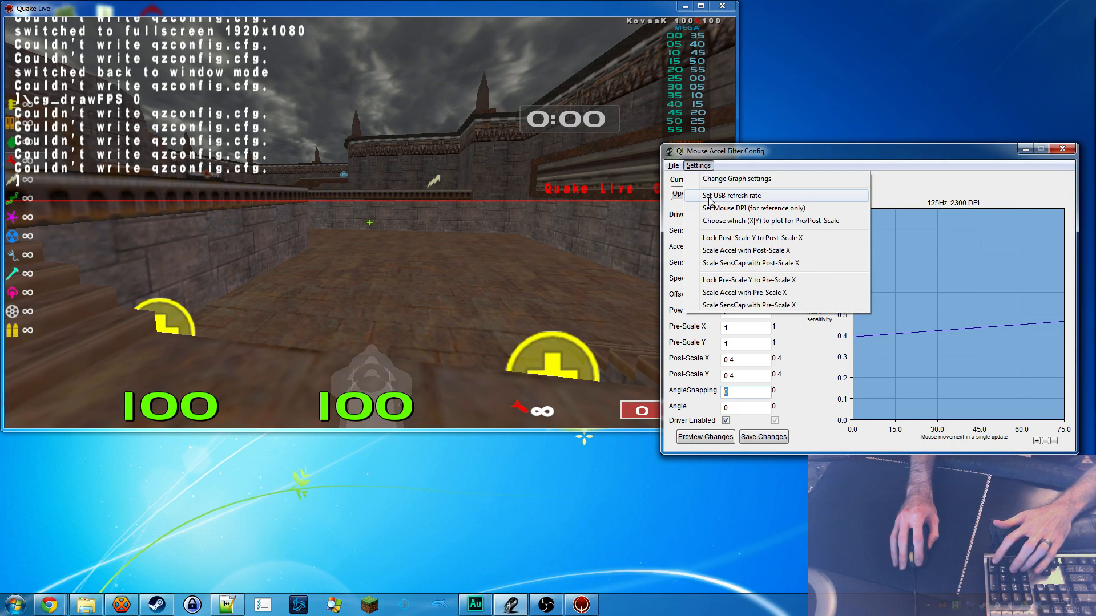
{"action": "left_click", "coordinate": [732, 196]}
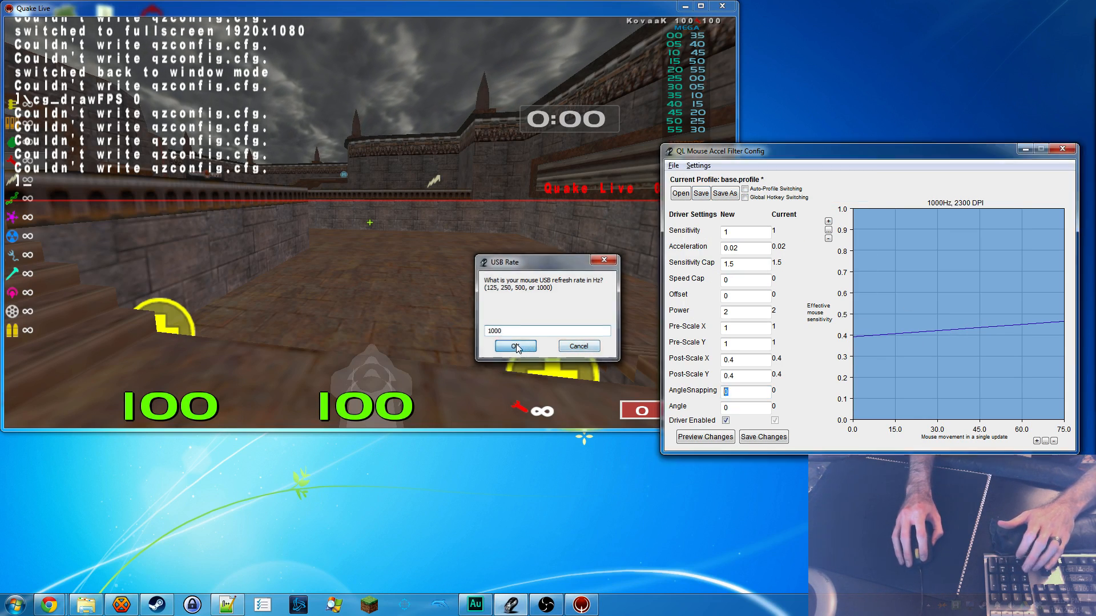
{"action": "left_click", "coordinate": [514, 347]}
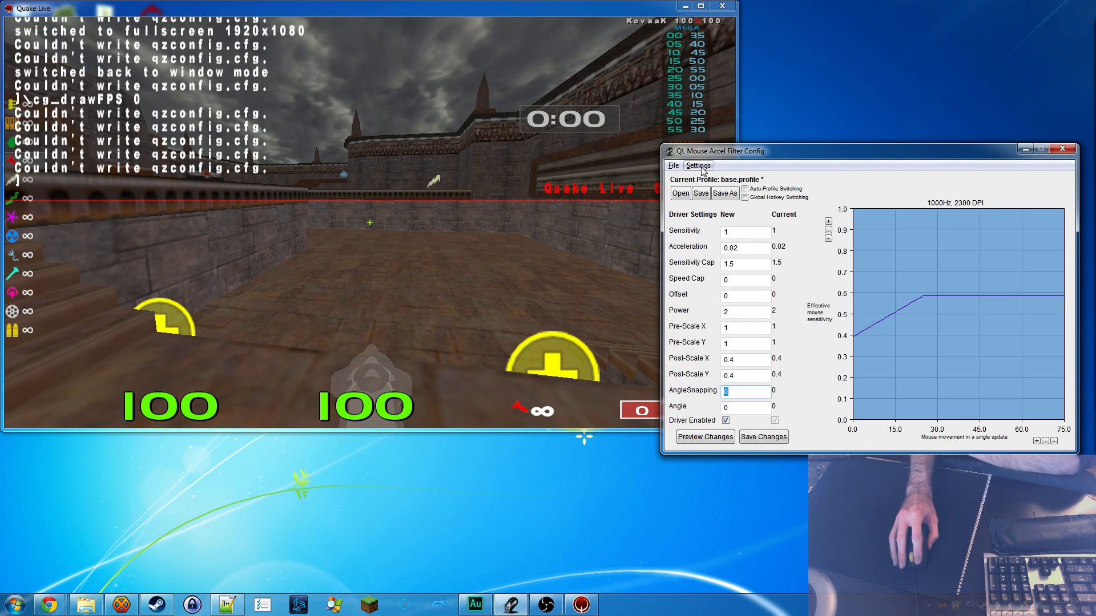
{"action": "left_click", "coordinate": [697, 166]}
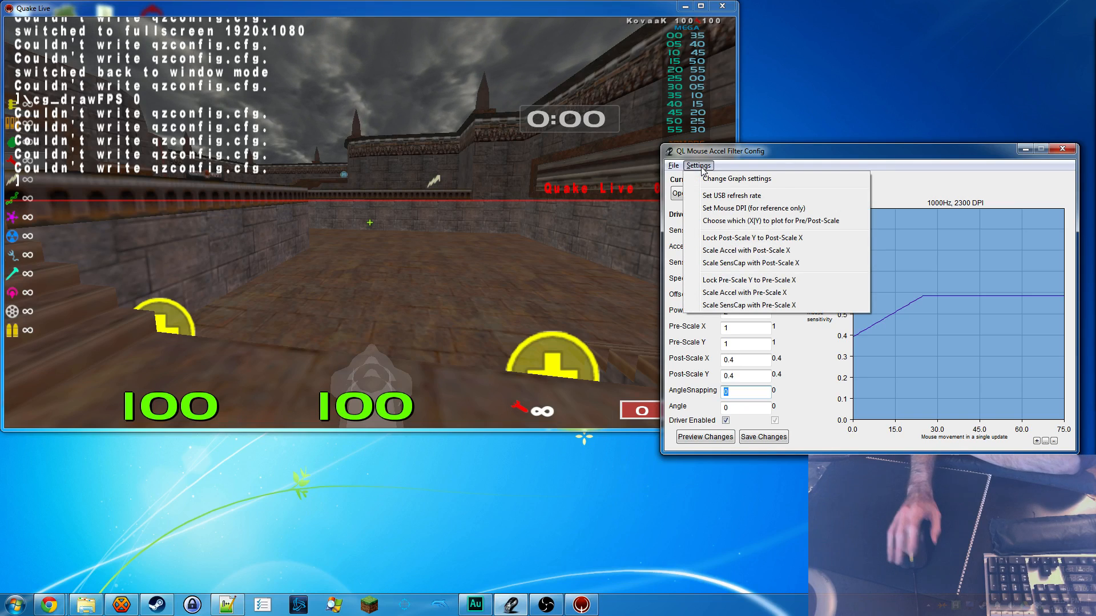
{"action": "mouse_move", "coordinate": [730, 196]}
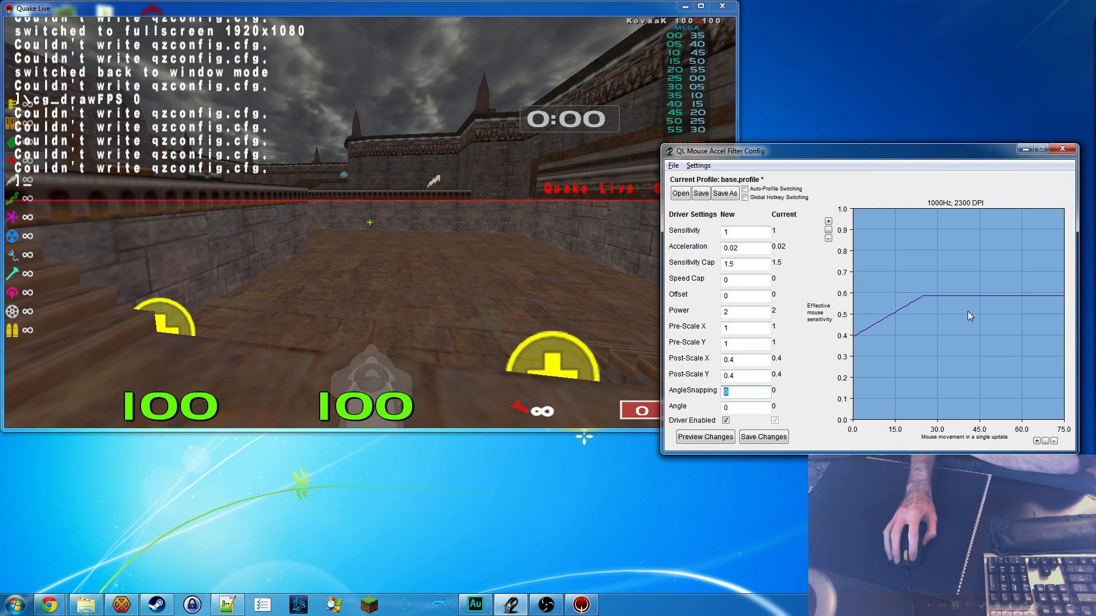
{"action": "left_click", "coordinate": [697, 165]}
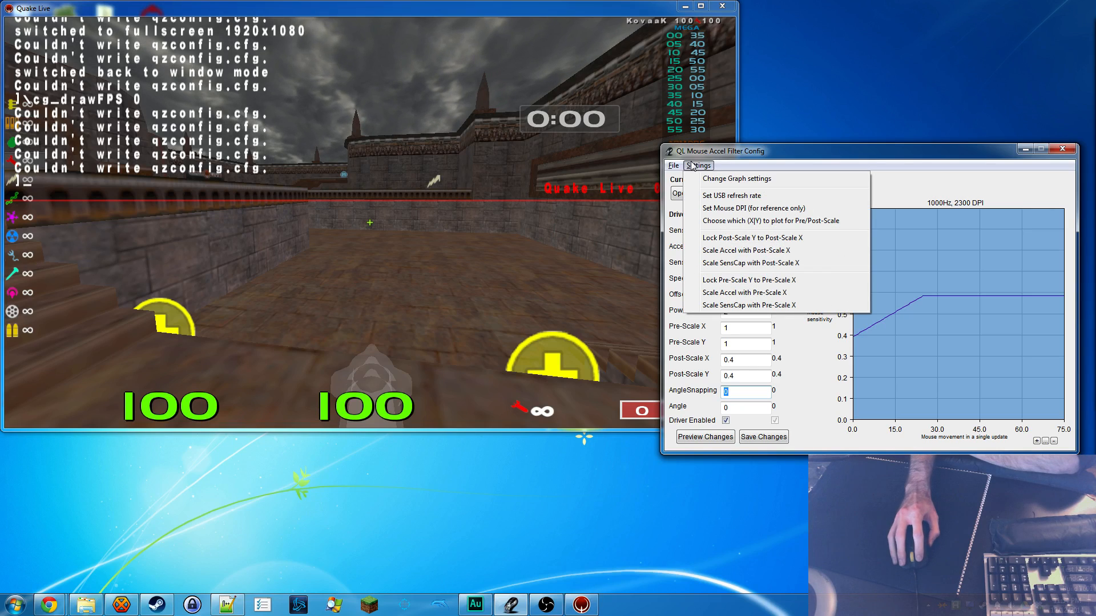
{"action": "mouse_move", "coordinate": [725, 209]}
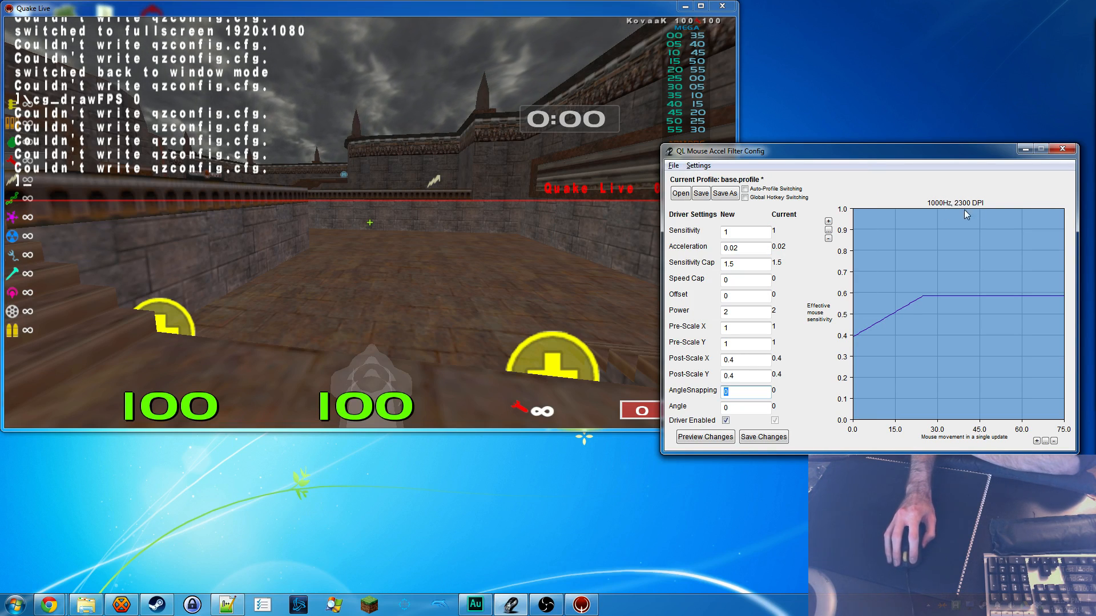
{"action": "left_click", "coordinate": [697, 165]}
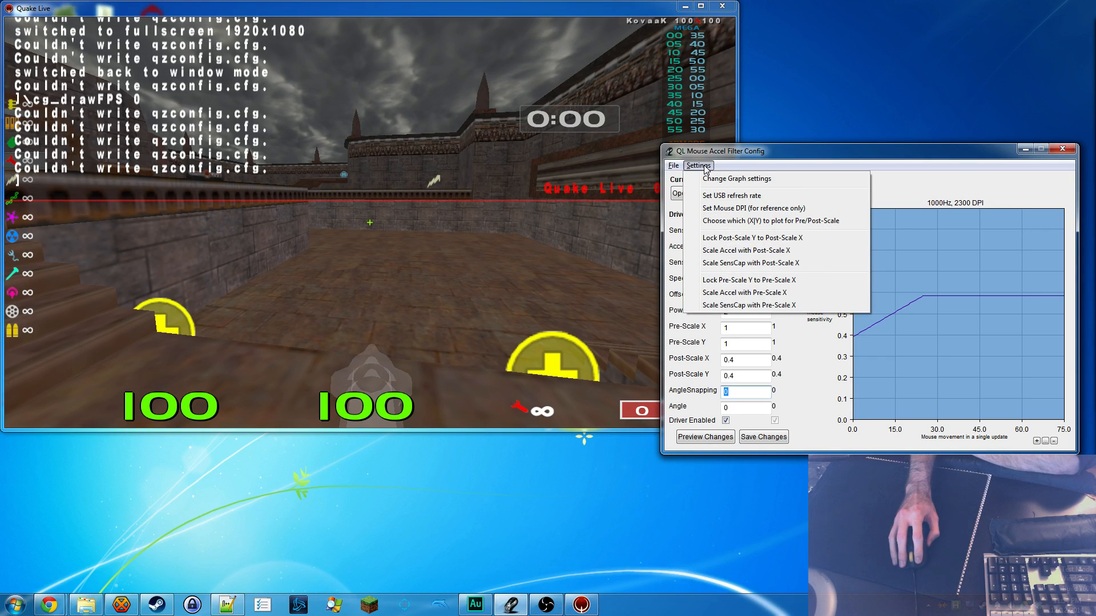
{"action": "left_click", "coordinate": [770, 220]}
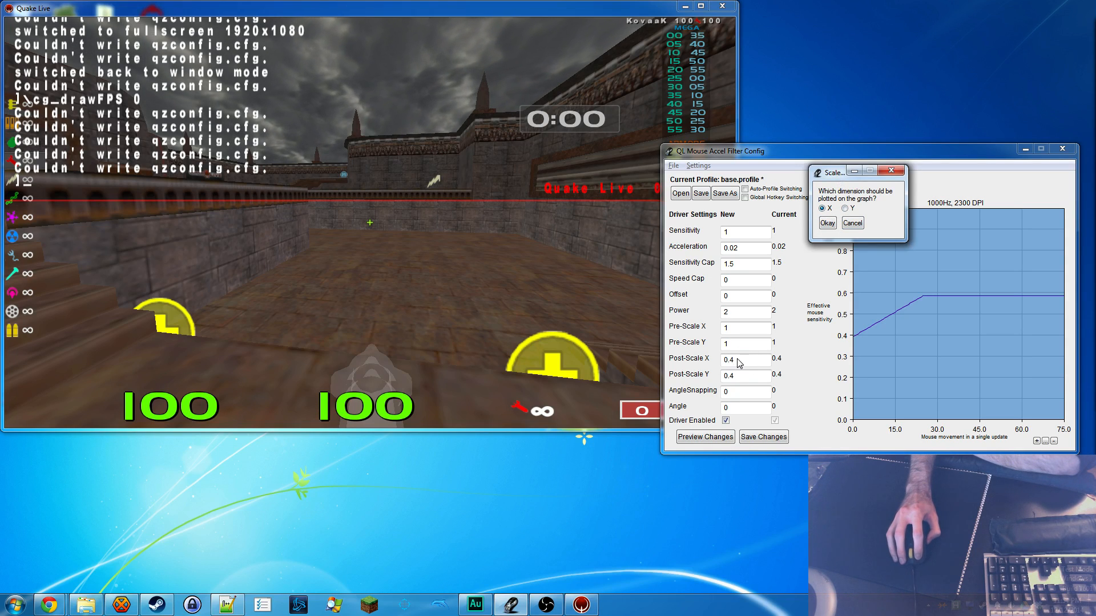
{"action": "mouse_move", "coordinate": [727, 331]}
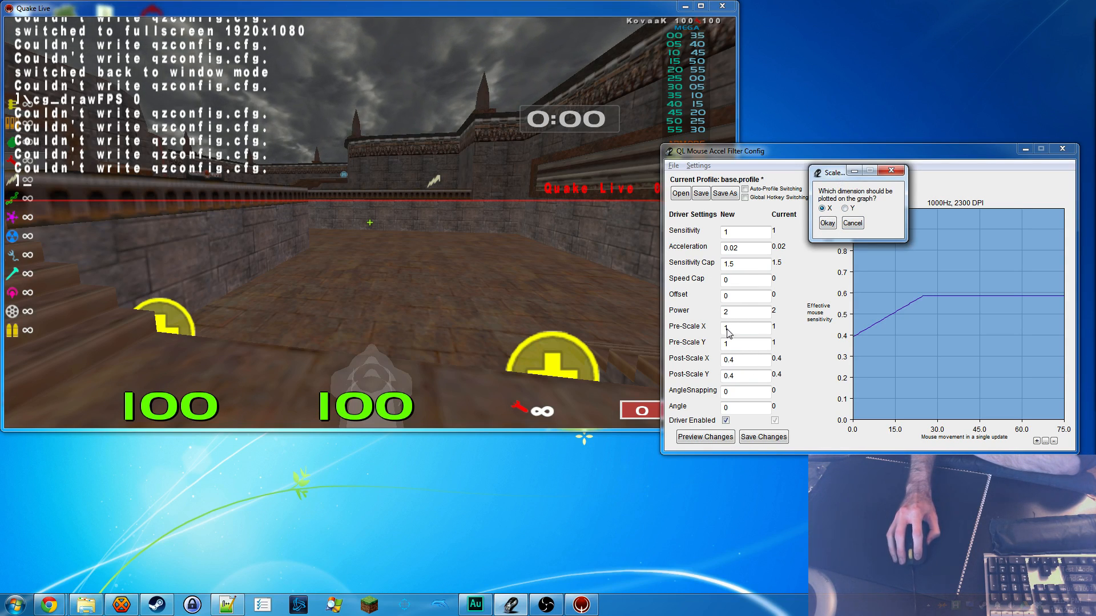
{"action": "mouse_move", "coordinate": [715, 365]}
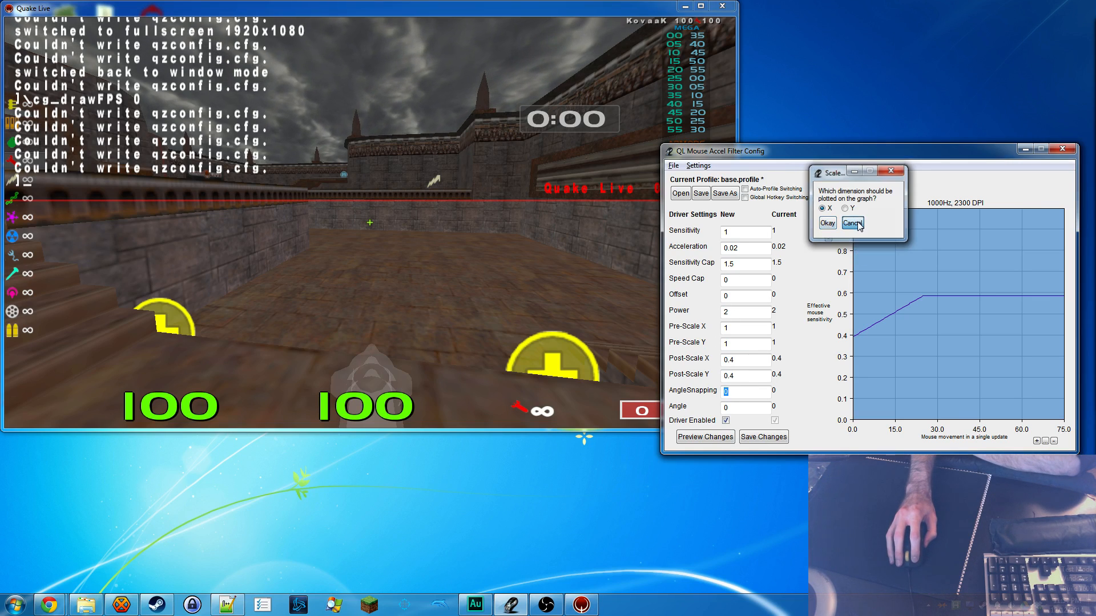
{"action": "left_click", "coordinate": [852, 223]}
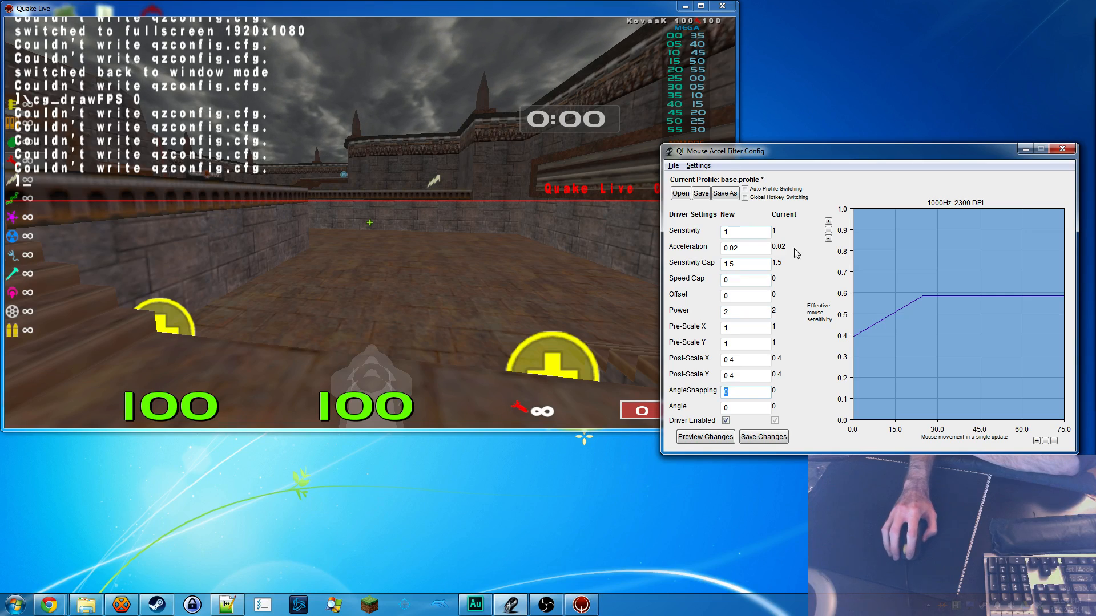
Step: Enable 'Lock Post-Scale Y to Post-Scale X' so both post-scales hold 0.4
{"action": "left_click", "coordinate": [697, 165]}
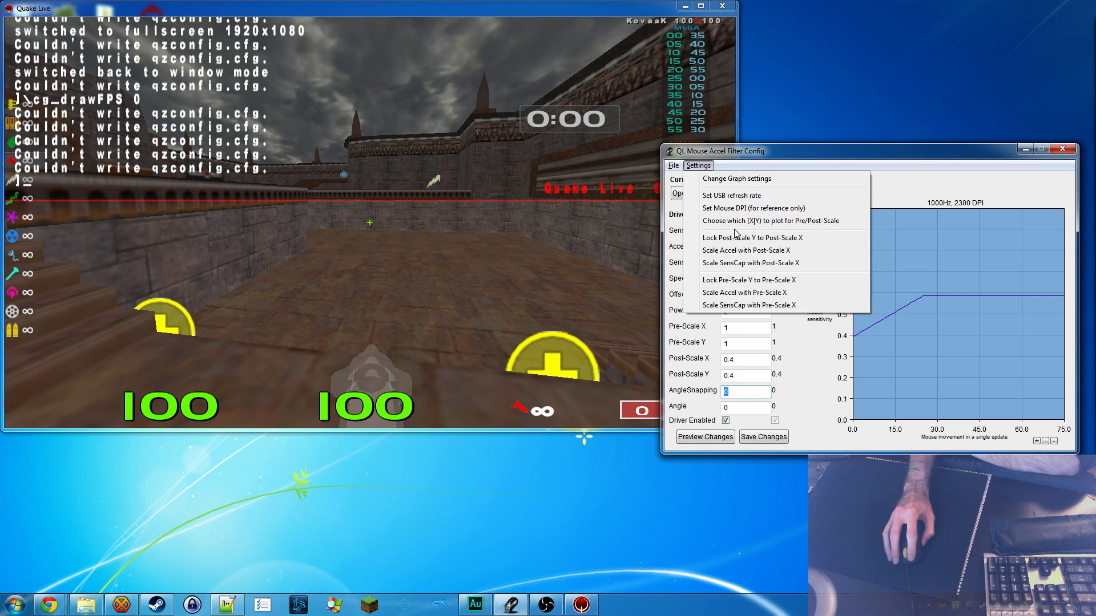
{"action": "mouse_move", "coordinate": [749, 280]}
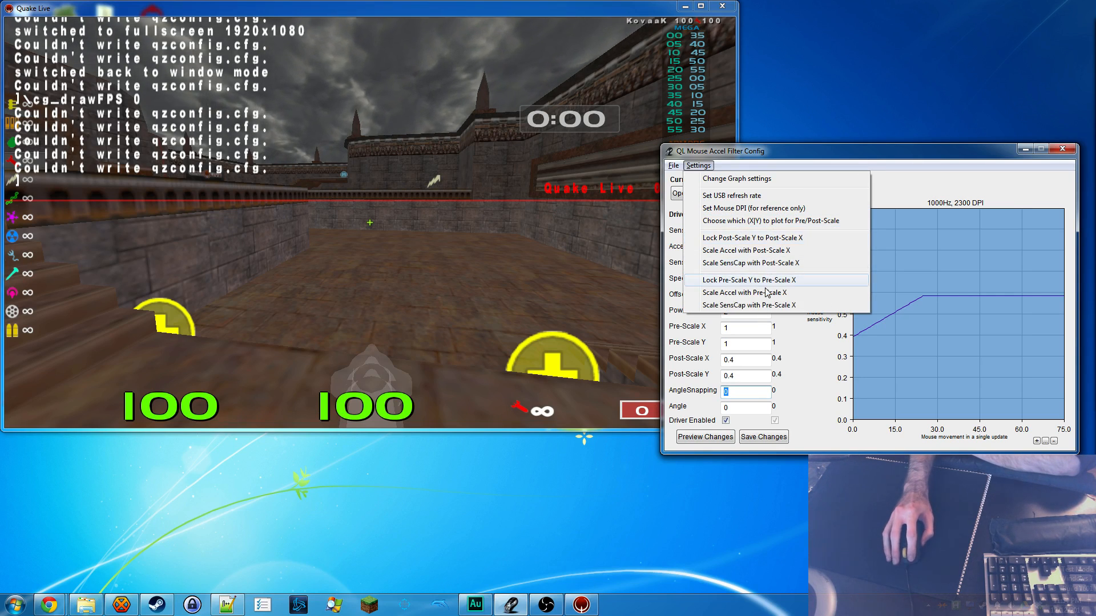
{"action": "mouse_move", "coordinate": [797, 237]}
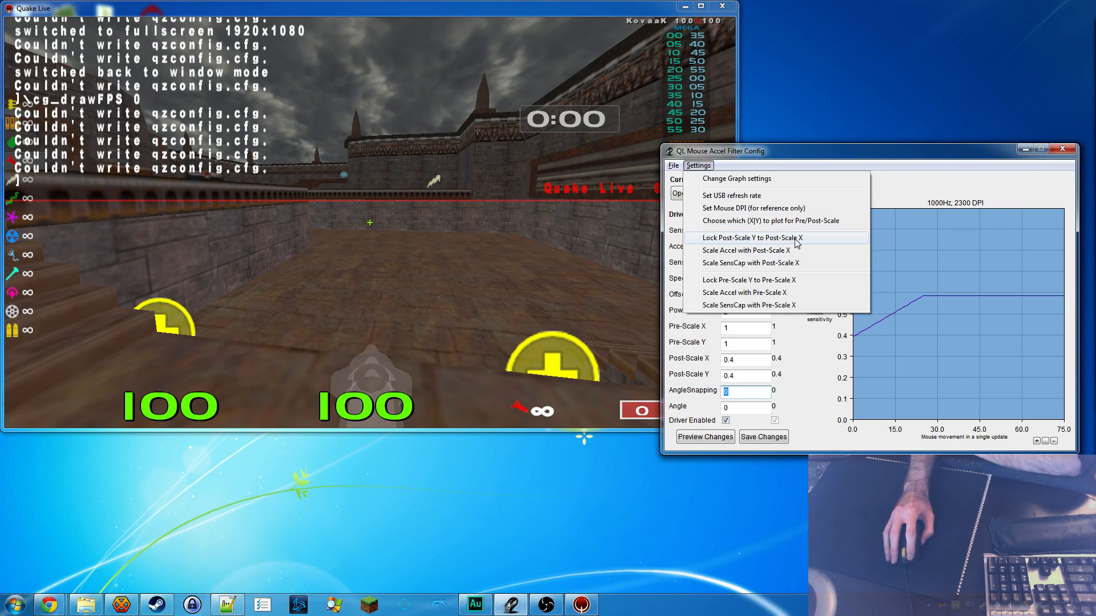
{"action": "mouse_move", "coordinate": [804, 253]}
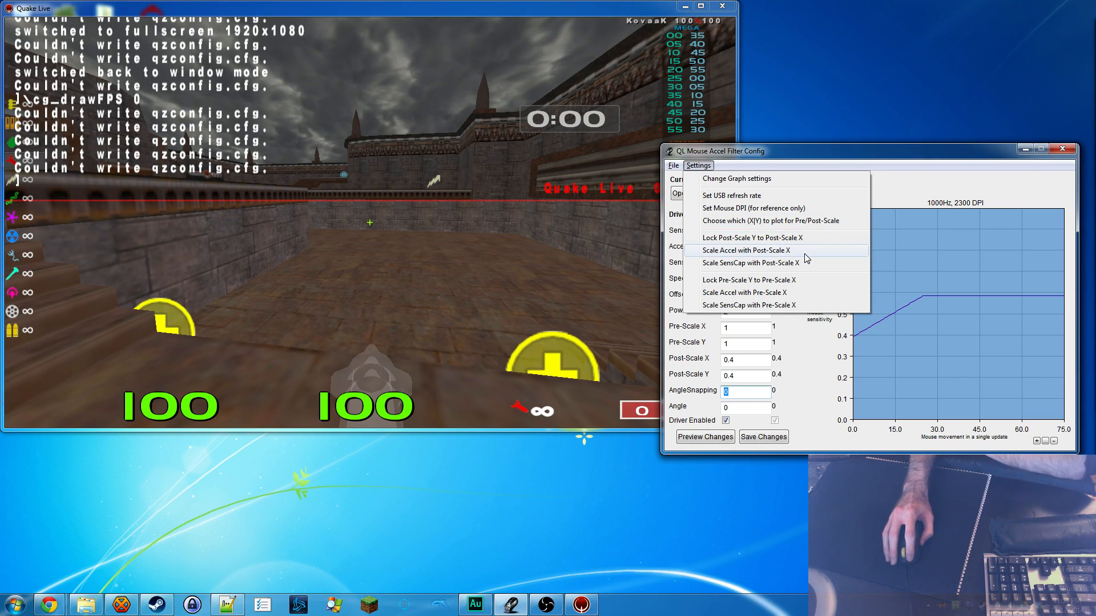
{"action": "mouse_move", "coordinate": [807, 262]}
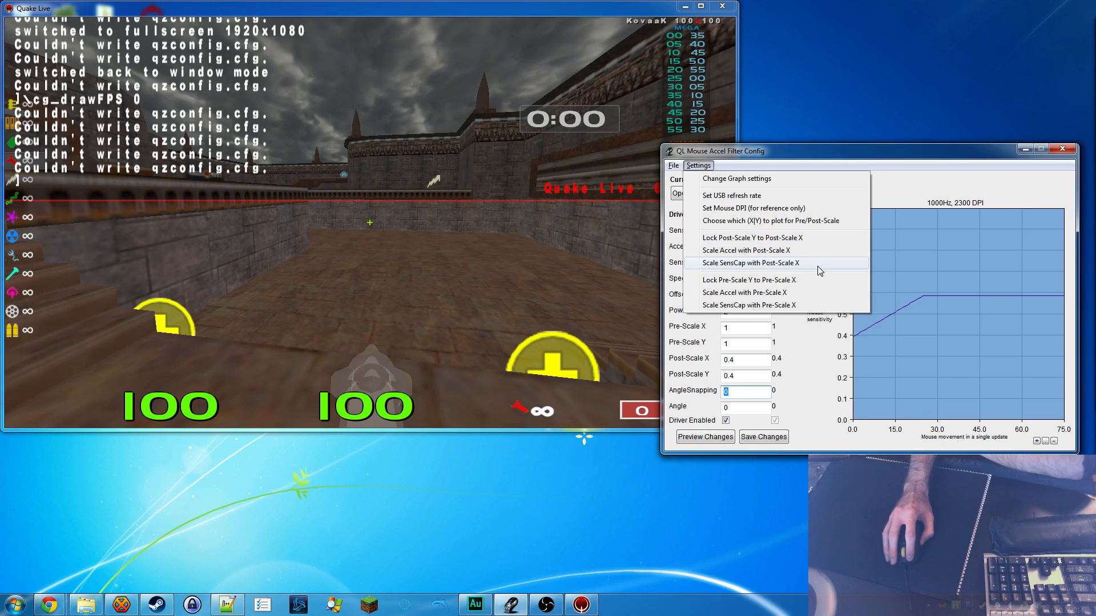
{"action": "mouse_move", "coordinate": [810, 237]}
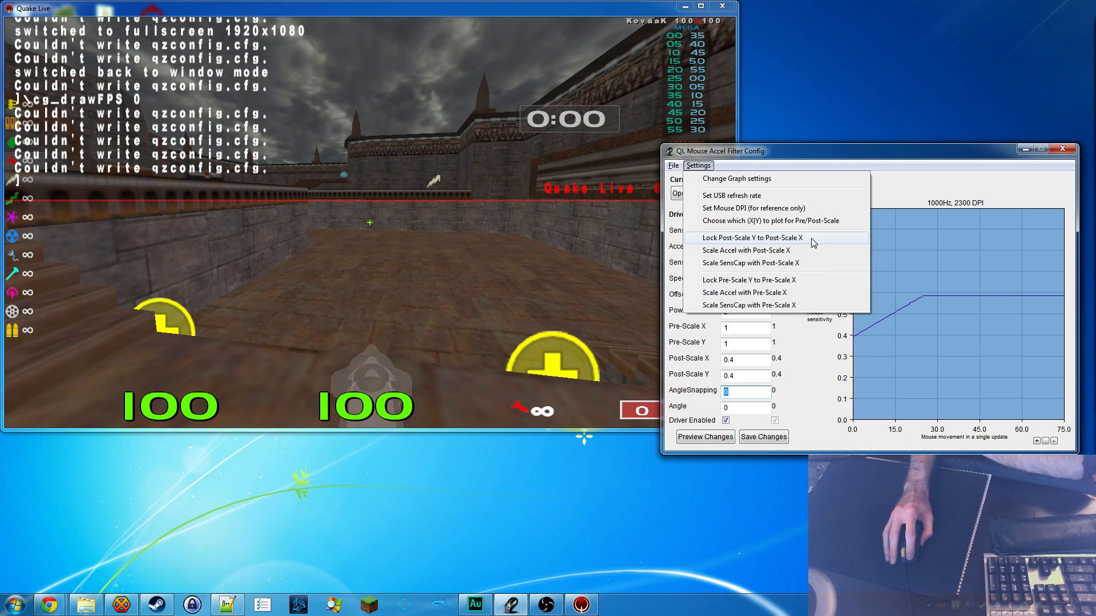
{"action": "mouse_move", "coordinate": [807, 296]}
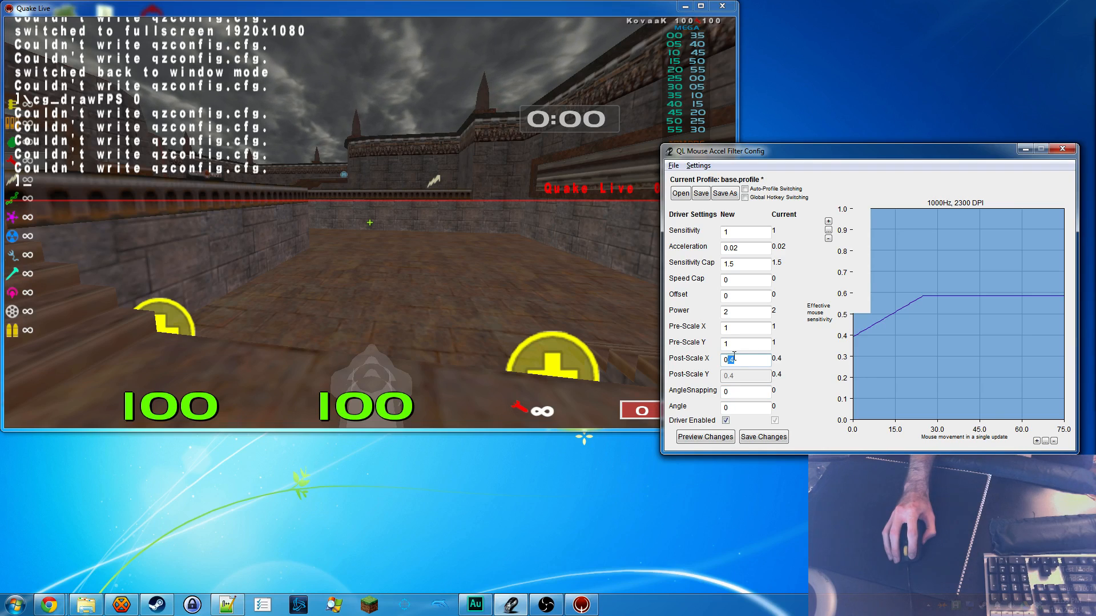
{"action": "type", "text": "0.3"}
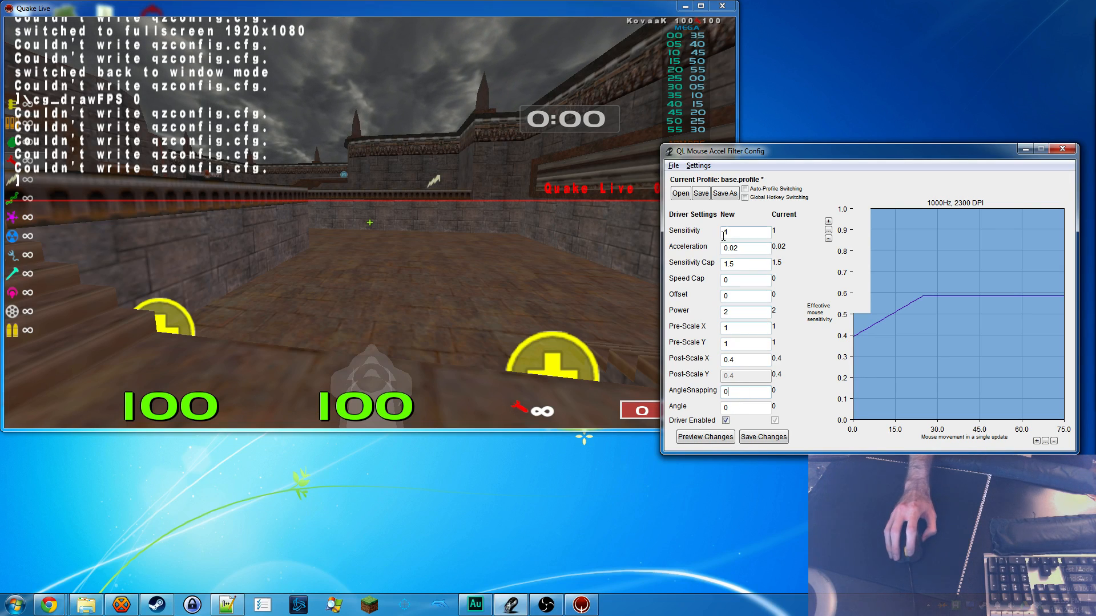
{"action": "left_click", "coordinate": [697, 166]}
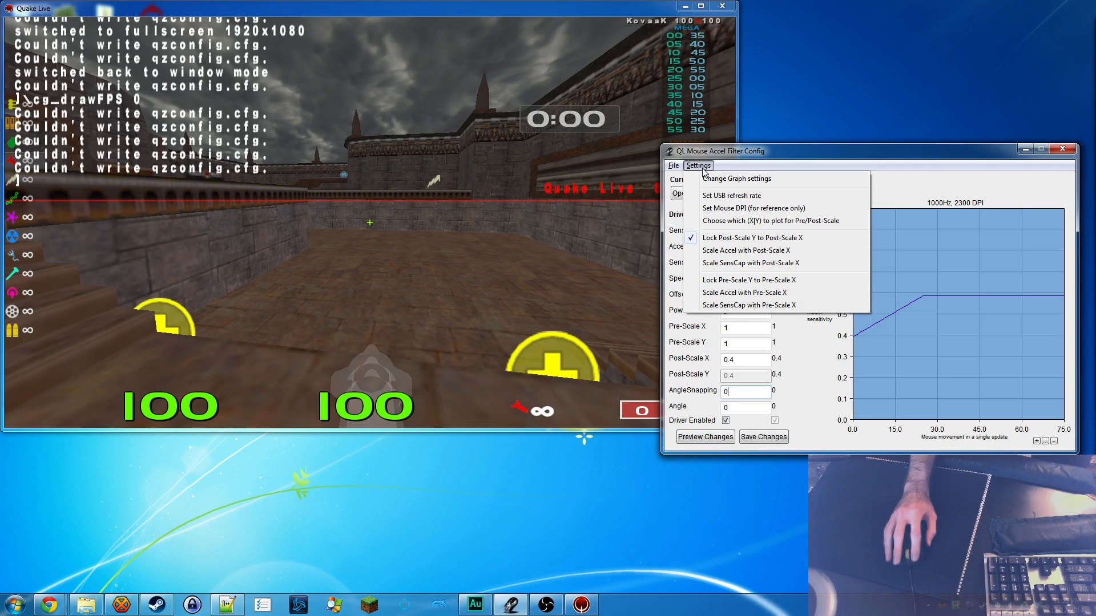
{"action": "mouse_move", "coordinate": [766, 263]}
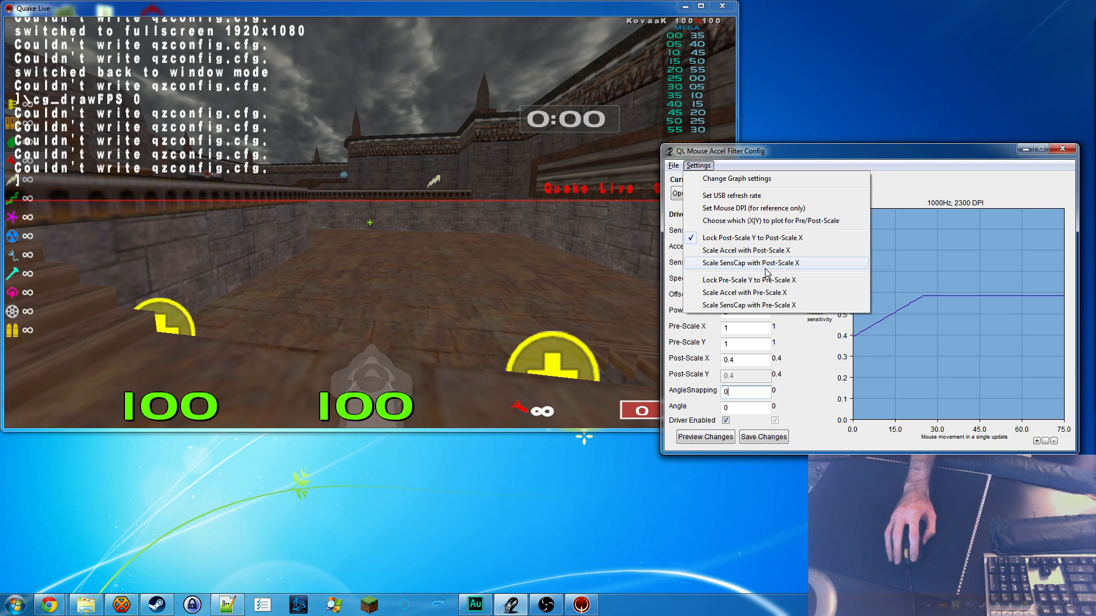
{"action": "mouse_move", "coordinate": [762, 250]}
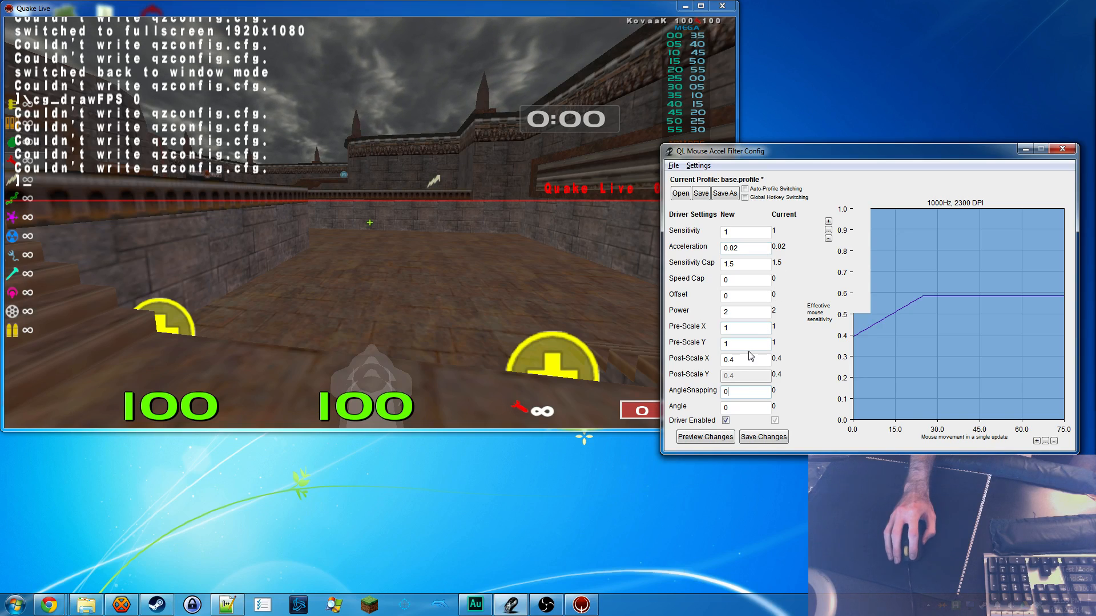
Step: Turn on 'Scale SensCap with Post-Scale X' in the Settings menu
{"action": "left_click", "coordinate": [705, 436]}
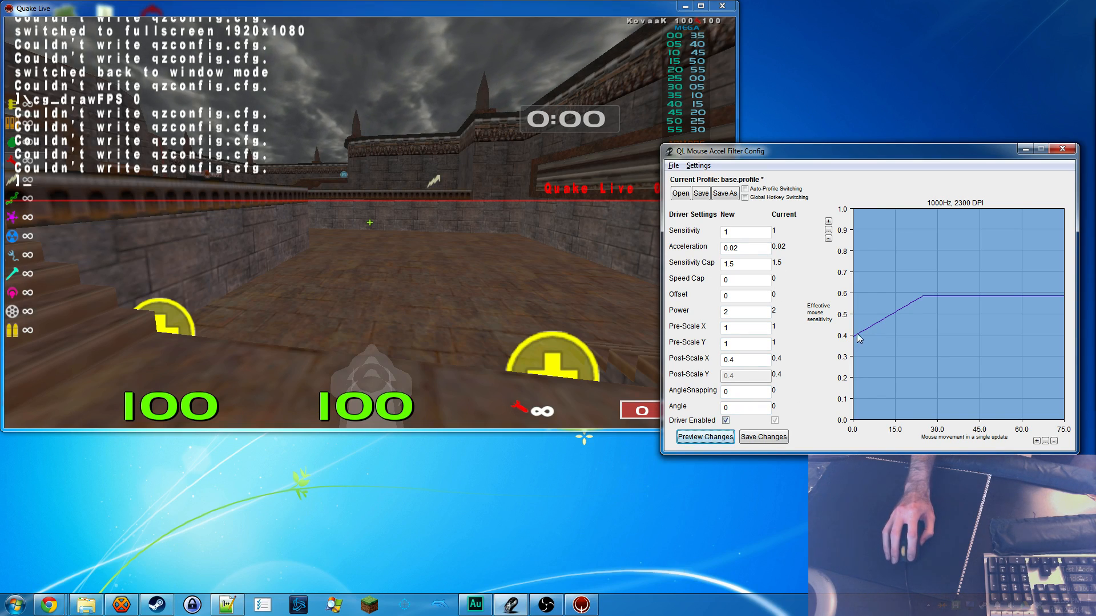
{"action": "mouse_move", "coordinate": [924, 302]}
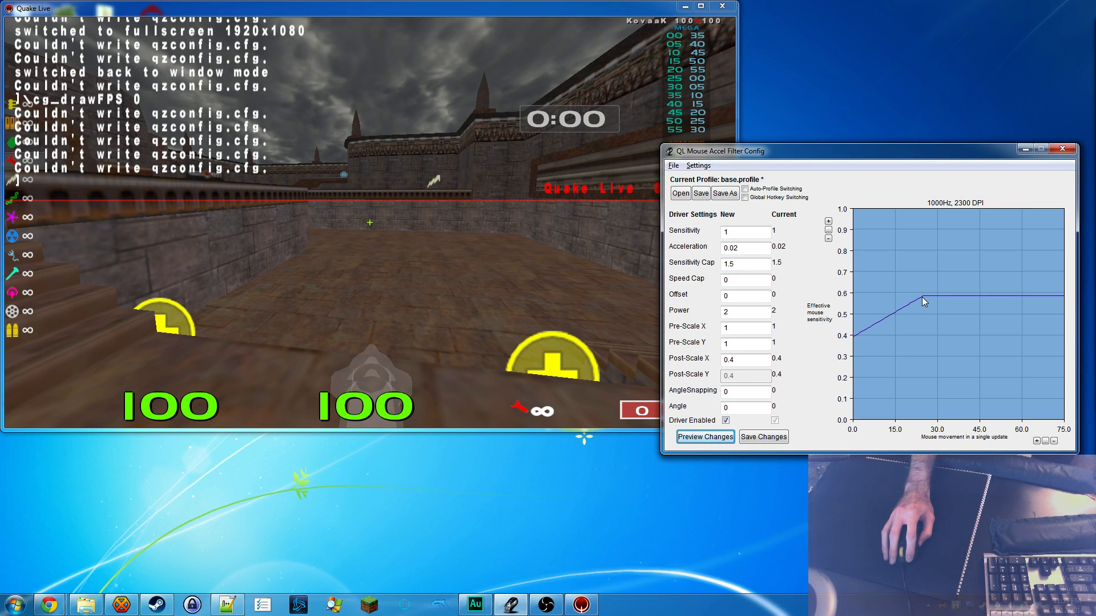
{"action": "mouse_move", "coordinate": [1050, 300]}
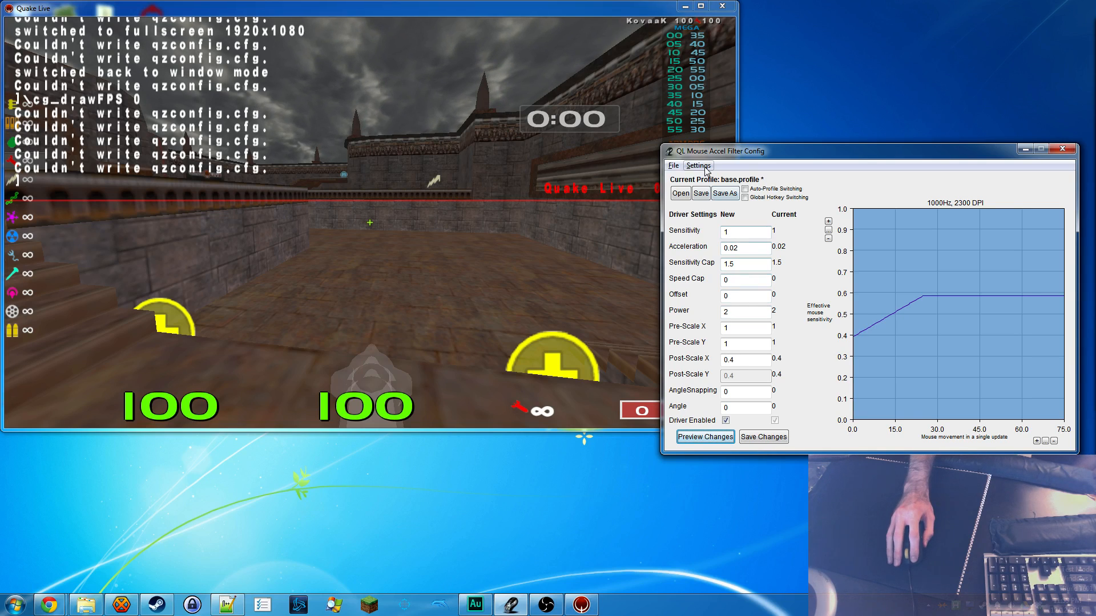
Step: Enable Scale Accel with Post-Scale X and enter post-scale 0.3, giving acceleration 0.0267, cap 2
{"action": "left_click", "coordinate": [697, 165]}
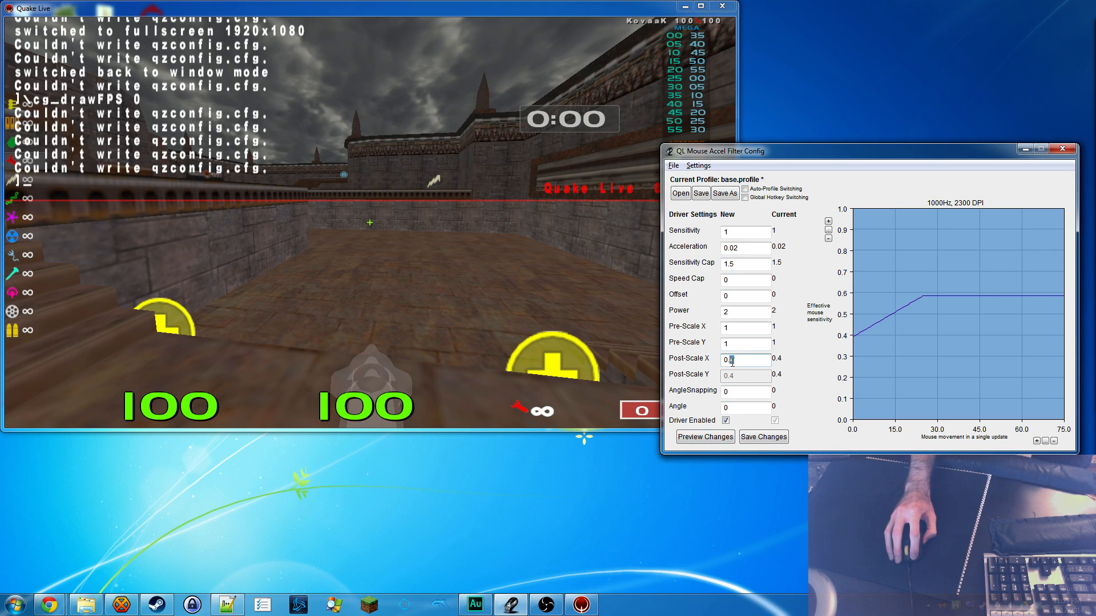
{"action": "type", "text": "0.3"}
{"action": "left_click", "coordinate": [745, 247]}
{"action": "type", "text": "67"}
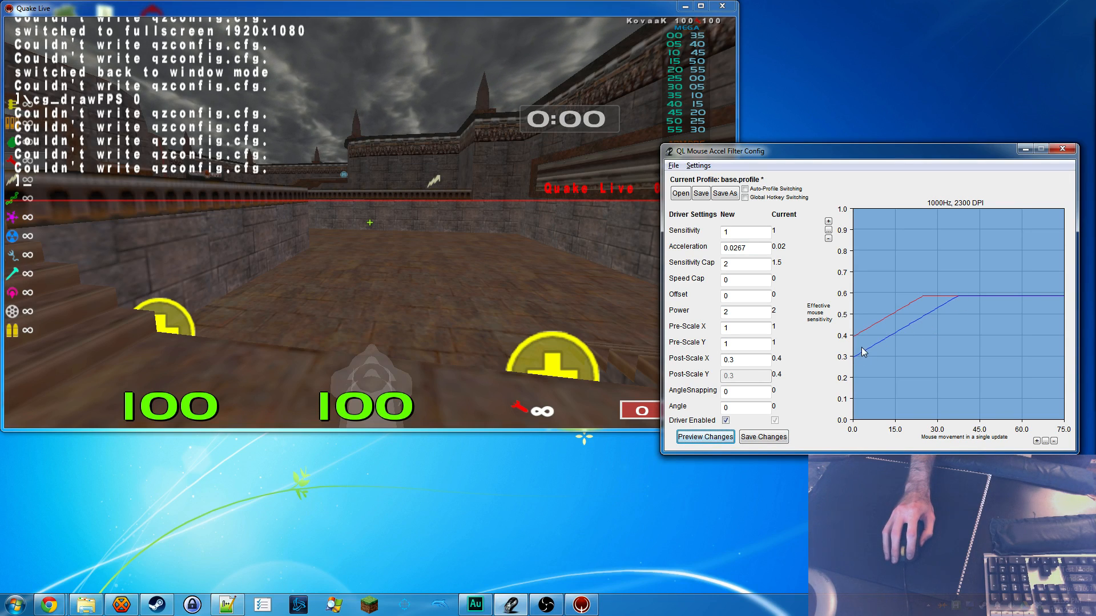
{"action": "mouse_move", "coordinate": [949, 304]}
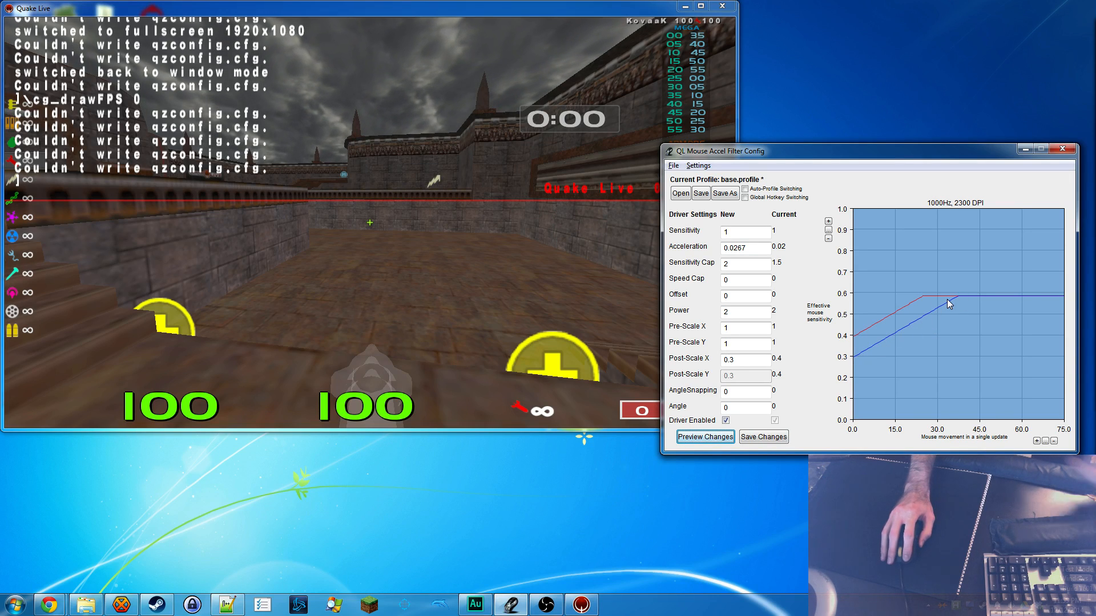
{"action": "mouse_move", "coordinate": [862, 359]}
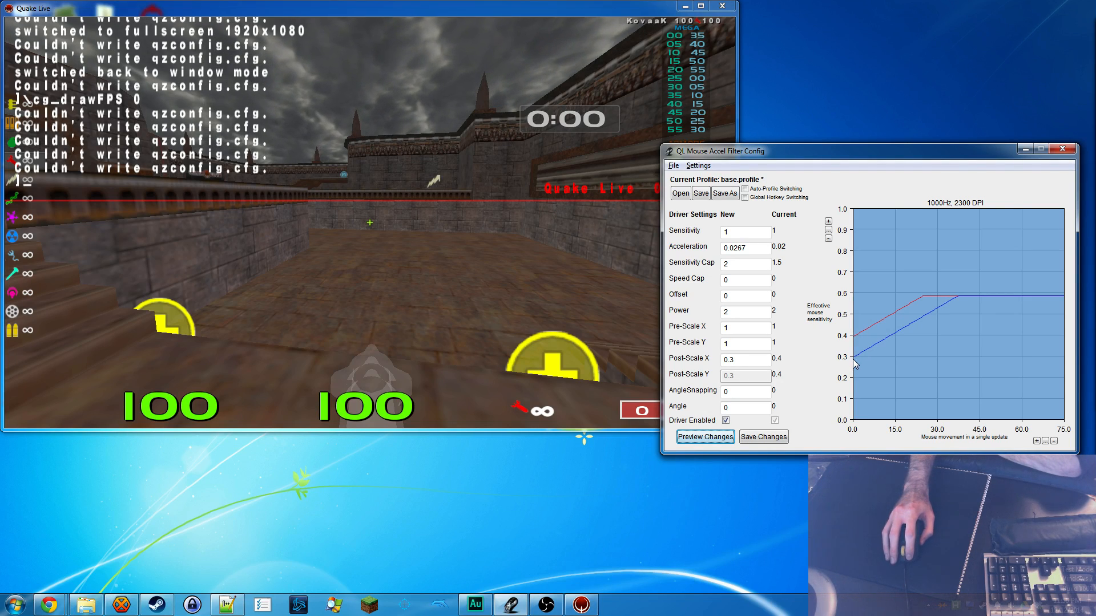
{"action": "mouse_move", "coordinate": [862, 358]}
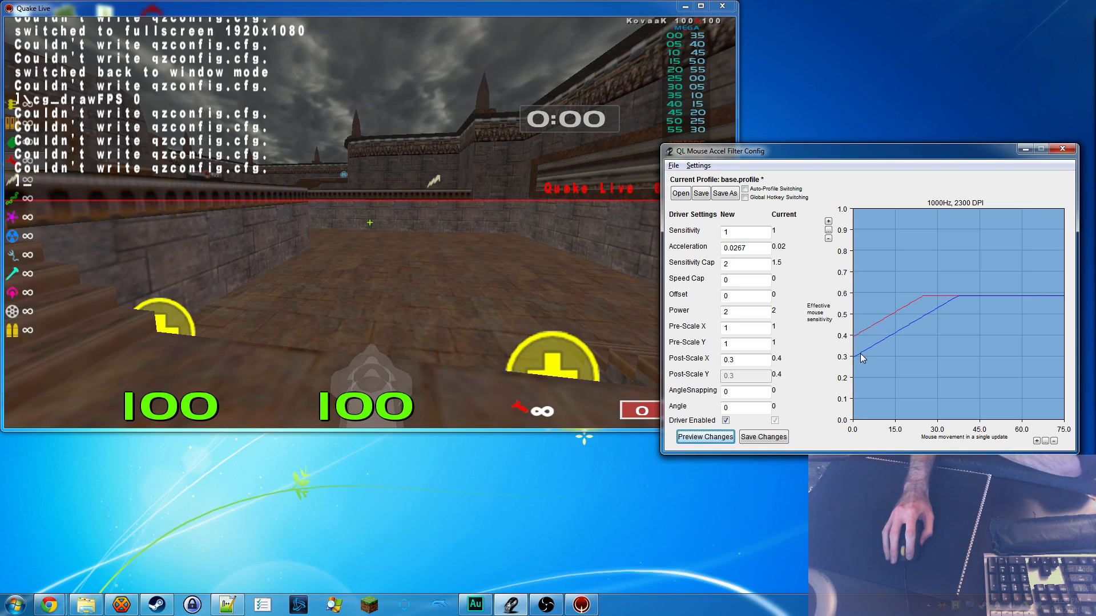
{"action": "mouse_move", "coordinate": [970, 294]}
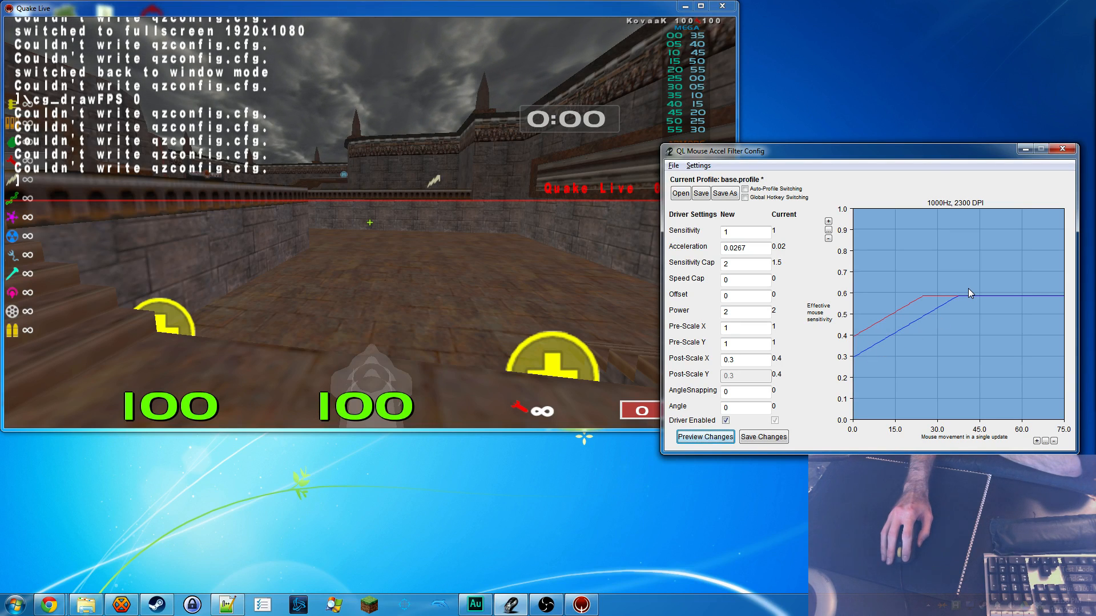
{"action": "mouse_move", "coordinate": [884, 364]}
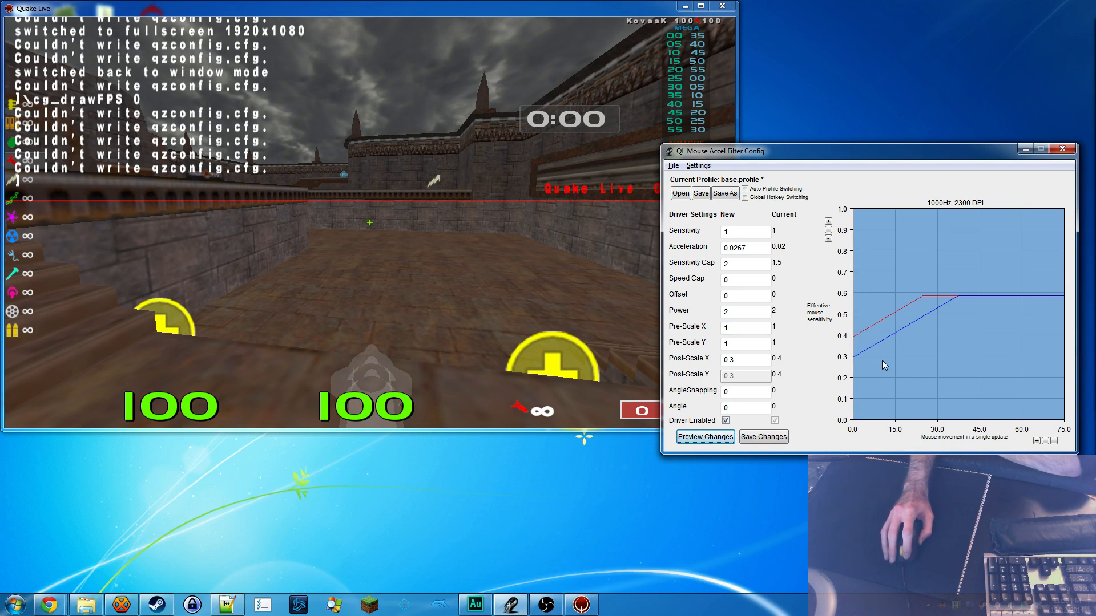
{"action": "mouse_move", "coordinate": [862, 374]}
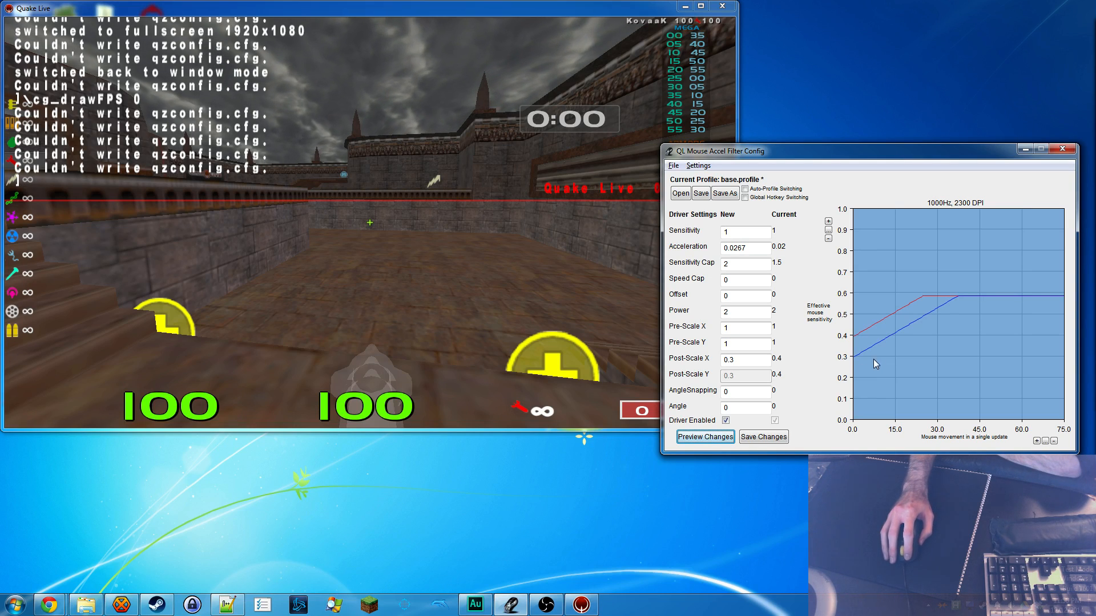
{"action": "mouse_move", "coordinate": [912, 331]}
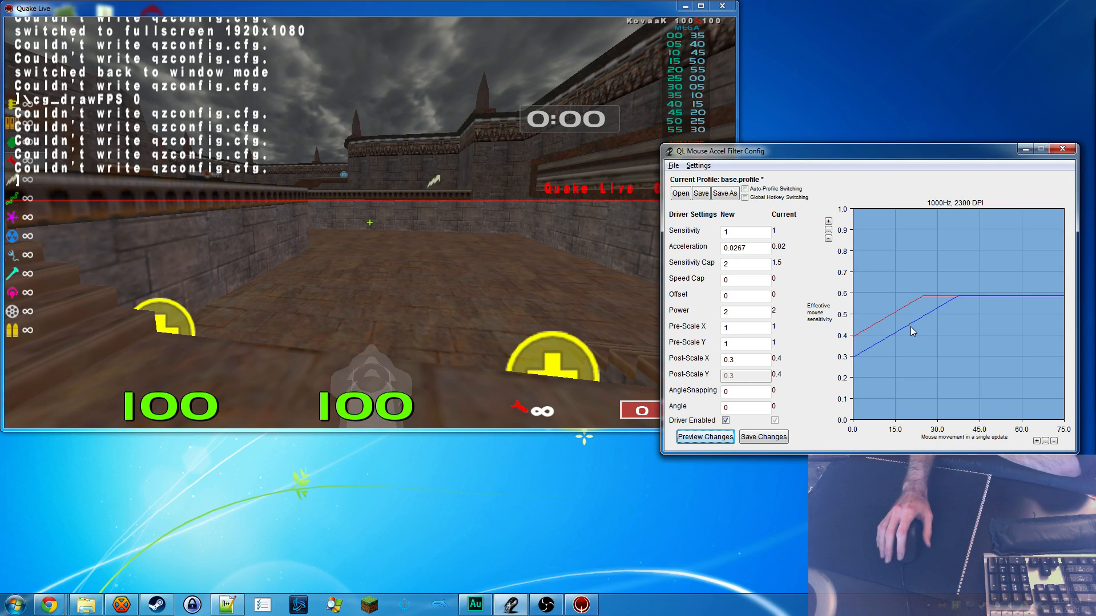
{"action": "mouse_move", "coordinate": [853, 342]}
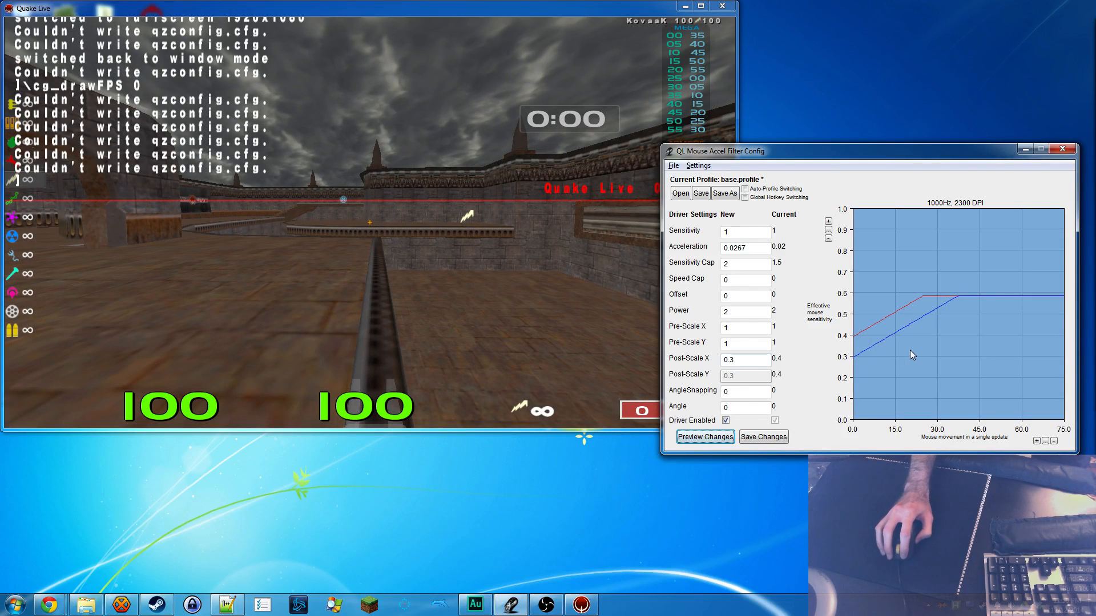
{"action": "mouse_move", "coordinate": [954, 302]}
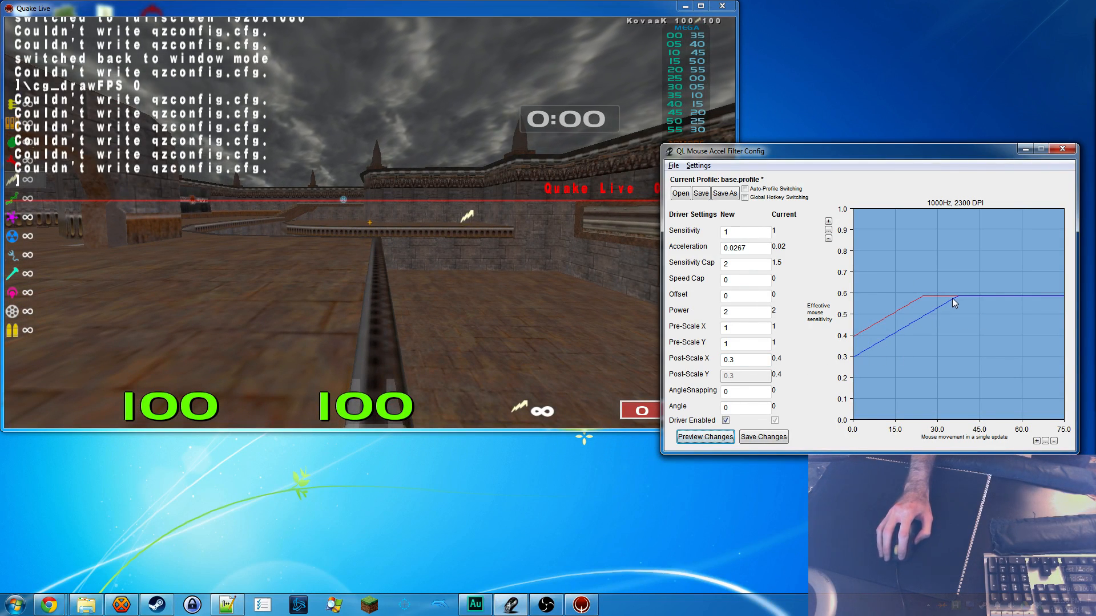
{"action": "mouse_move", "coordinate": [489, 243]}
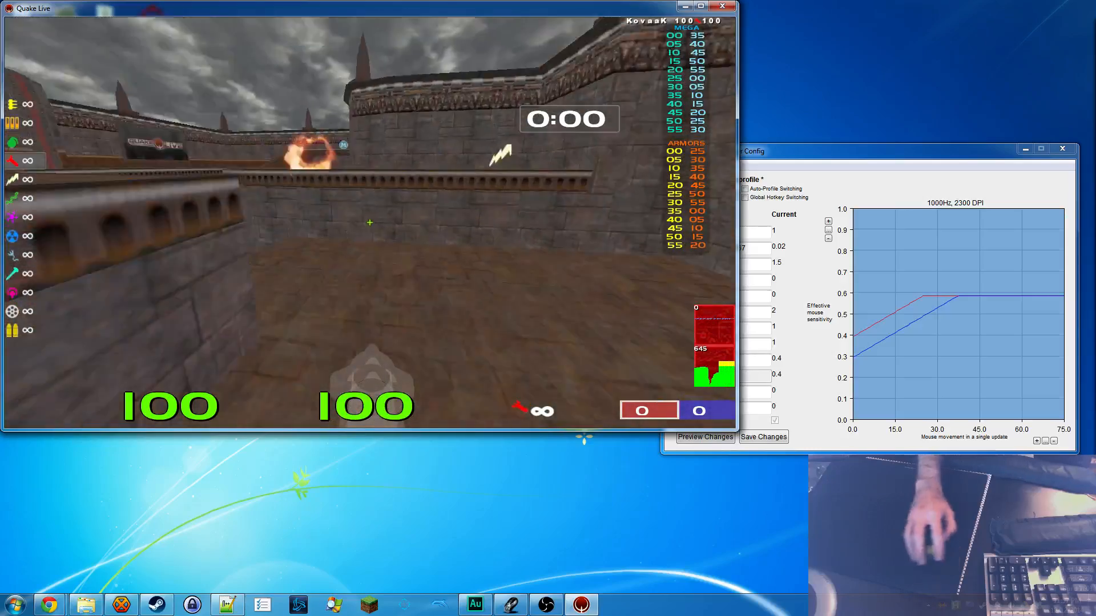
{"action": "left_click", "coordinate": [704, 436]}
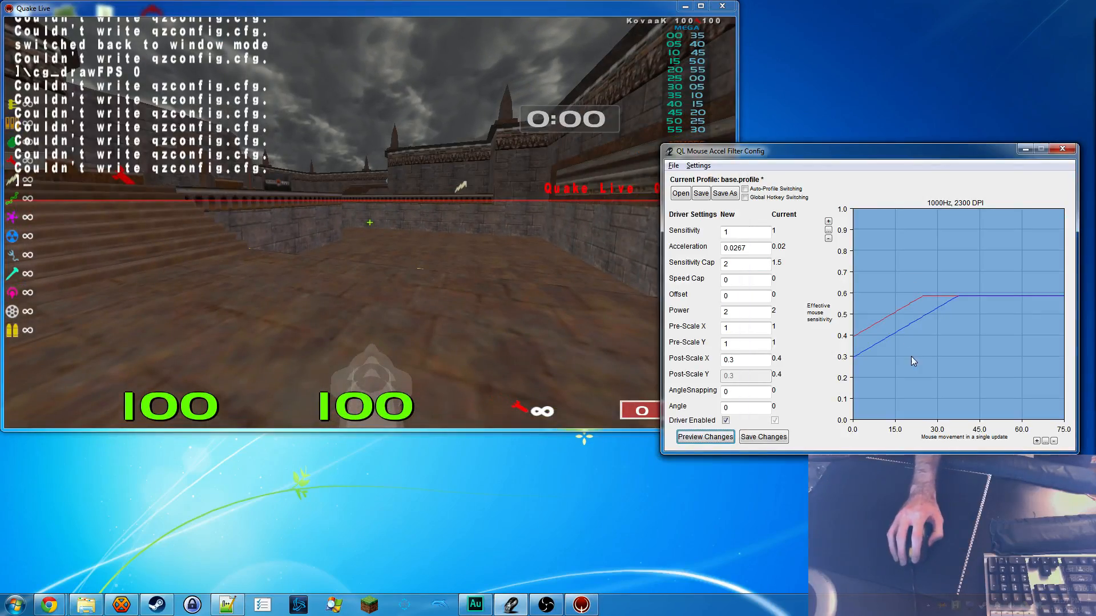
{"action": "mouse_move", "coordinate": [1044, 312]}
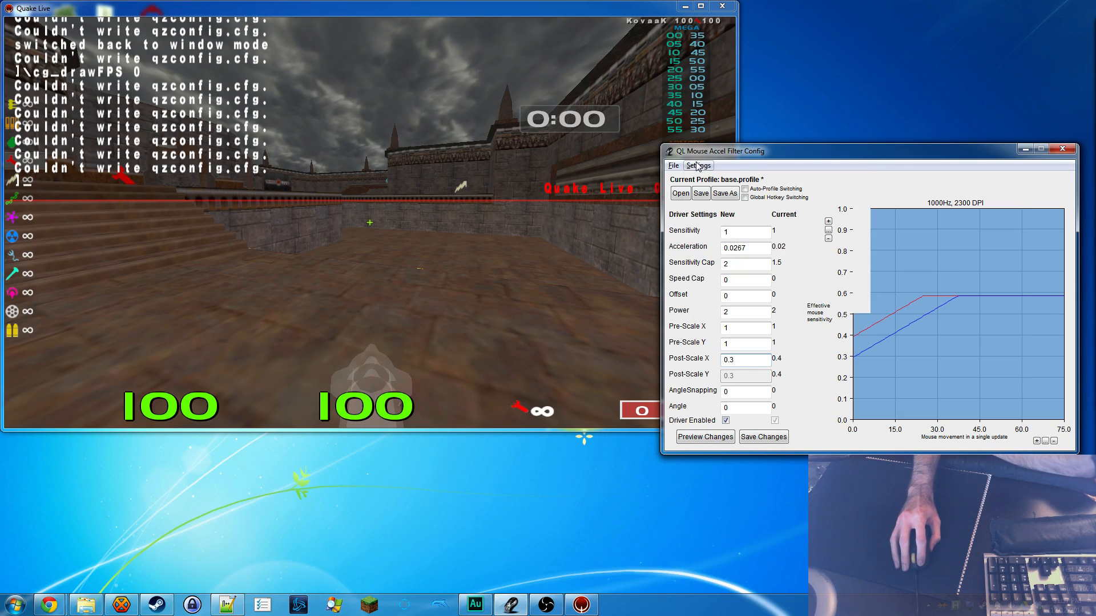
{"action": "left_click", "coordinate": [697, 166]}
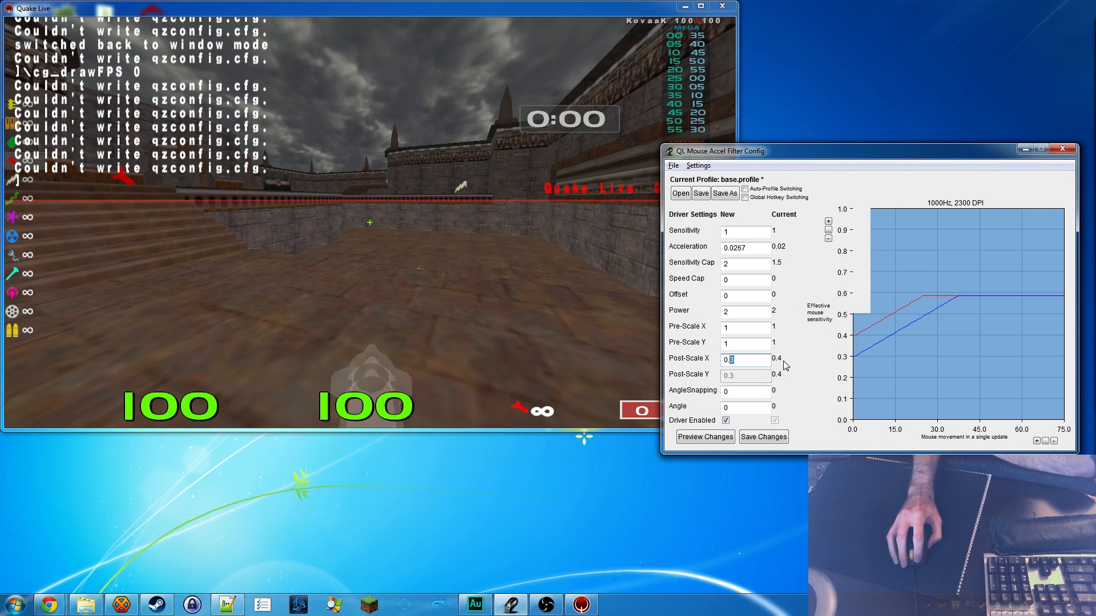
{"action": "left_click", "coordinate": [745, 246]}
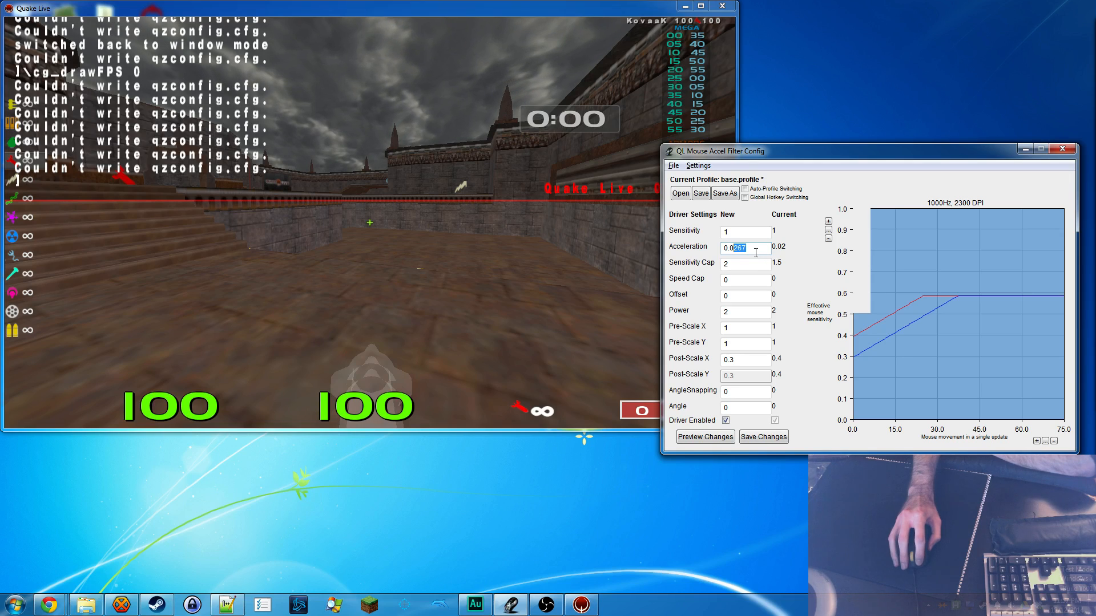
{"action": "left_click", "coordinate": [745, 262]}
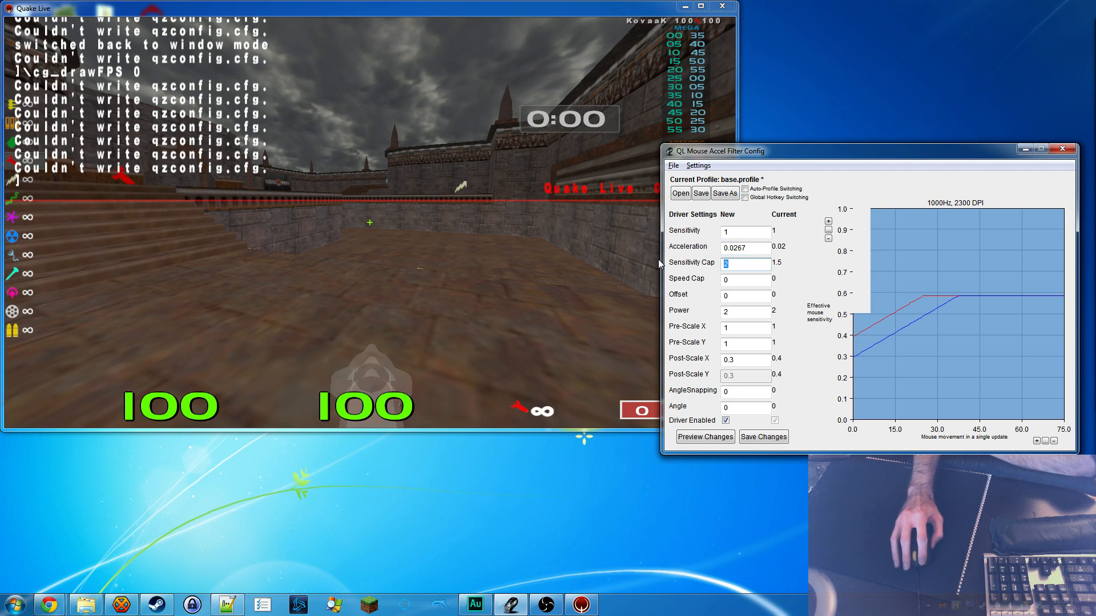
{"action": "mouse_move", "coordinate": [909, 156]}
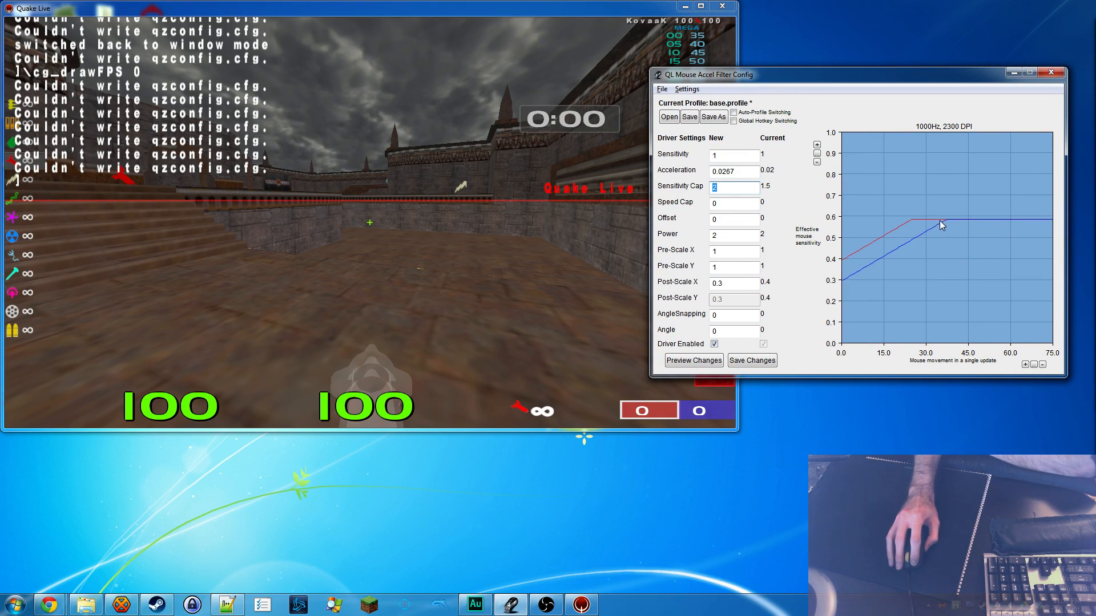
{"action": "mouse_move", "coordinate": [965, 222]}
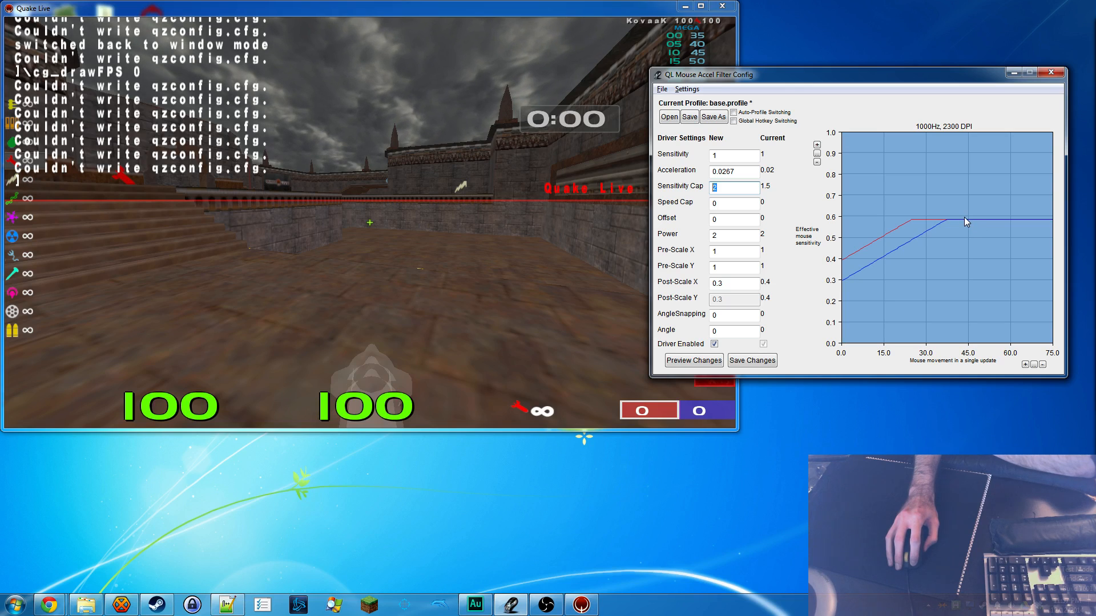
{"action": "mouse_move", "coordinate": [857, 271]}
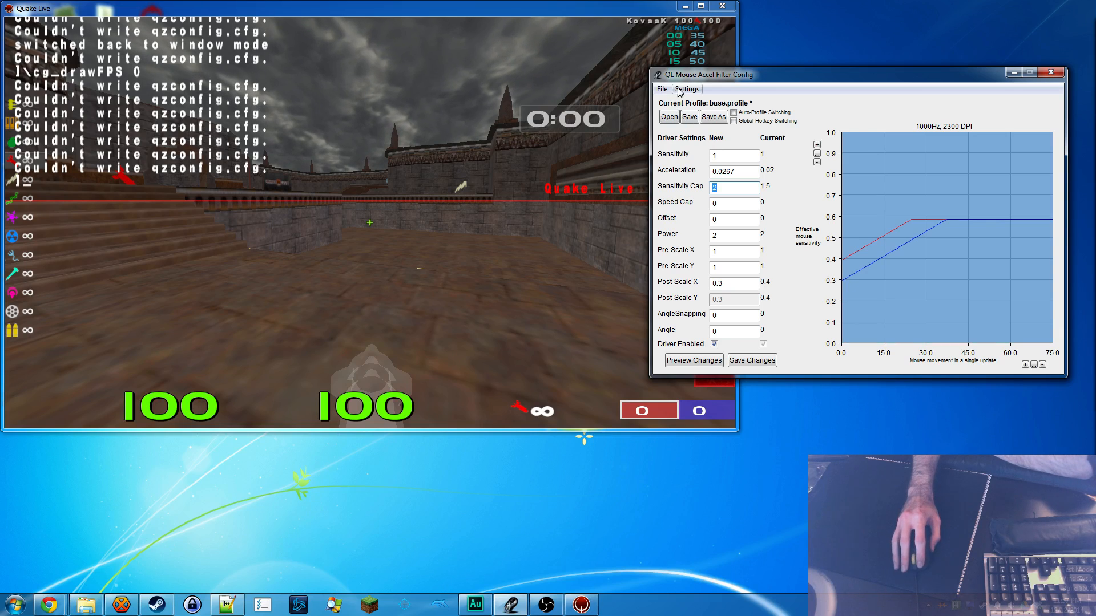
Step: Save post-scale 0.3, acceleration 0.0267, cap 2 to the driver, then preview Pre-Scale 0.8
{"action": "left_click", "coordinate": [686, 89]}
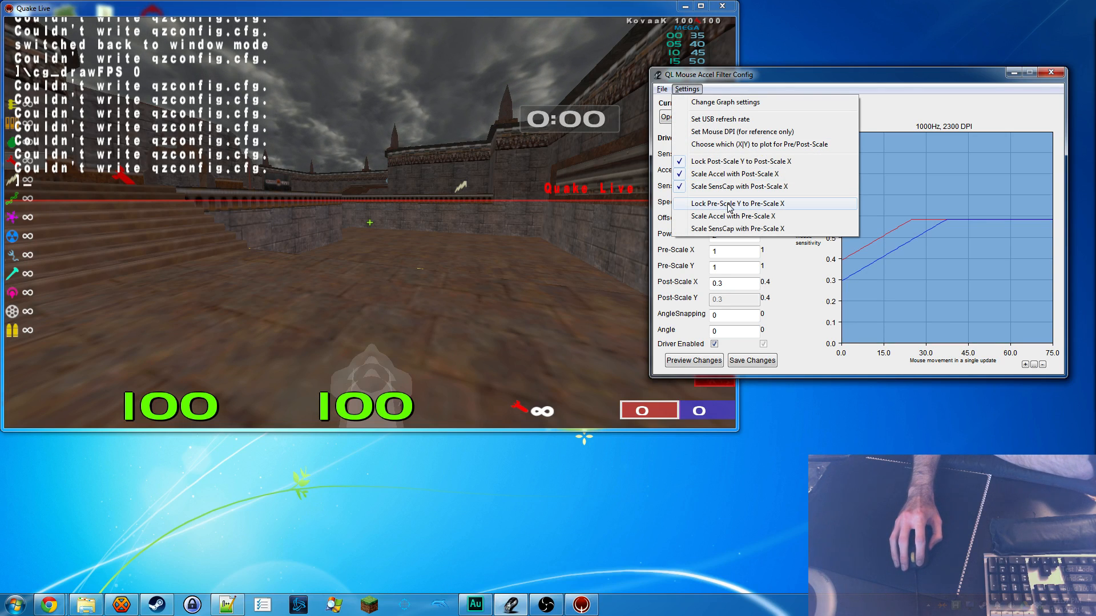
{"action": "mouse_move", "coordinate": [779, 206]}
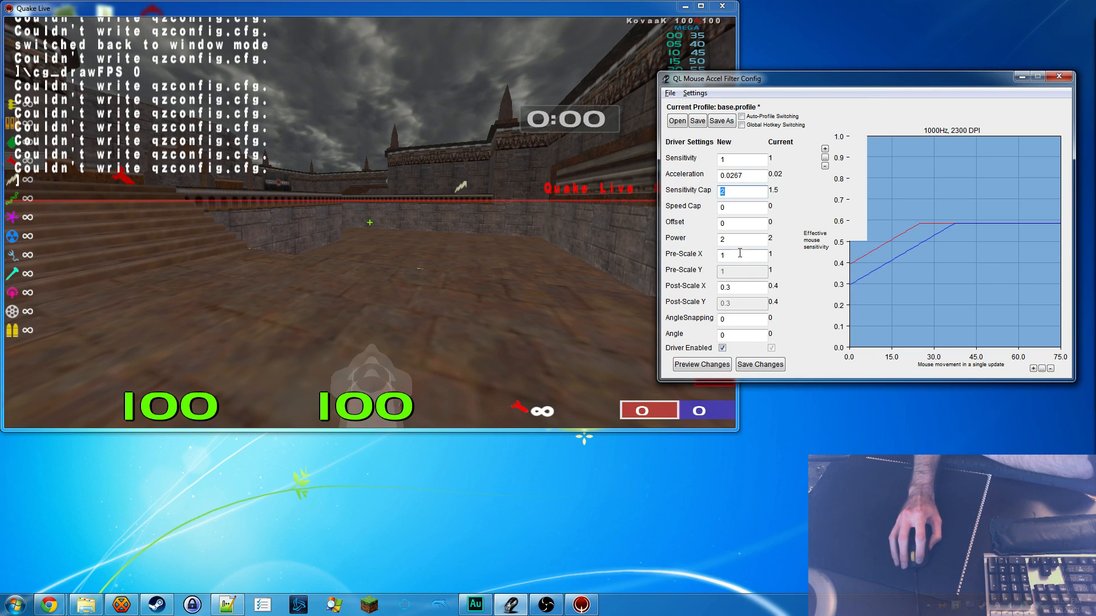
{"action": "left_click", "coordinate": [760, 364]}
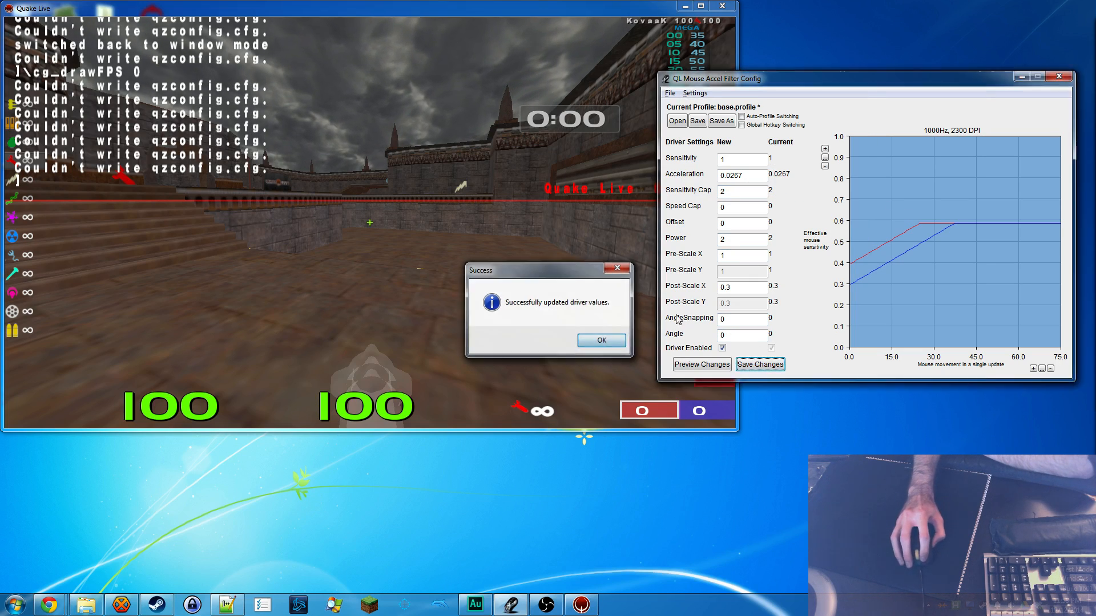
{"action": "left_click", "coordinate": [600, 340]}
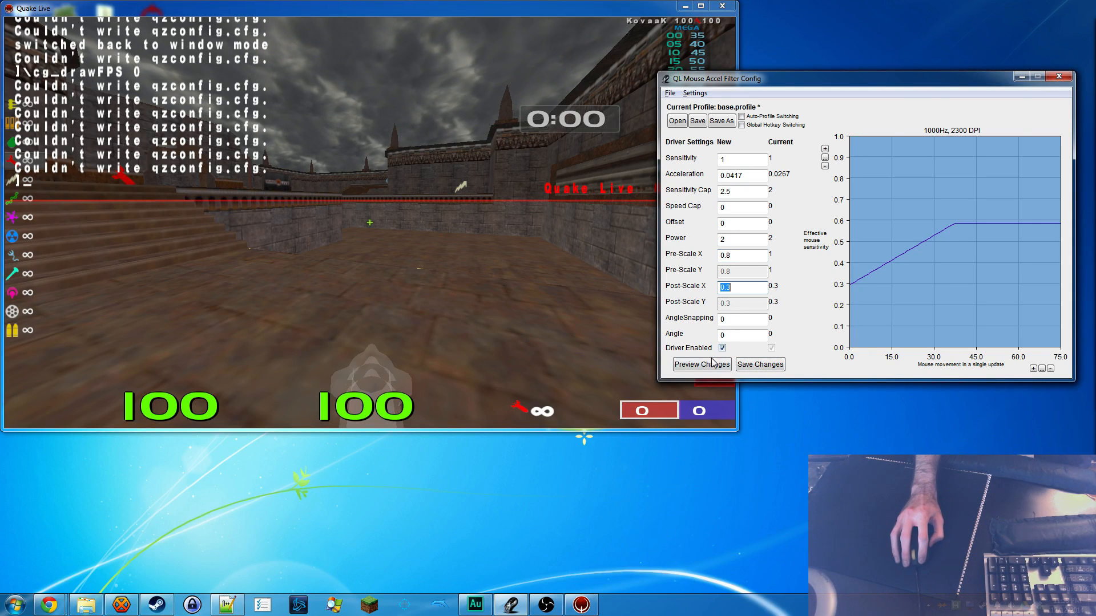
{"action": "left_click", "coordinate": [701, 364]}
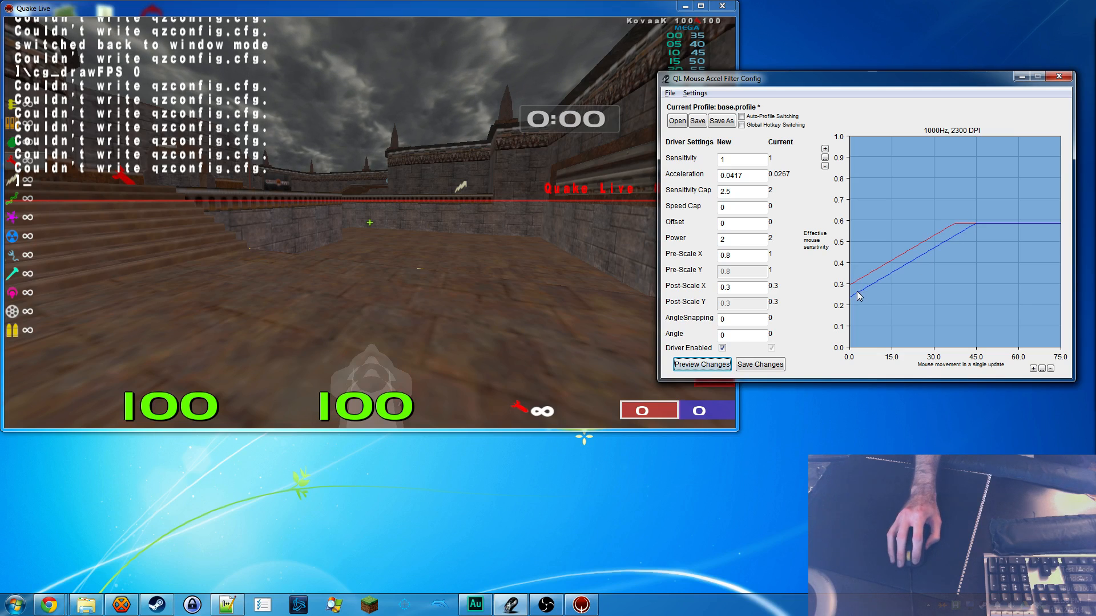
{"action": "mouse_move", "coordinate": [880, 274]}
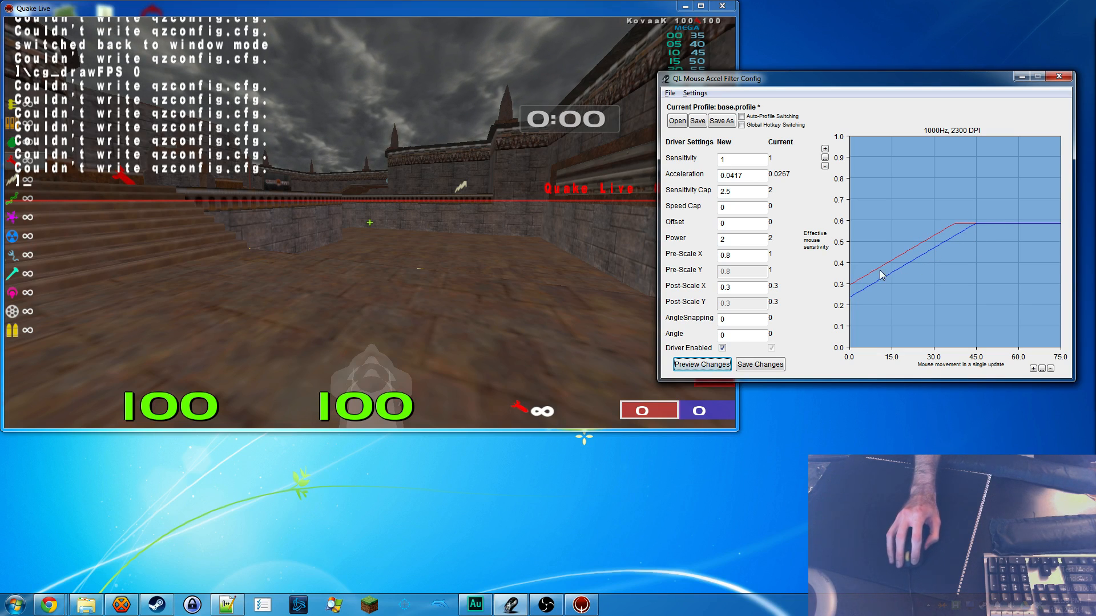
{"action": "mouse_move", "coordinate": [900, 271]}
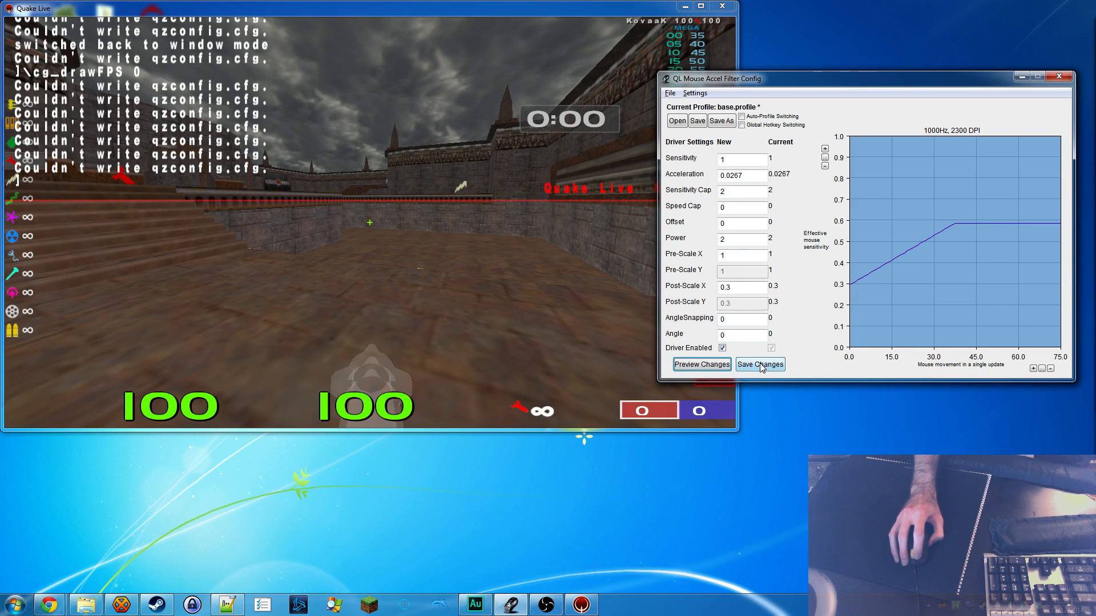
Step: Browse the Settings menu, then bring up the Open Profile dialog naming ql2.profile
{"action": "left_click", "coordinate": [694, 93]}
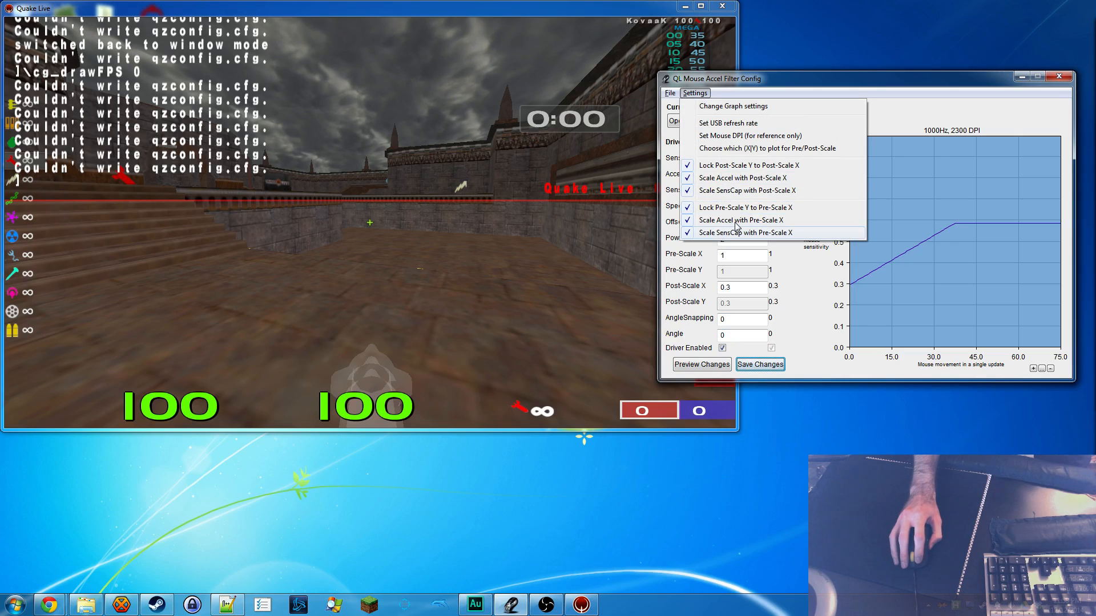
{"action": "mouse_move", "coordinate": [741, 219]}
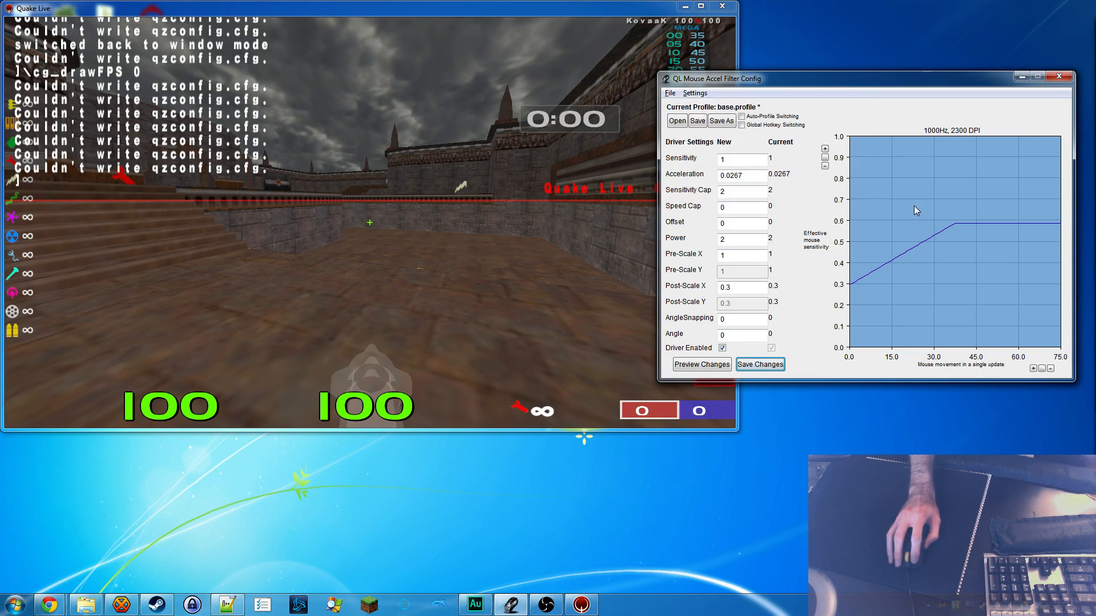
{"action": "left_click", "coordinate": [675, 121]}
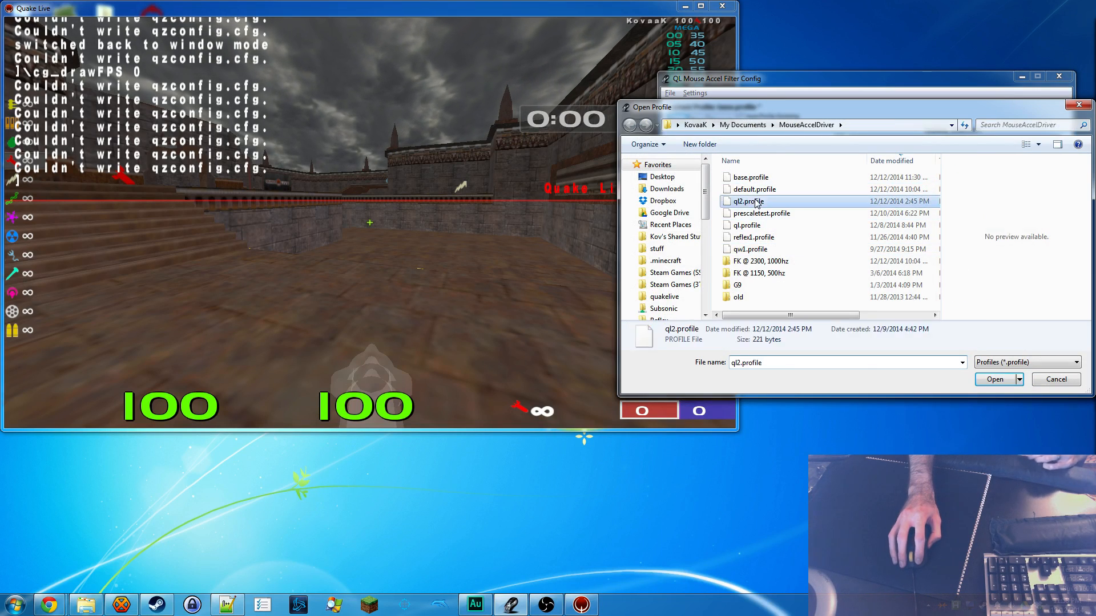
Step: Load ql2.profile (post-scale 0.31, acceleration 0.0202, cap 1.9355) and select Post-Scale X
{"action": "left_click", "coordinate": [994, 379]}
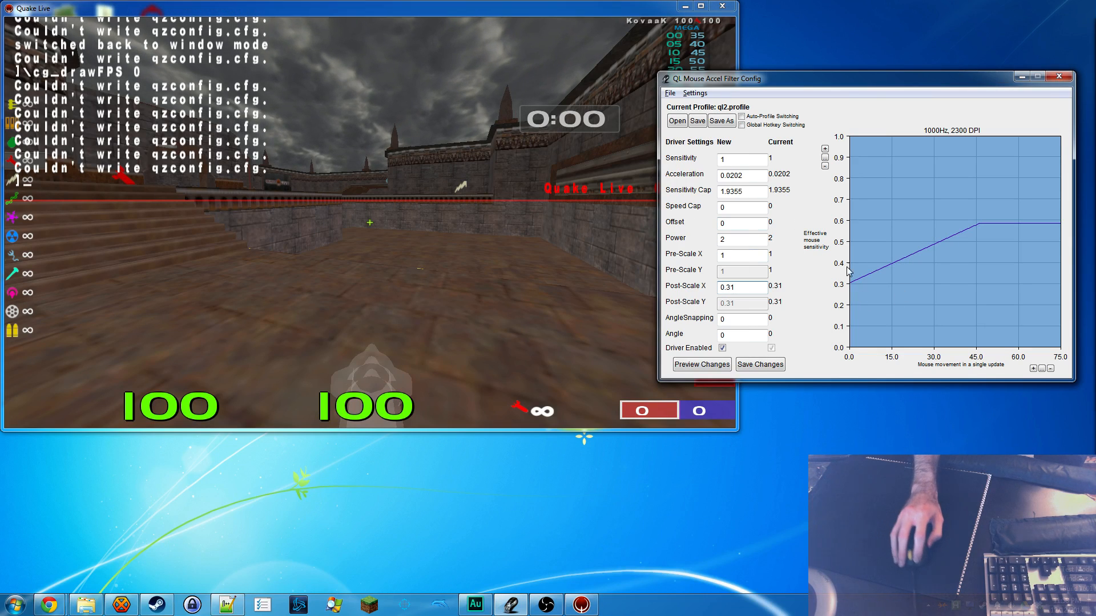
{"action": "mouse_move", "coordinate": [857, 293]}
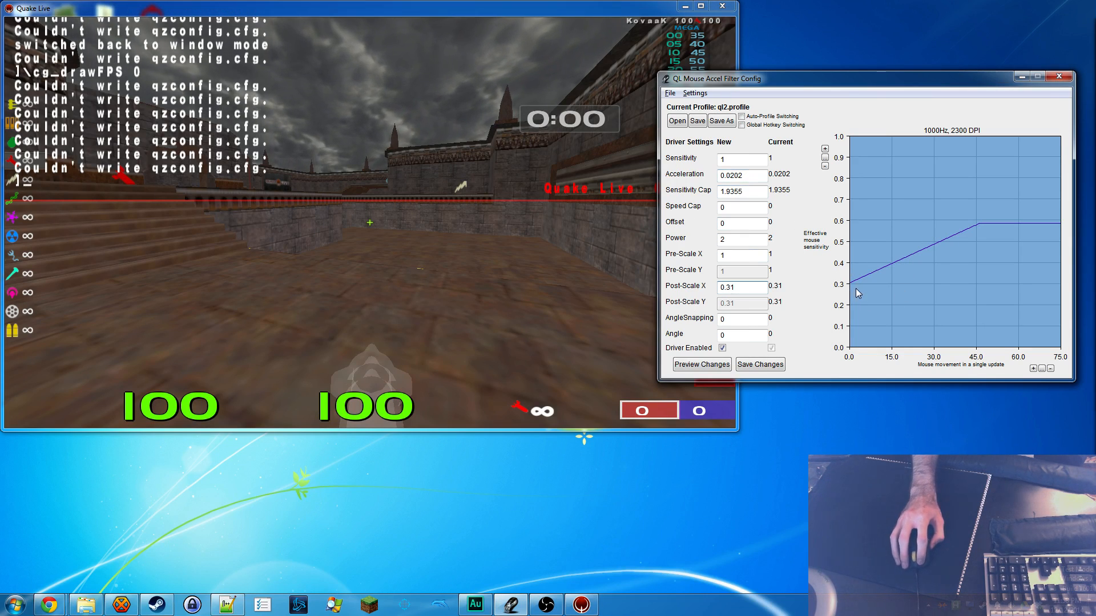
{"action": "mouse_move", "coordinate": [985, 223]}
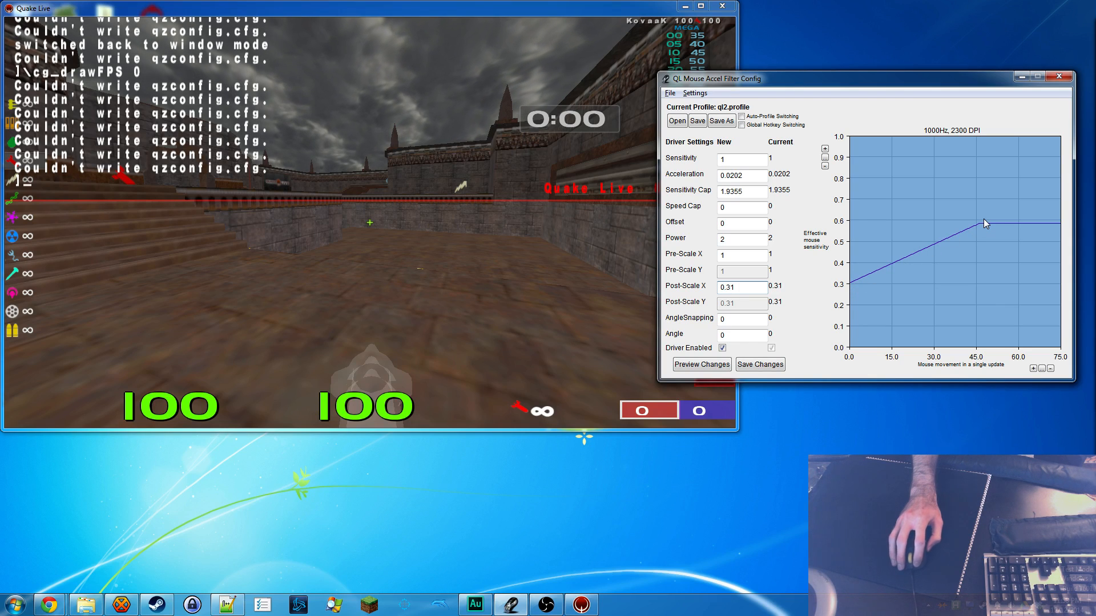
{"action": "left_click", "coordinate": [741, 287]}
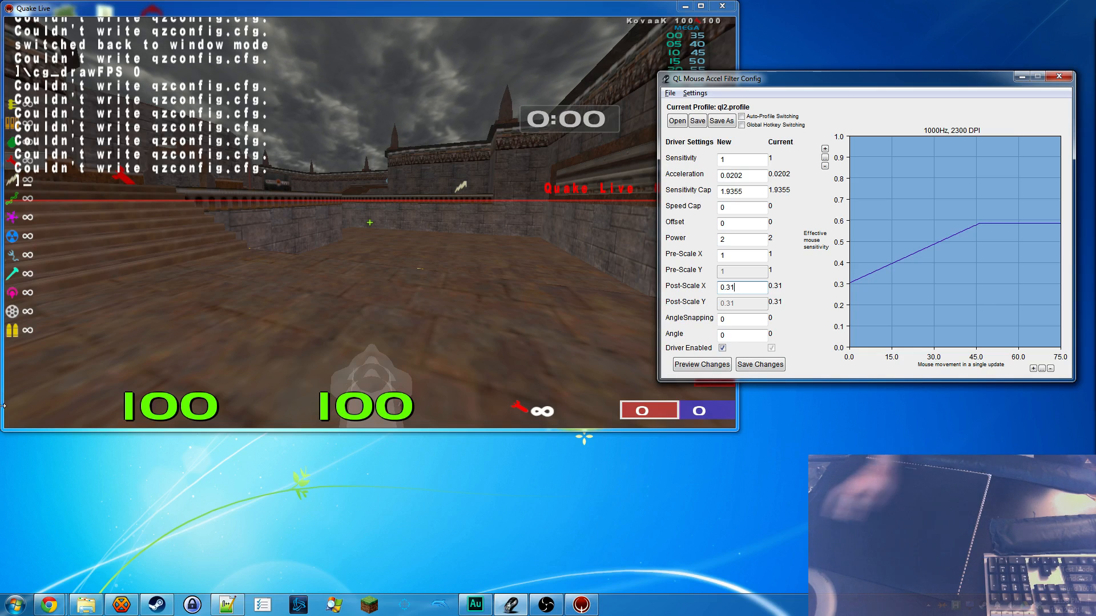
{"action": "mouse_move", "coordinate": [977, 324]}
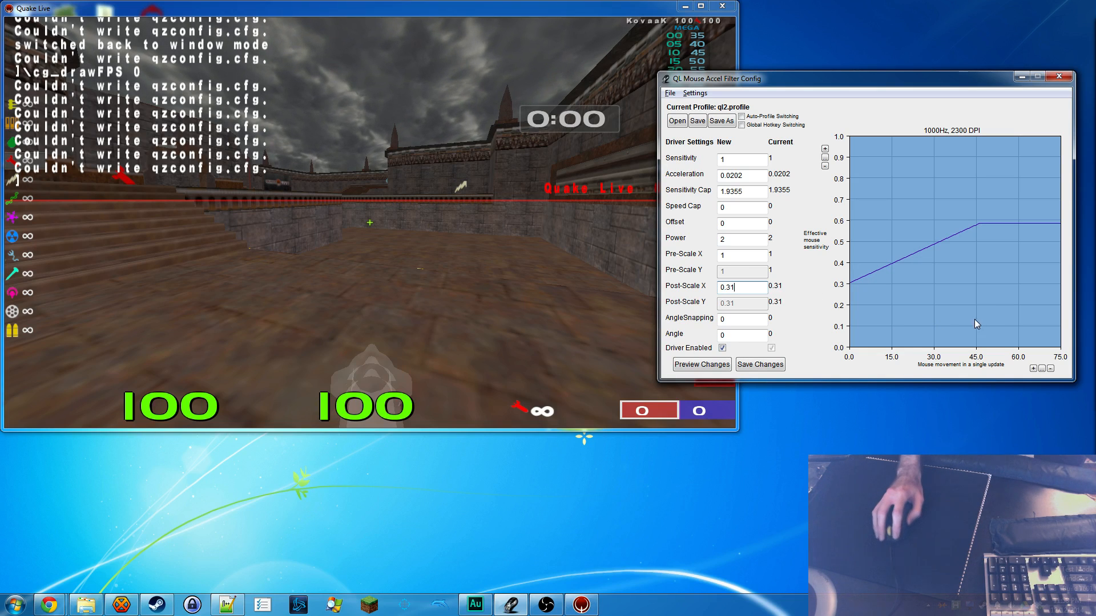
{"action": "mouse_move", "coordinate": [1012, 337]}
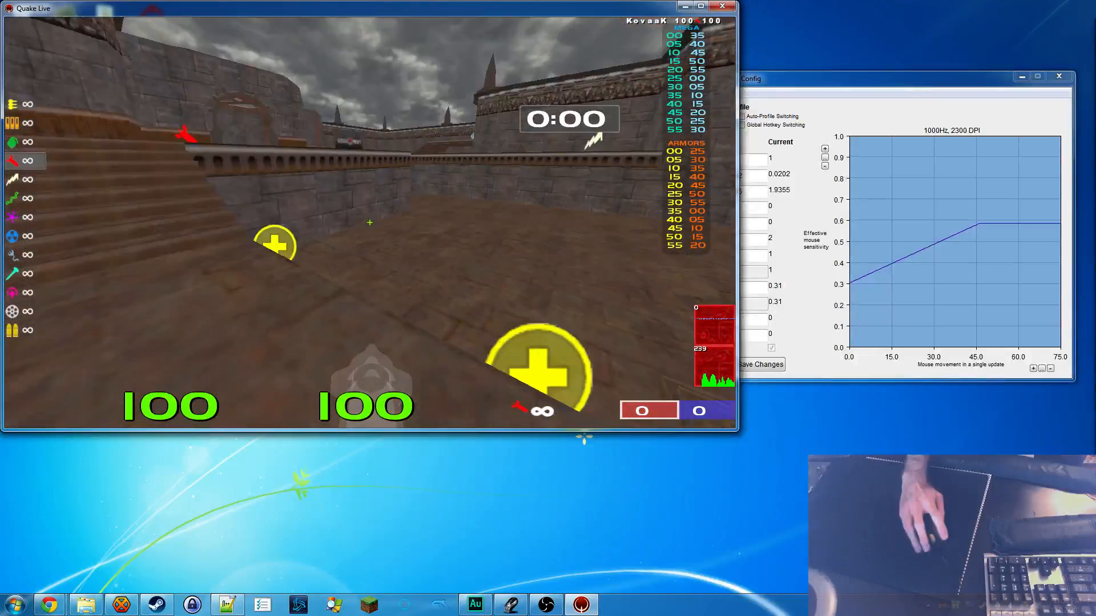
{"action": "mouse_move", "coordinate": [369, 222]}
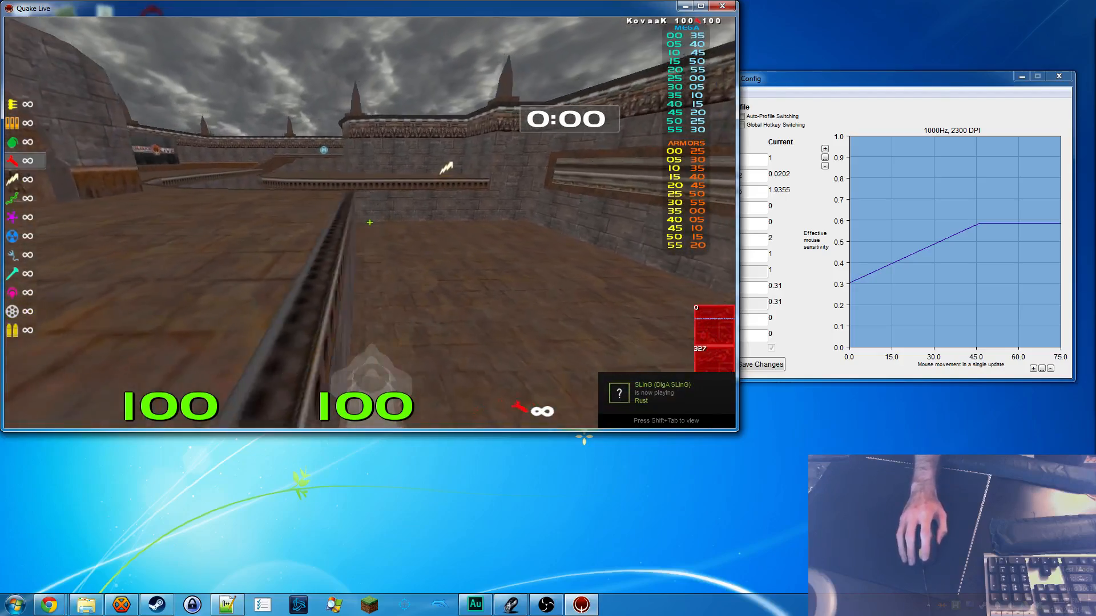
{"action": "mouse_move", "coordinate": [370, 222]}
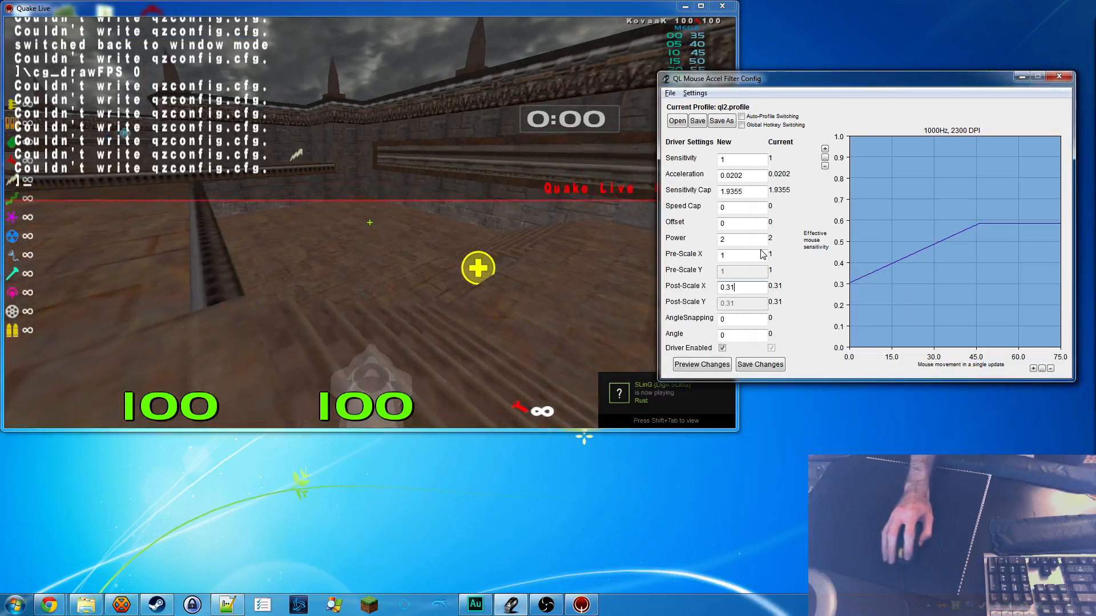
Step: Enter offset 50, post-scale 0.01 and acceleration 100, preview, and save to the driver
{"action": "left_click", "coordinate": [741, 222]}
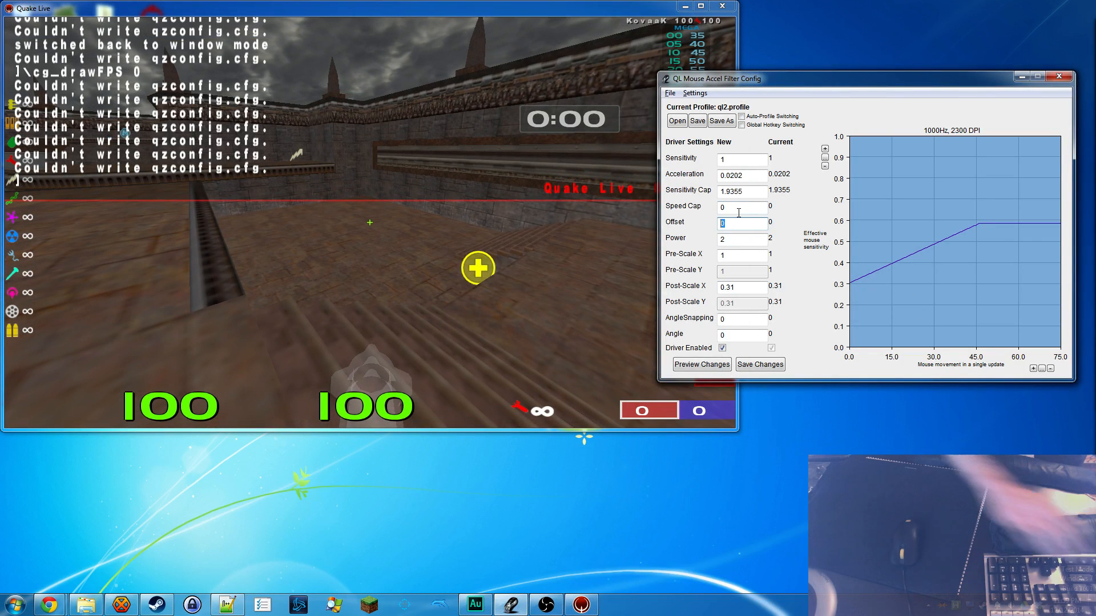
{"action": "type", "text": "50"}
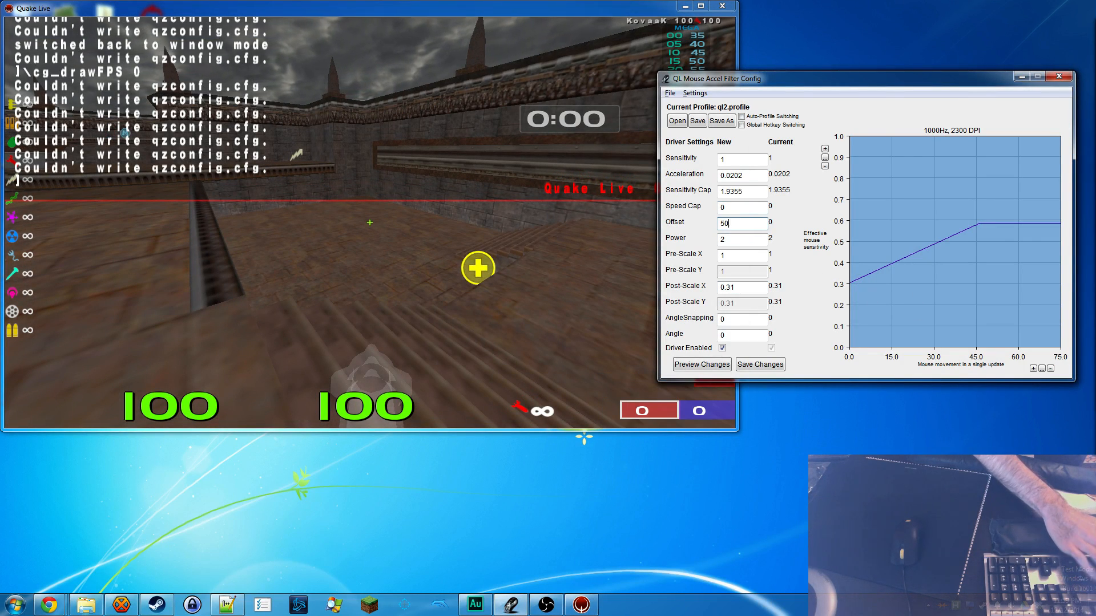
{"action": "left_click", "coordinate": [742, 287]}
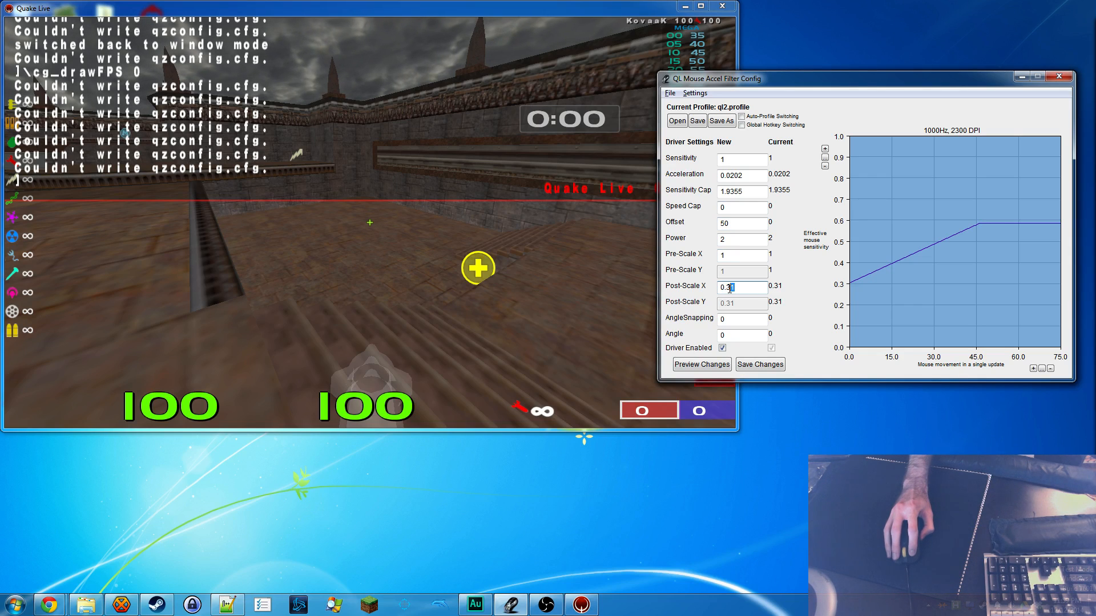
{"action": "left_click", "coordinate": [701, 364]}
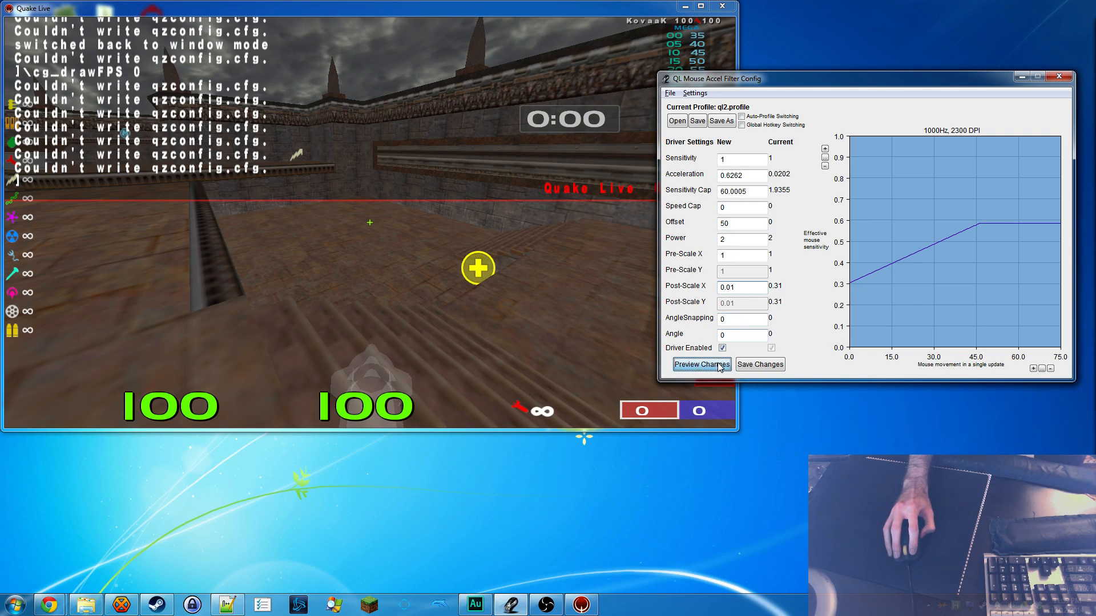
{"action": "left_click", "coordinate": [700, 364]}
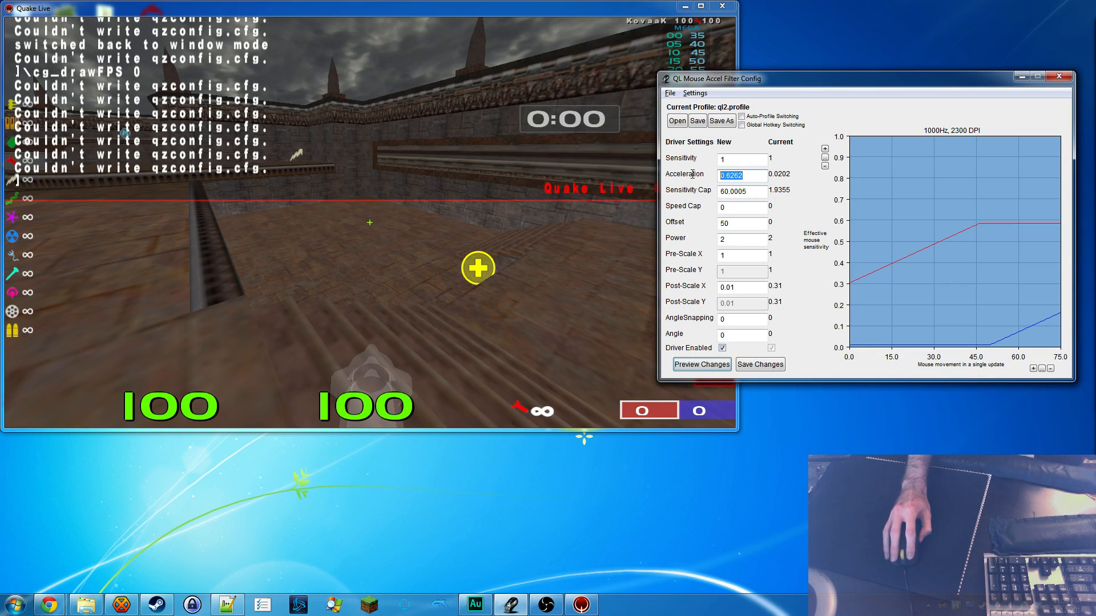
{"action": "left_click", "coordinate": [701, 364]}
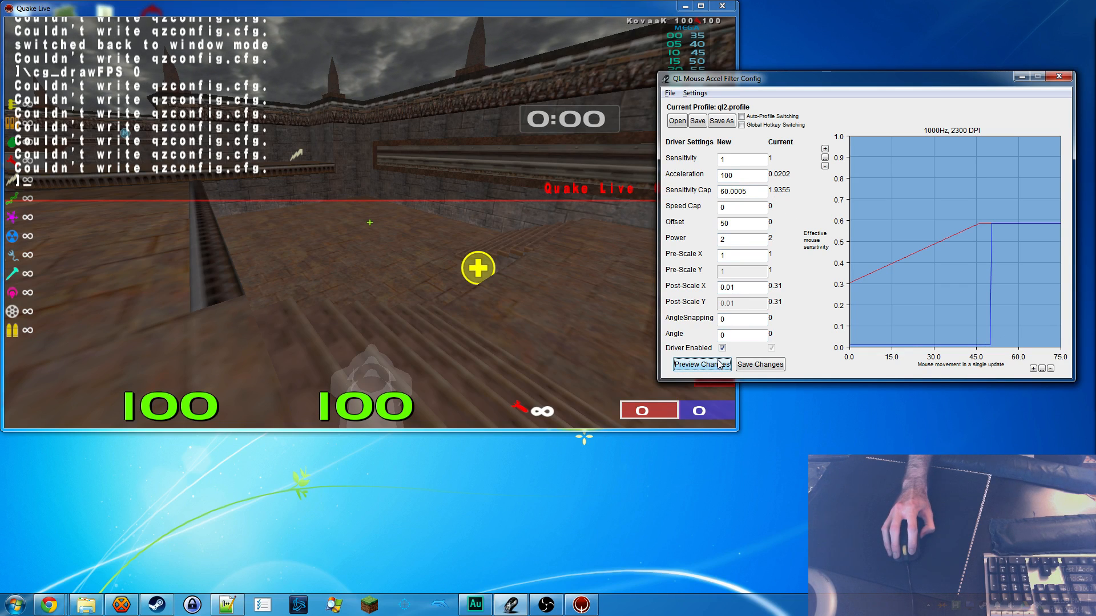
{"action": "left_click", "coordinate": [760, 364]}
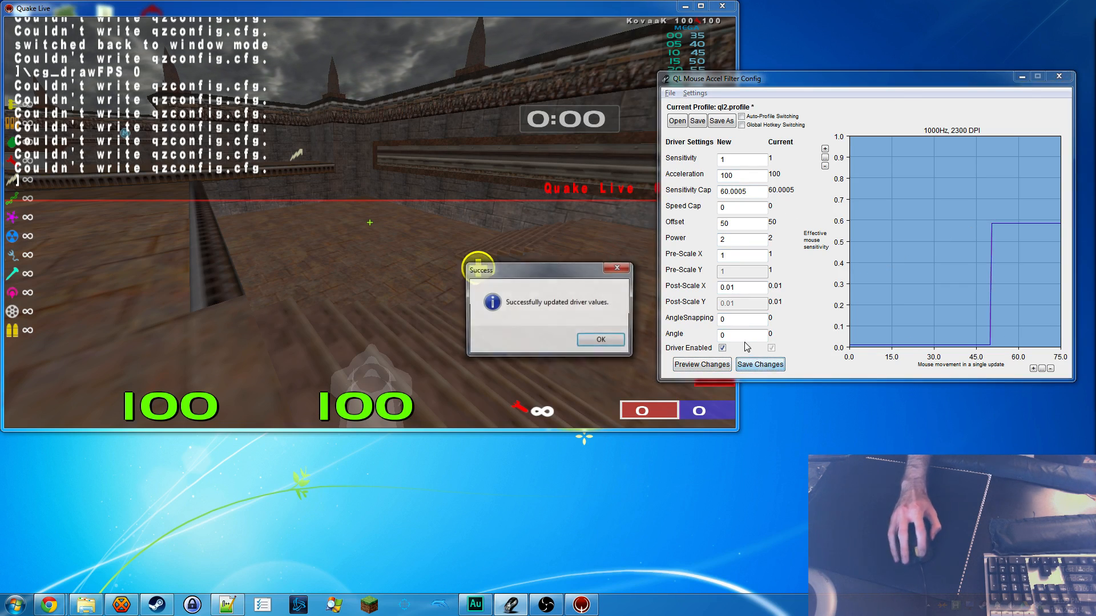
{"action": "left_click", "coordinate": [598, 339]}
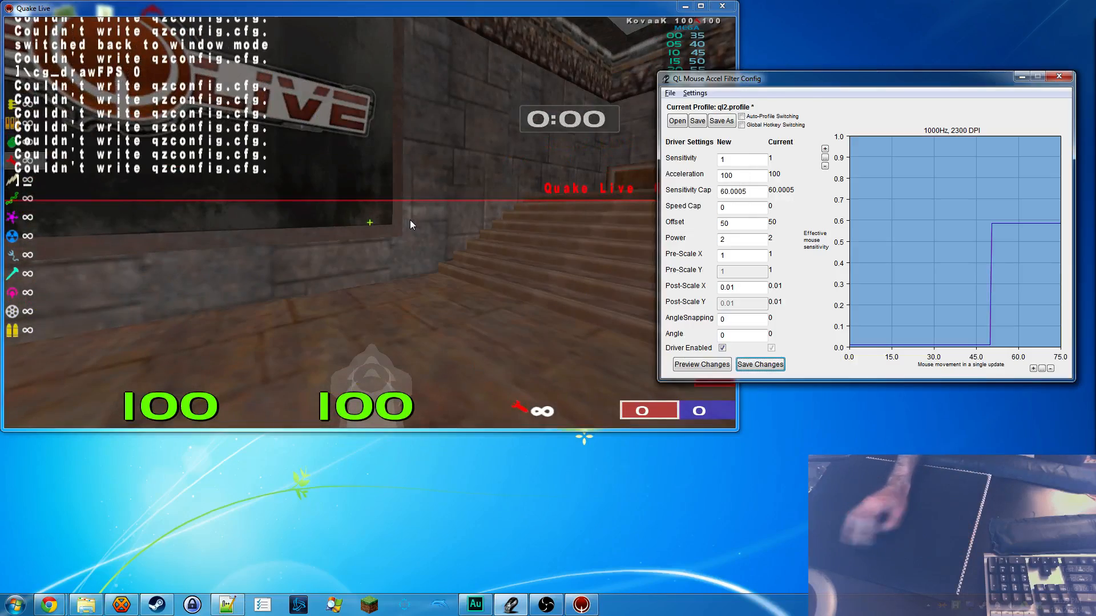
Step: Apply offset 70, then select the Offset field again to enter 0
{"action": "triple_click", "coordinate": [741, 223]}
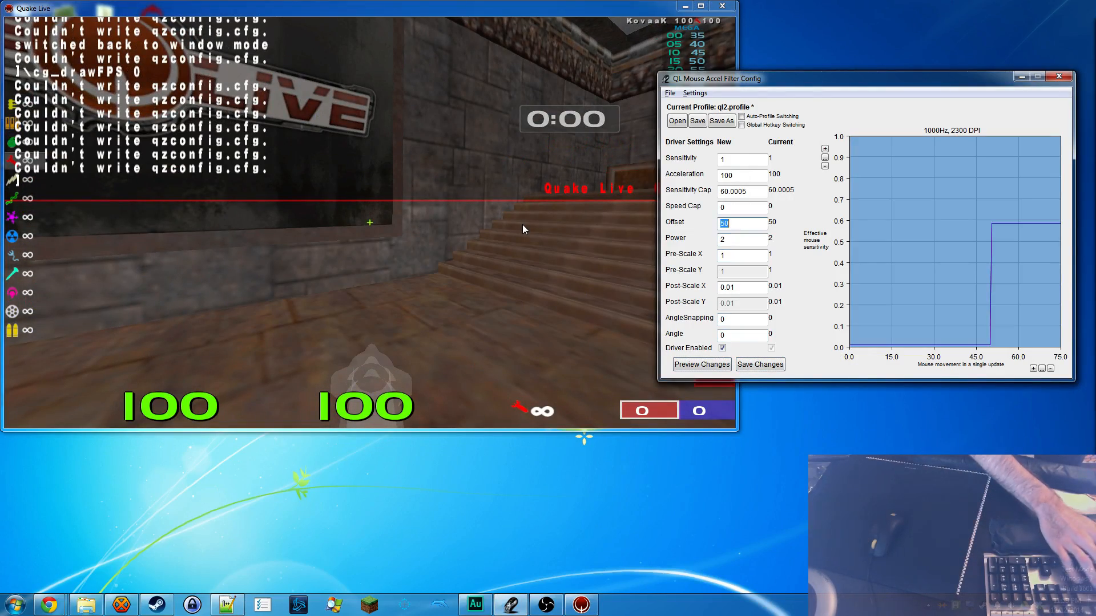
{"action": "type", "text": "70"}
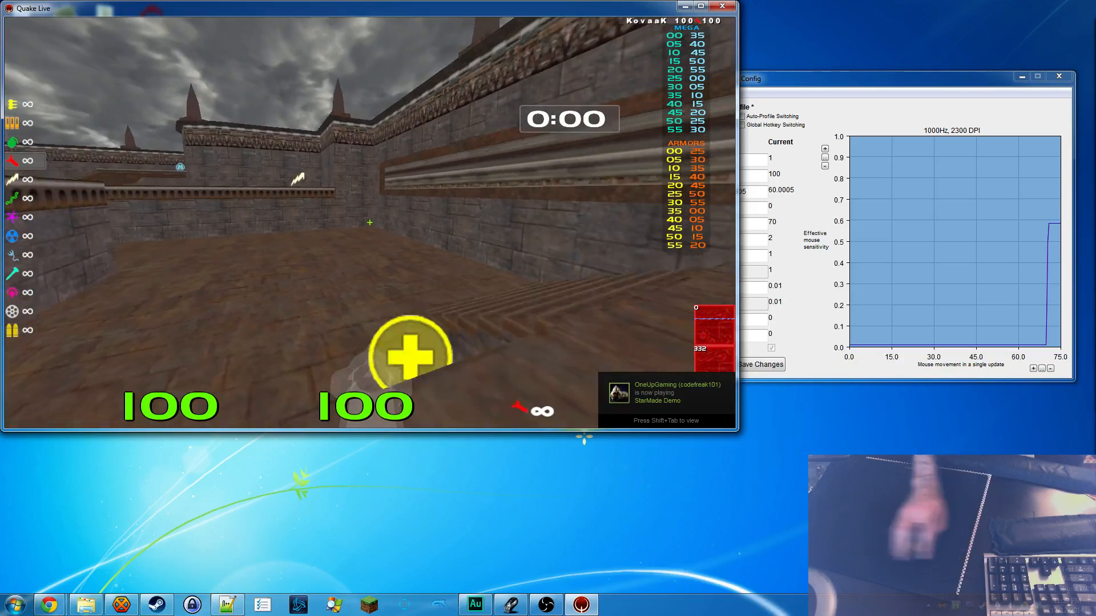
{"action": "mouse_move", "coordinate": [369, 222]}
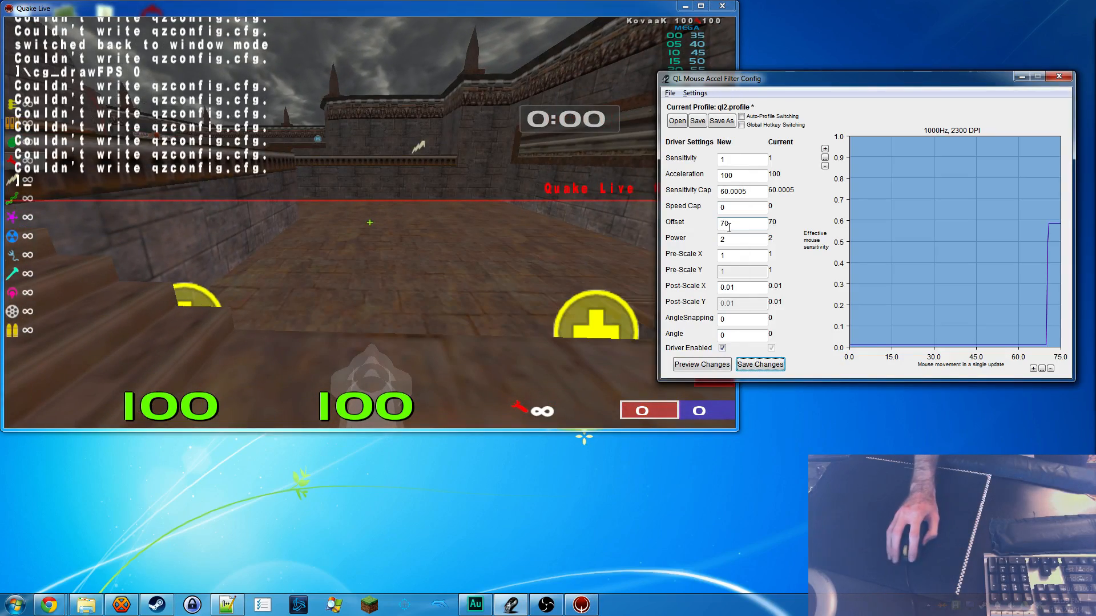
{"action": "triple_click", "coordinate": [741, 223]}
{"action": "type", "text": "0"}
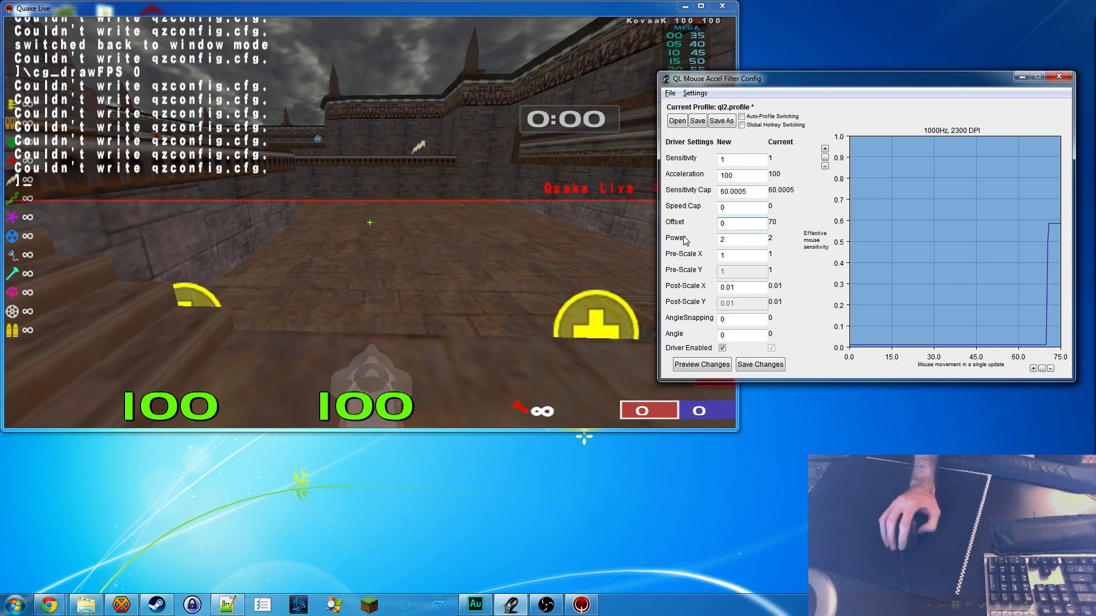
Step: Save the 0.31 post-scale values to the driver twice, dismissing each success notice
{"action": "left_click", "coordinate": [760, 364]}
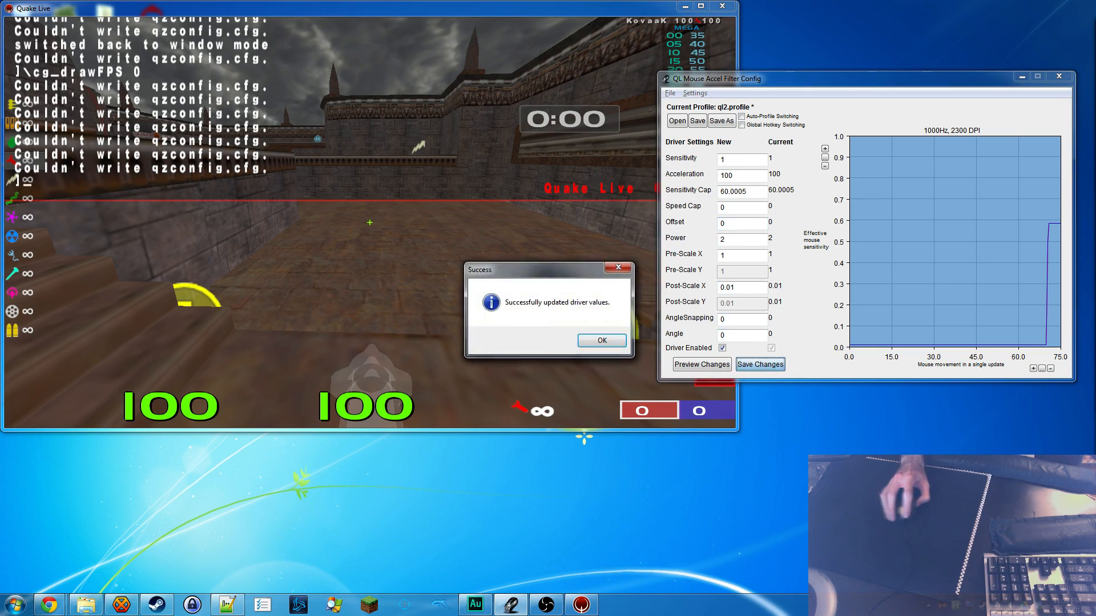
{"action": "left_click", "coordinate": [601, 340]}
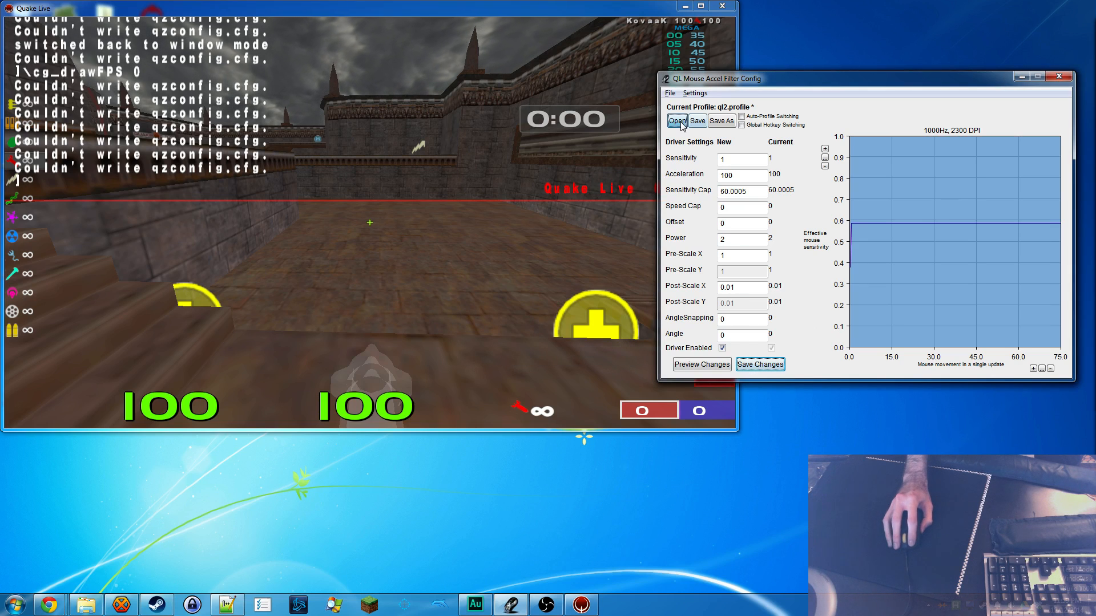
{"action": "left_click", "coordinate": [759, 365]}
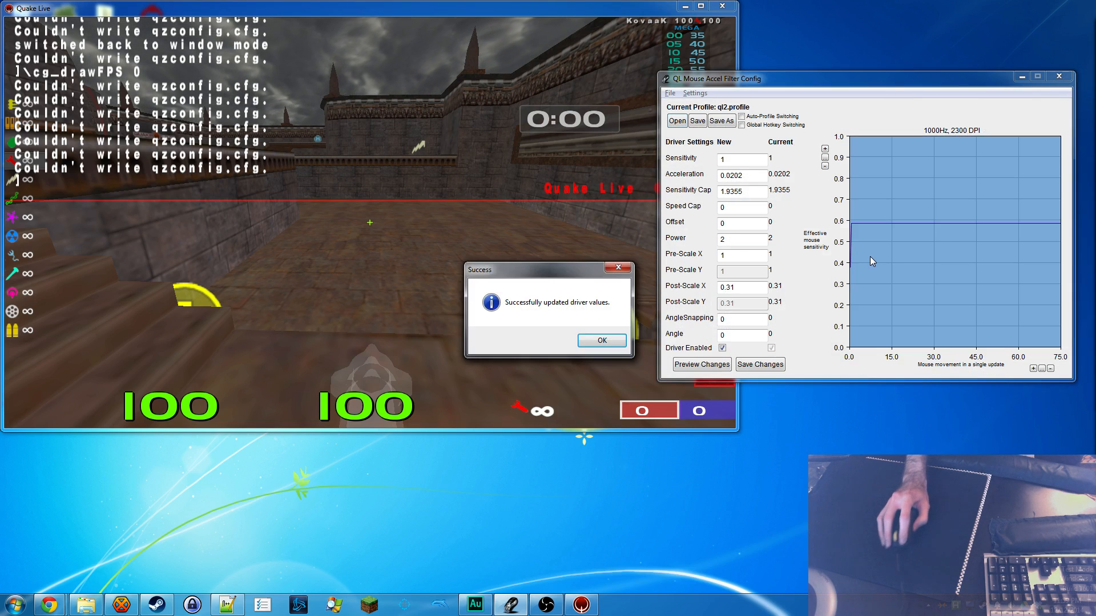
{"action": "left_click", "coordinate": [600, 341]}
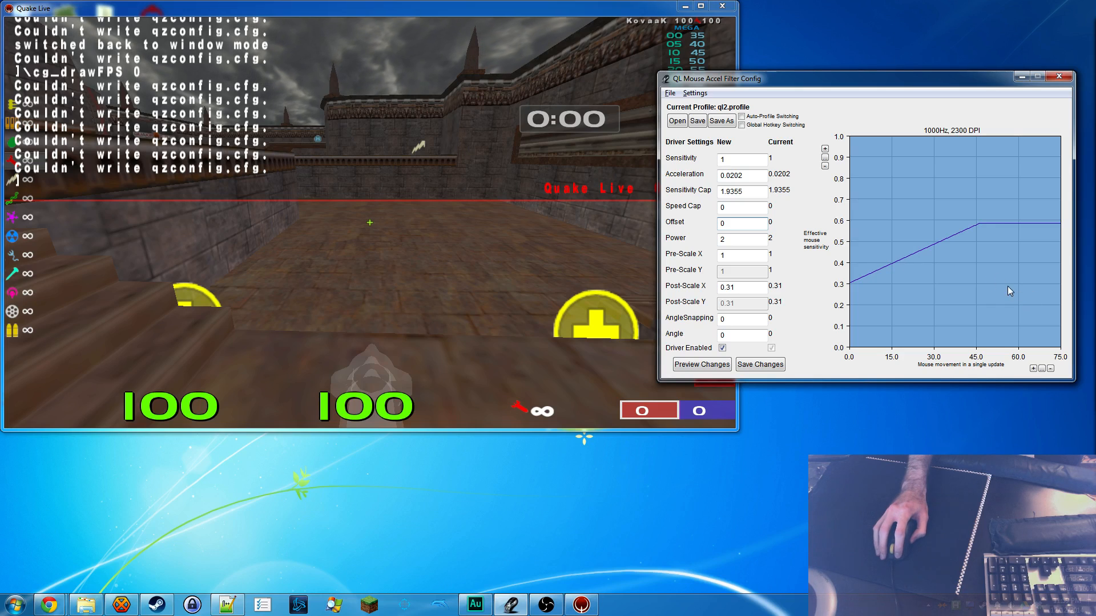
{"action": "mouse_move", "coordinate": [1033, 230]}
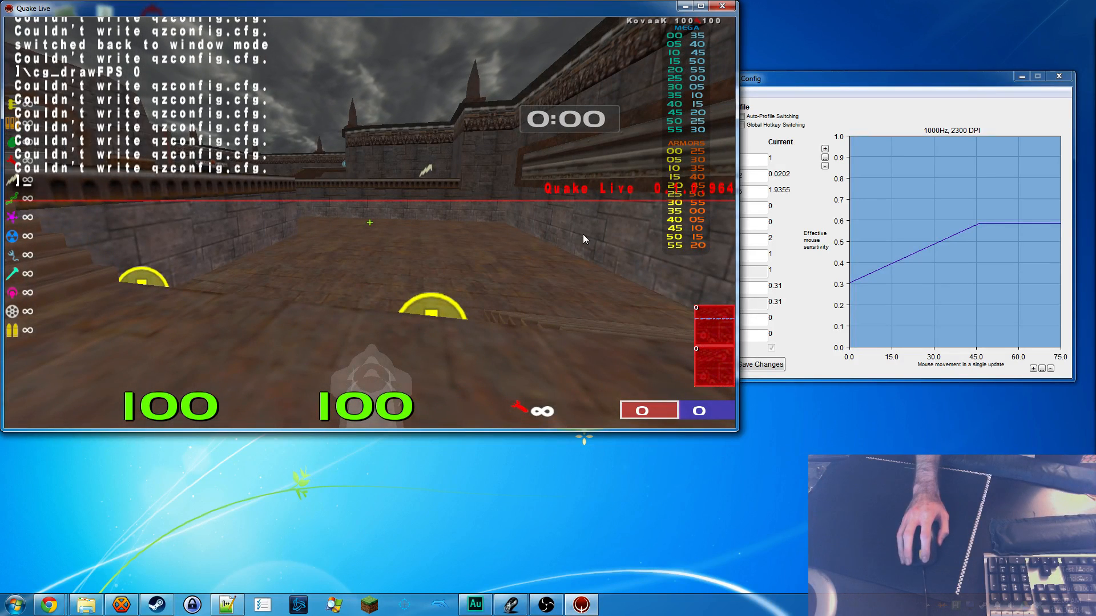
{"action": "mouse_move", "coordinate": [942, 246]}
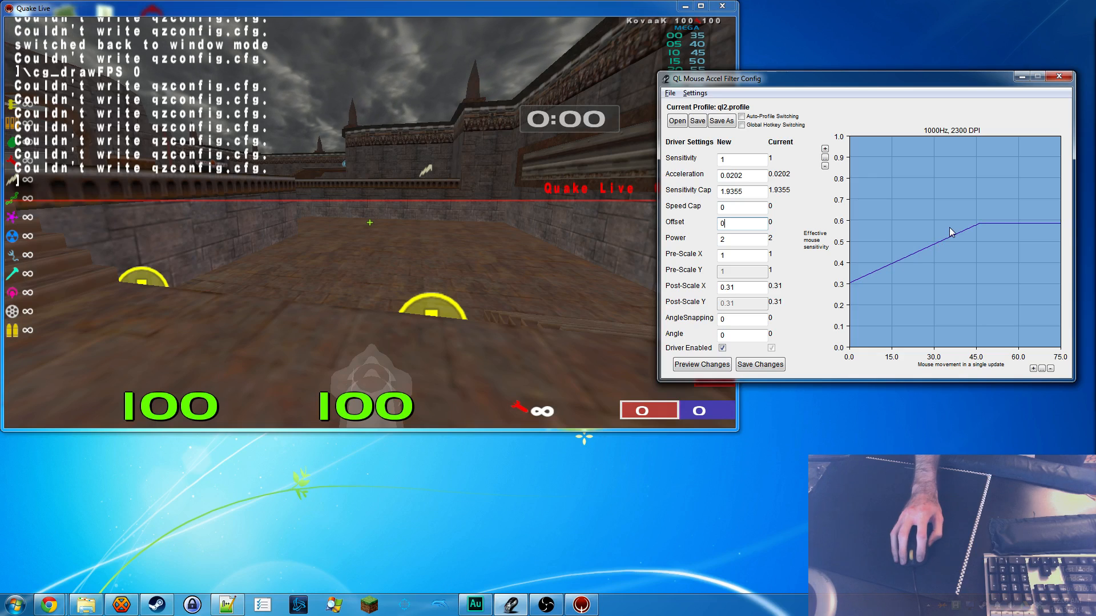
{"action": "mouse_move", "coordinate": [930, 202]}
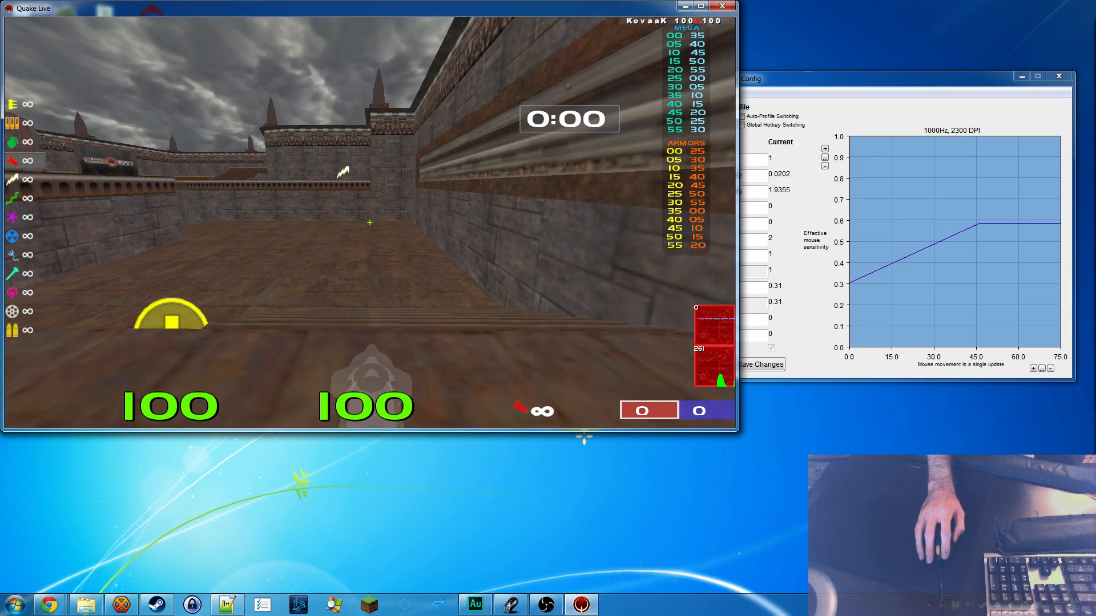
{"action": "mouse_move", "coordinate": [369, 222]}
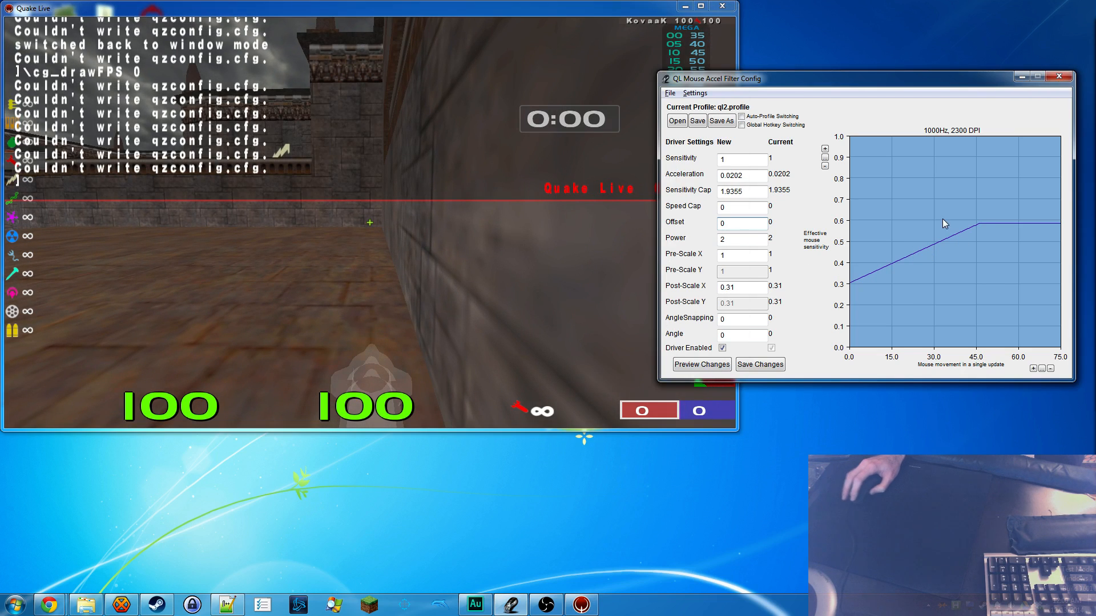
Step: Refocus the windowed Quake Live to keep testing the 0.31 post-scale curve
{"action": "left_click", "coordinate": [349, 209]}
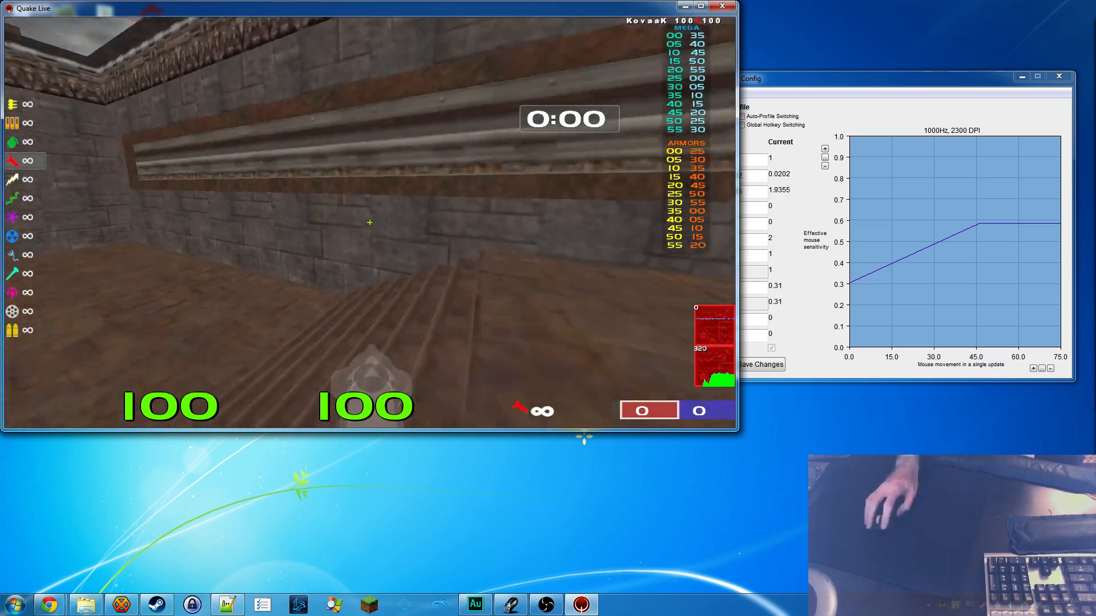
{"action": "mouse_move", "coordinate": [369, 222]}
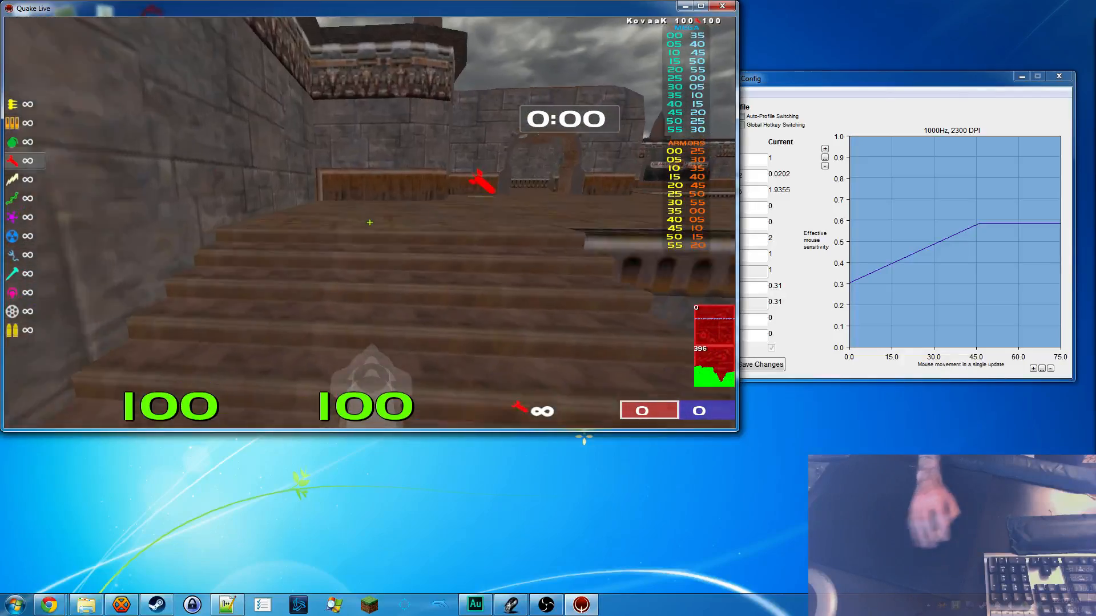
{"action": "mouse_move", "coordinate": [369, 222]}
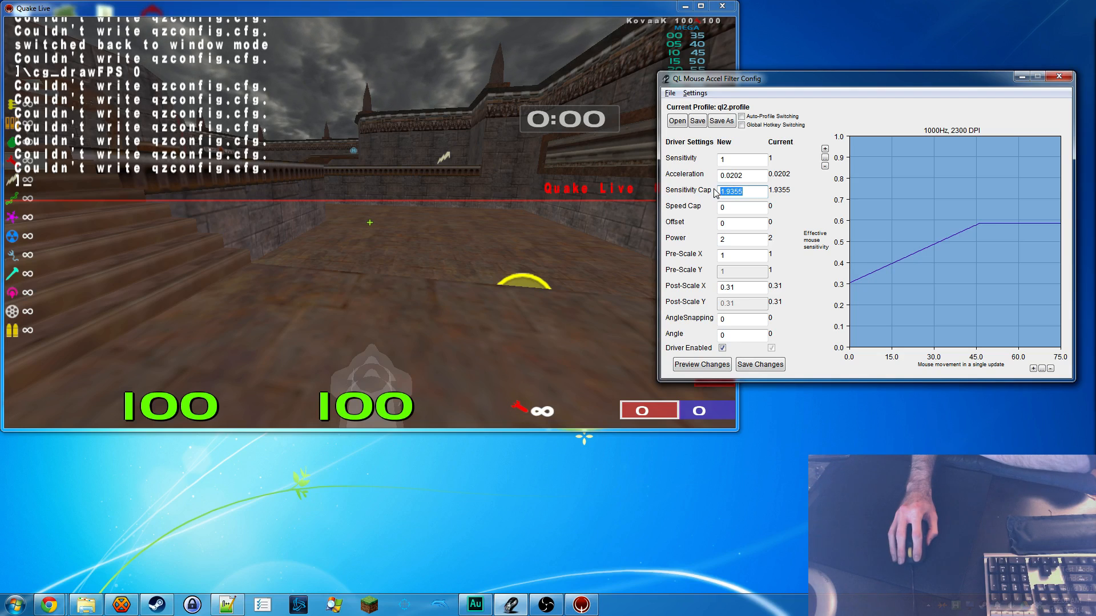
{"action": "mouse_move", "coordinate": [980, 228]}
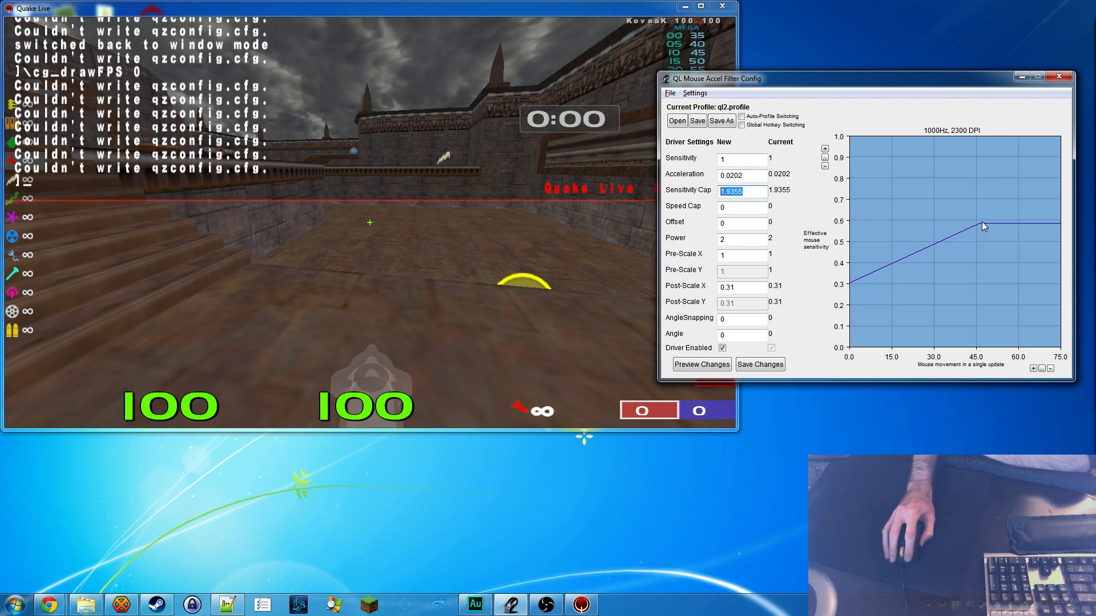
{"action": "mouse_move", "coordinate": [850, 289]}
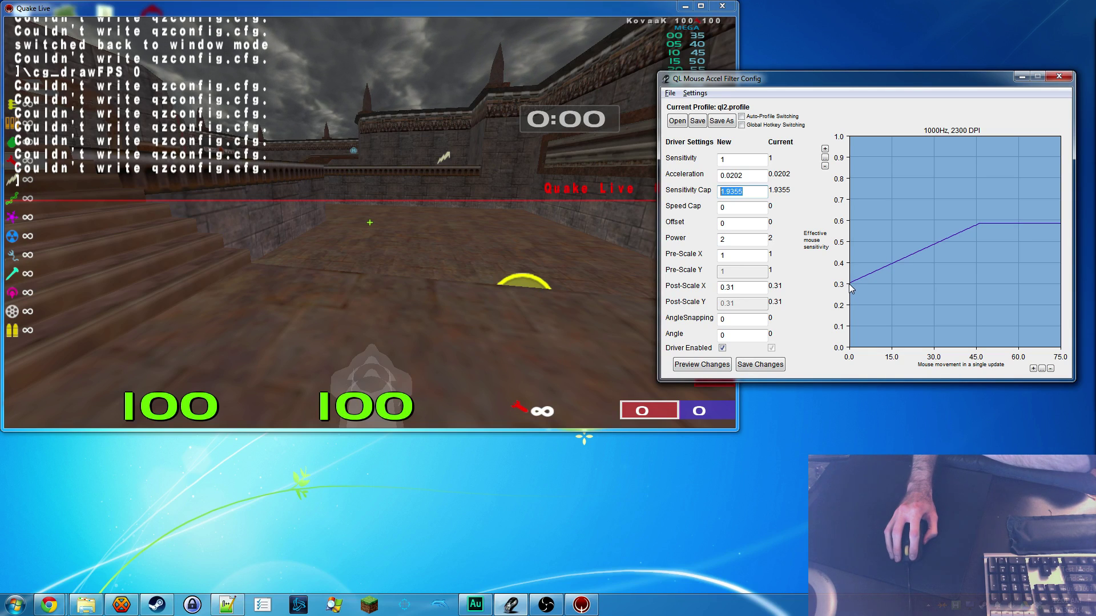
{"action": "mouse_move", "coordinate": [427, 222]}
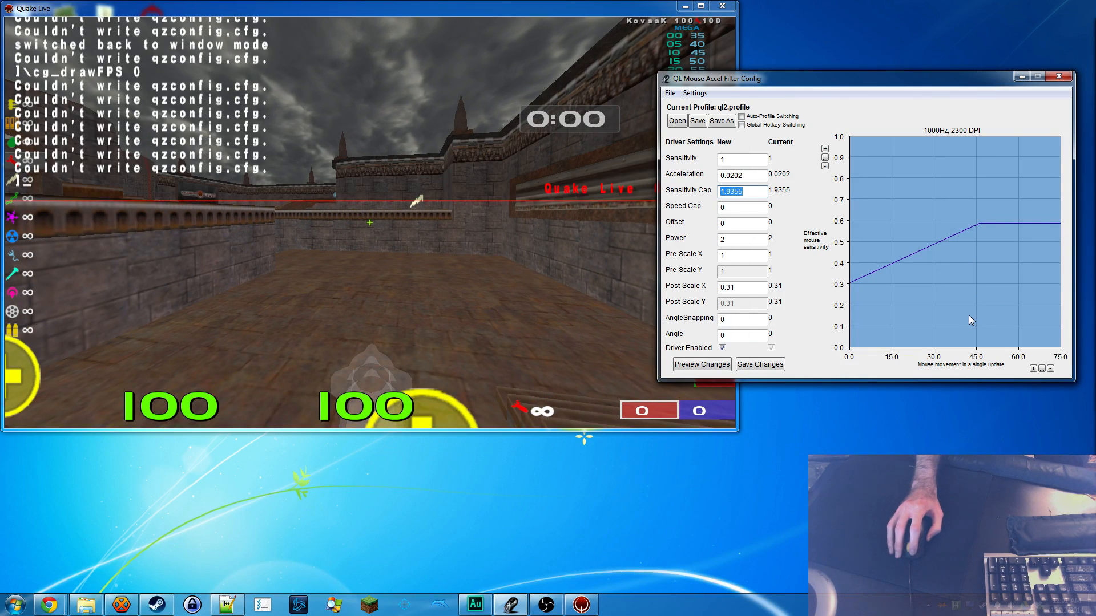
{"action": "mouse_move", "coordinate": [916, 286]}
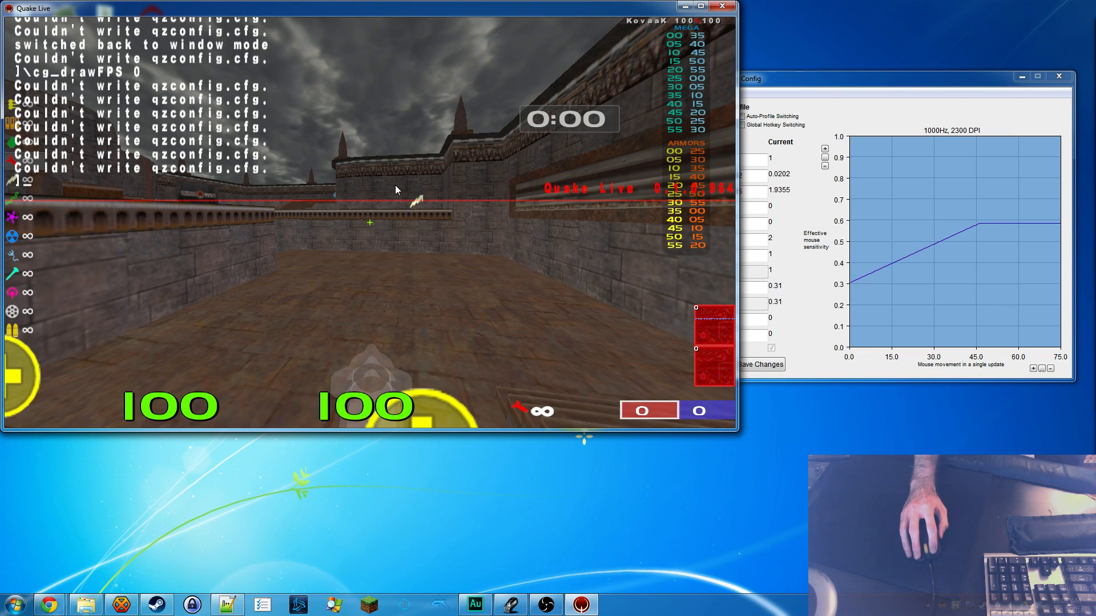
{"action": "mouse_move", "coordinate": [495, 216]}
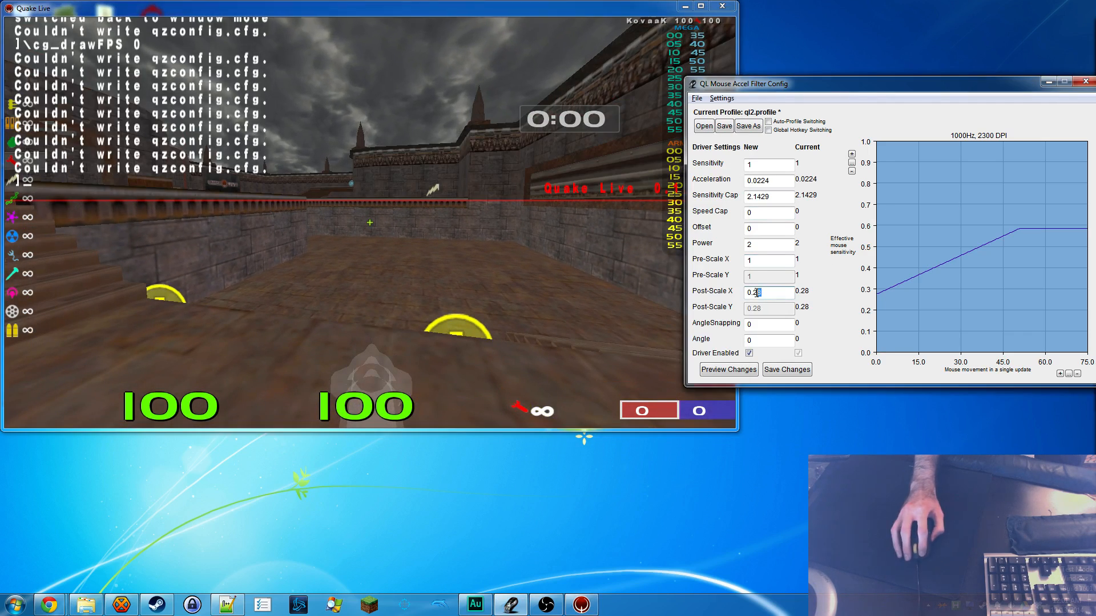
Step: Select the Post-Scale X box to replace the 0.28 value
{"action": "left_click", "coordinate": [785, 369]}
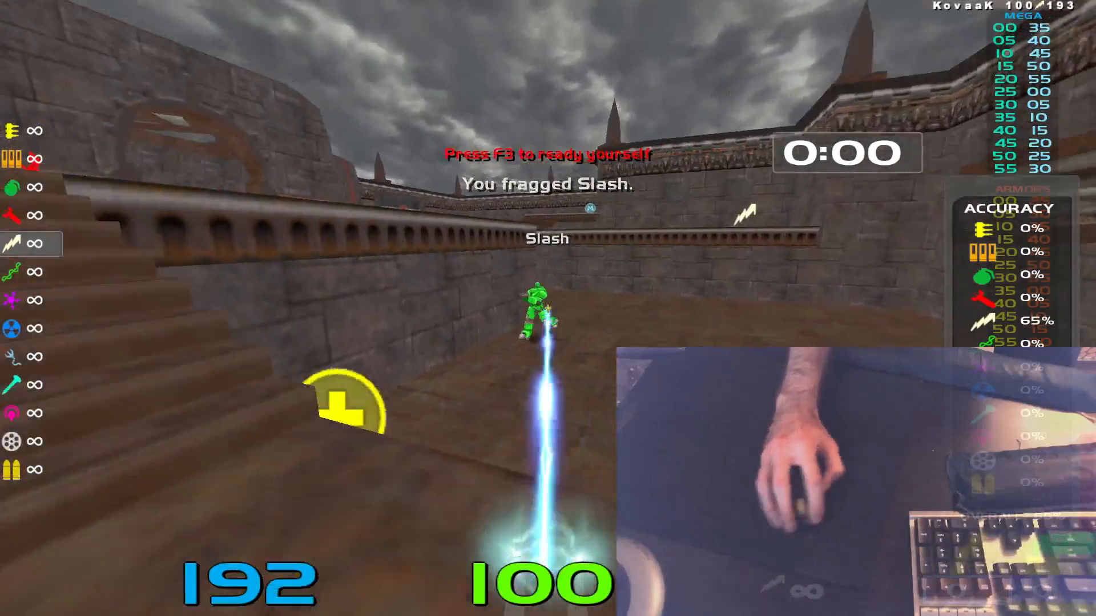
{"action": "mouse_move", "coordinate": [548, 309]}
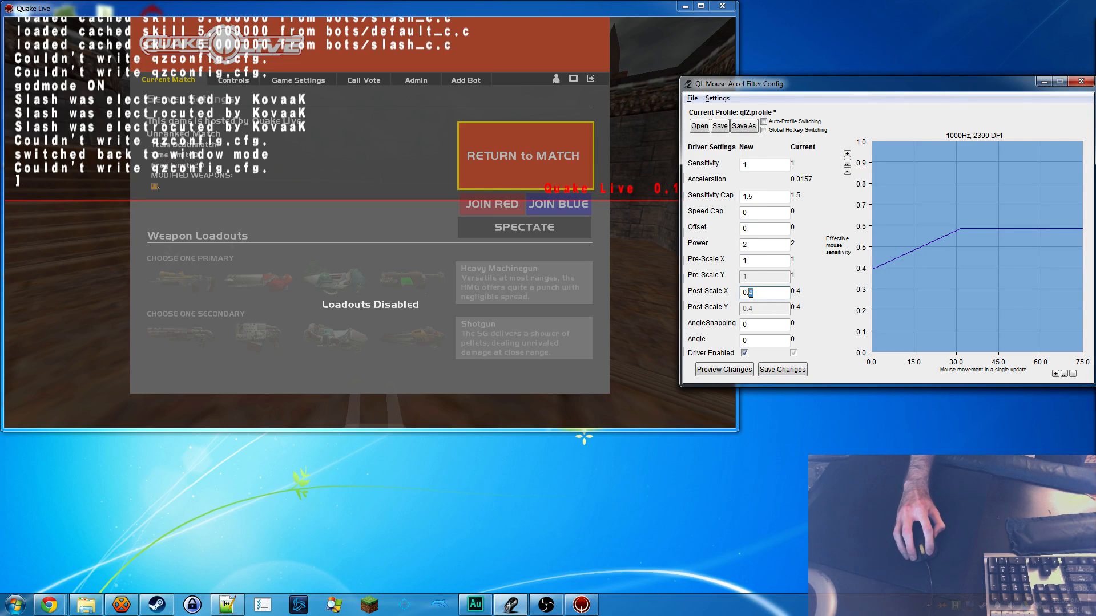
Step: Save Post-Scale X 0.25 with acceleration 0.0251 and cap 2.4 to the driver
{"action": "left_click", "coordinate": [723, 370]}
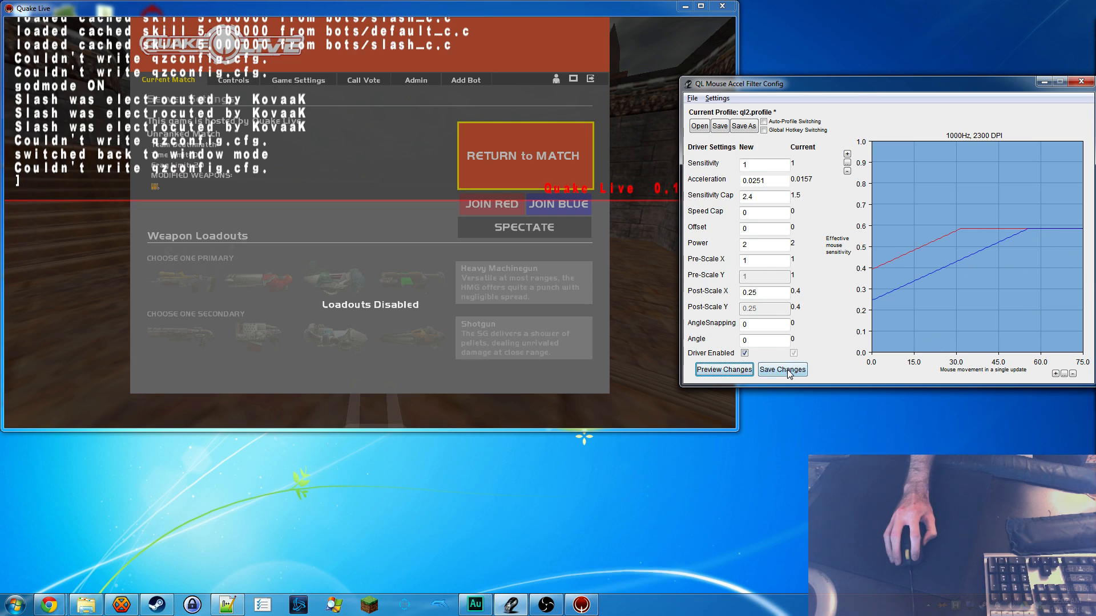
{"action": "left_click", "coordinate": [782, 370]}
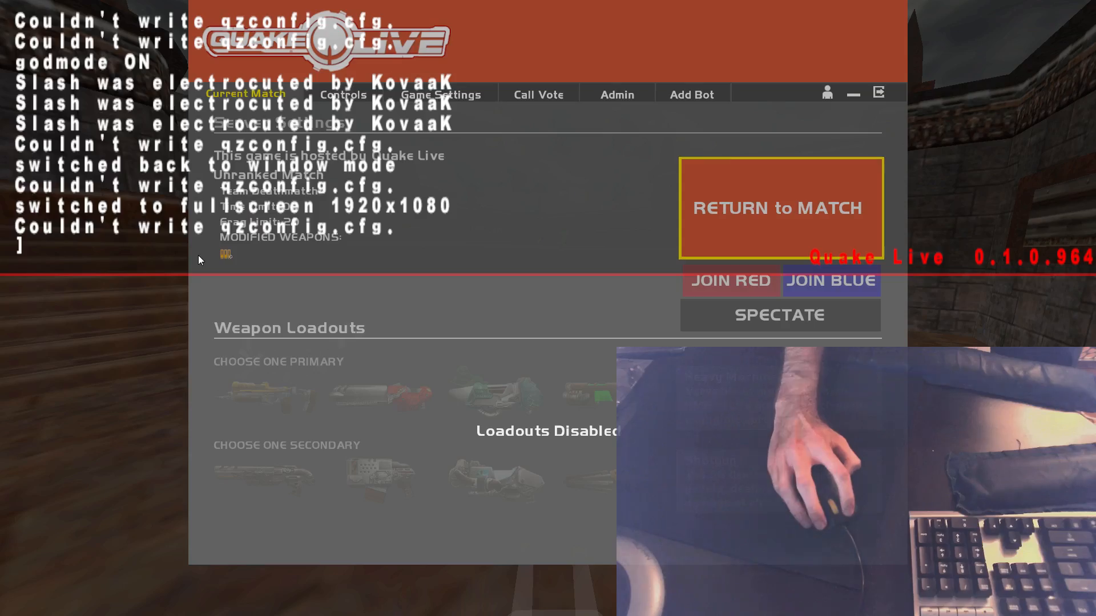
Step: Resume fullscreen bot play to test 0.25, then return Quake Live to windowed mode
{"action": "left_click", "coordinate": [778, 208]}
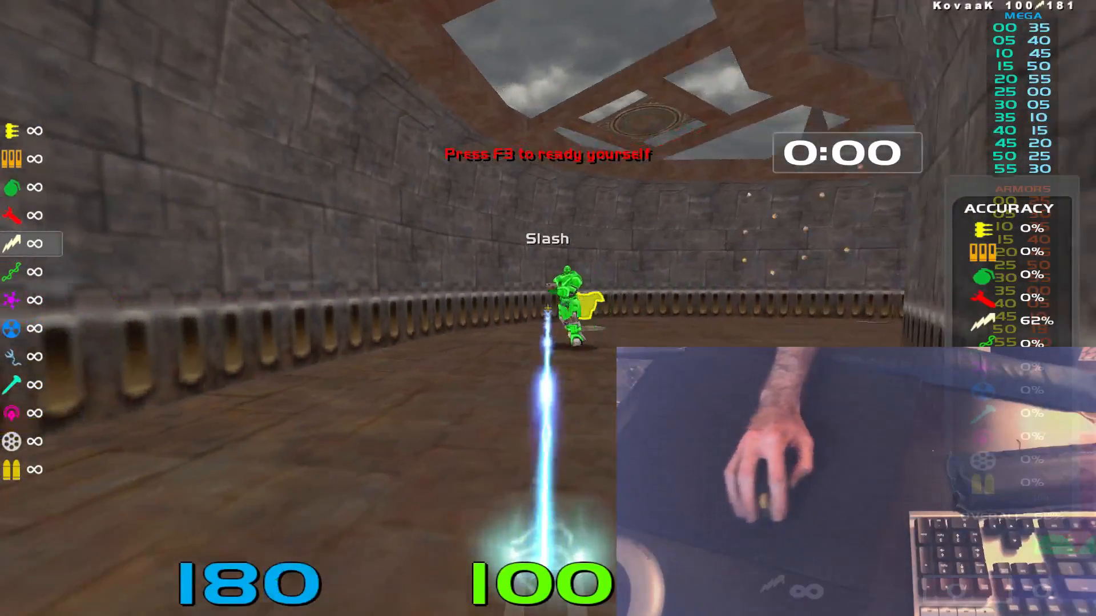
{"action": "mouse_move", "coordinate": [548, 308]}
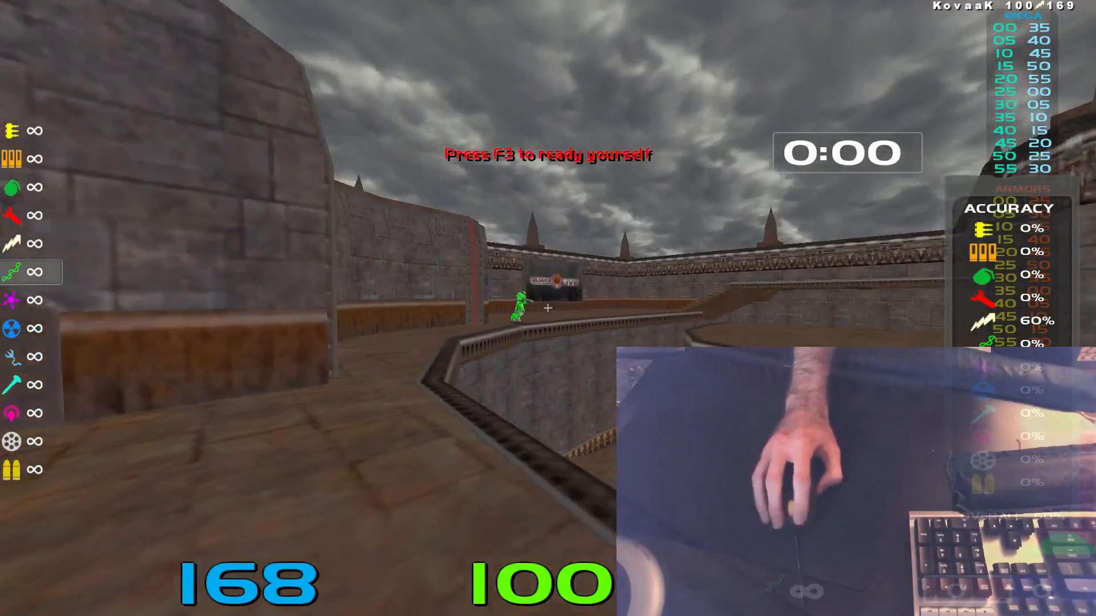
{"action": "key", "text": "Escape"}
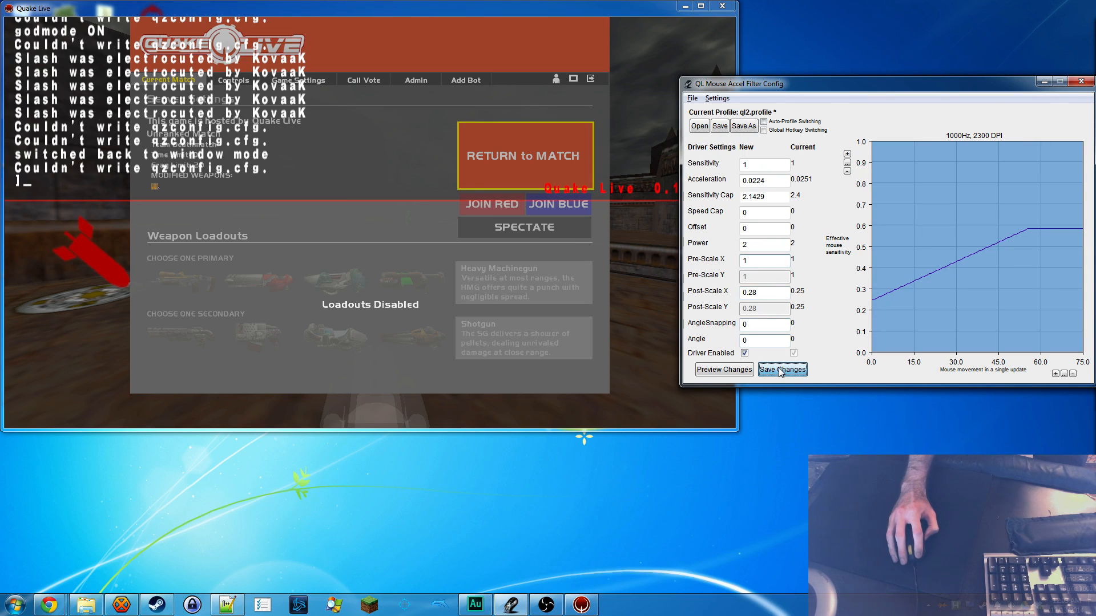
Step: Save post-scale 0.28 (acceleration 0.0224, cap 2.1429) and refocus Quake Live
{"action": "left_click", "coordinate": [781, 369]}
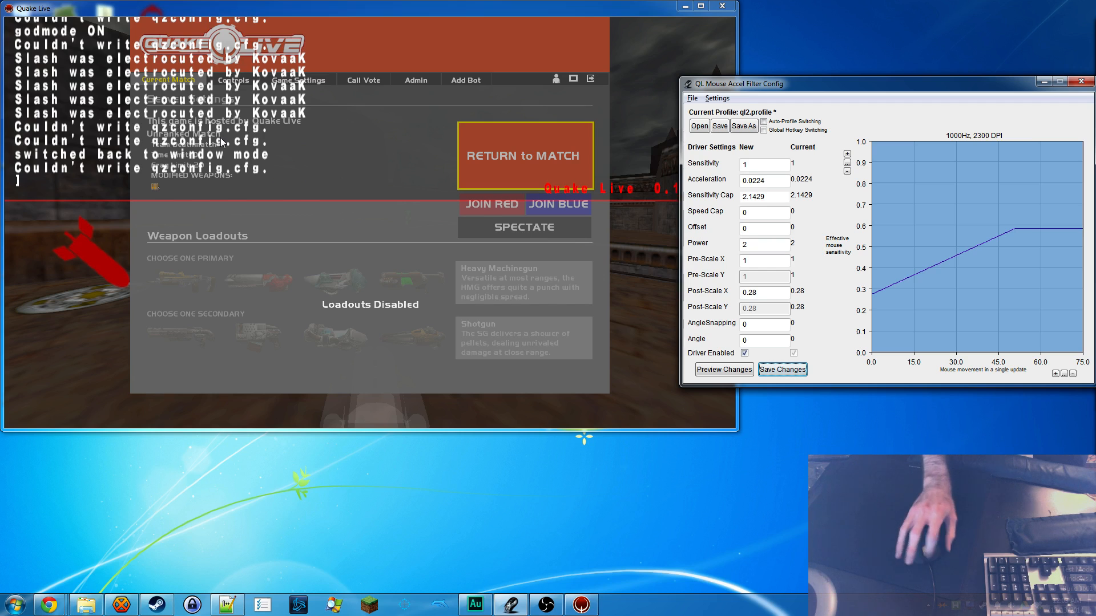
{"action": "left_click", "coordinate": [523, 156]}
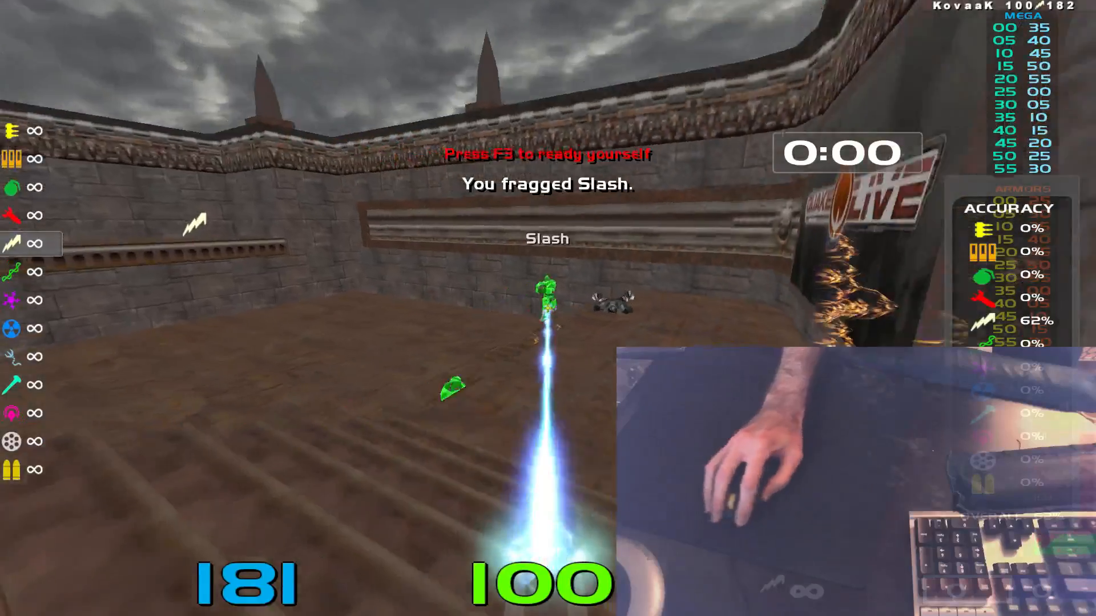
{"action": "mouse_move", "coordinate": [548, 309]}
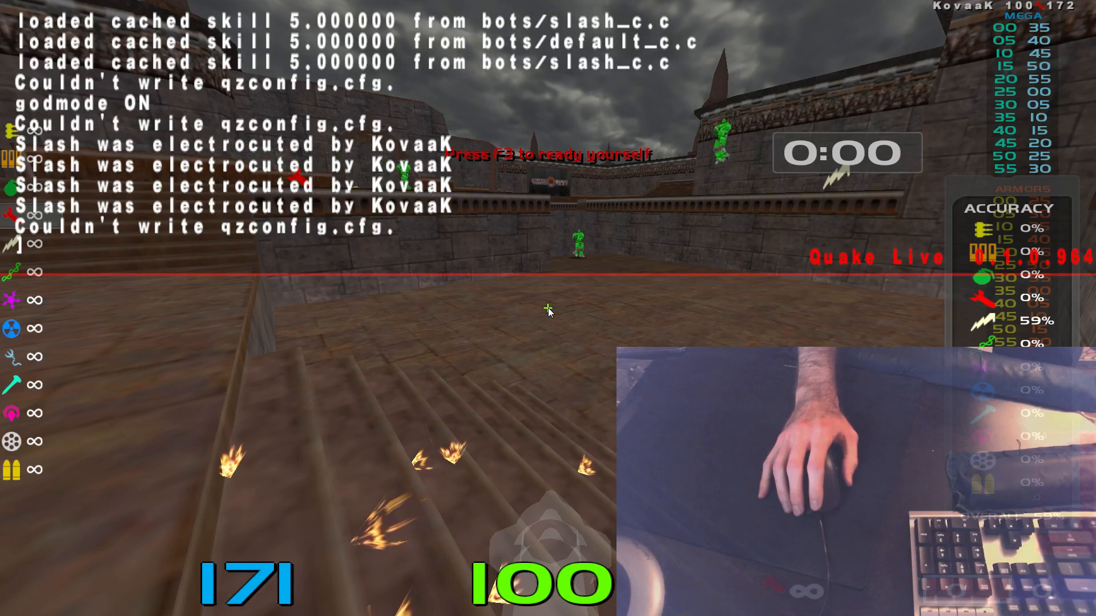
Step: Open the Current Match menu over fullscreen Quake Live with Escape
{"action": "key", "text": "Escape"}
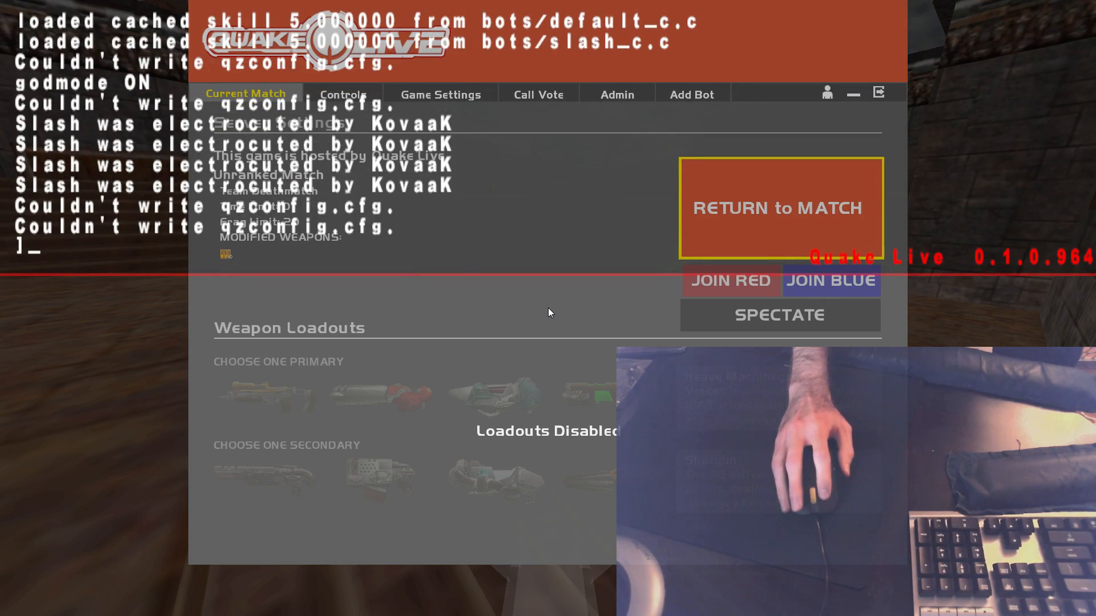
{"action": "mouse_move", "coordinate": [638, 112]}
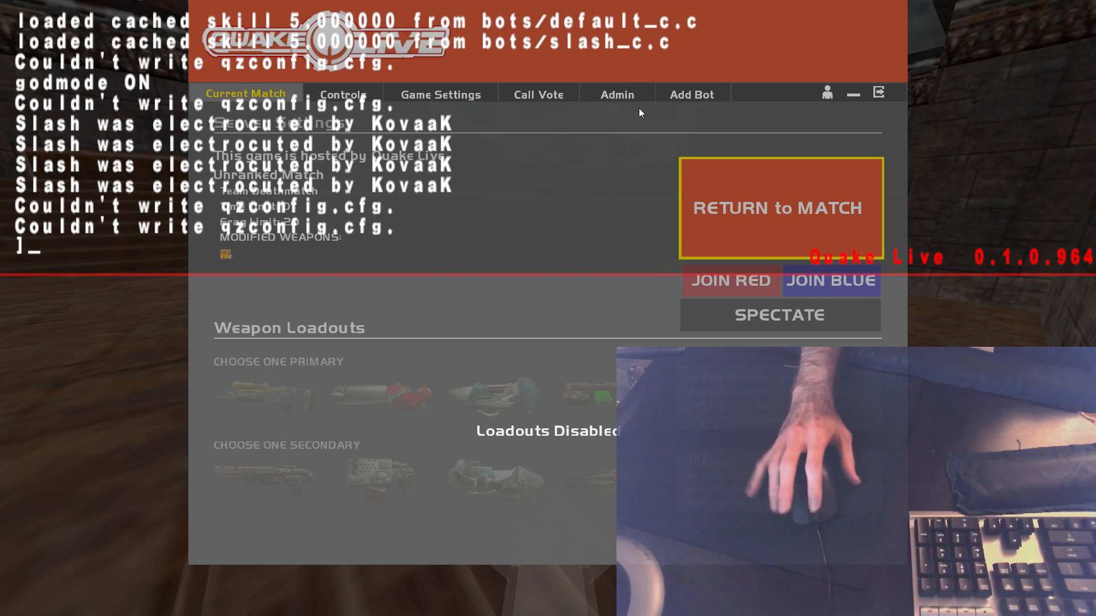
{"action": "mouse_move", "coordinate": [968, 155]}
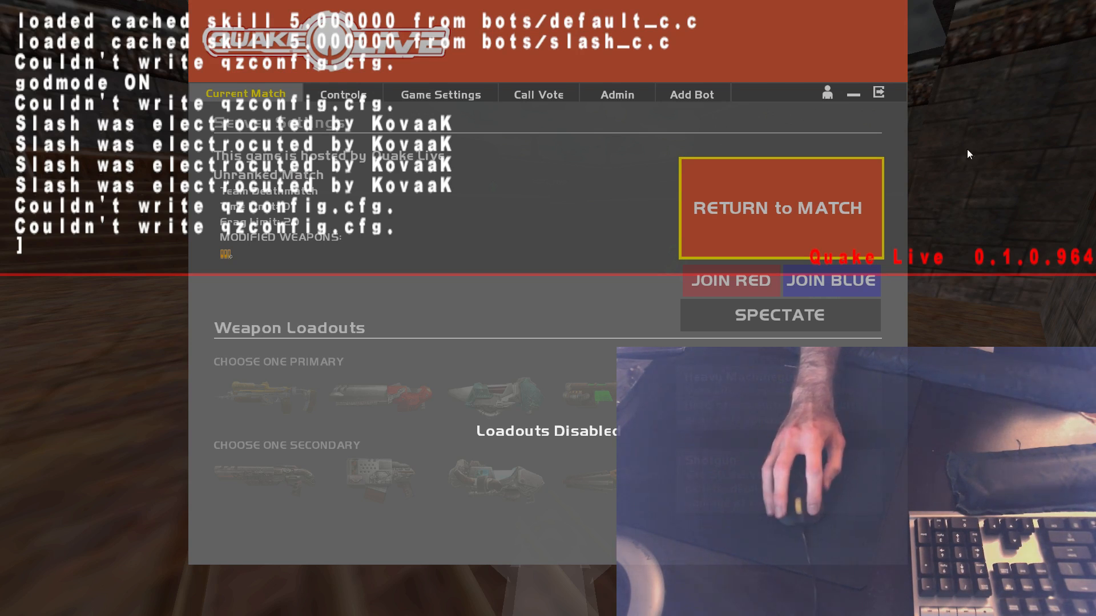
{"action": "mouse_move", "coordinate": [1017, 155]}
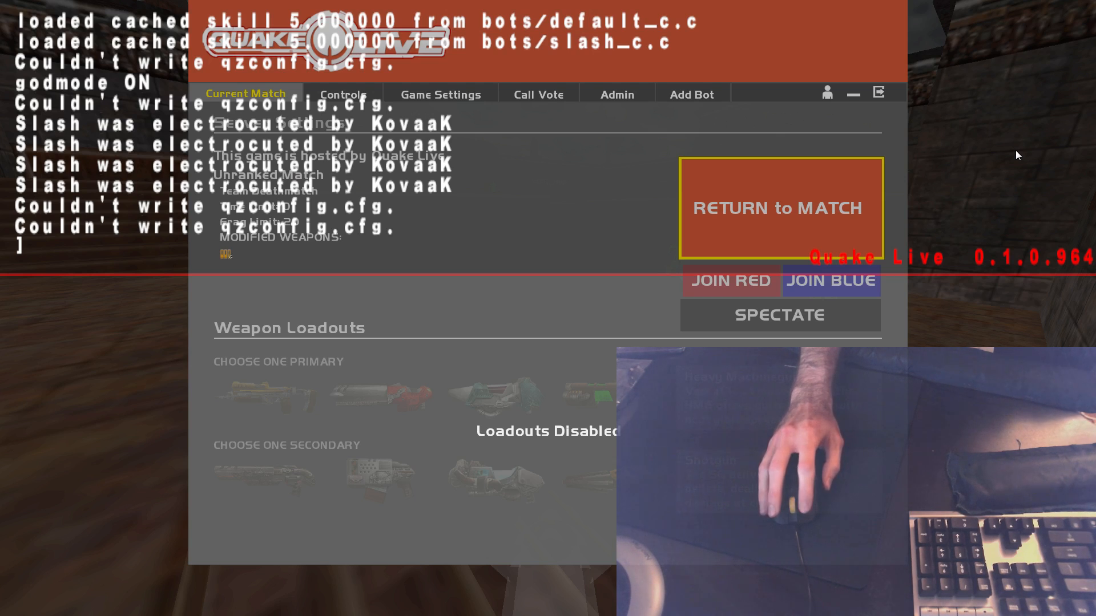